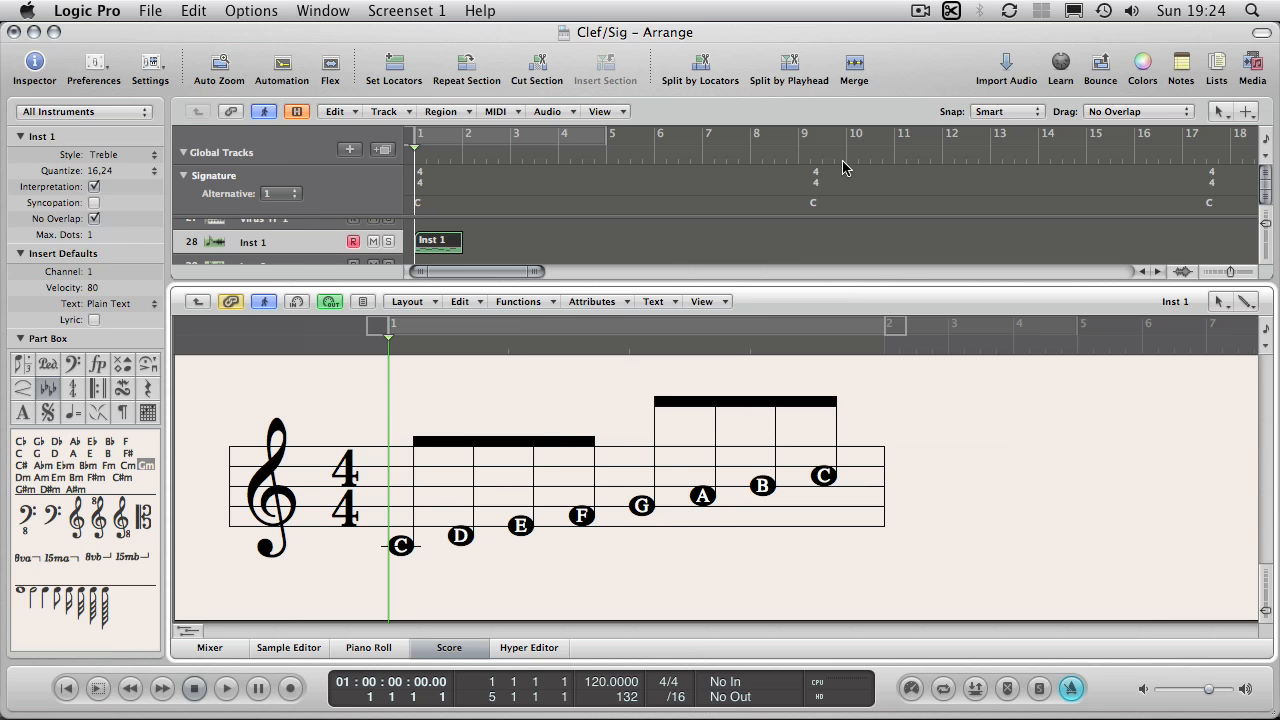
pyautogui.moveTo(640, 142)
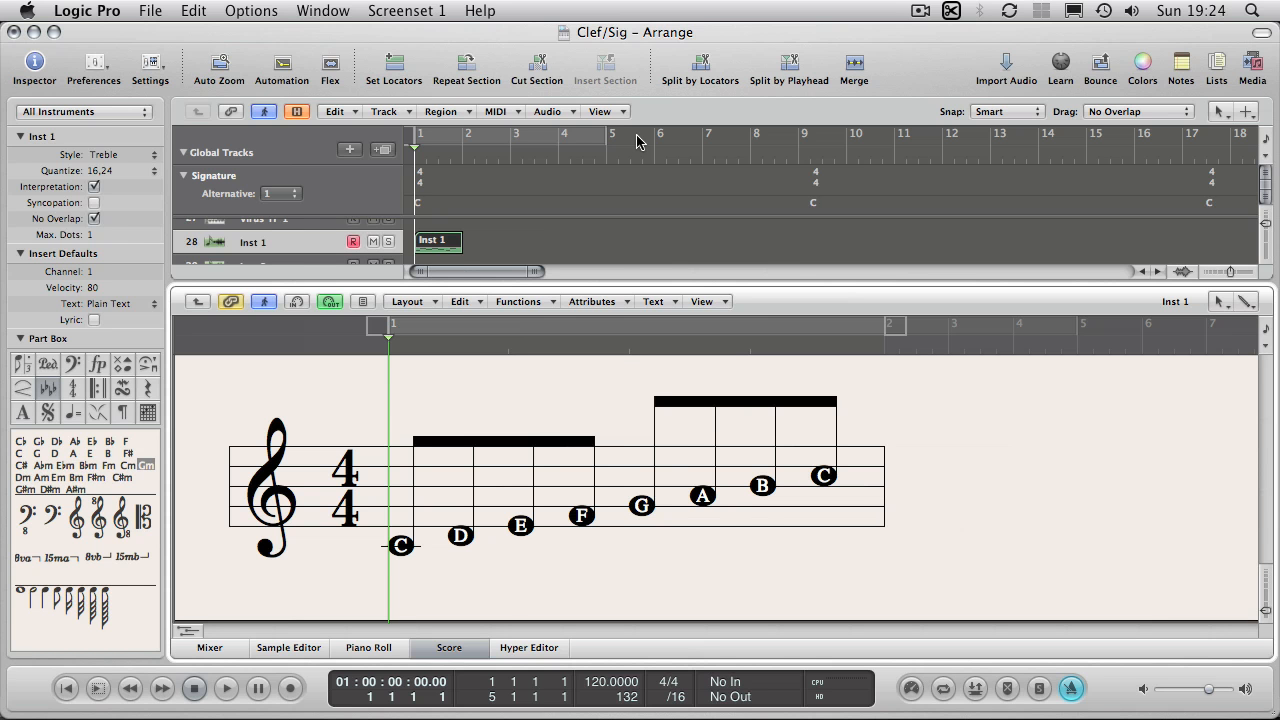
pyautogui.moveTo(272, 504)
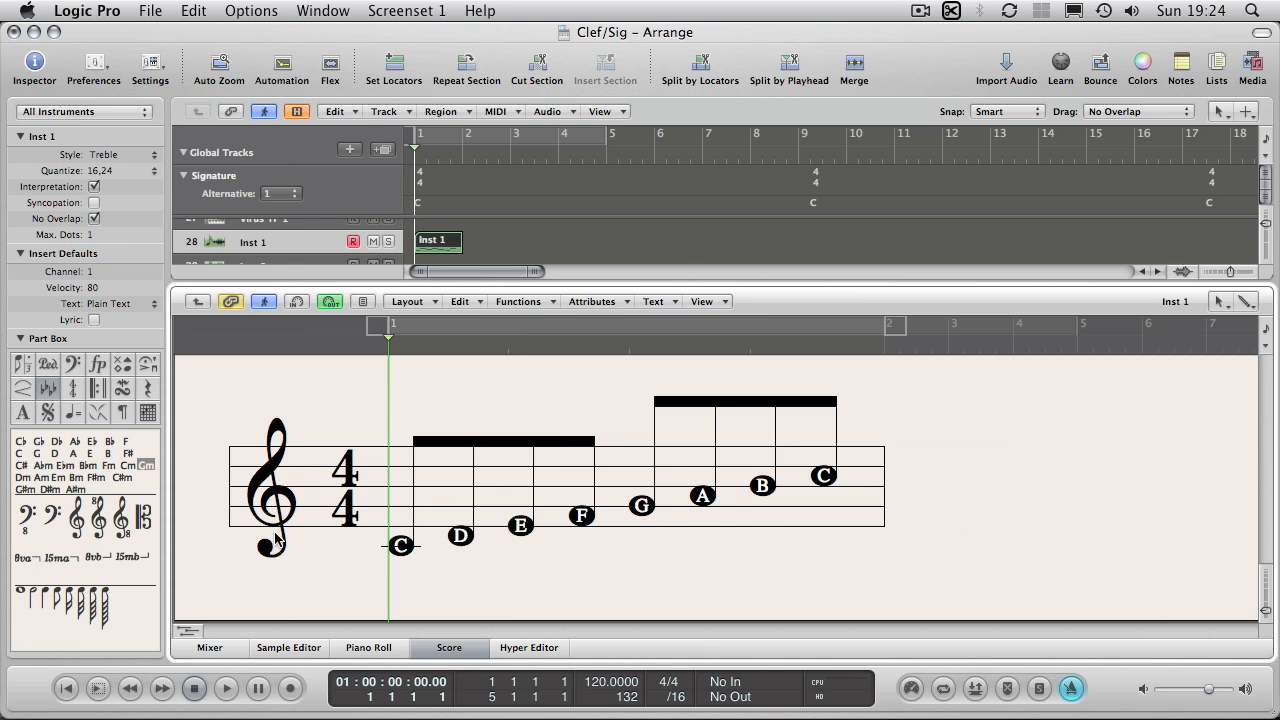
pyautogui.moveTo(284, 512)
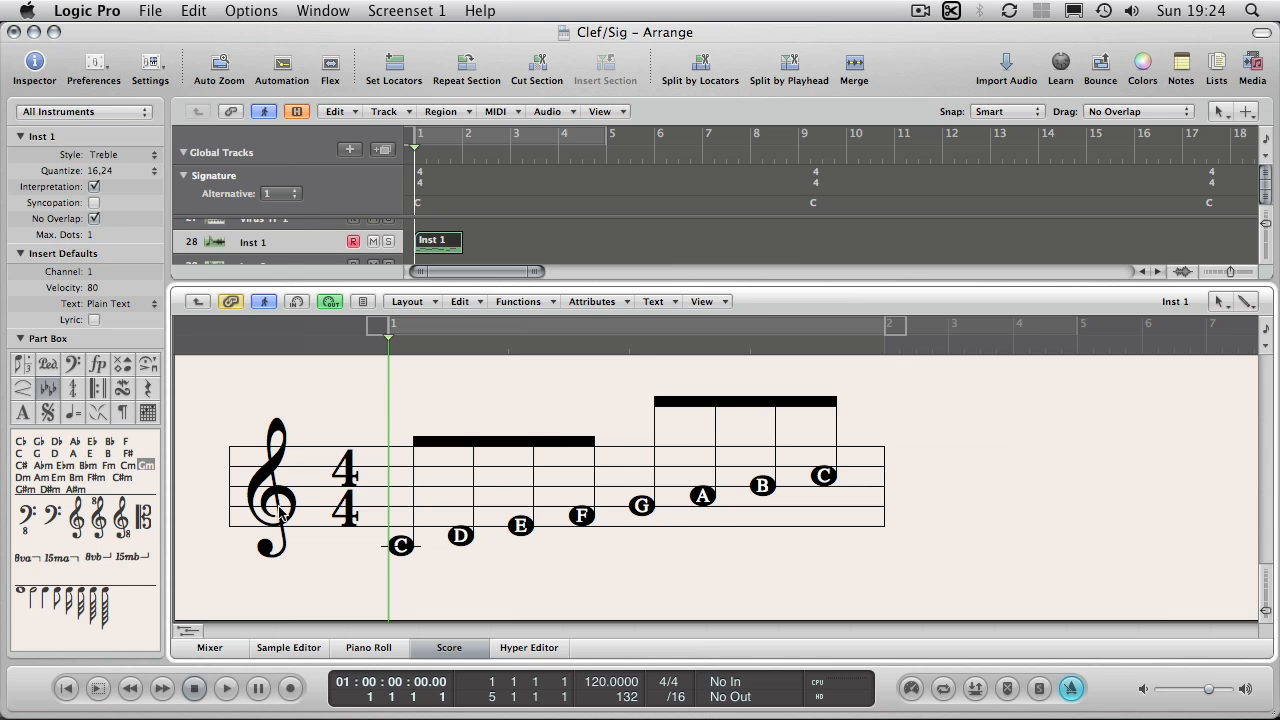
pyautogui.moveTo(340, 536)
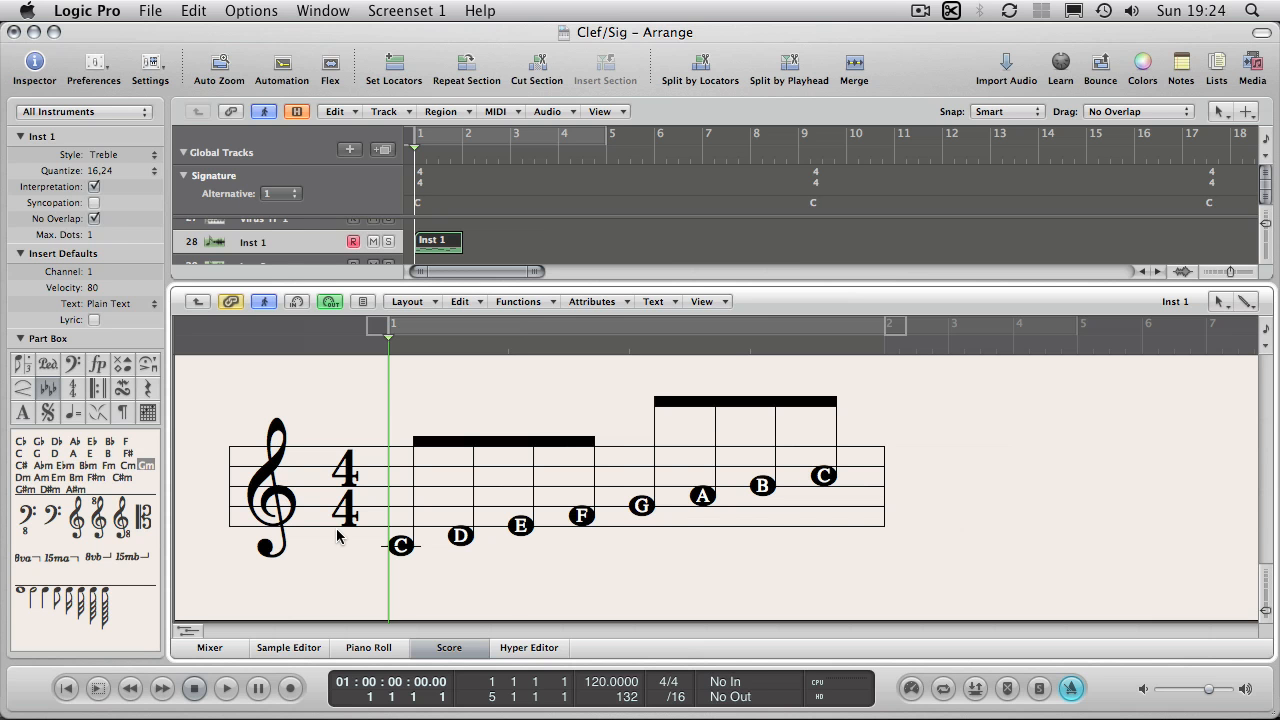
pyautogui.moveTo(408, 552)
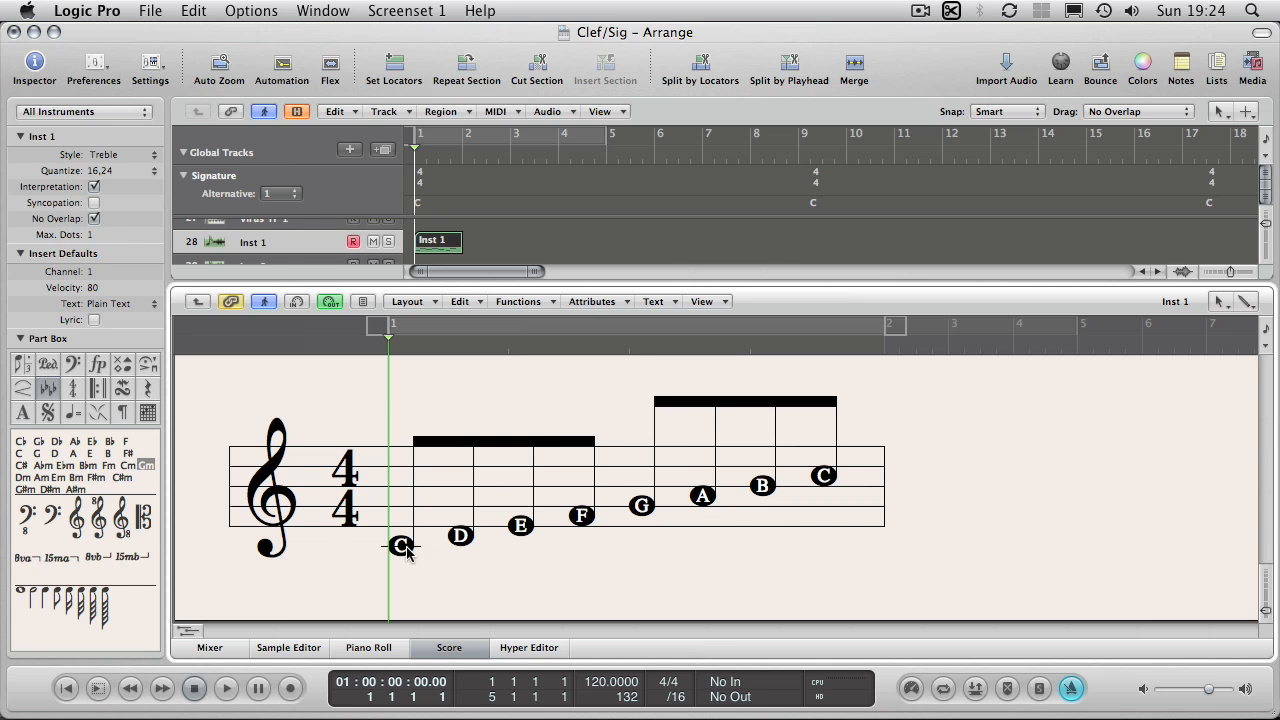
pyautogui.moveTo(428, 540)
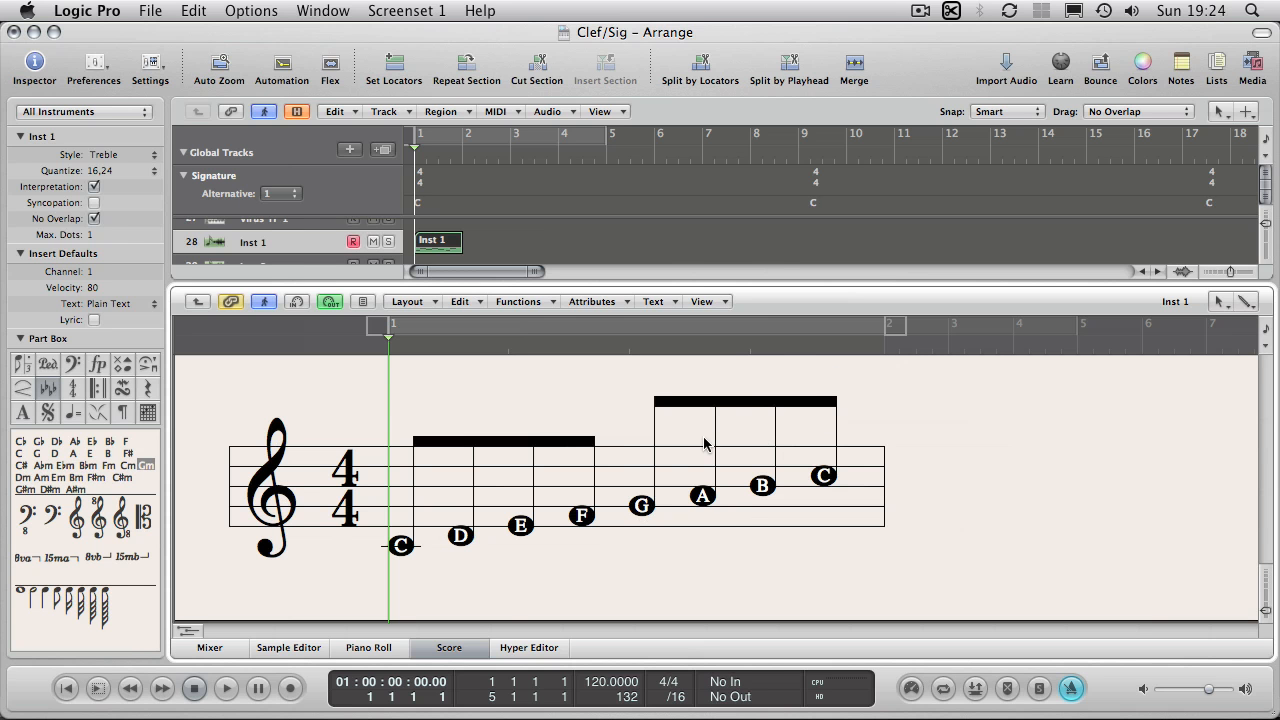
pyautogui.moveTo(644, 436)
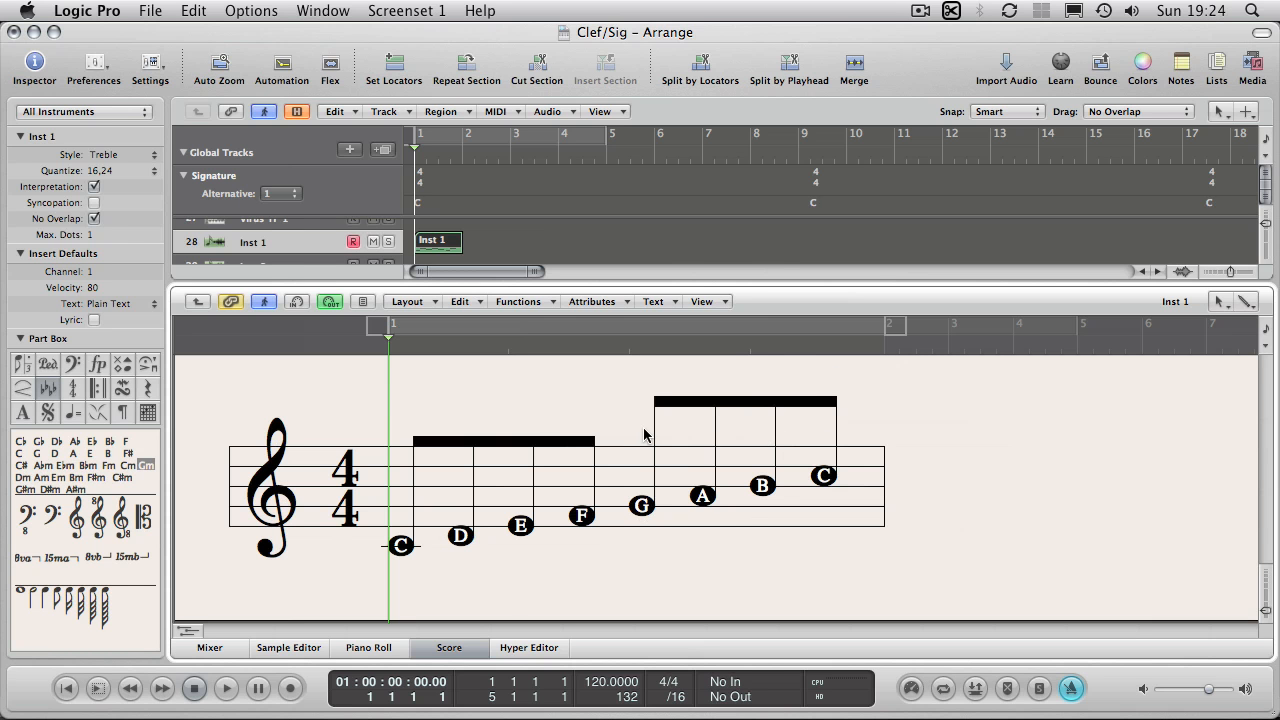
pyautogui.moveTo(752, 406)
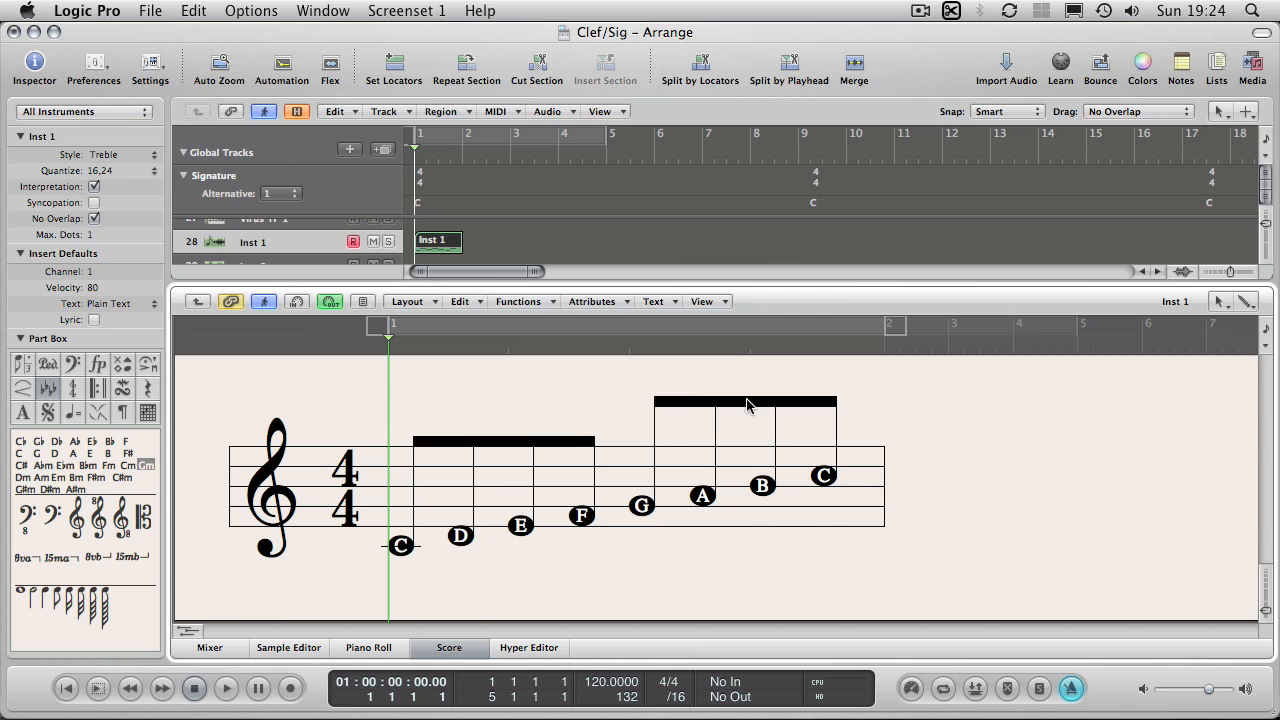
pyautogui.moveTo(476, 396)
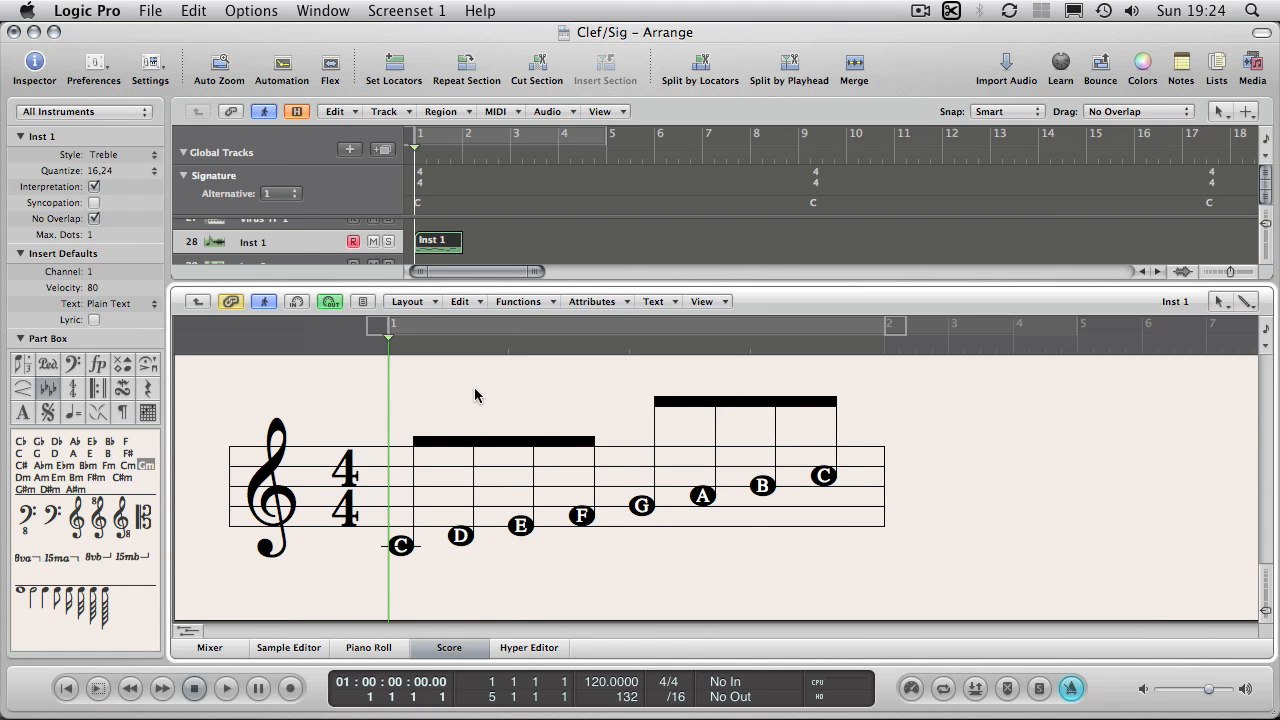
pyautogui.moveTo(288, 496)
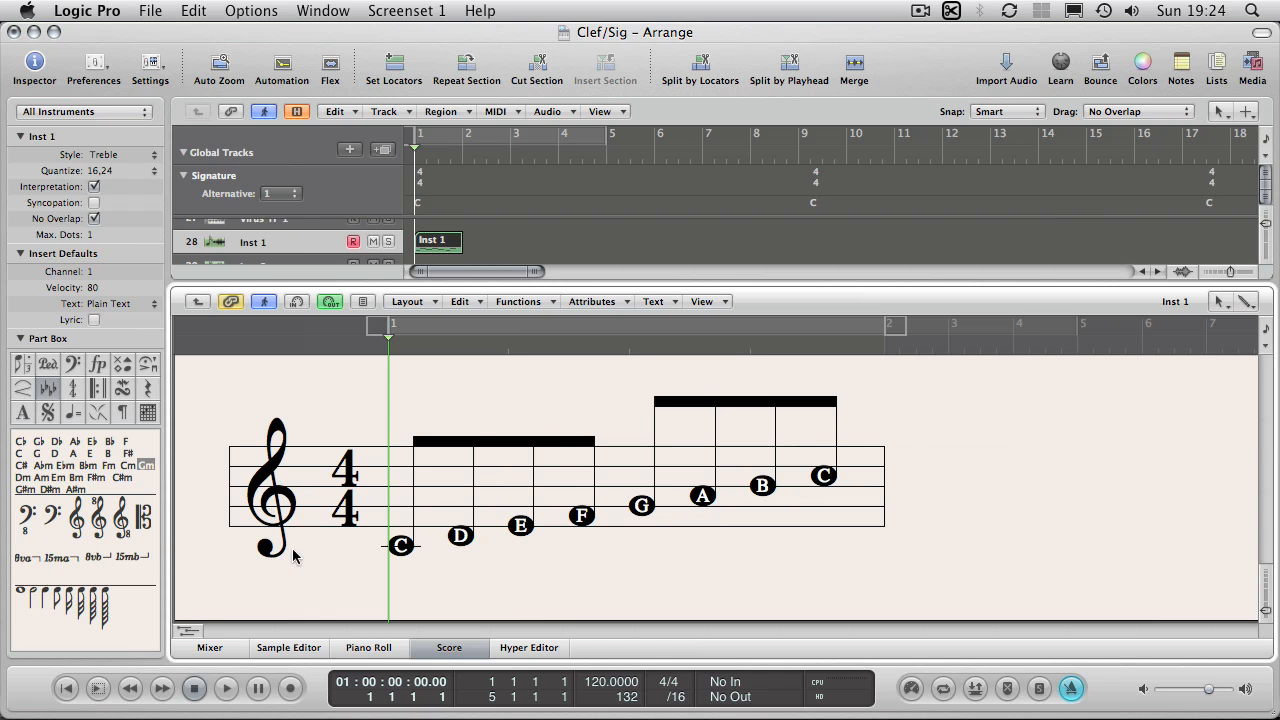
pyautogui.moveTo(644, 512)
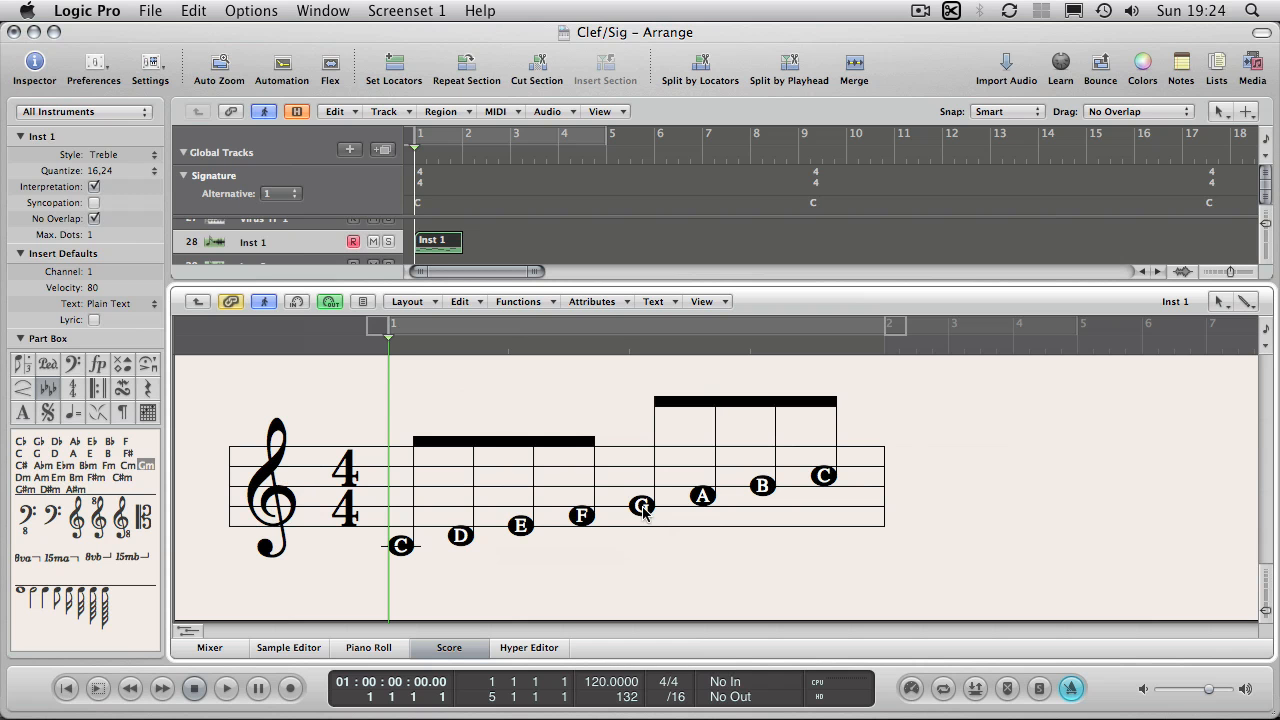
pyautogui.moveTo(376, 510)
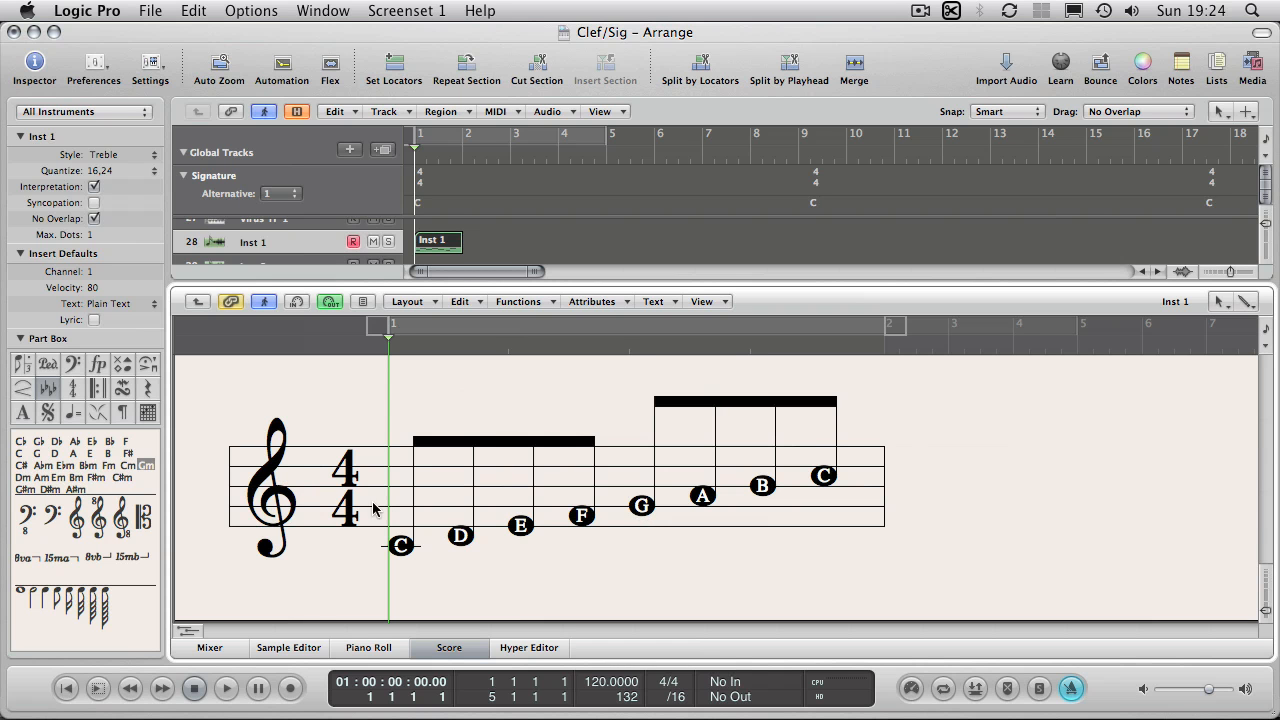
pyautogui.moveTo(278, 520)
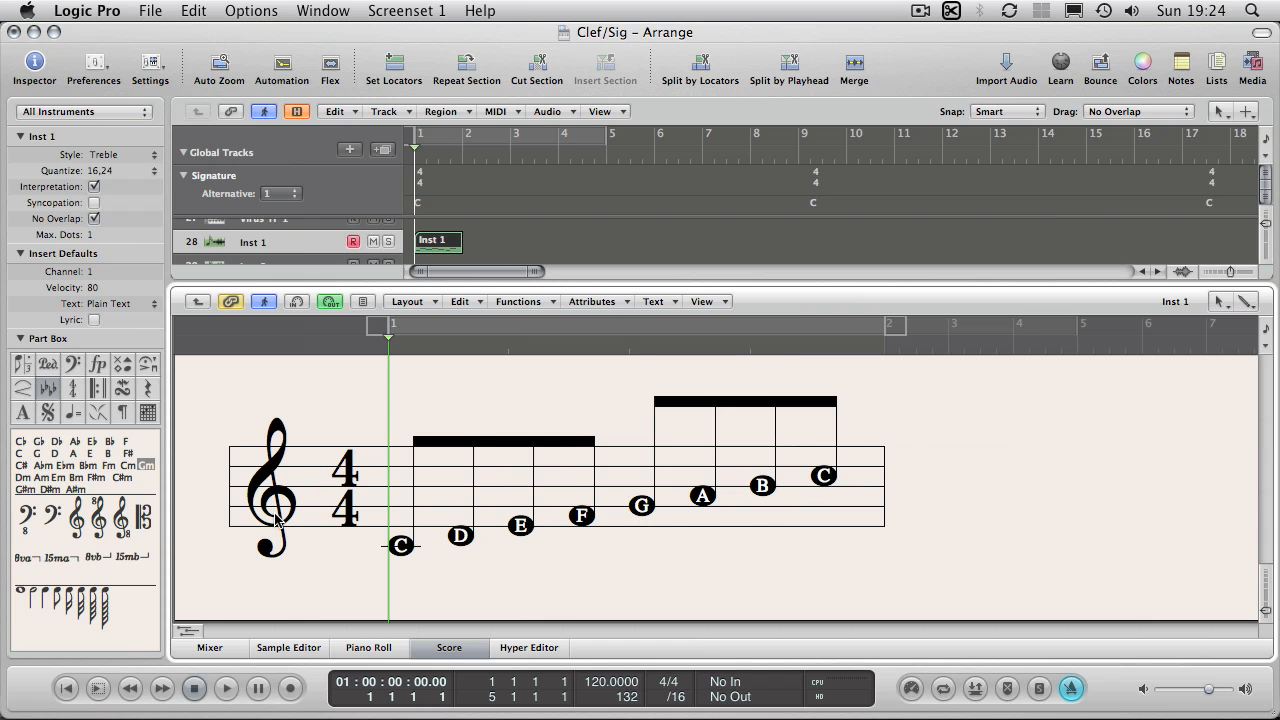
pyautogui.moveTo(276, 512)
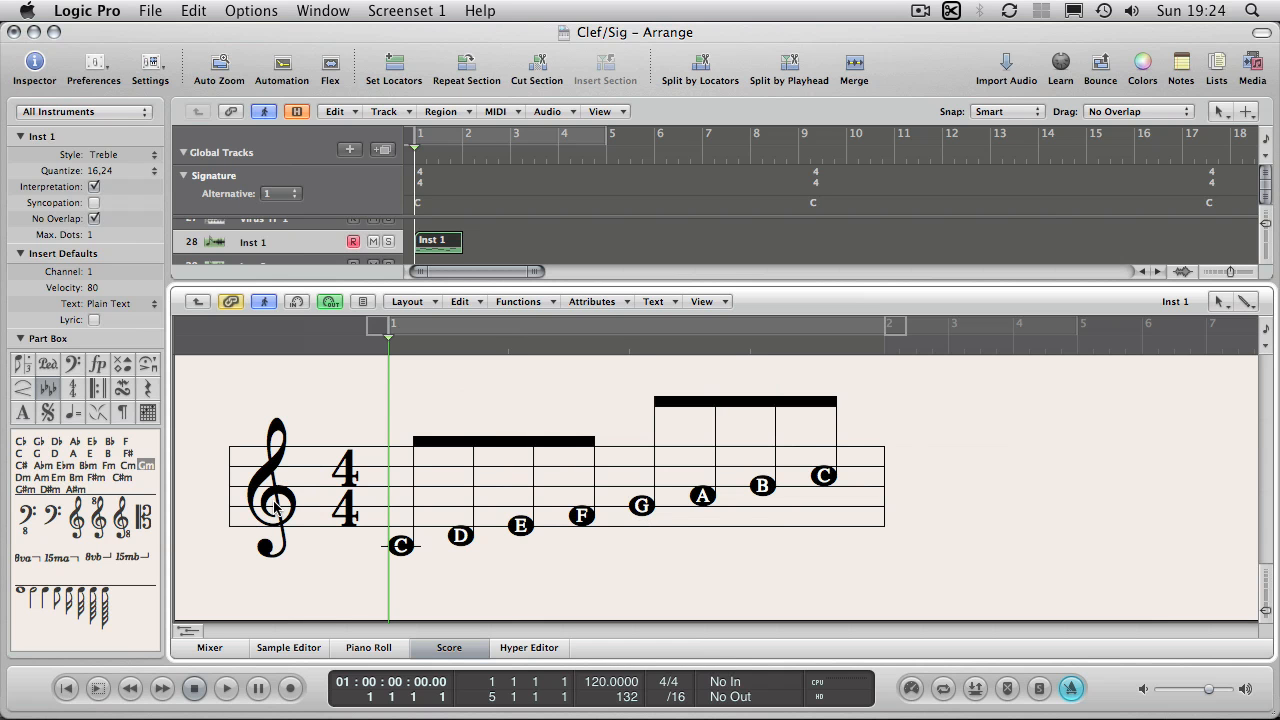
pyautogui.moveTo(282, 544)
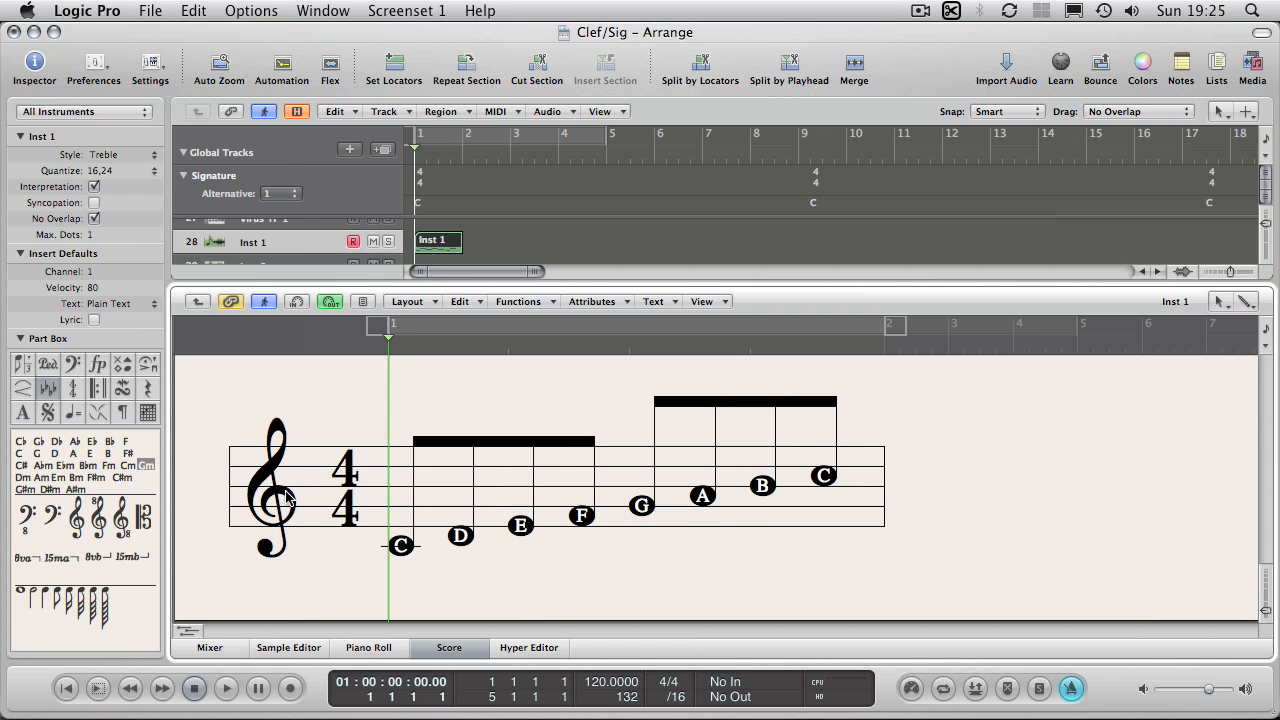
pyautogui.moveTo(378, 436)
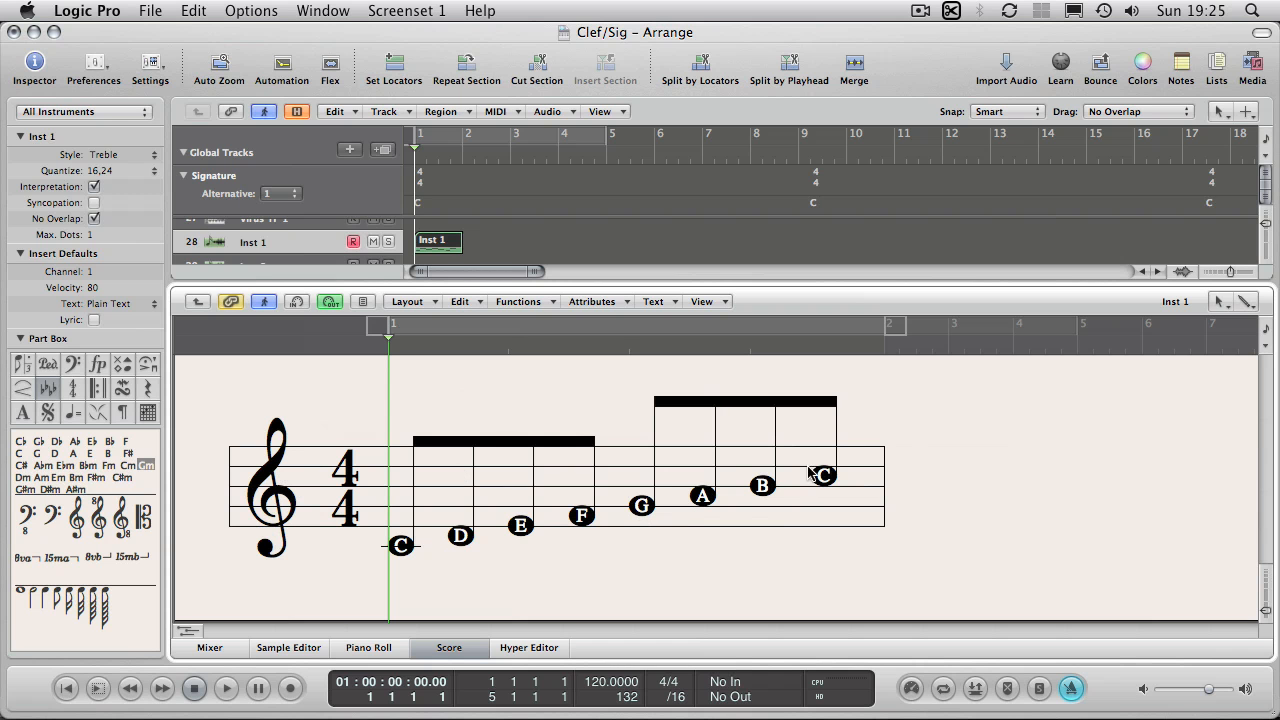
pyautogui.moveTo(400, 544)
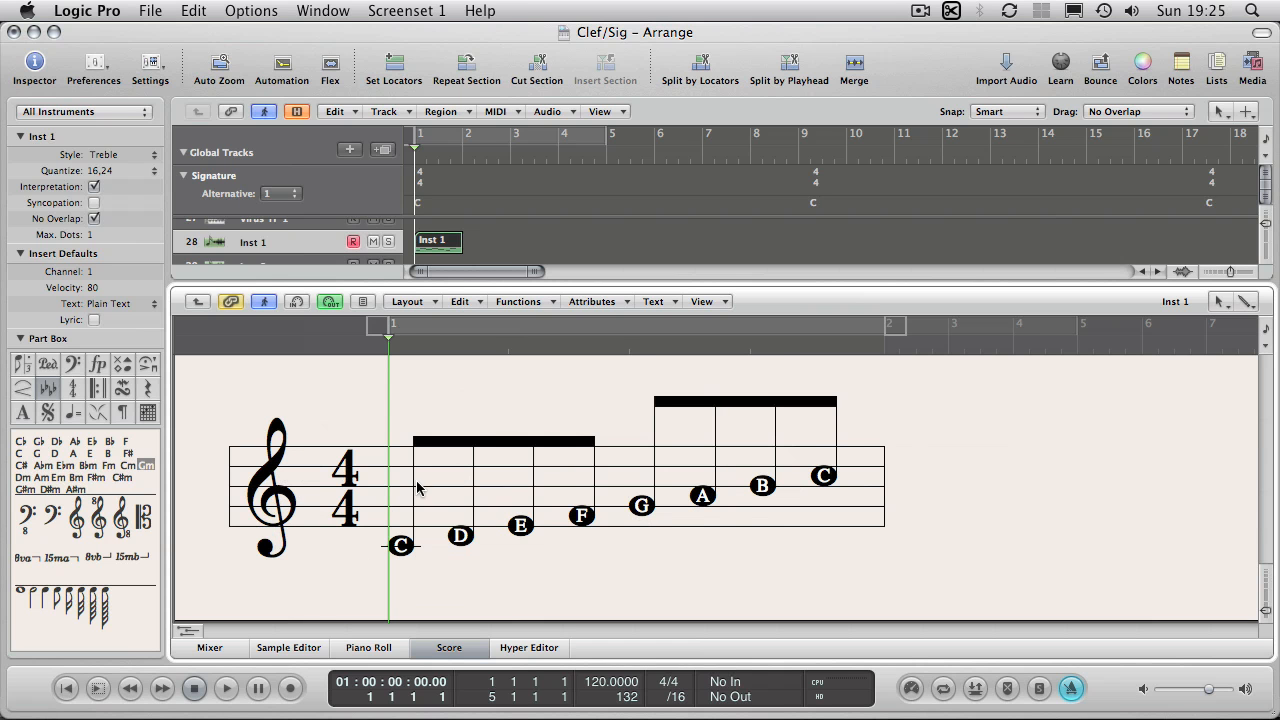
pyautogui.moveTo(288, 438)
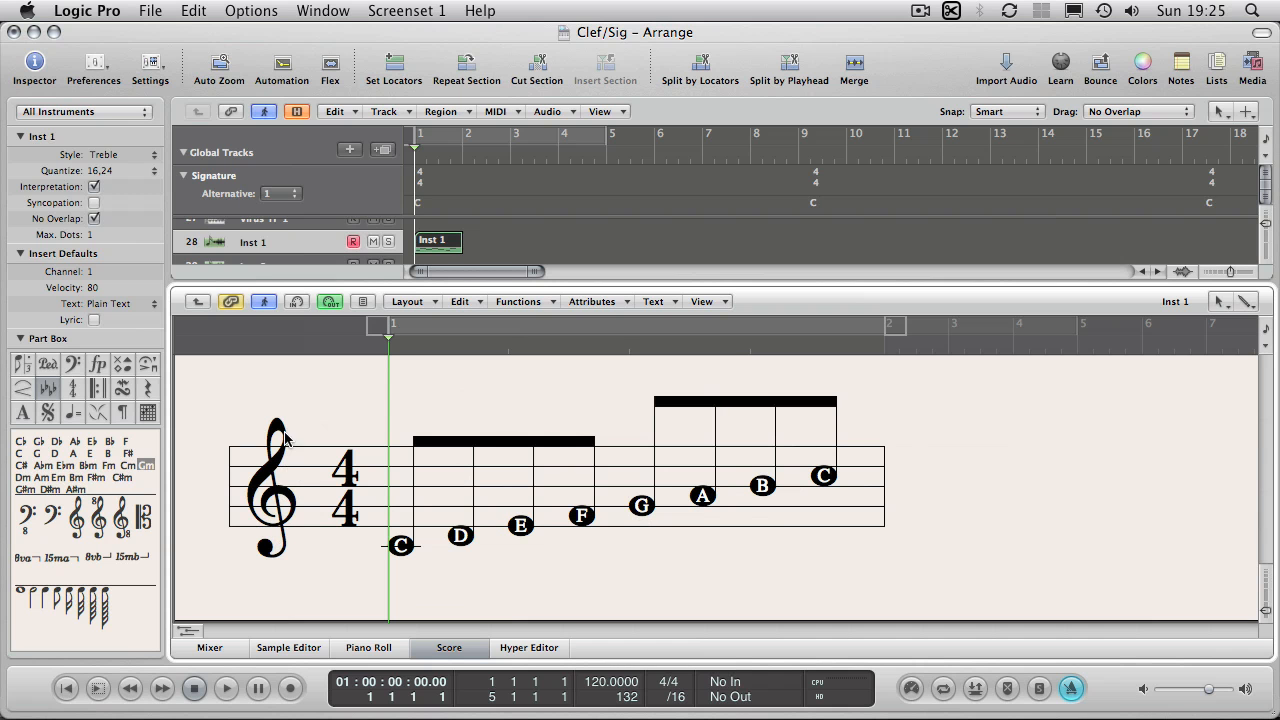
pyautogui.moveTo(288, 472)
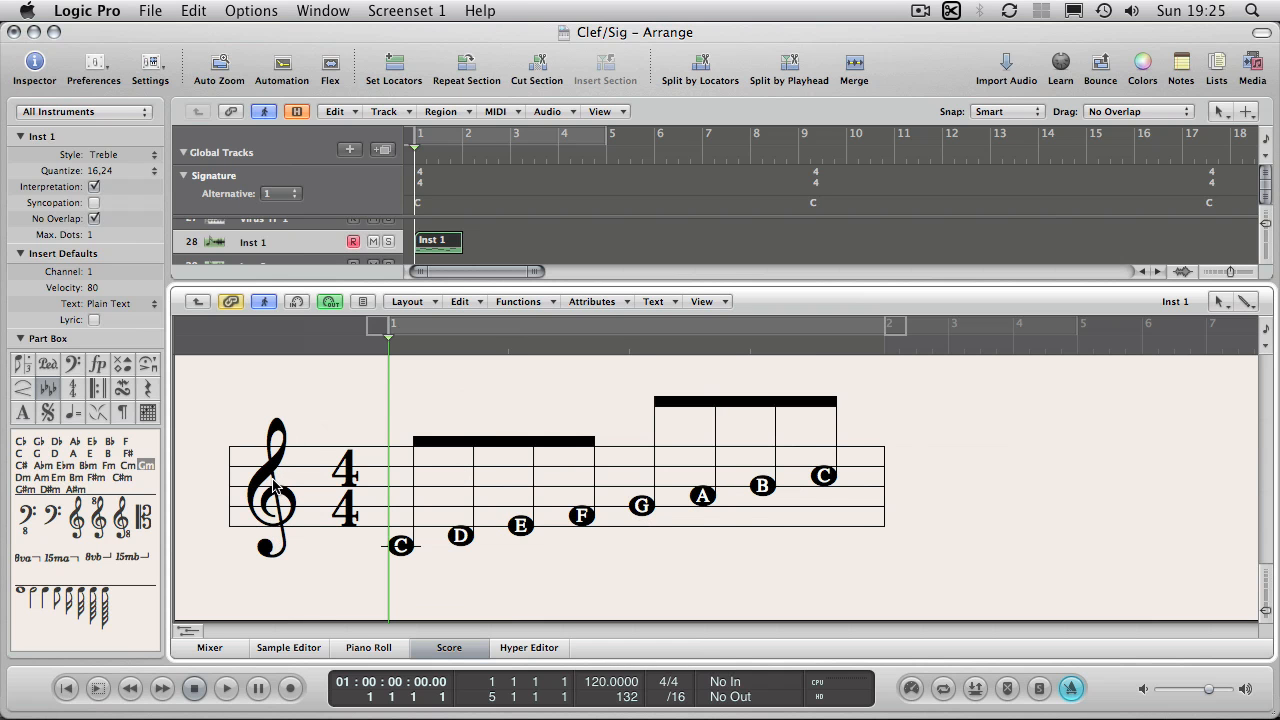
pyautogui.moveTo(444, 550)
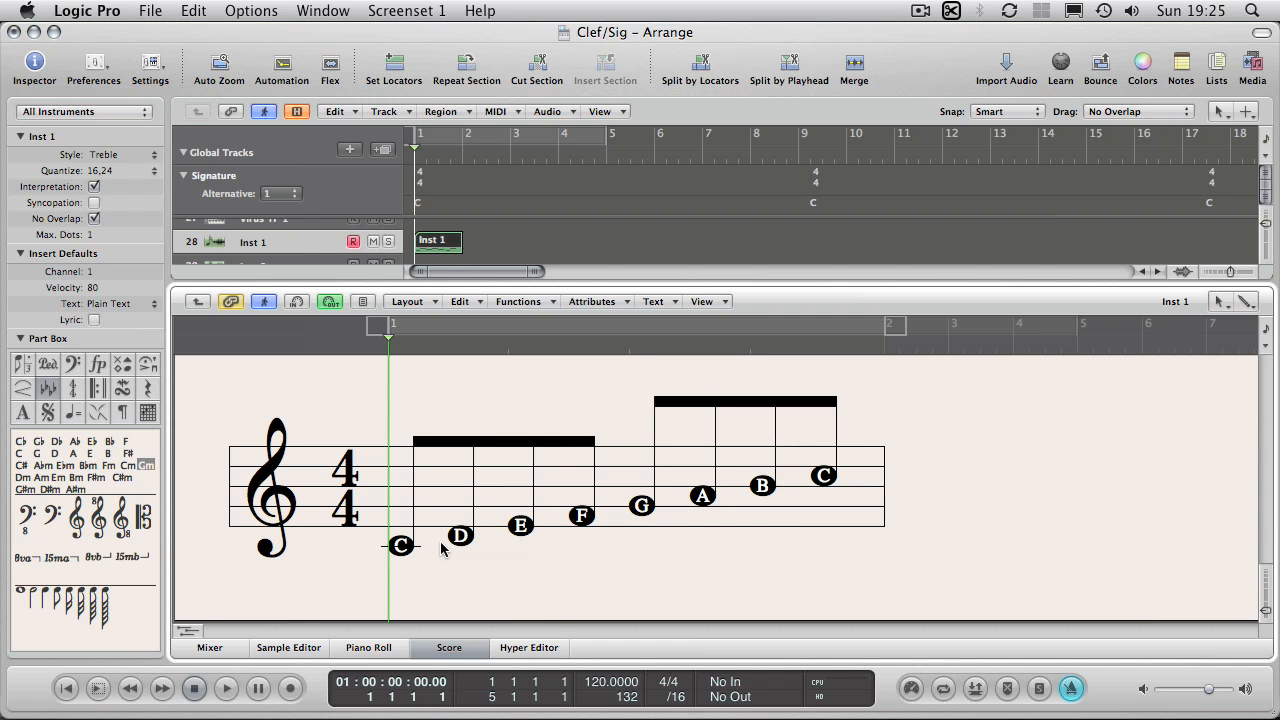
pyautogui.moveTo(266, 472)
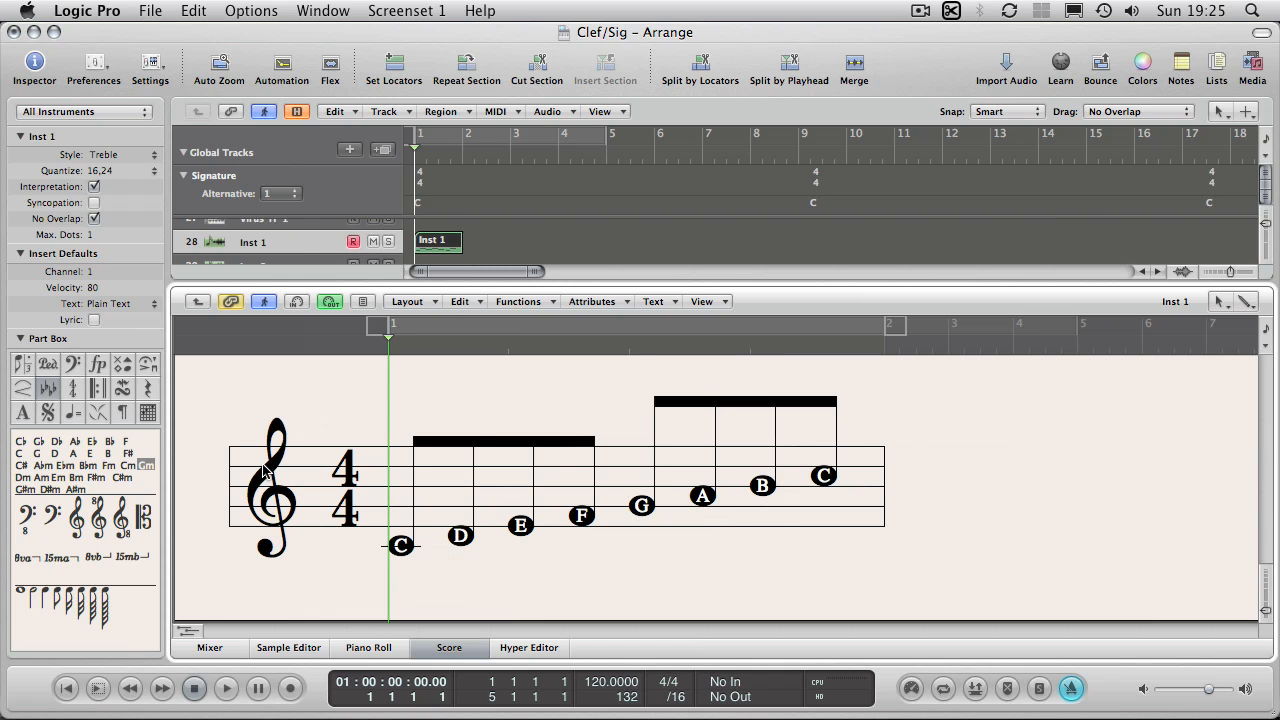
# Expand the Part Box clef group and bring up the staff style list with Treble current
pyautogui.click(72, 364)
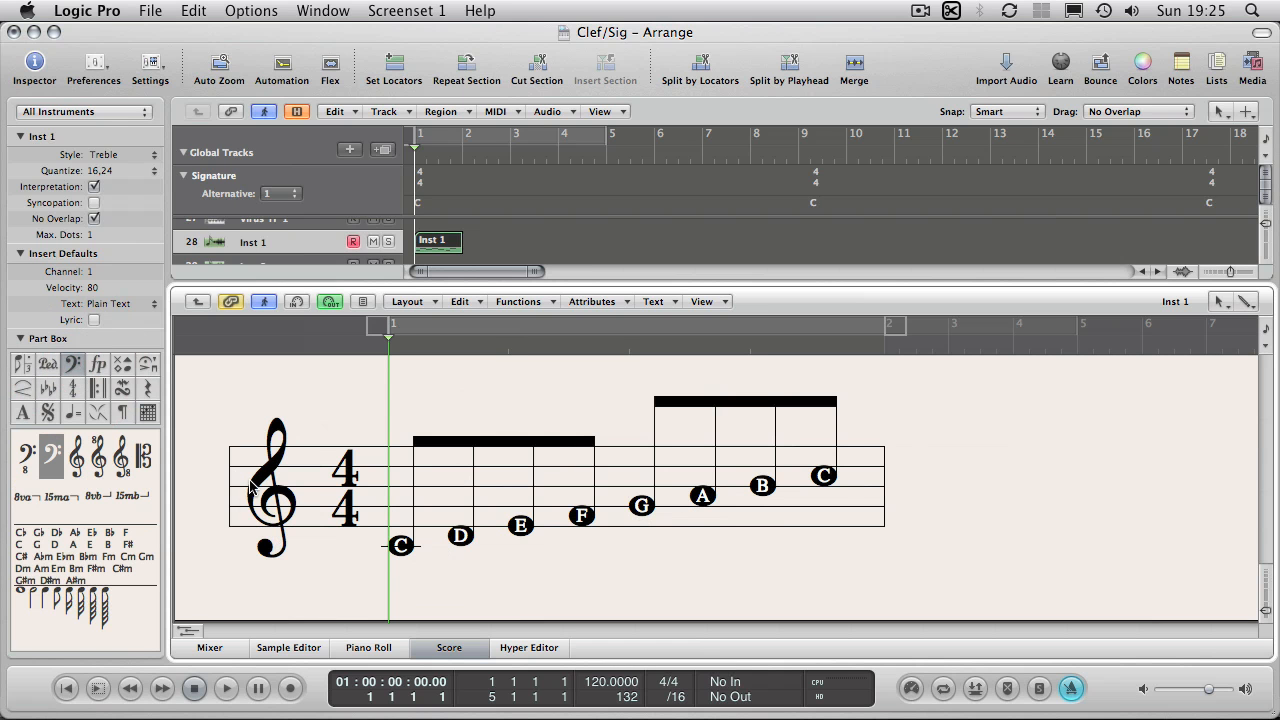
pyautogui.moveTo(224, 512)
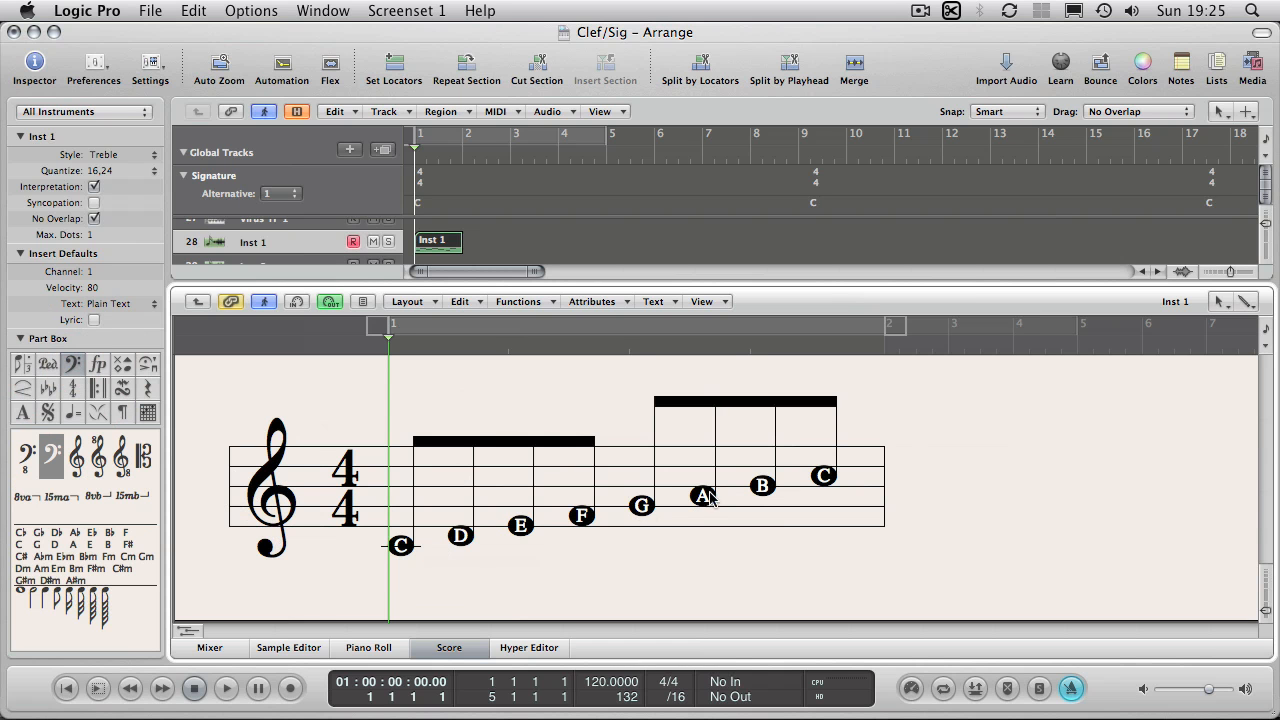
pyautogui.click(104, 154)
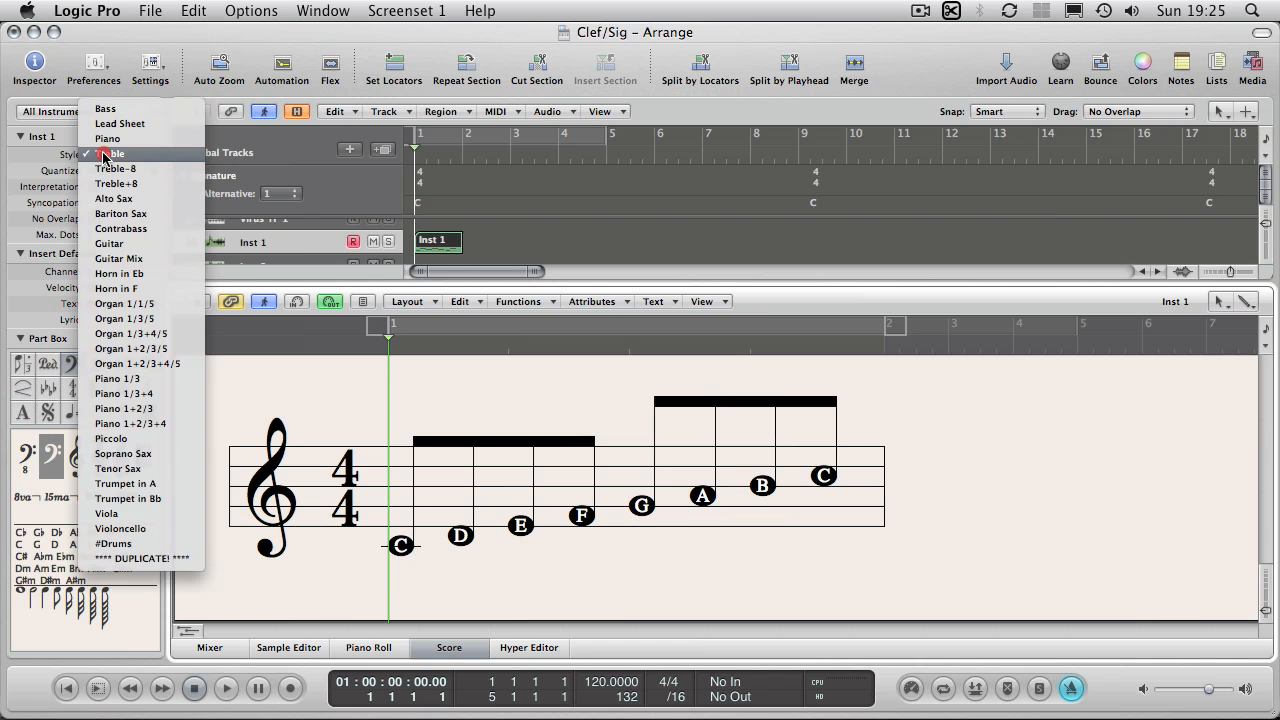
pyautogui.click(110, 154)
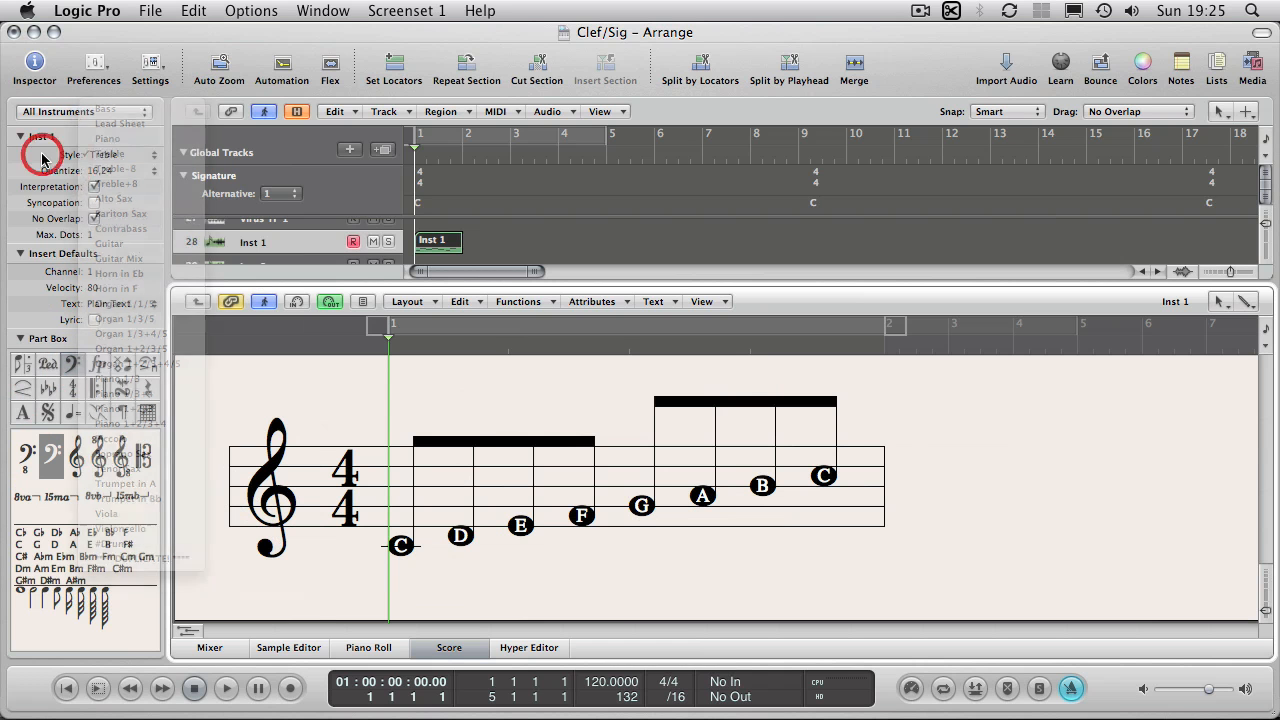
pyautogui.click(104, 154)
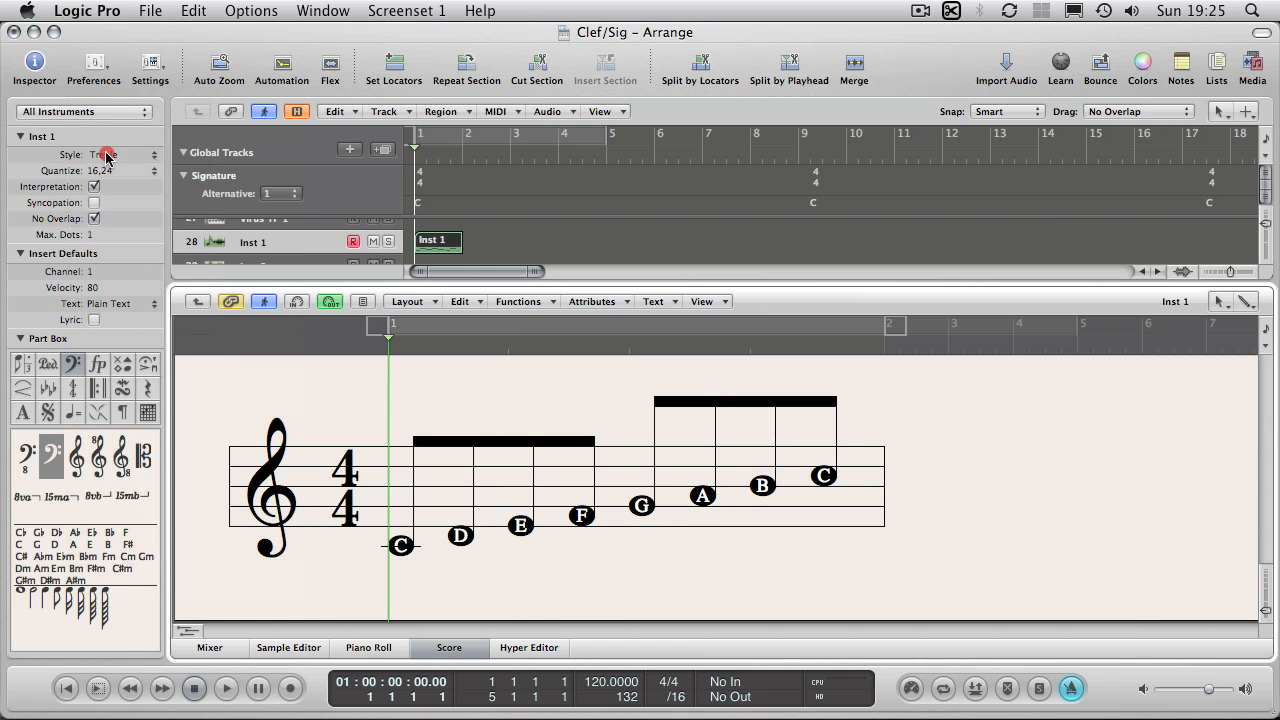
pyautogui.click(100, 154)
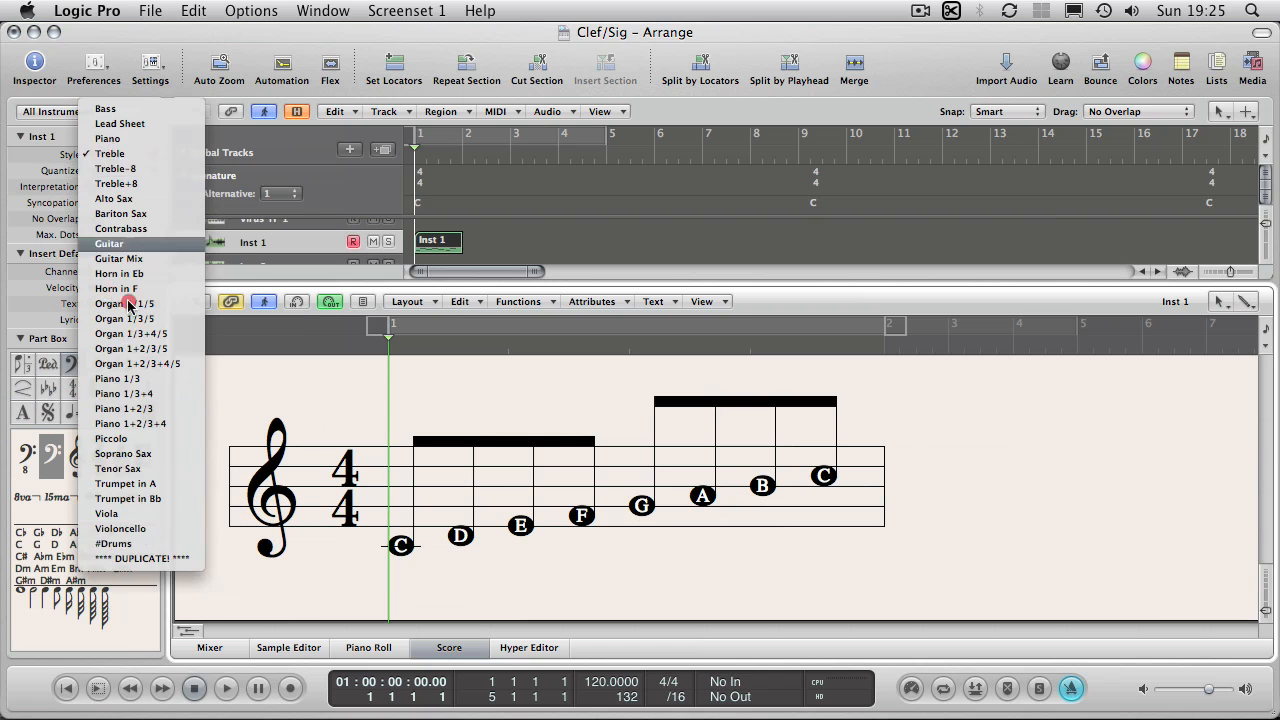
pyautogui.moveTo(116, 288)
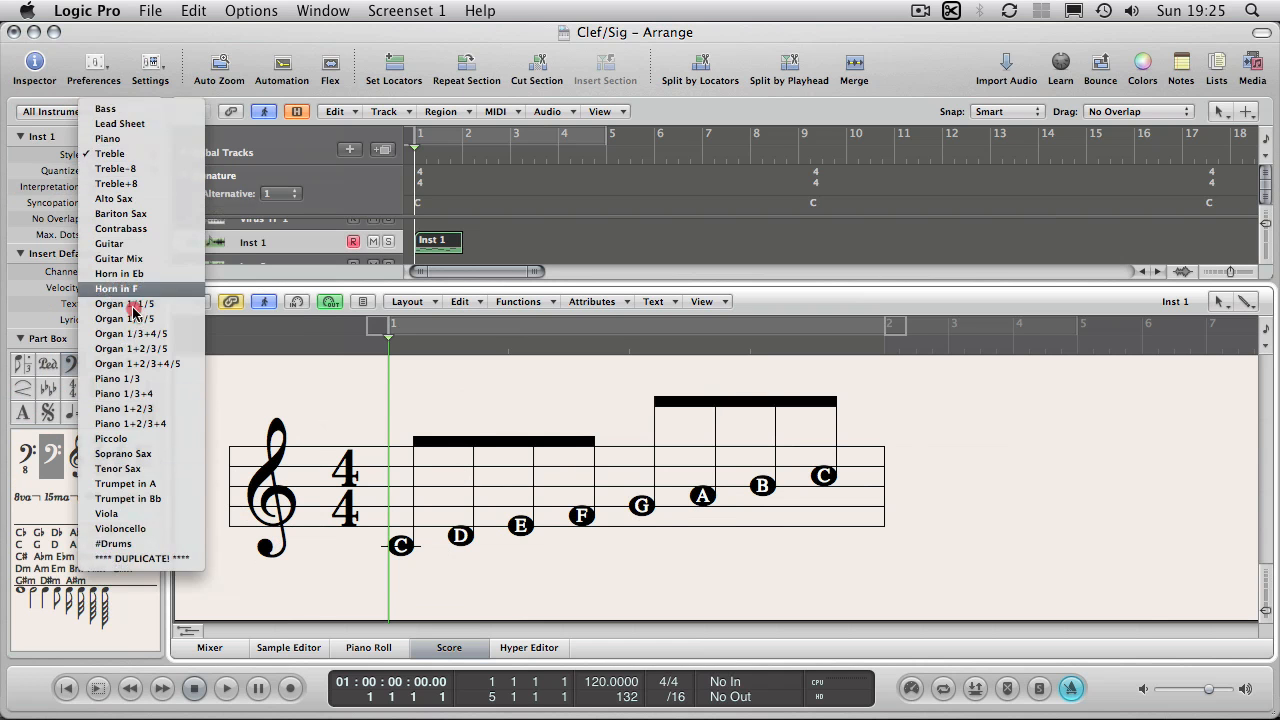
pyautogui.moveTo(126, 138)
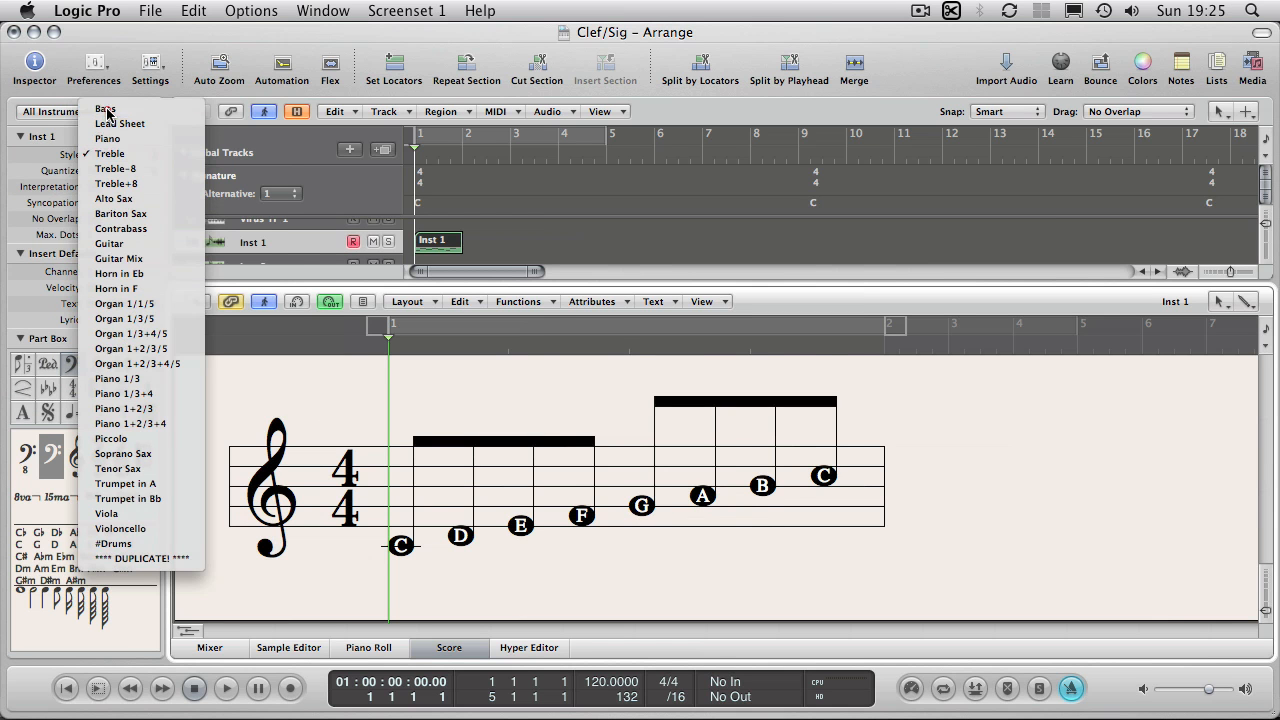
# Switch the instrument's staff style to Bass so the C scale shows on a bass clef
pyautogui.click(104, 108)
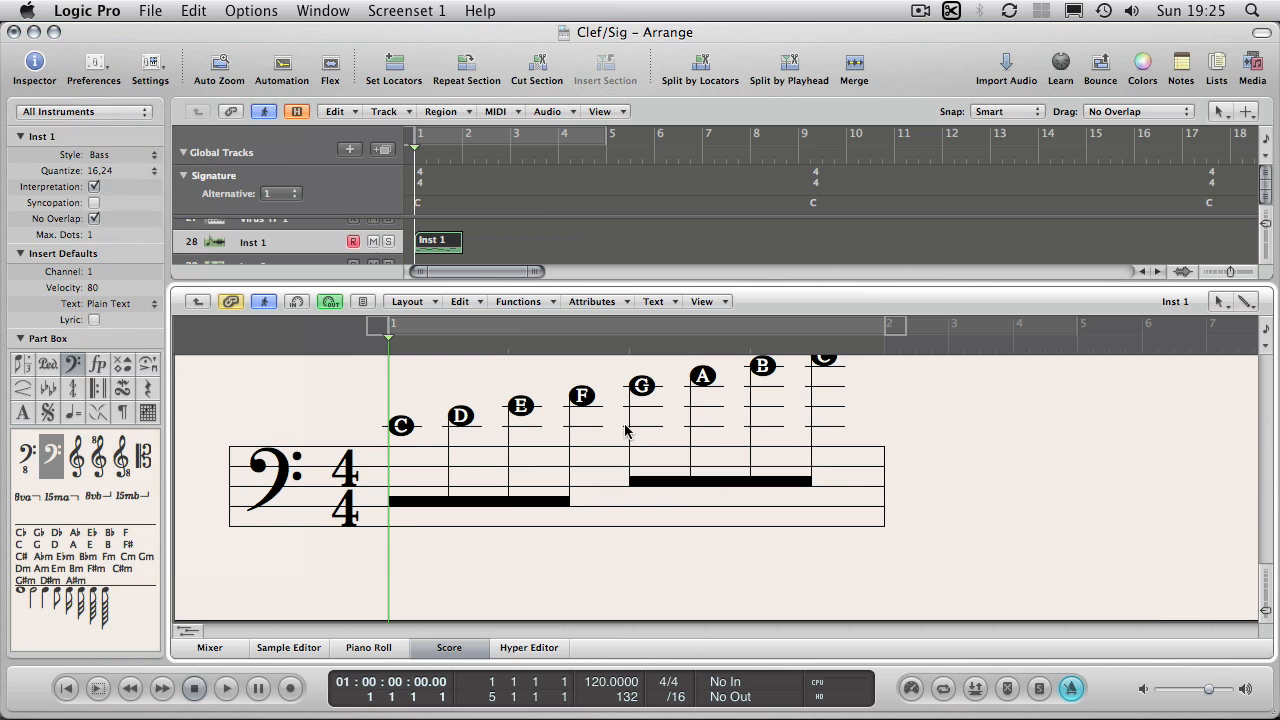
pyautogui.moveTo(744, 392)
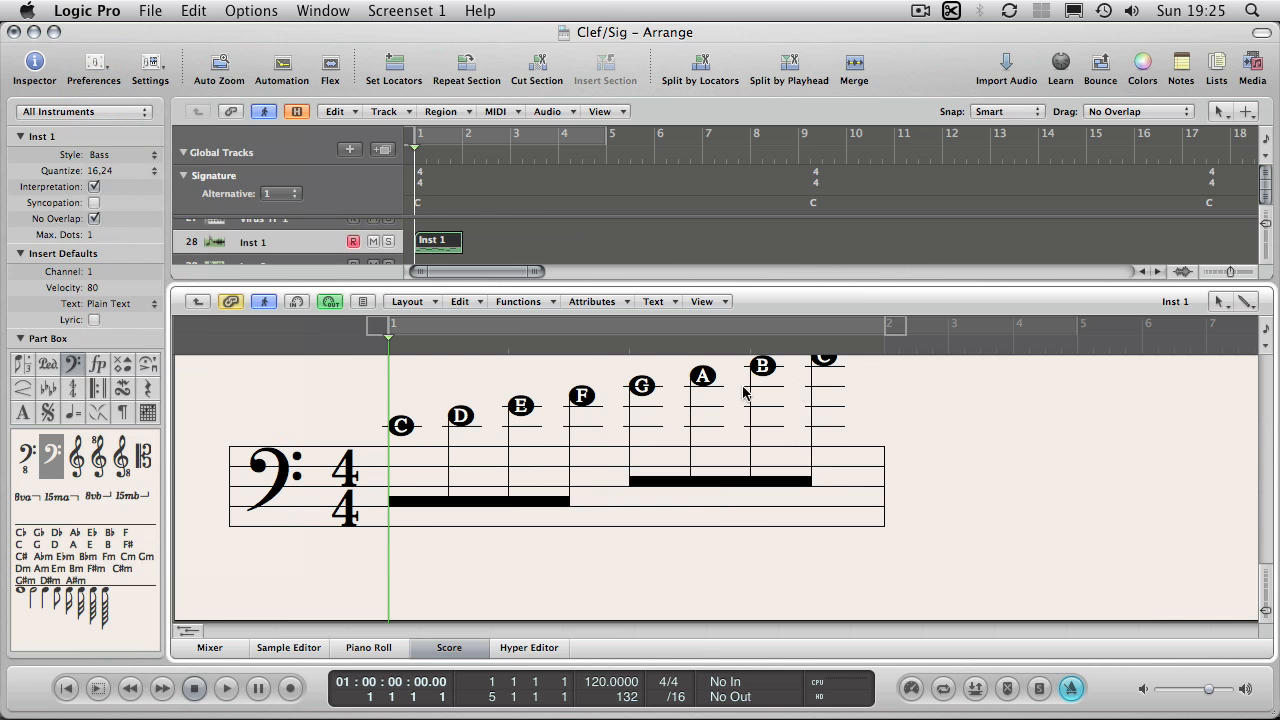
pyautogui.moveTo(400, 424)
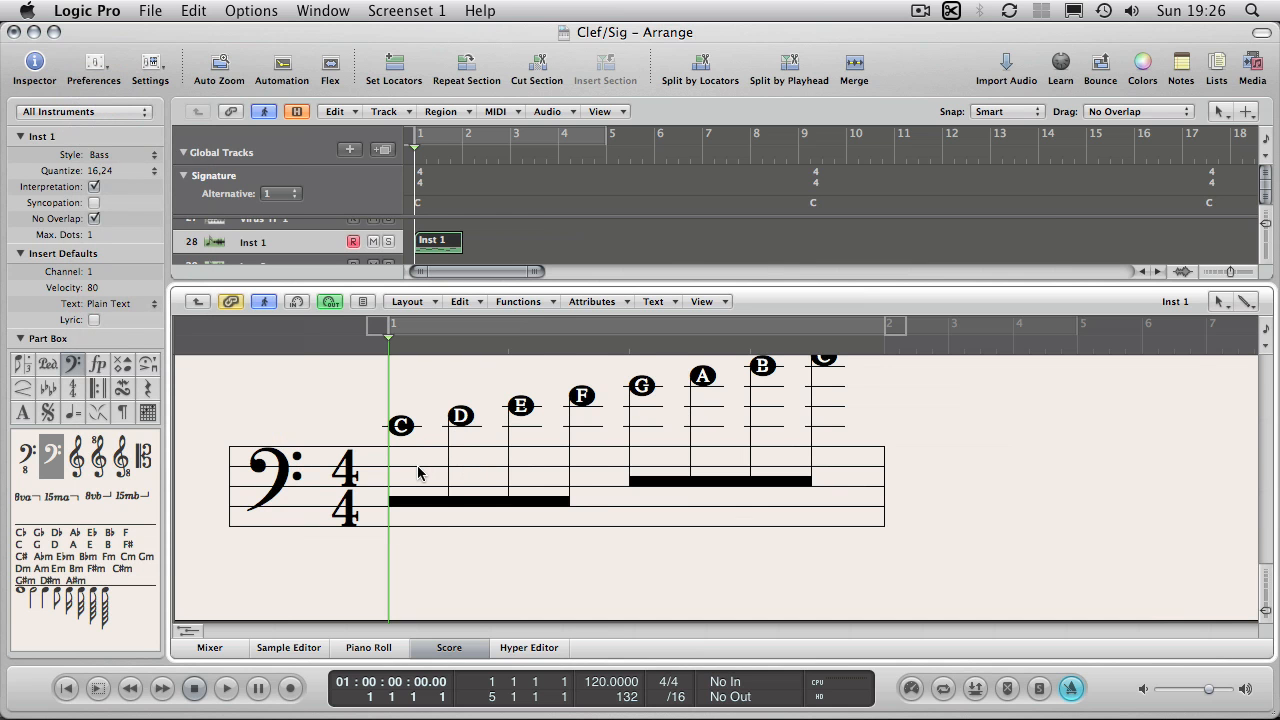
pyautogui.moveTo(388, 472)
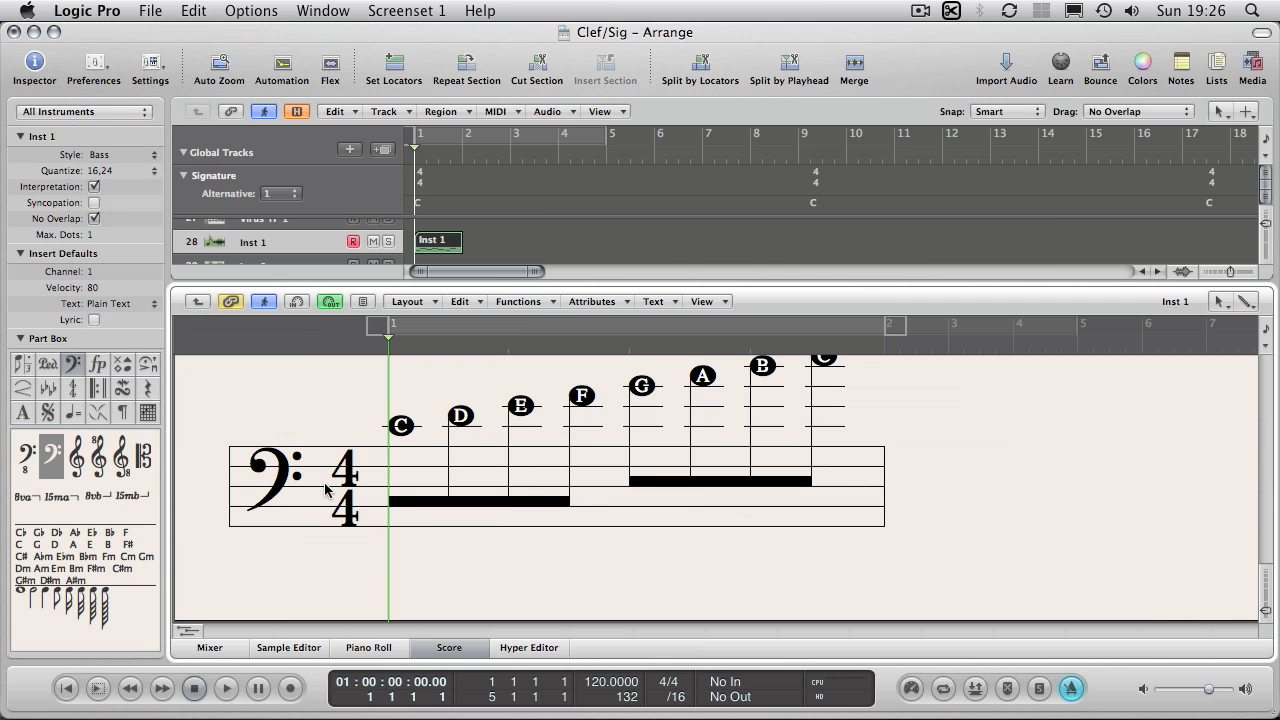
pyautogui.moveTo(604, 472)
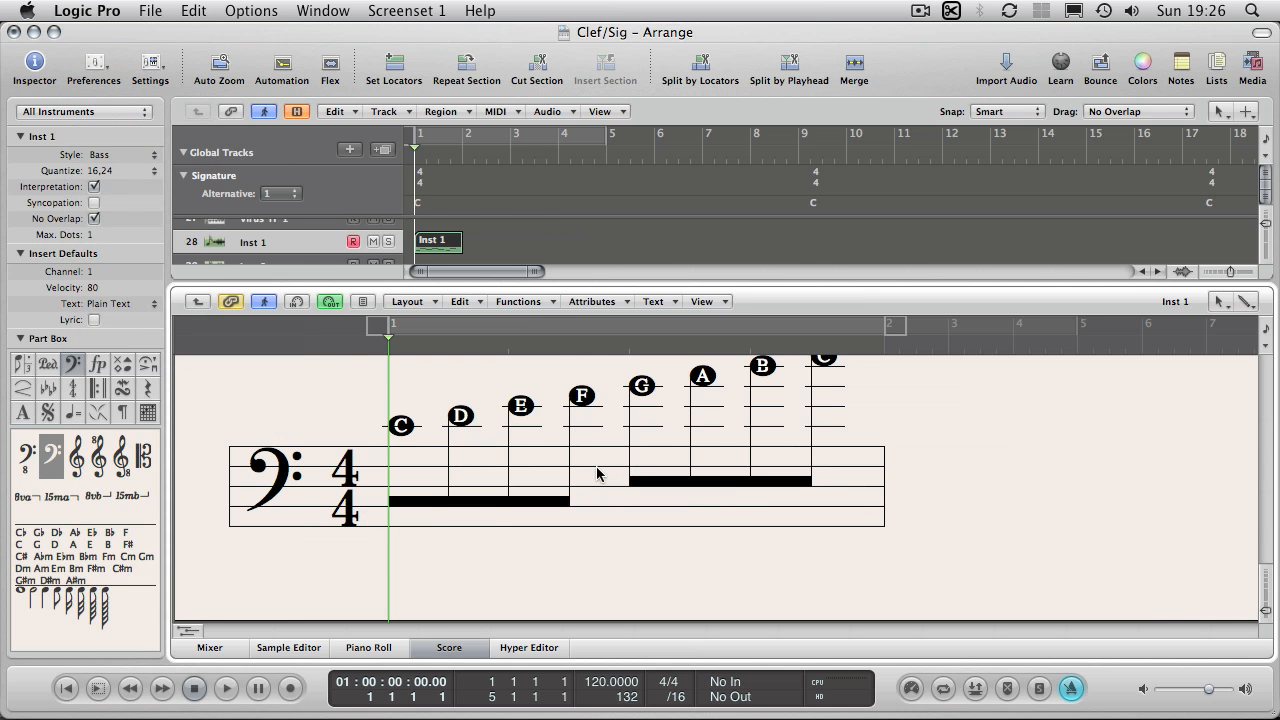
pyautogui.moveTo(608, 482)
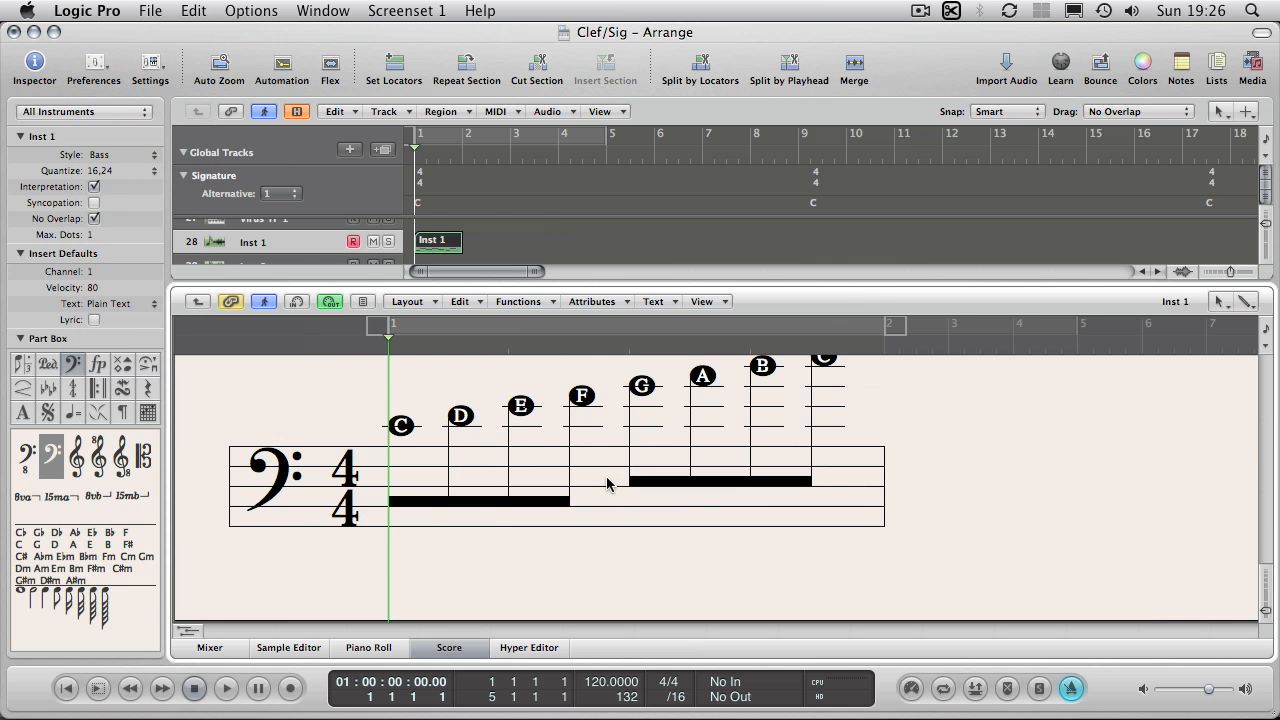
pyautogui.moveTo(602, 472)
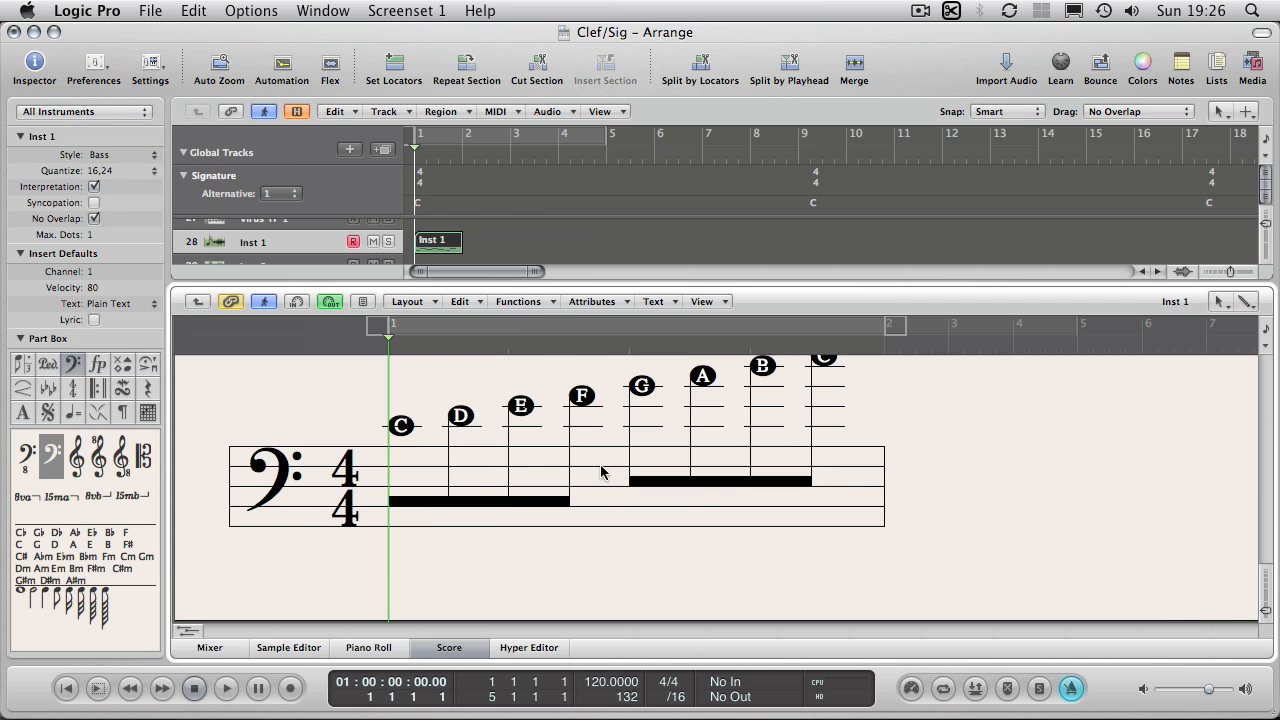
pyautogui.moveTo(700, 396)
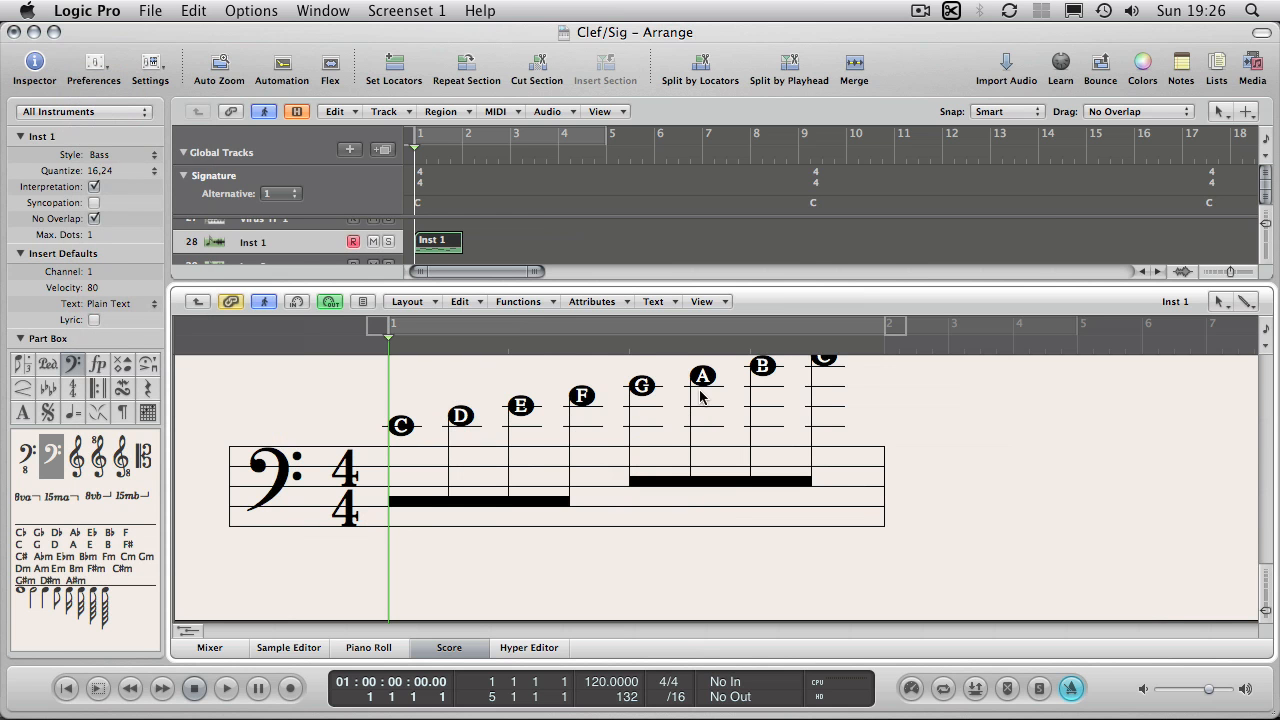
pyautogui.moveTo(604, 516)
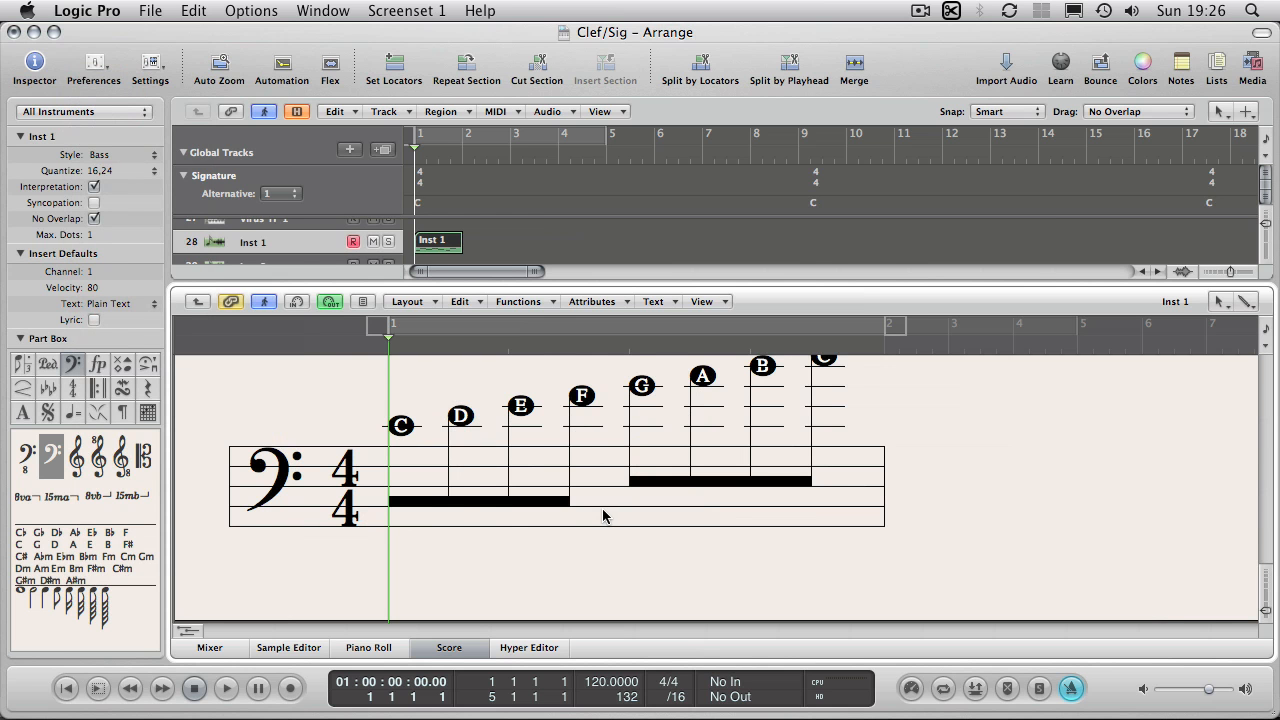
pyautogui.moveTo(548, 468)
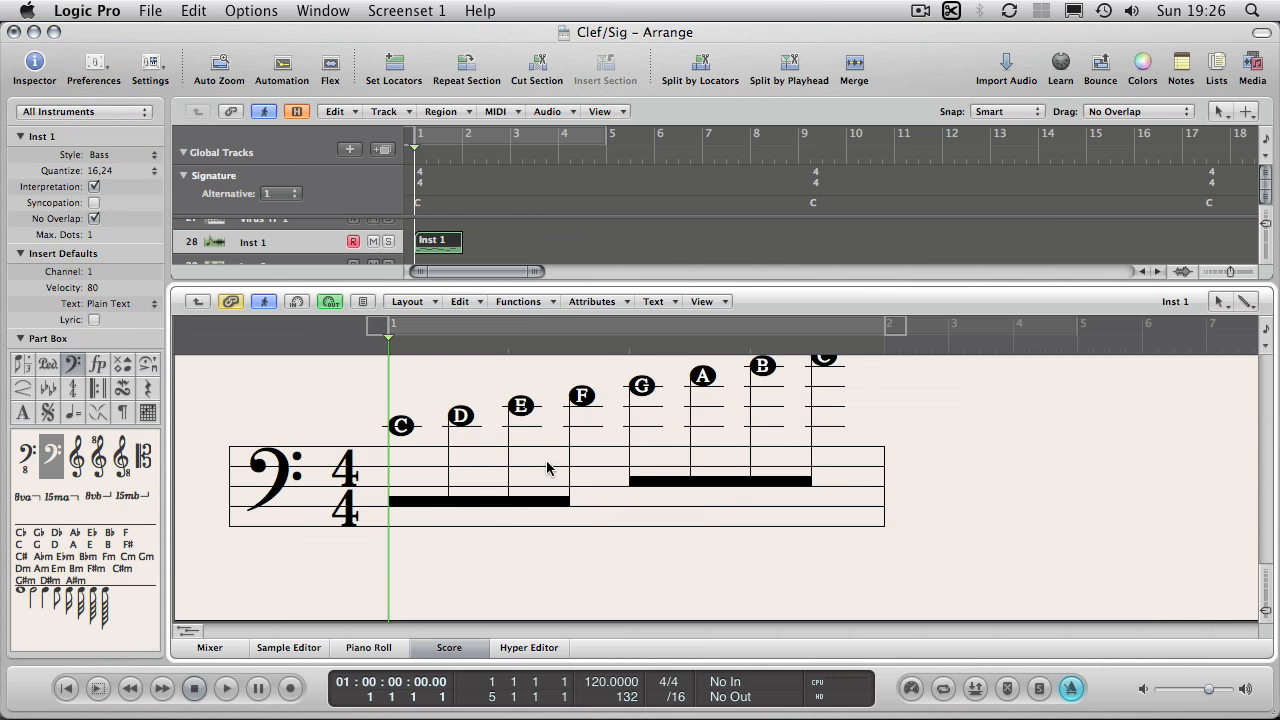
pyautogui.moveTo(788, 386)
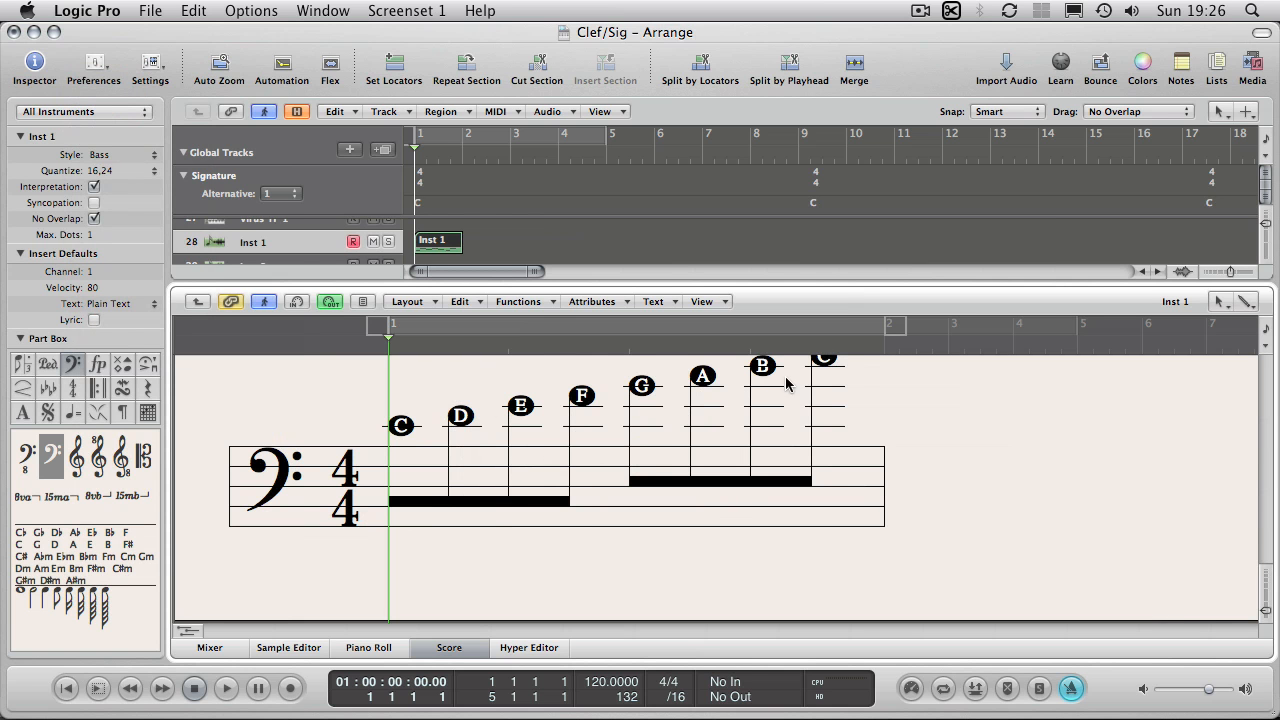
pyautogui.moveTo(790, 452)
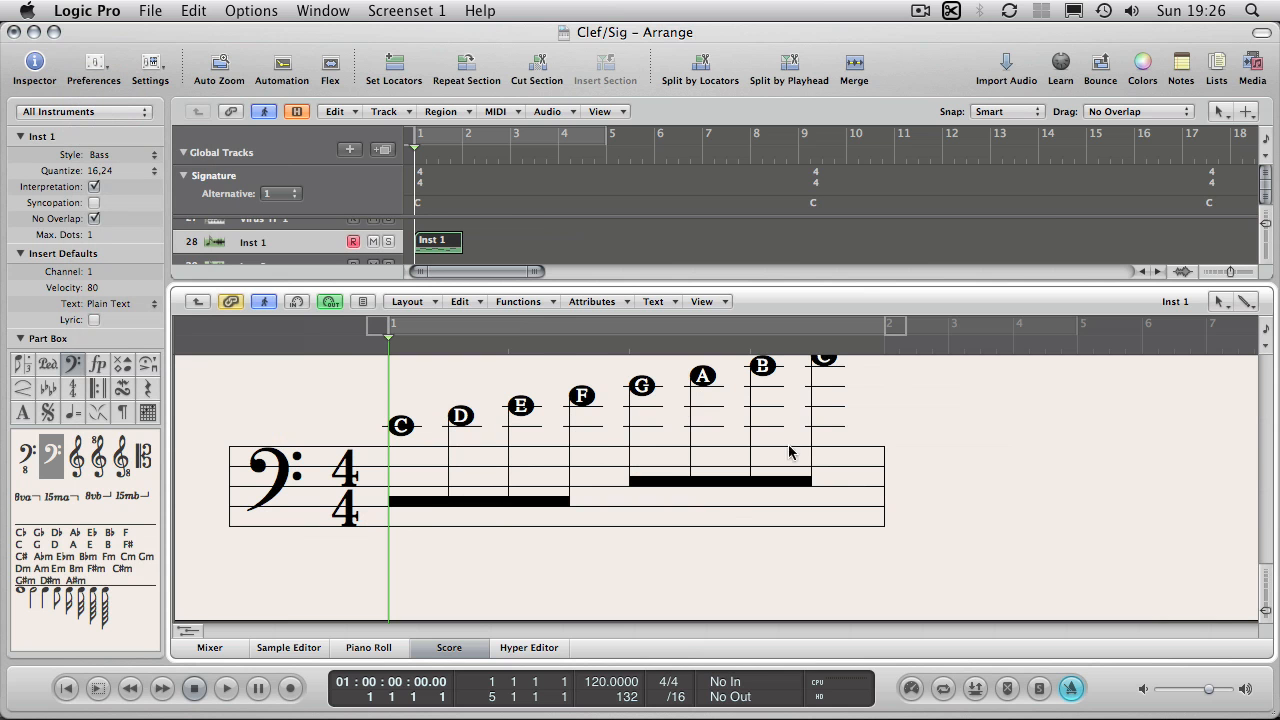
pyautogui.moveTo(130, 216)
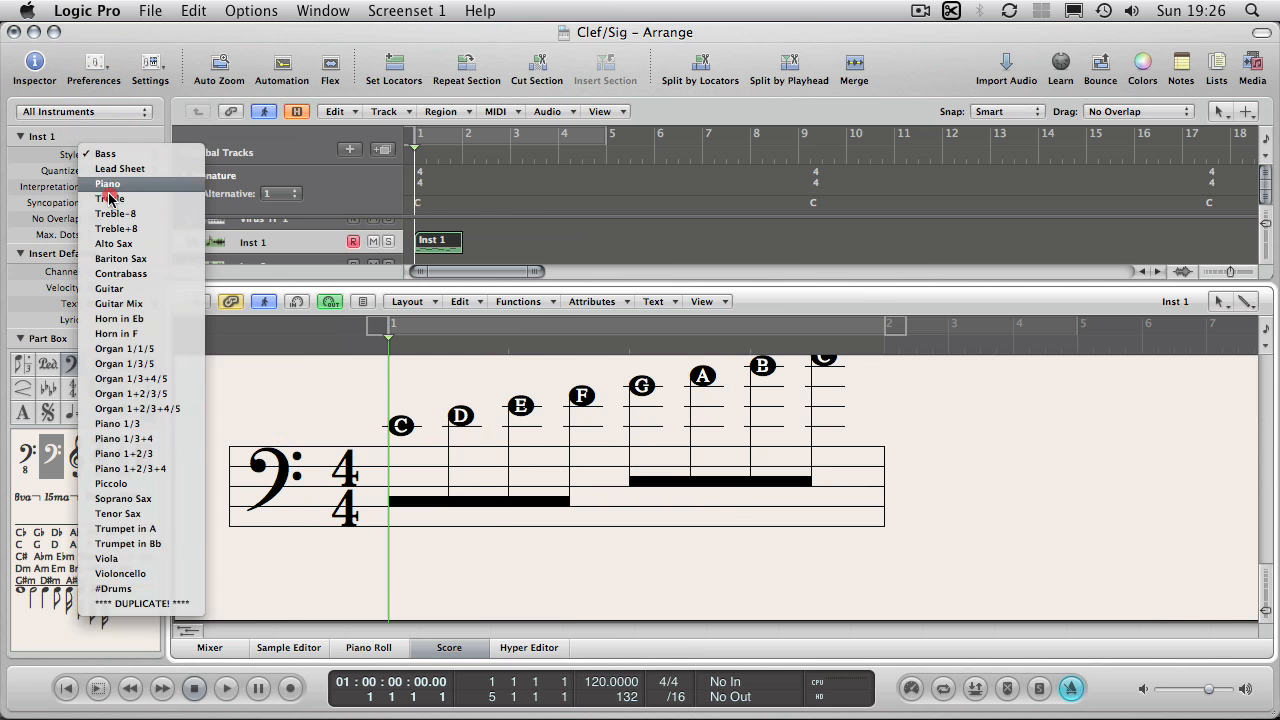
# Set the staff style back to Treble so the C scale returns to a treble clef
pyautogui.click(108, 198)
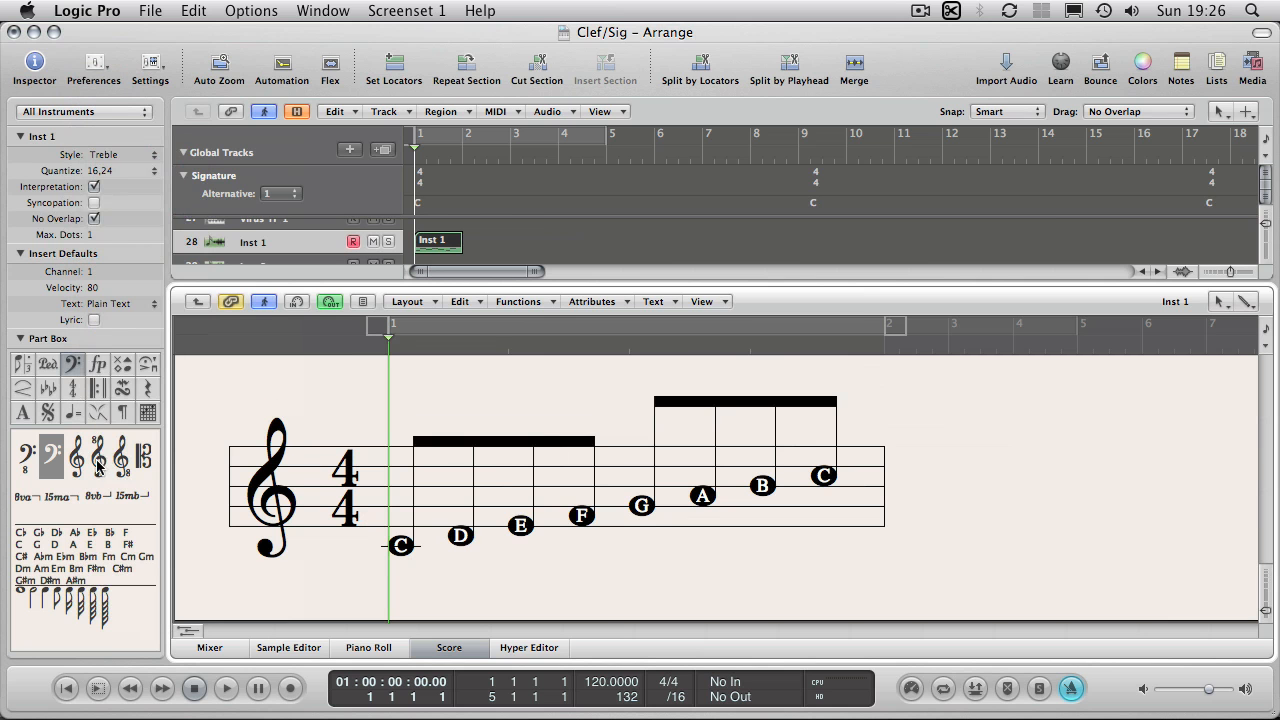
pyautogui.moveTo(100, 456)
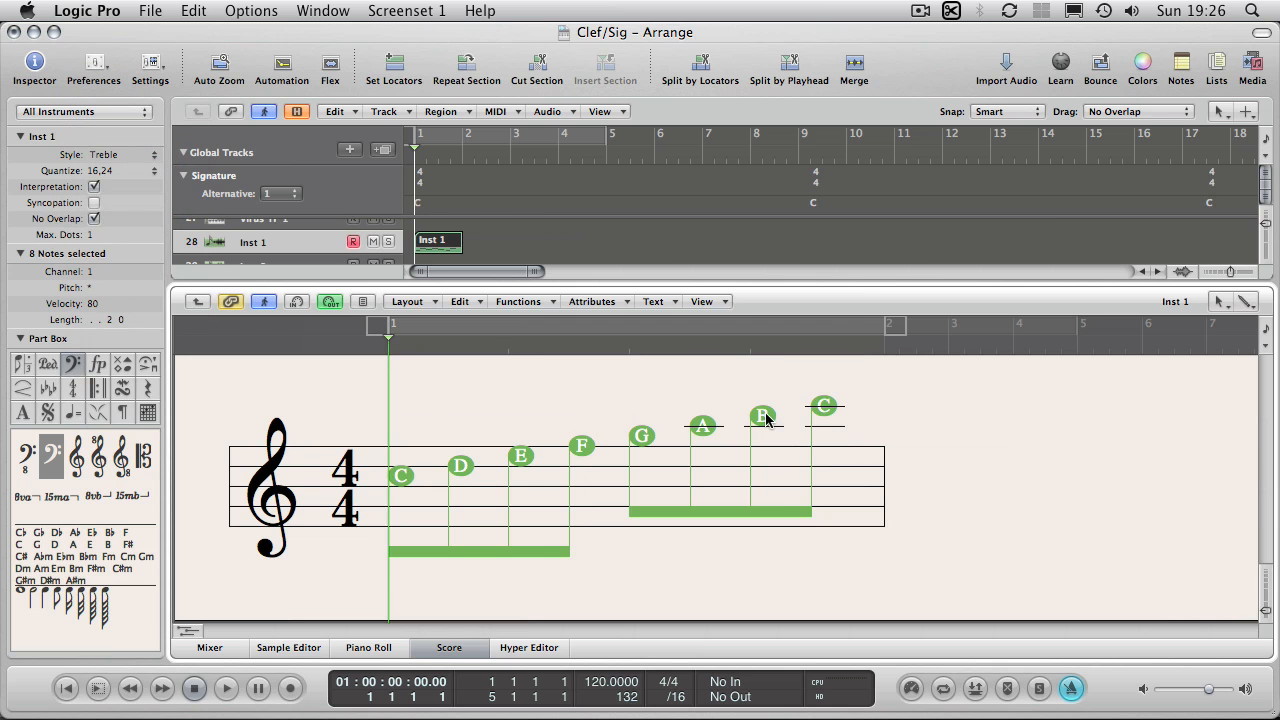
# Deselect the scale notes now sitting an octave higher on the treble staff
pyautogui.click(428, 482)
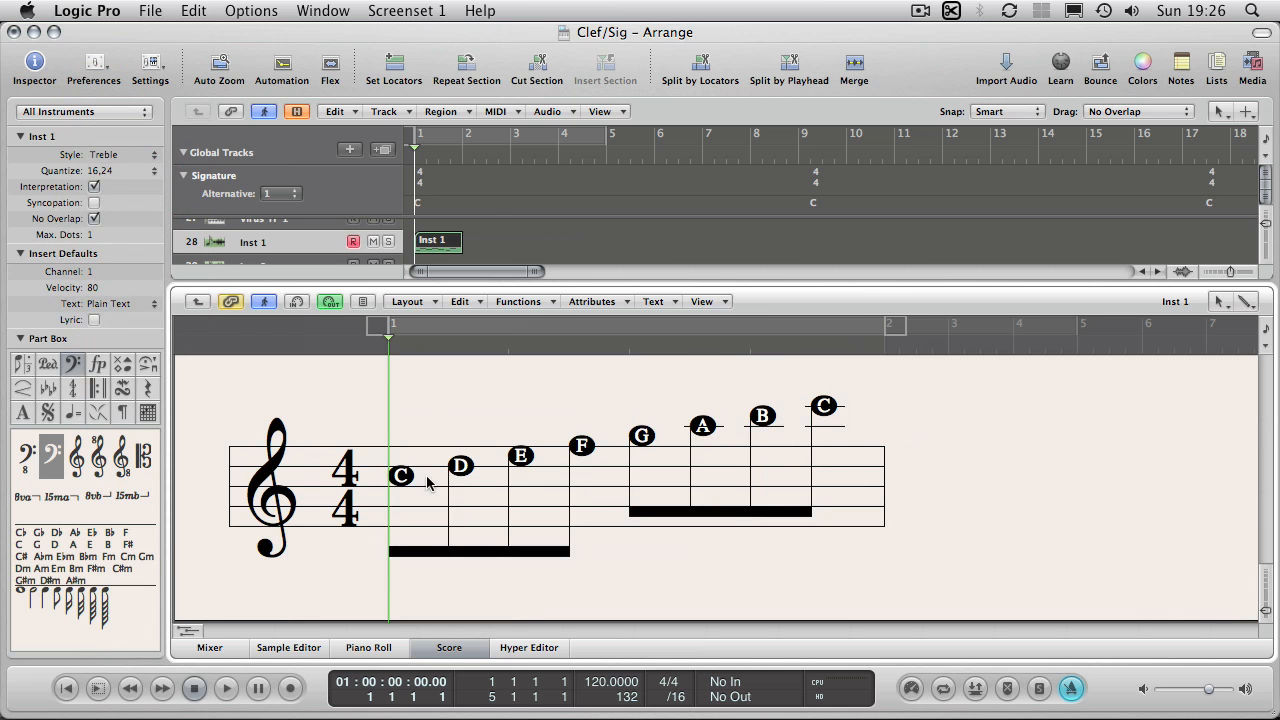
pyautogui.moveTo(836, 432)
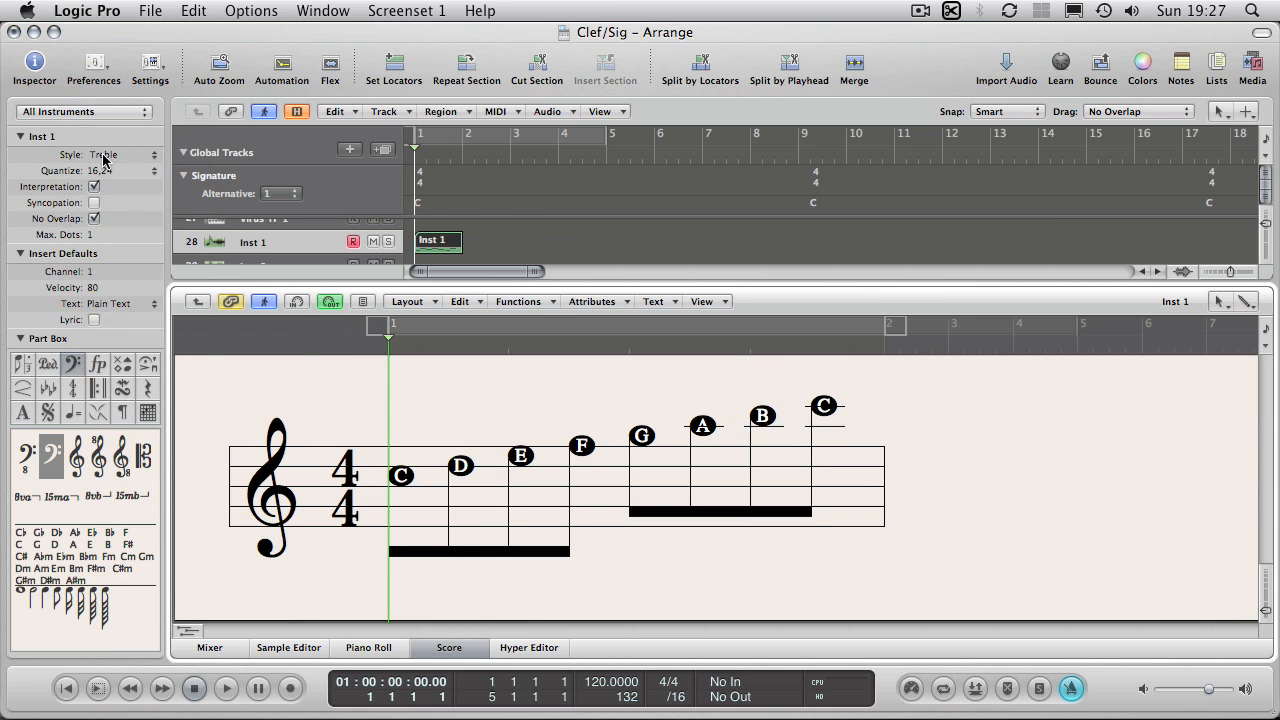
# Replace the staff's clef with the treble 8va clef from the Part Box
pyautogui.click(104, 156)
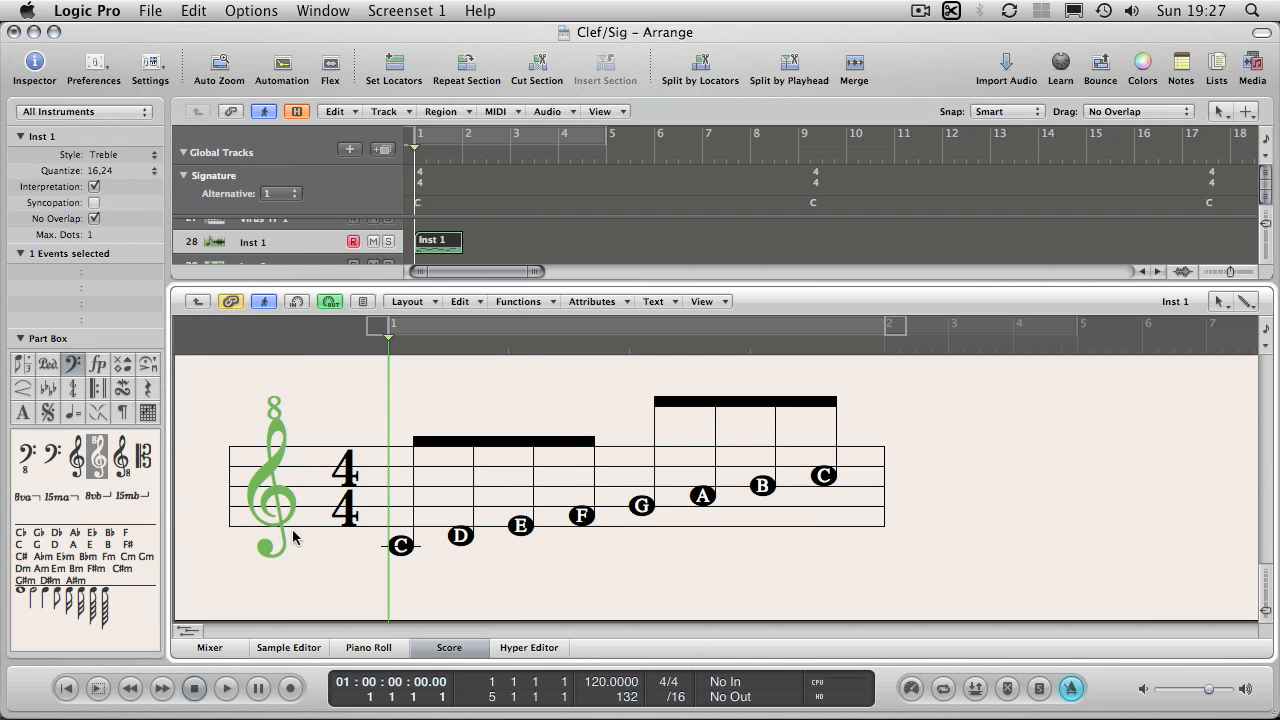
pyautogui.click(272, 480)
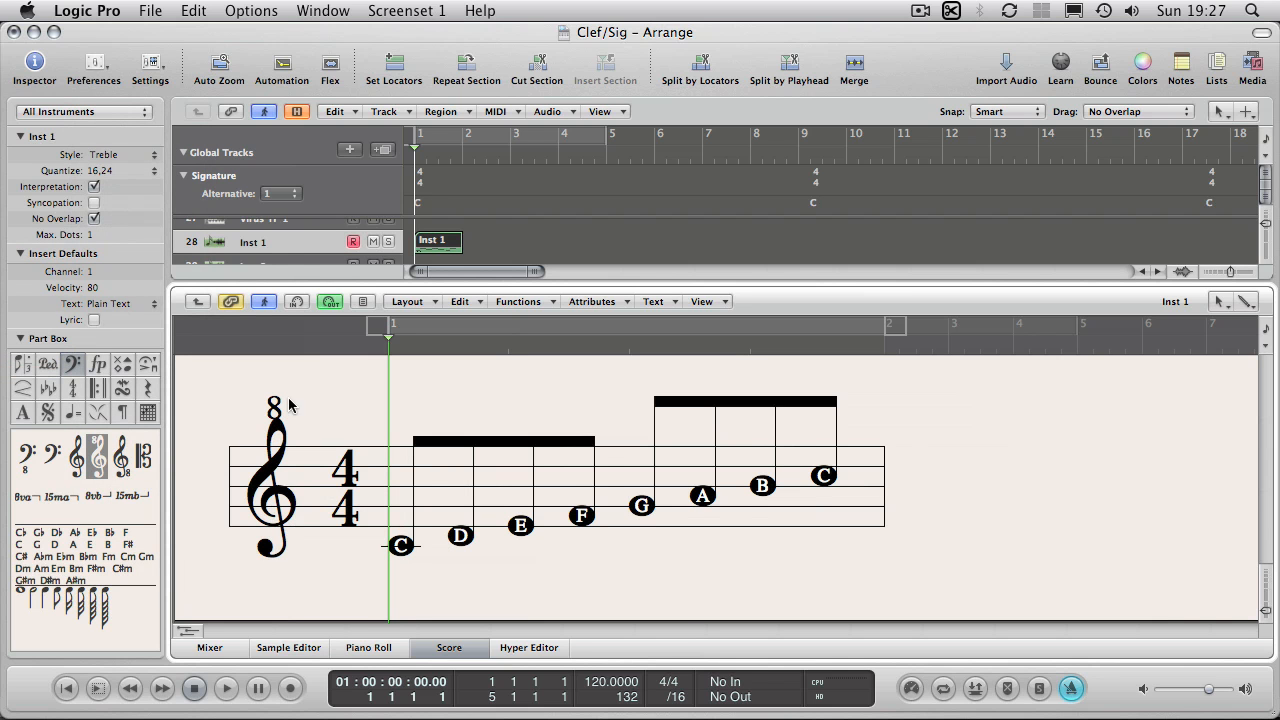
pyautogui.moveTo(396, 556)
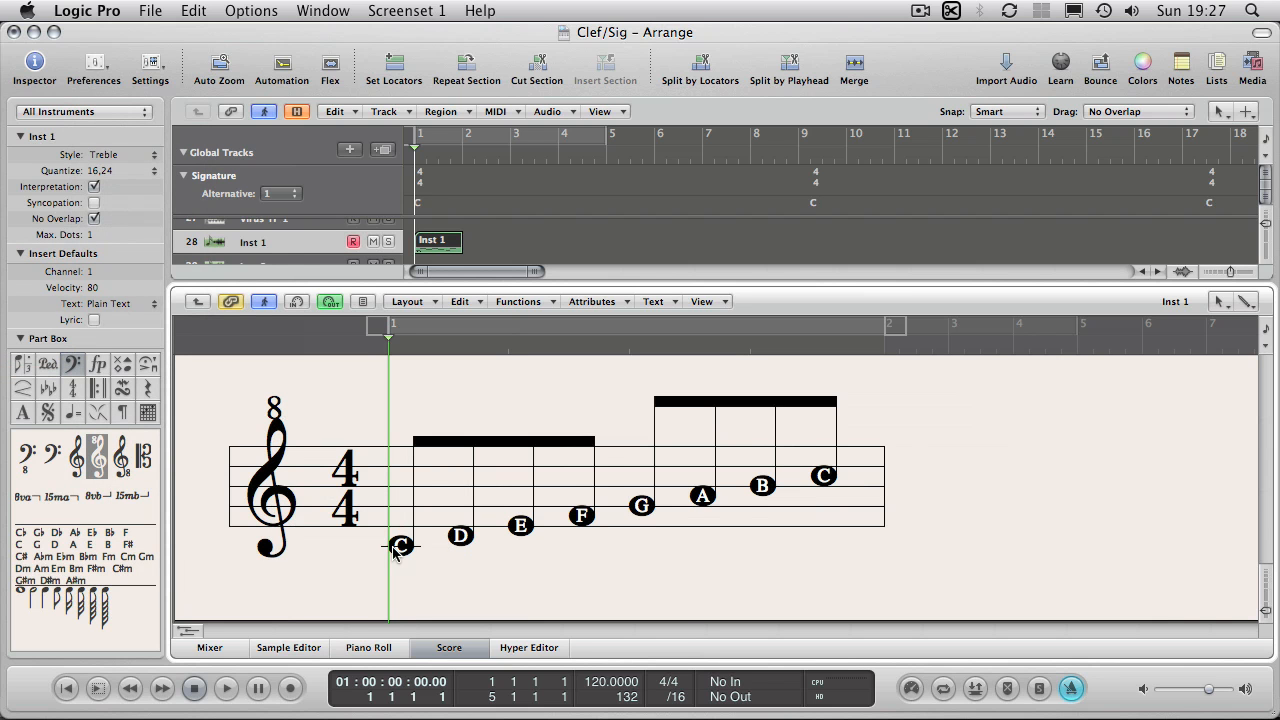
pyautogui.moveTo(832, 482)
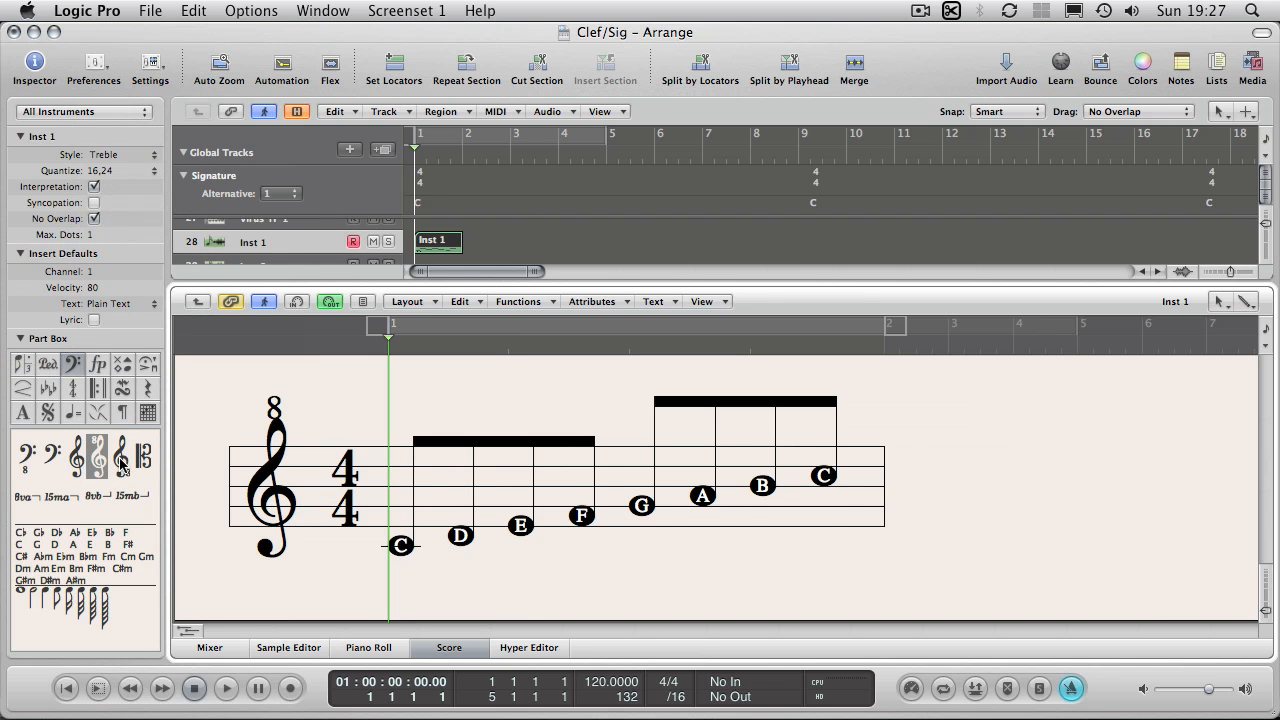
# Swap the staff's clef for another Part Box clef, leaving the scale high above the staff
pyautogui.click(122, 456)
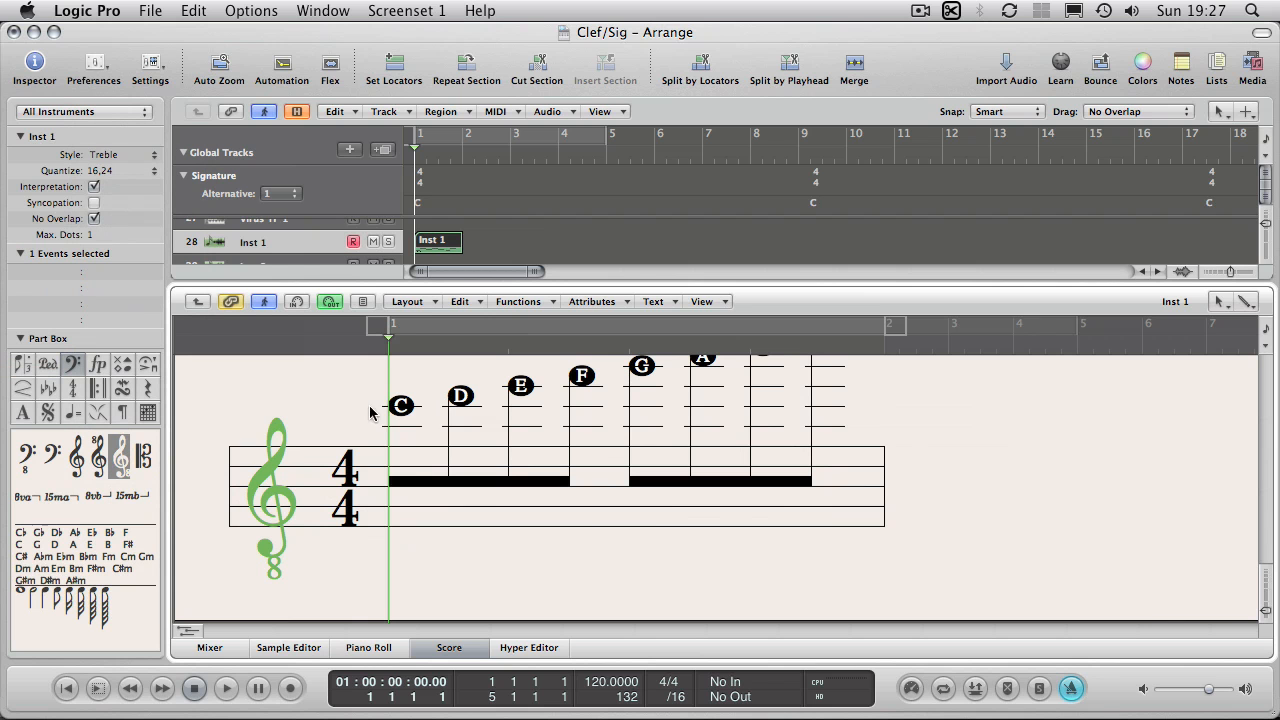
pyautogui.moveTo(664, 356)
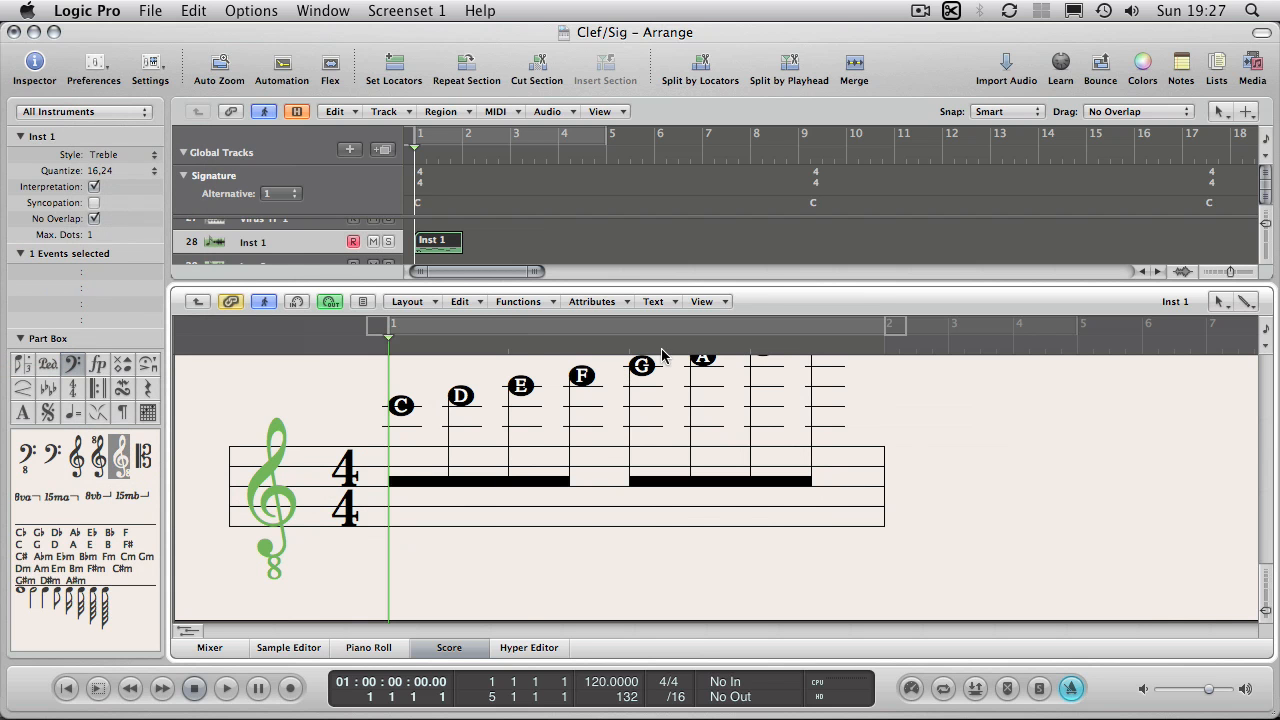
pyautogui.moveTo(578, 414)
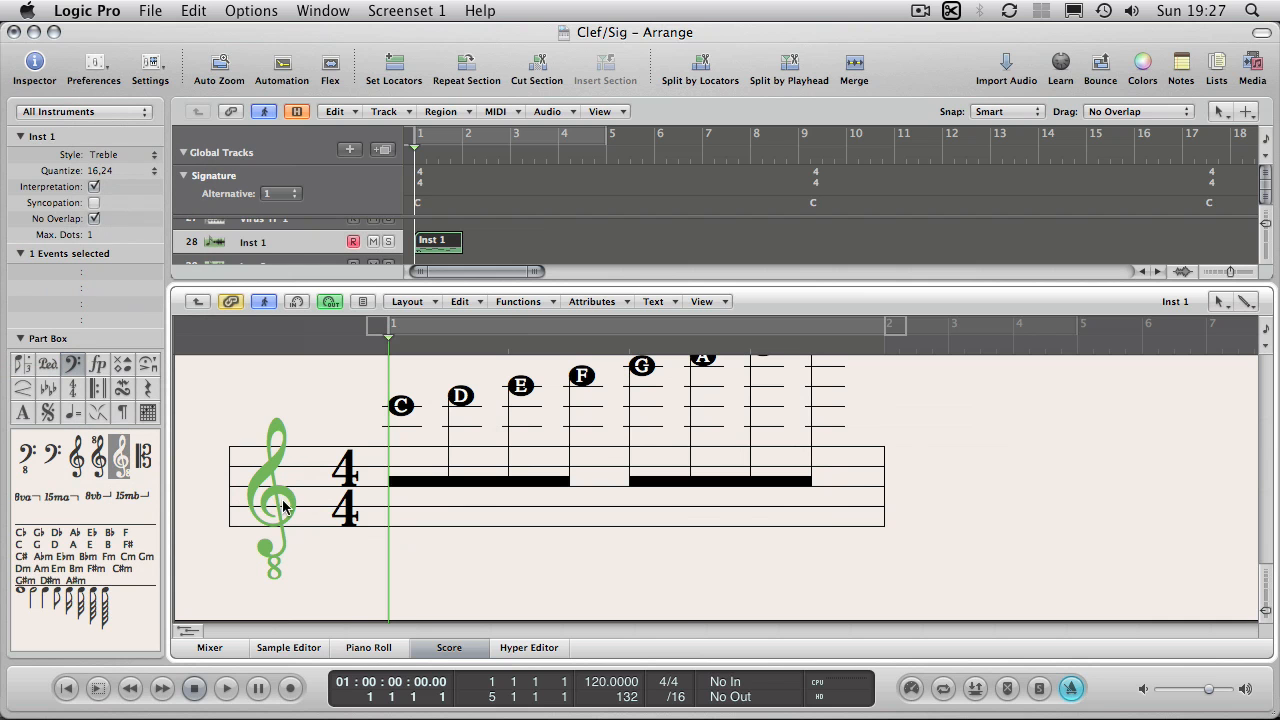
pyautogui.moveTo(100, 460)
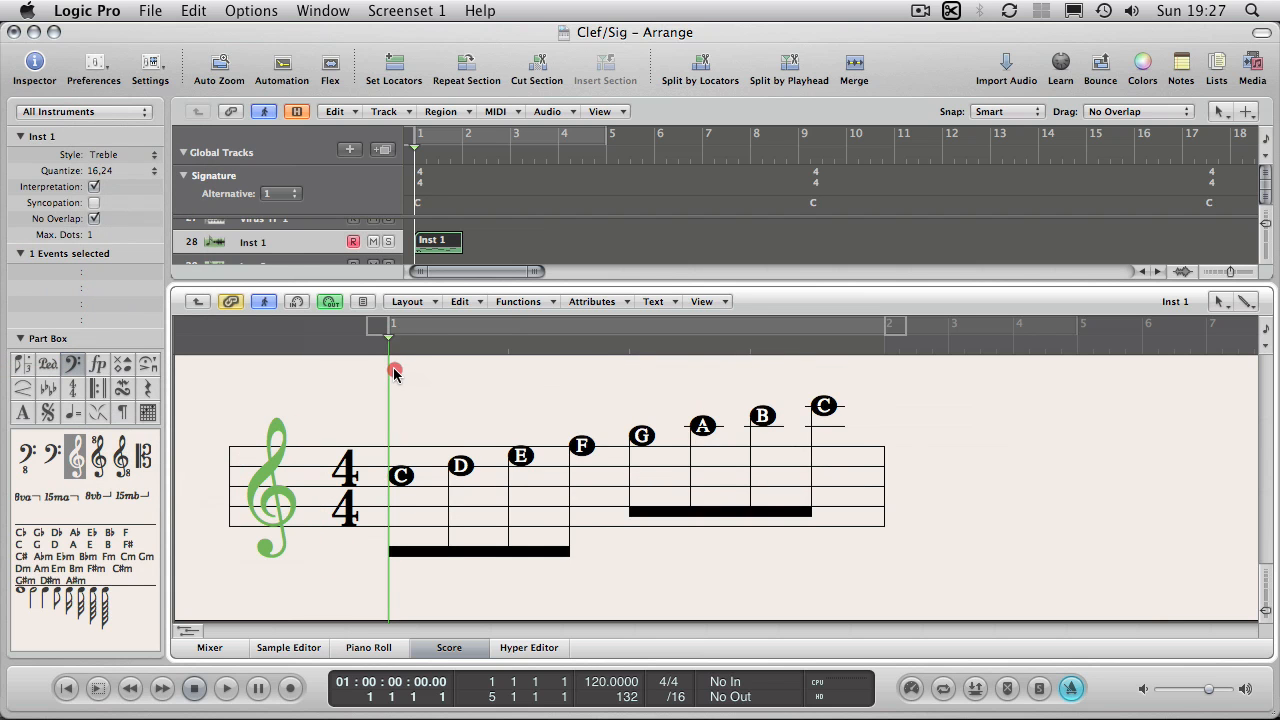
pyautogui.press('cmd+a')
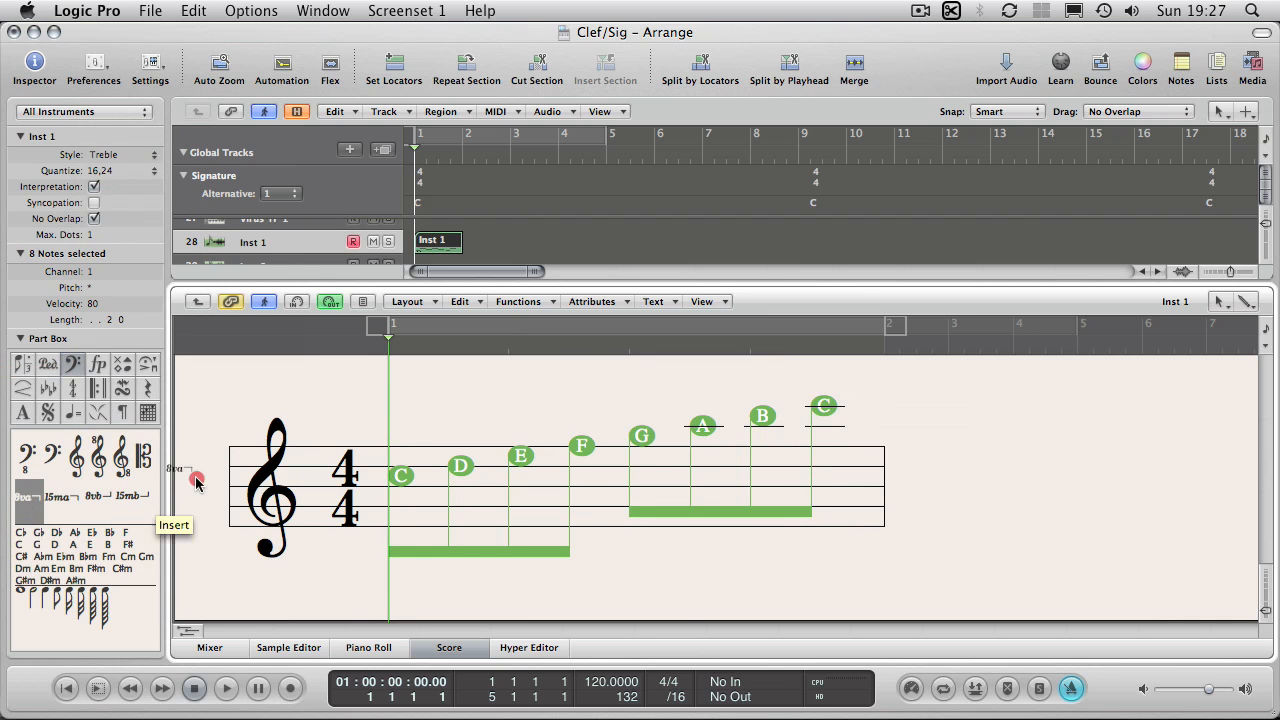
pyautogui.click(174, 468)
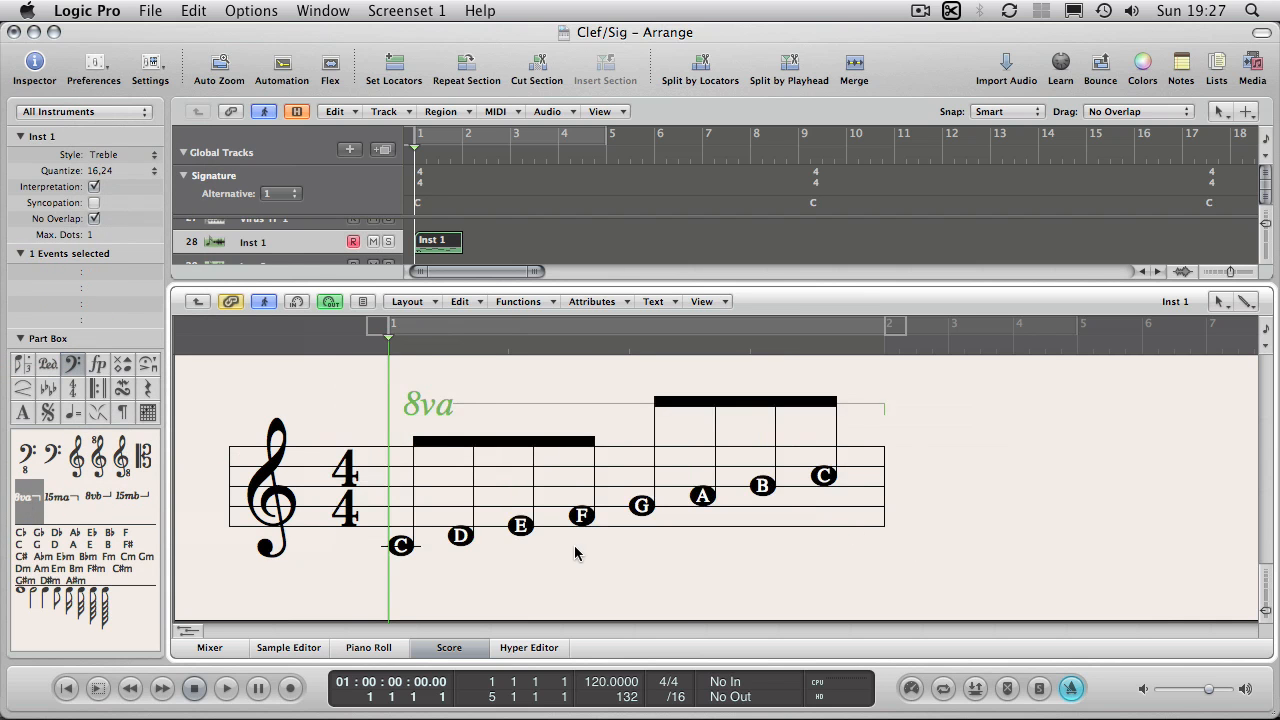
pyautogui.moveTo(424, 464)
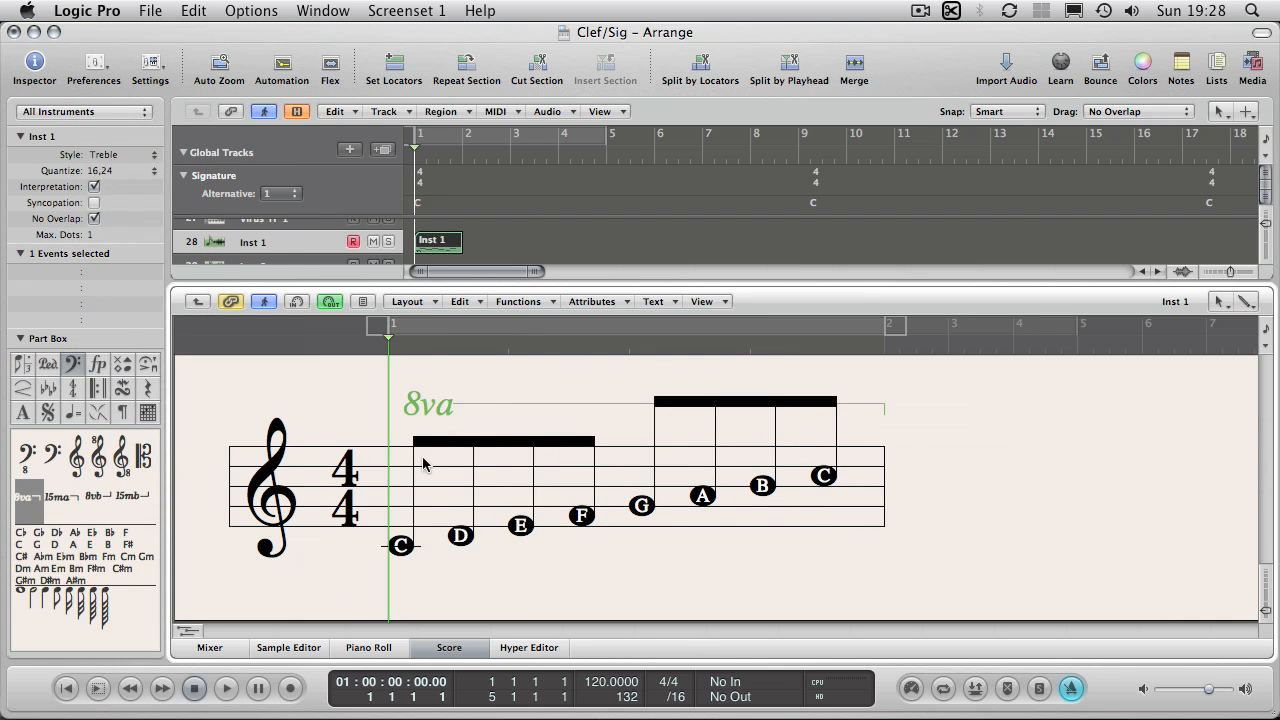
pyautogui.moveTo(400, 548)
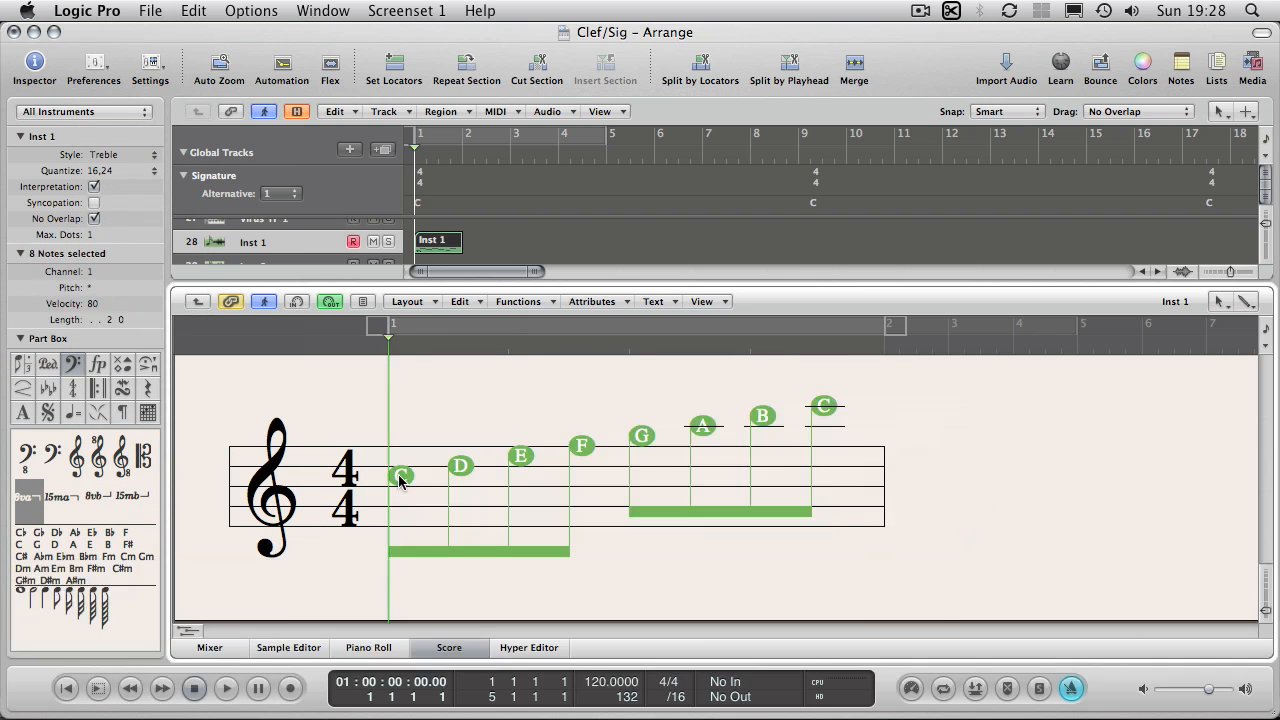
pyautogui.moveTo(400, 476); pyautogui.dragTo(400, 536)
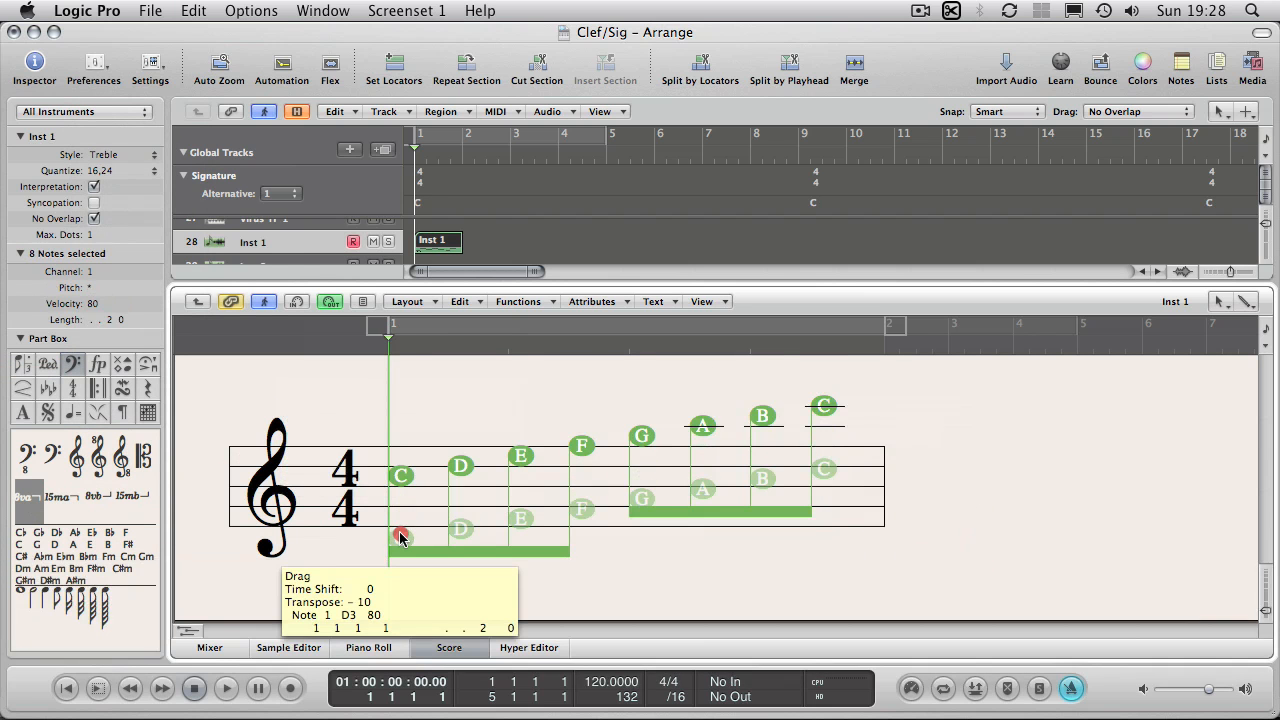
pyautogui.moveTo(400, 536); pyautogui.dragTo(400, 548)
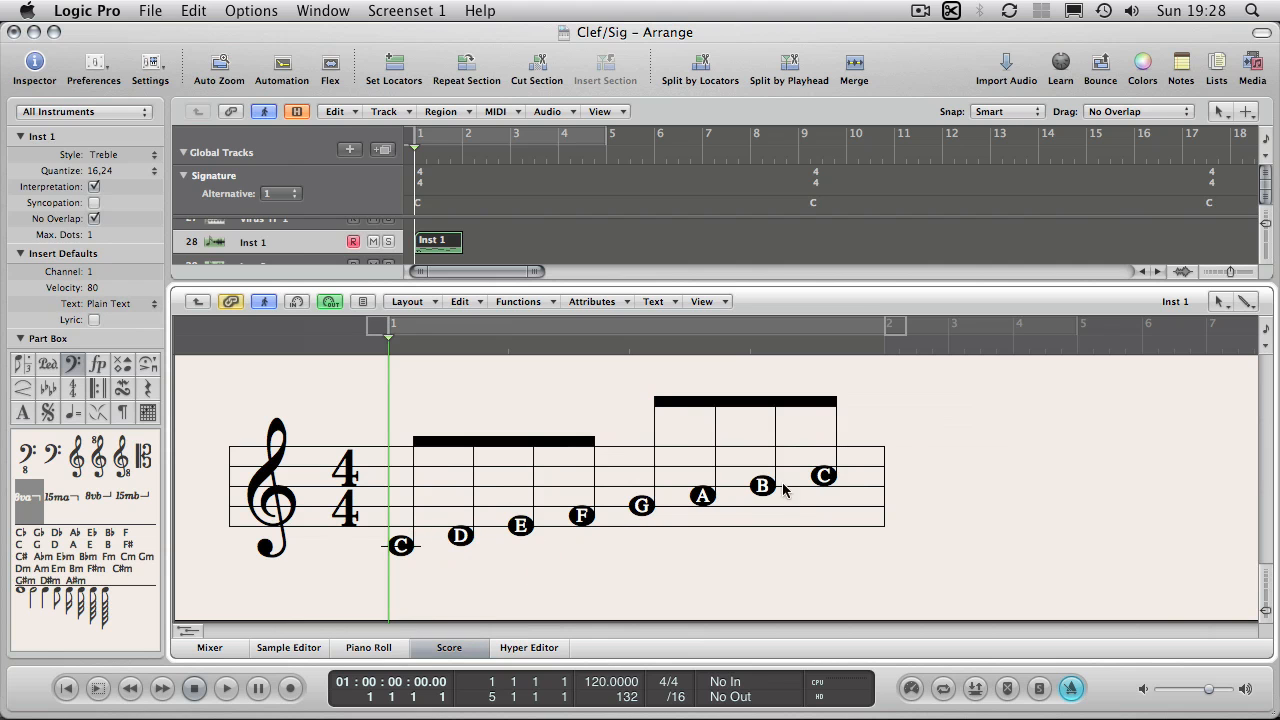
pyautogui.moveTo(844, 472)
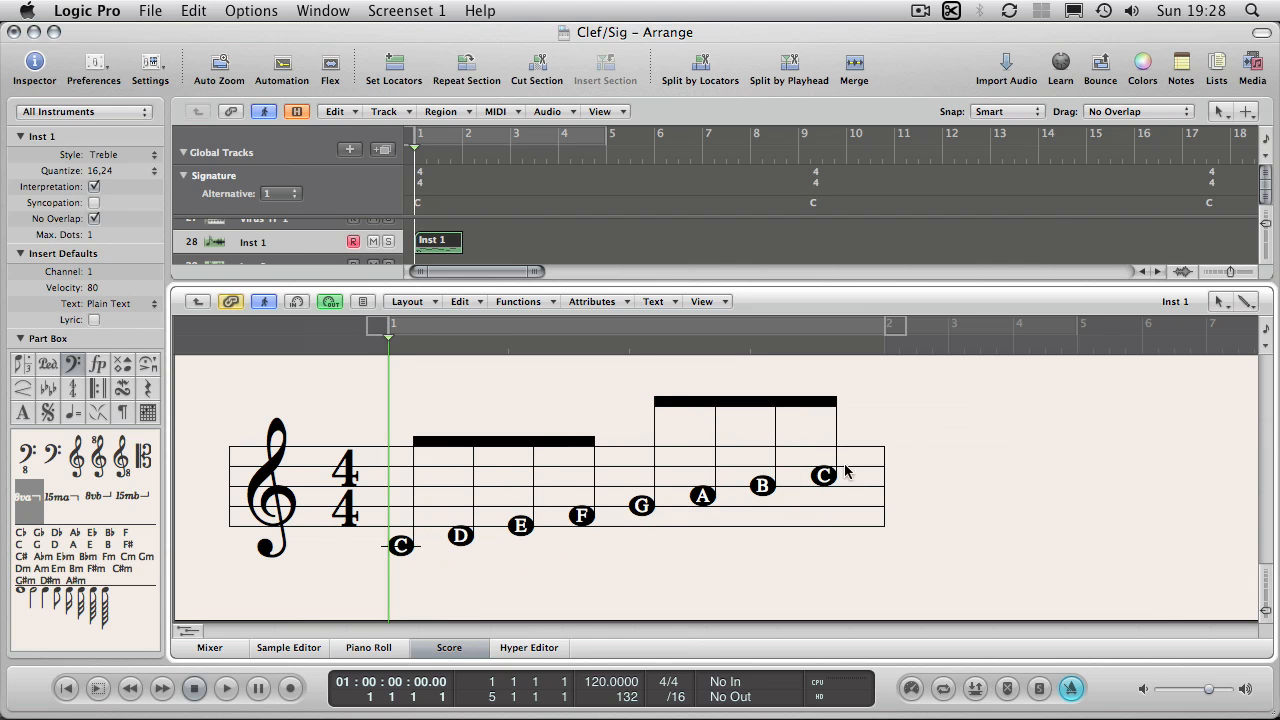
pyautogui.moveTo(520, 386)
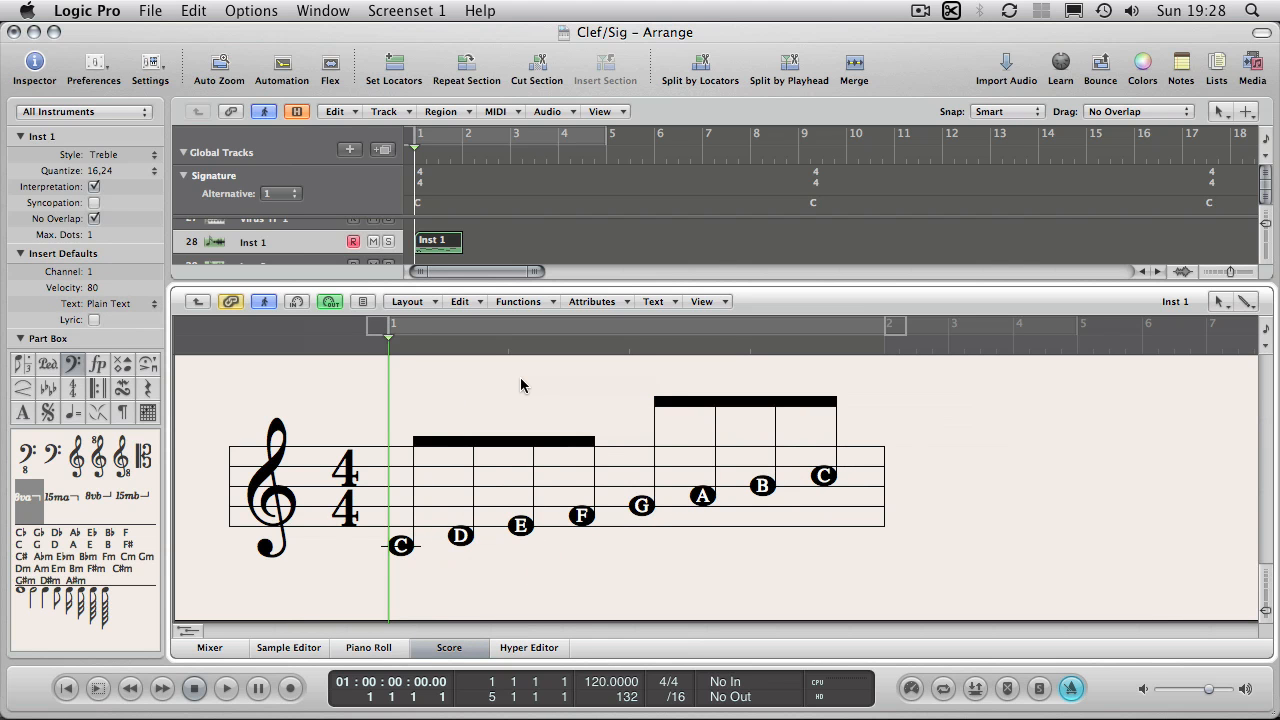
# Select the region so the clef group shows beneath the key signatures in the Part Box
pyautogui.click(438, 242)
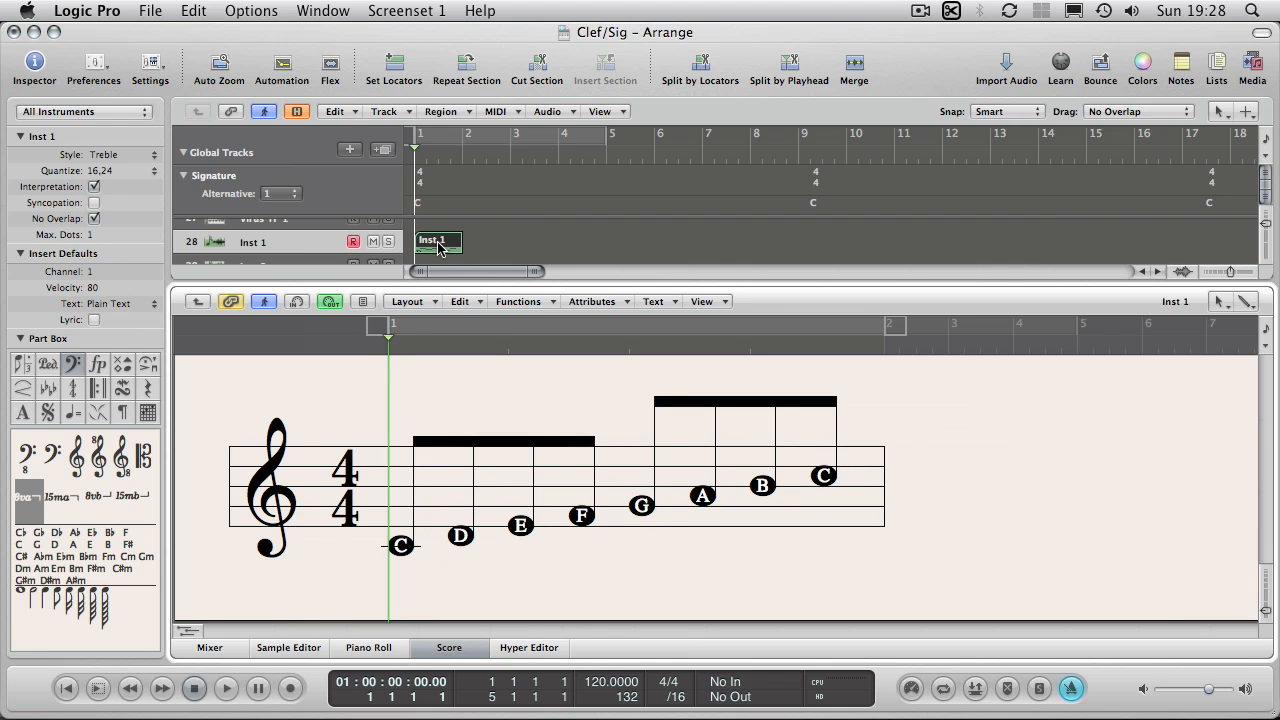
pyautogui.moveTo(436, 248)
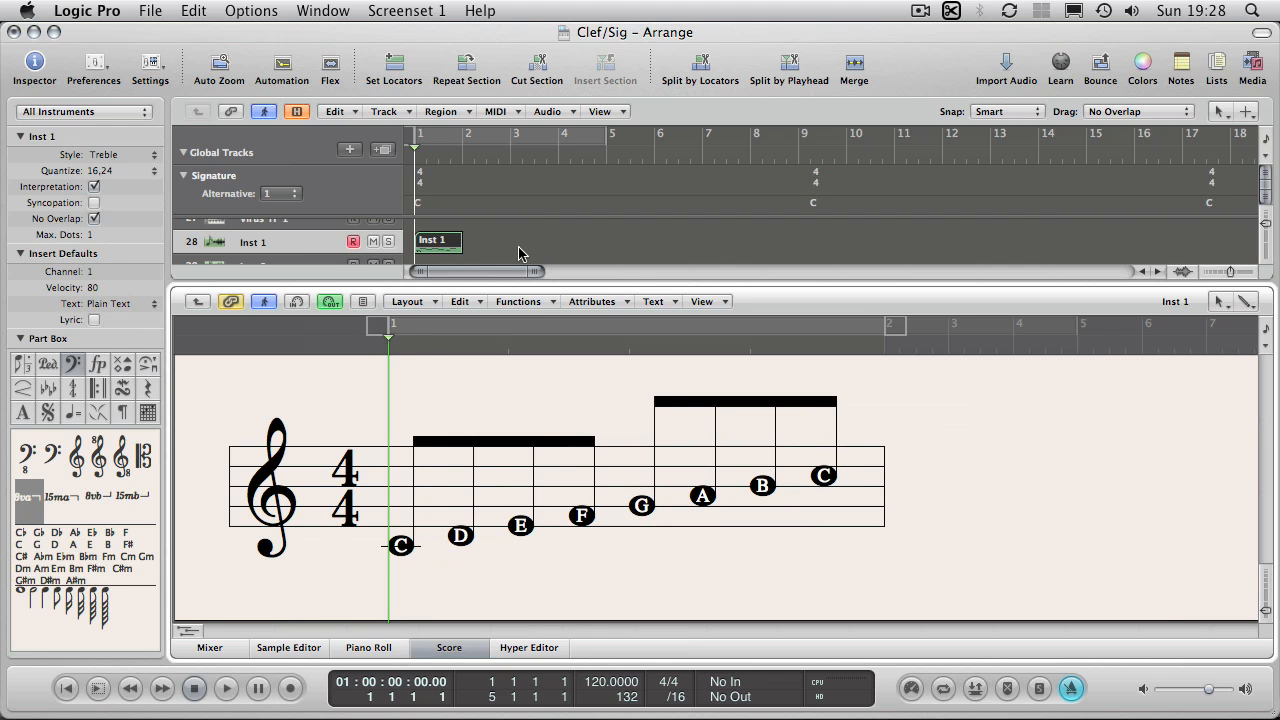
pyautogui.moveTo(442, 560)
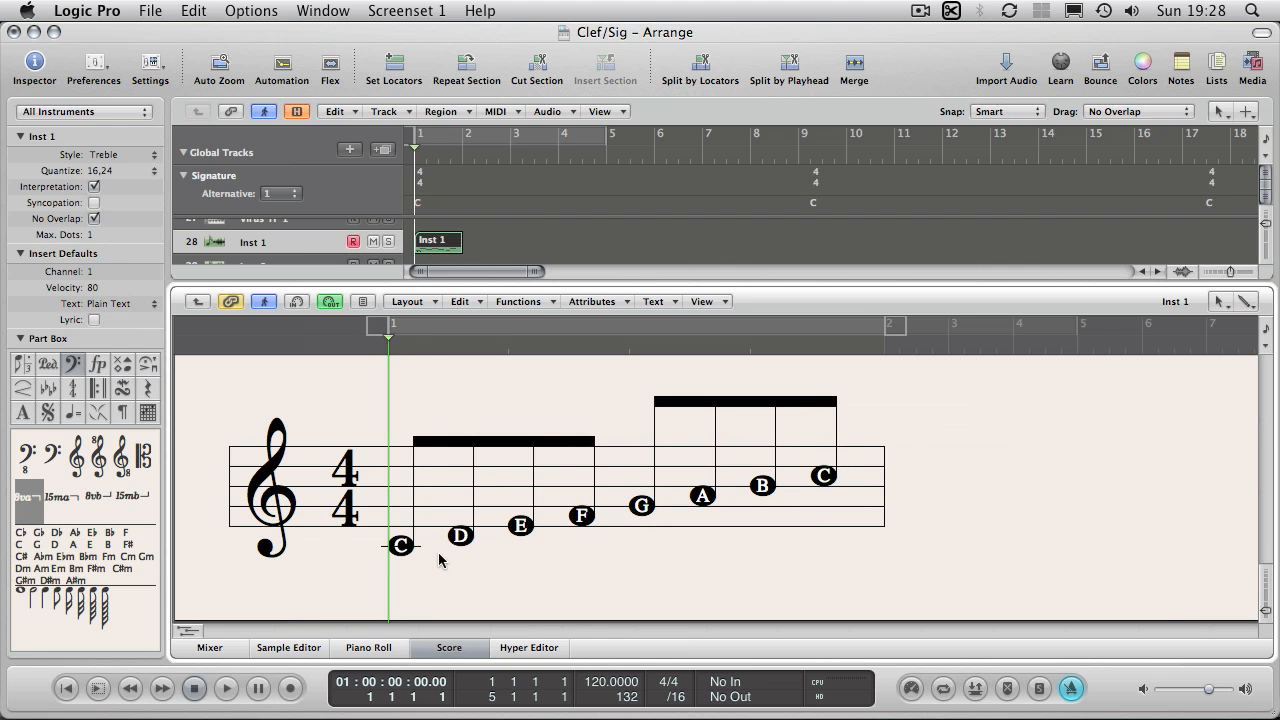
pyautogui.moveTo(464, 650)
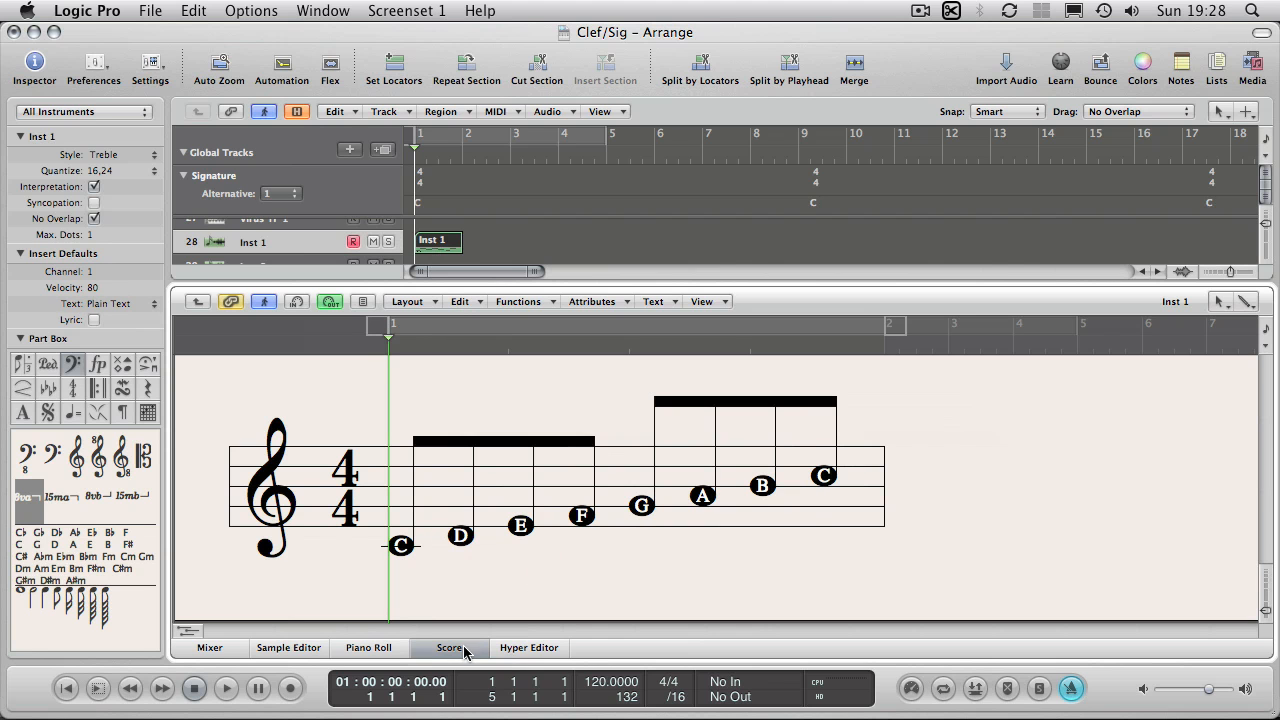
pyautogui.moveTo(276, 442)
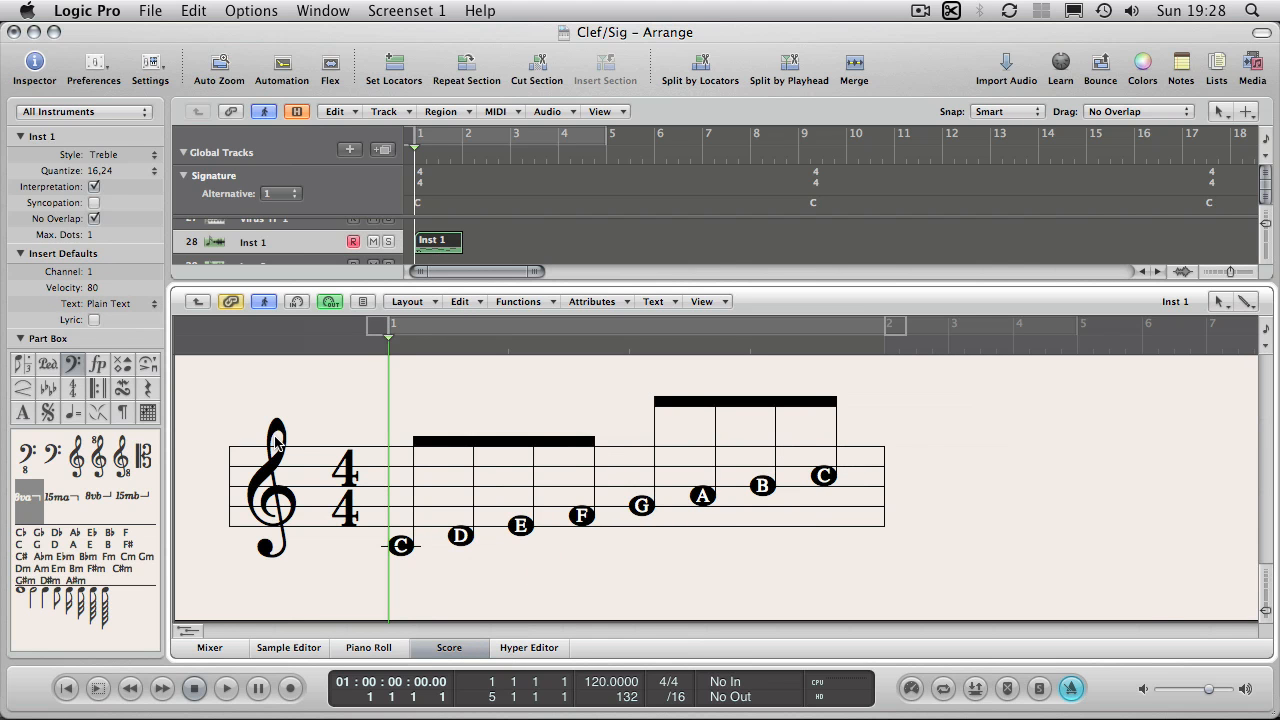
pyautogui.moveTo(298, 470)
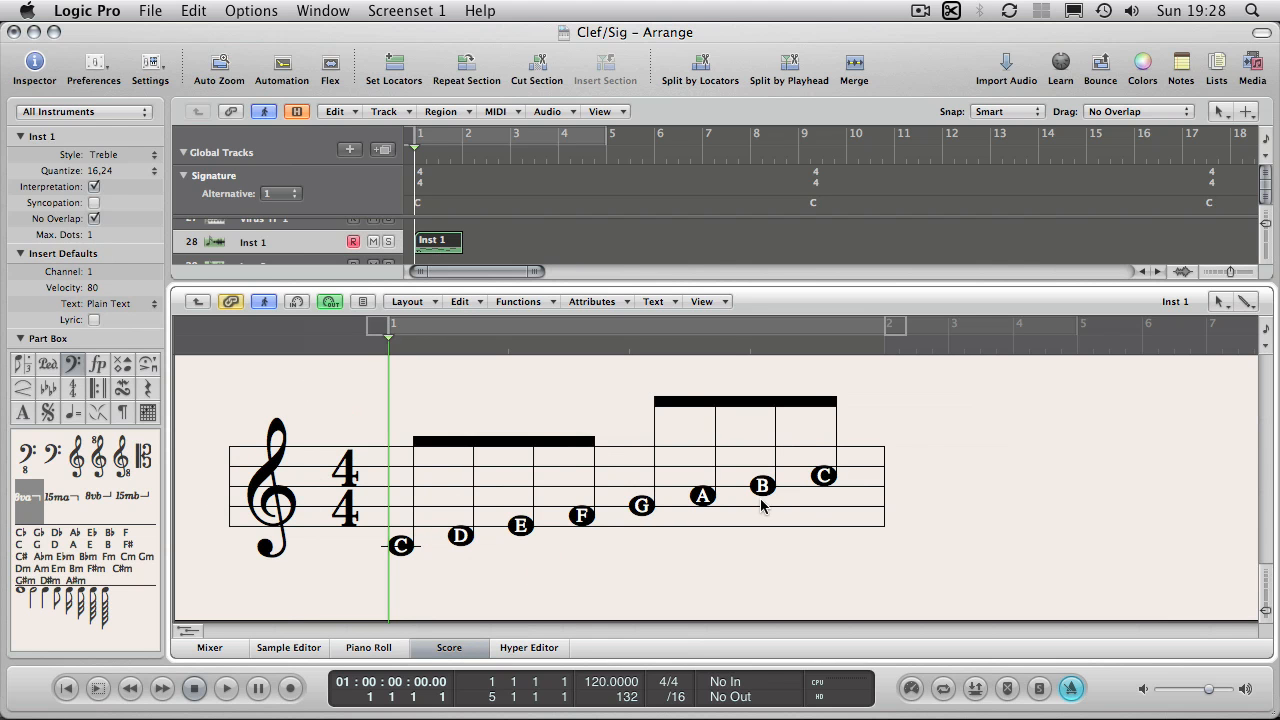
pyautogui.moveTo(388, 556)
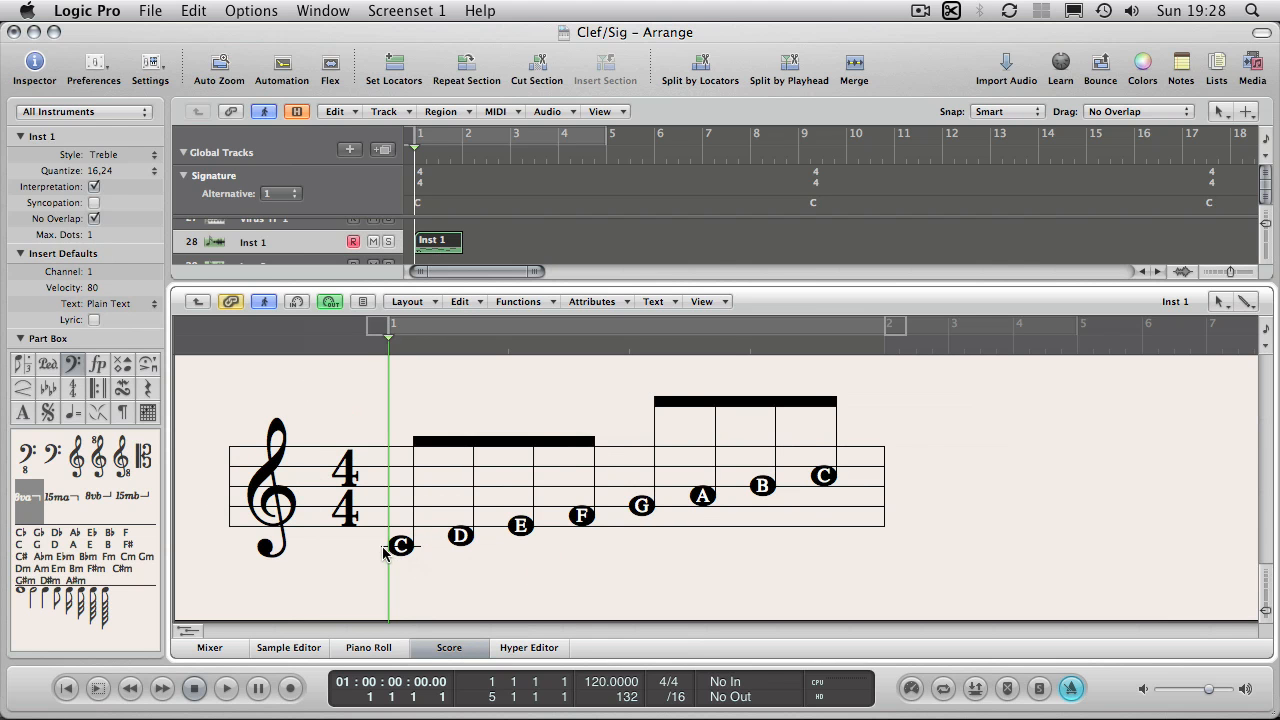
pyautogui.moveTo(312, 456)
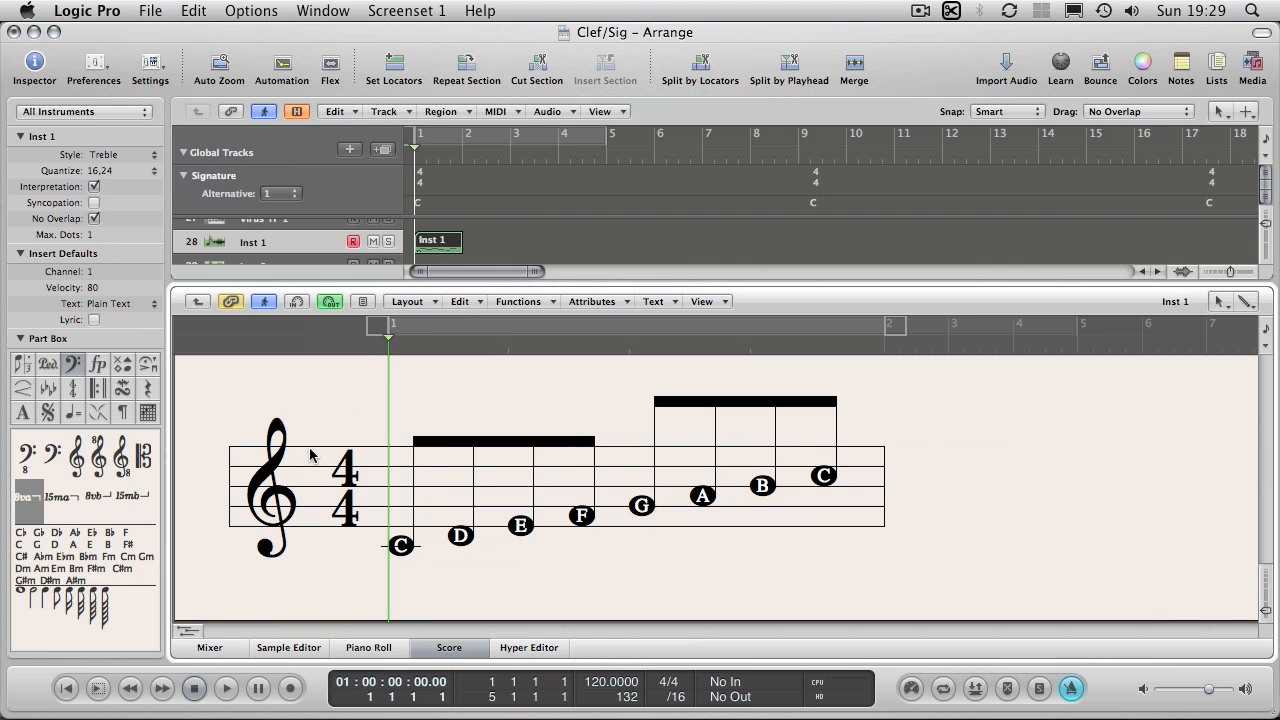
pyautogui.moveTo(322, 472)
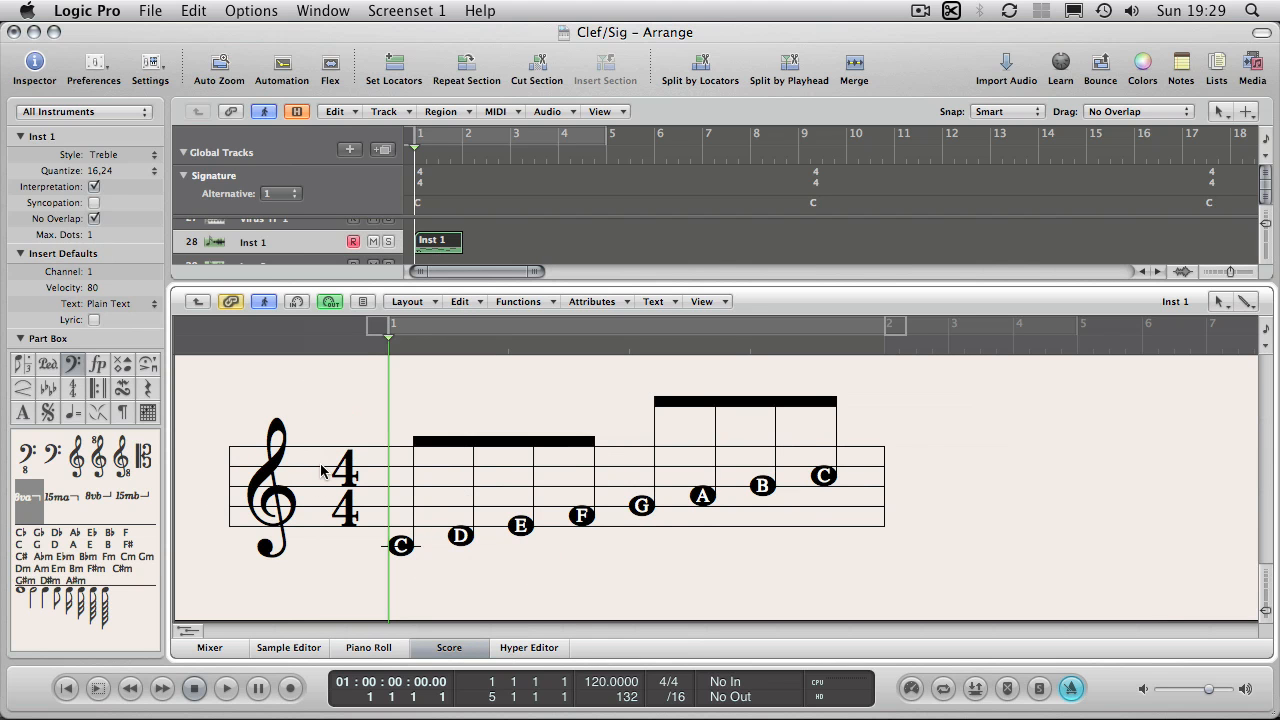
pyautogui.moveTo(54, 398)
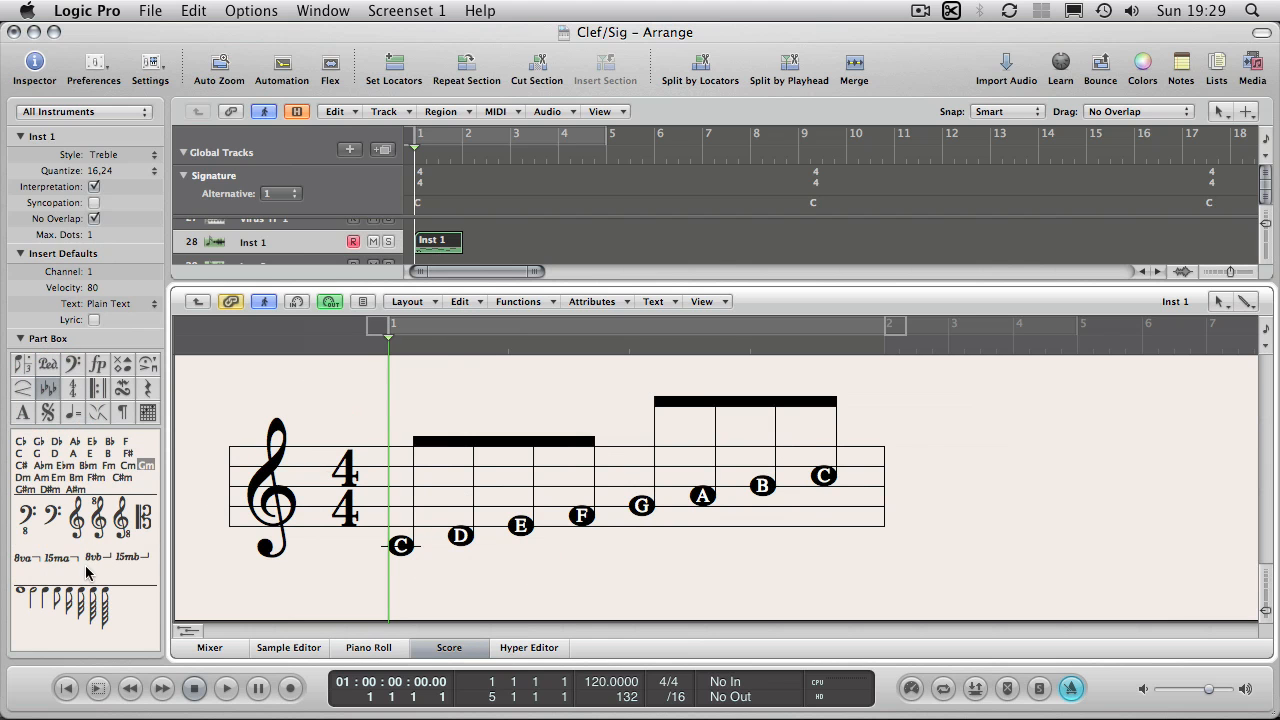
# Raise all eight notes a whole step to a D major scale with F# and C#
pyautogui.click(490, 384)
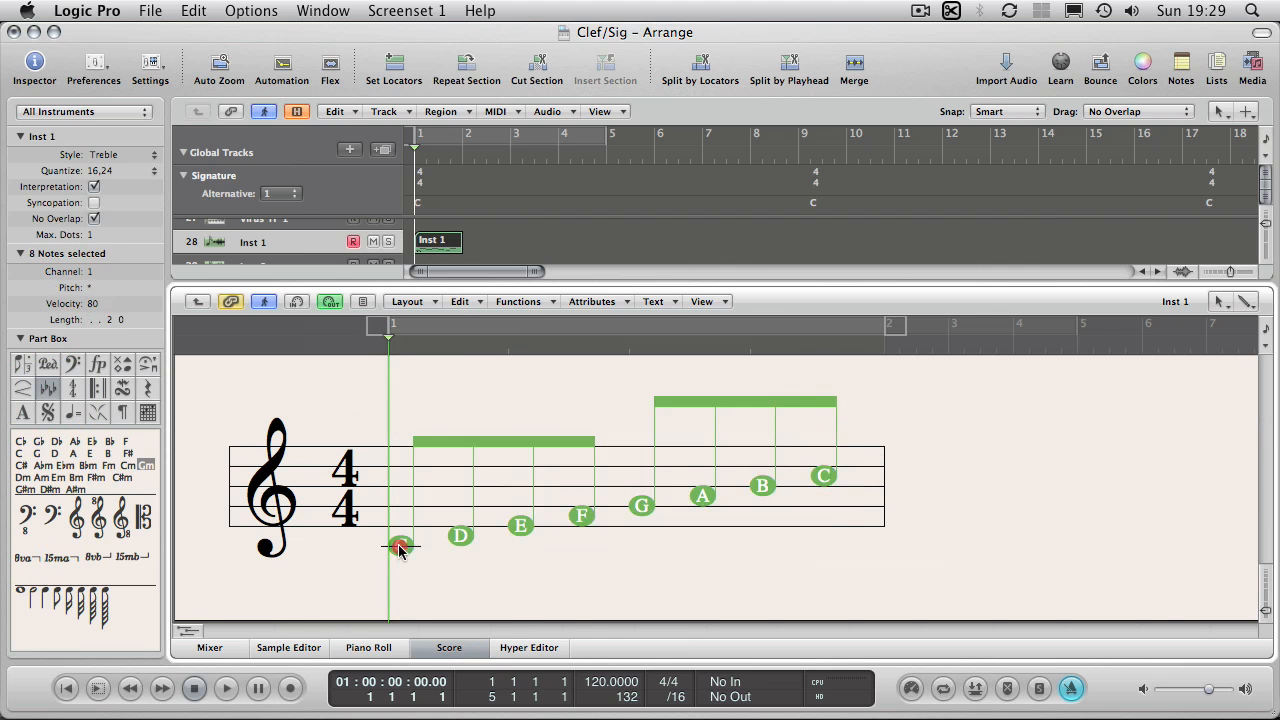
pyautogui.moveTo(400, 550); pyautogui.dragTo(400, 530)
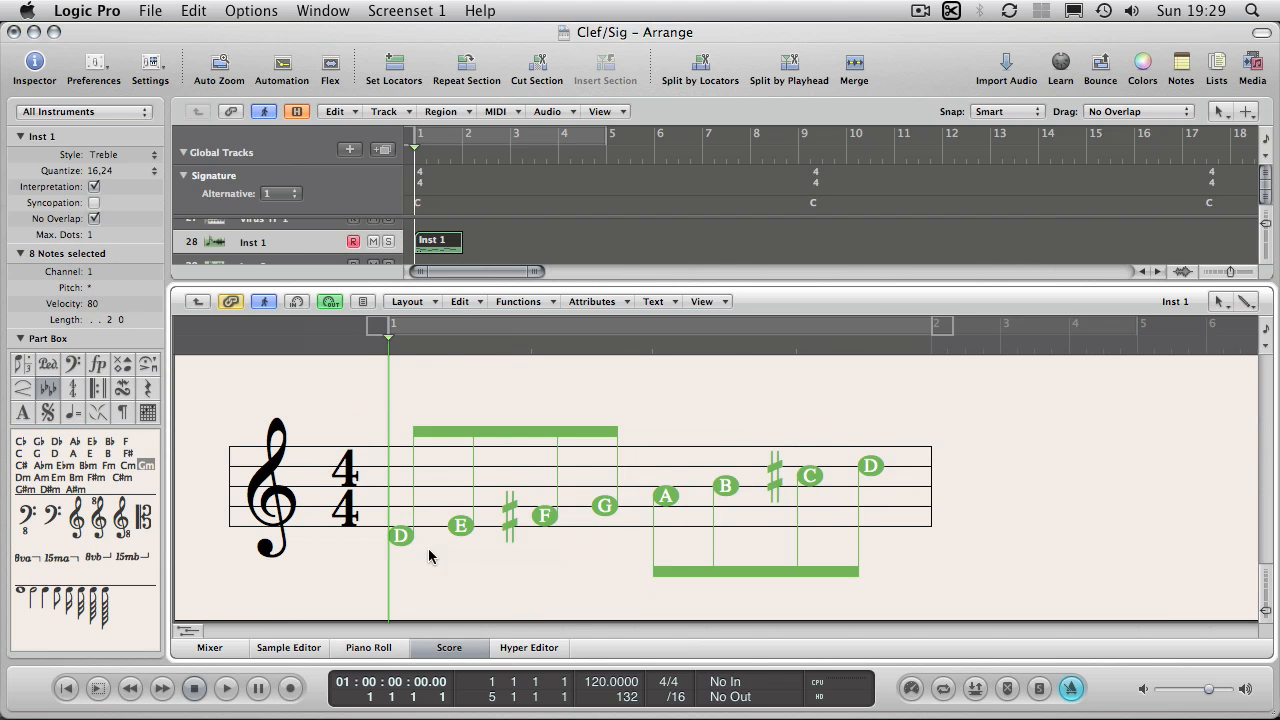
pyautogui.moveTo(920, 456)
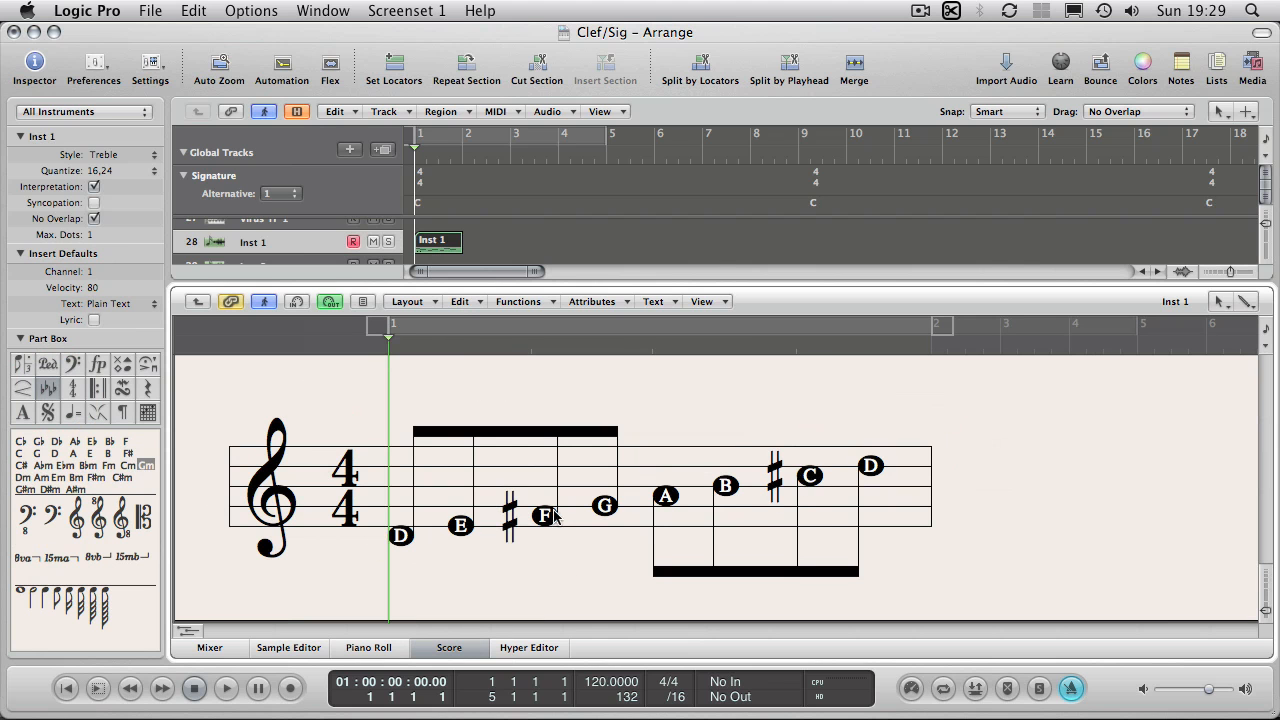
pyautogui.moveTo(804, 476)
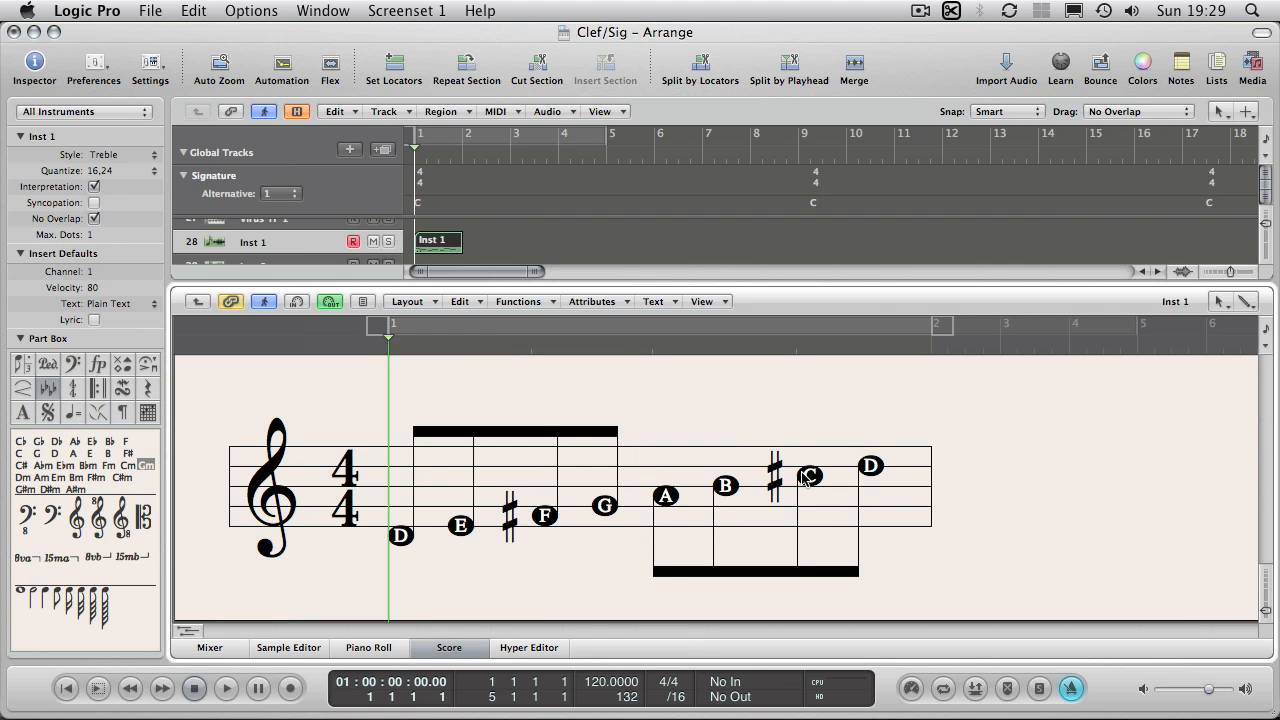
pyautogui.moveTo(420, 556)
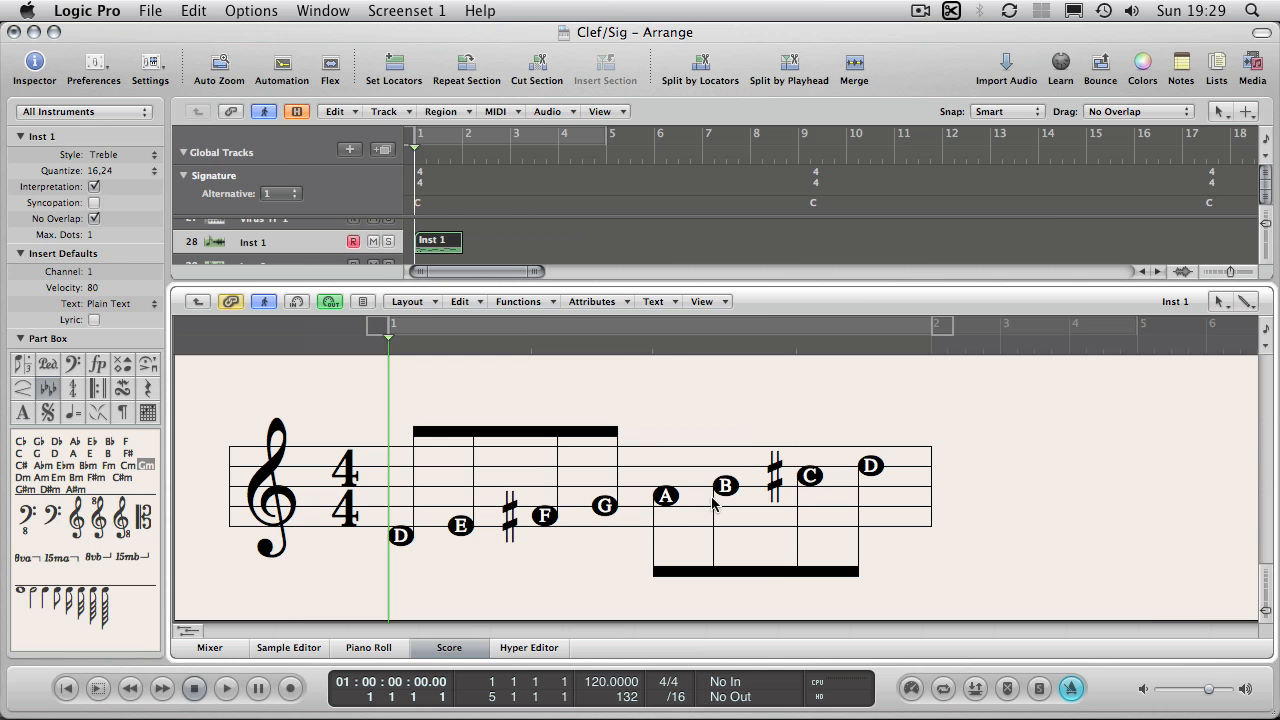
pyautogui.moveTo(810, 480)
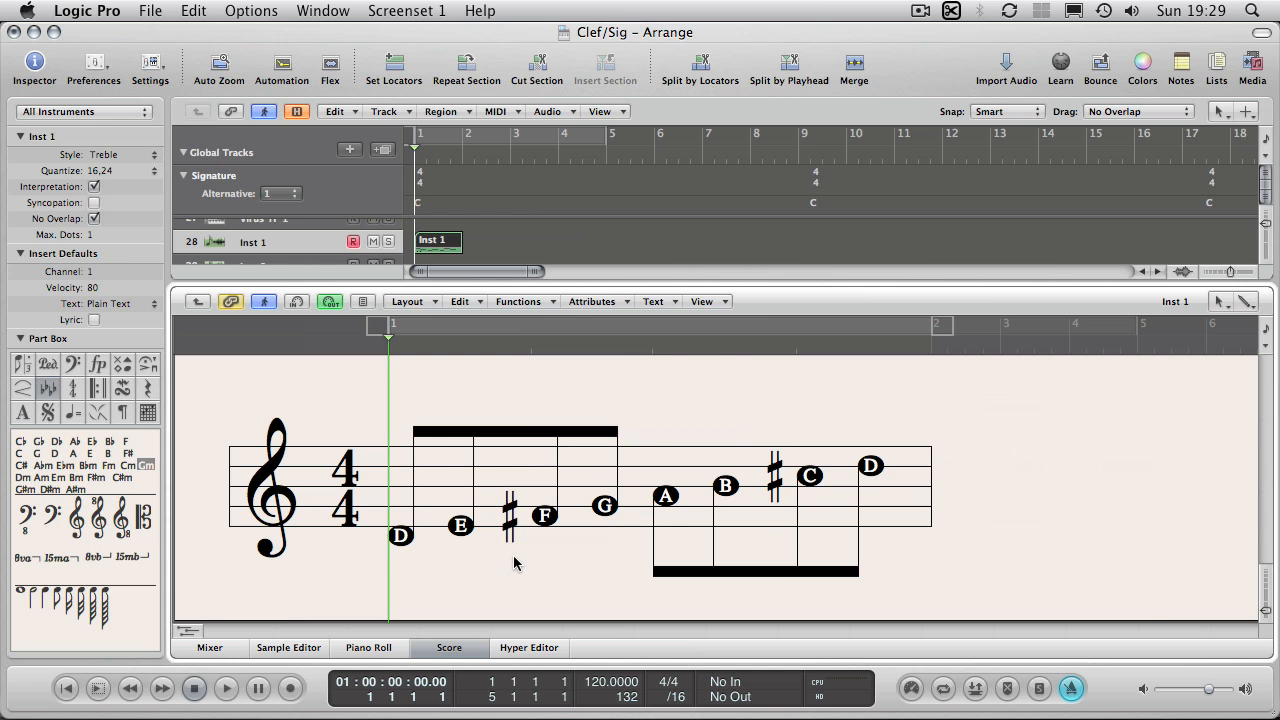
pyautogui.moveTo(322, 444)
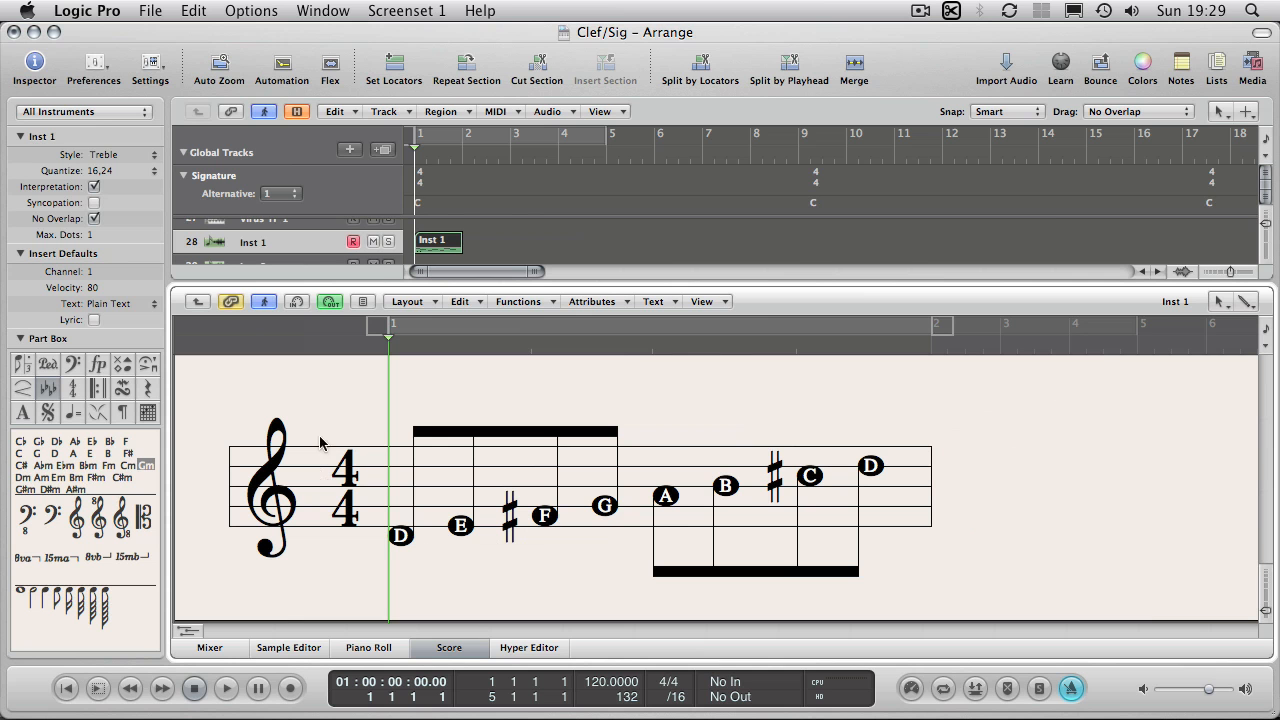
pyautogui.moveTo(456, 570)
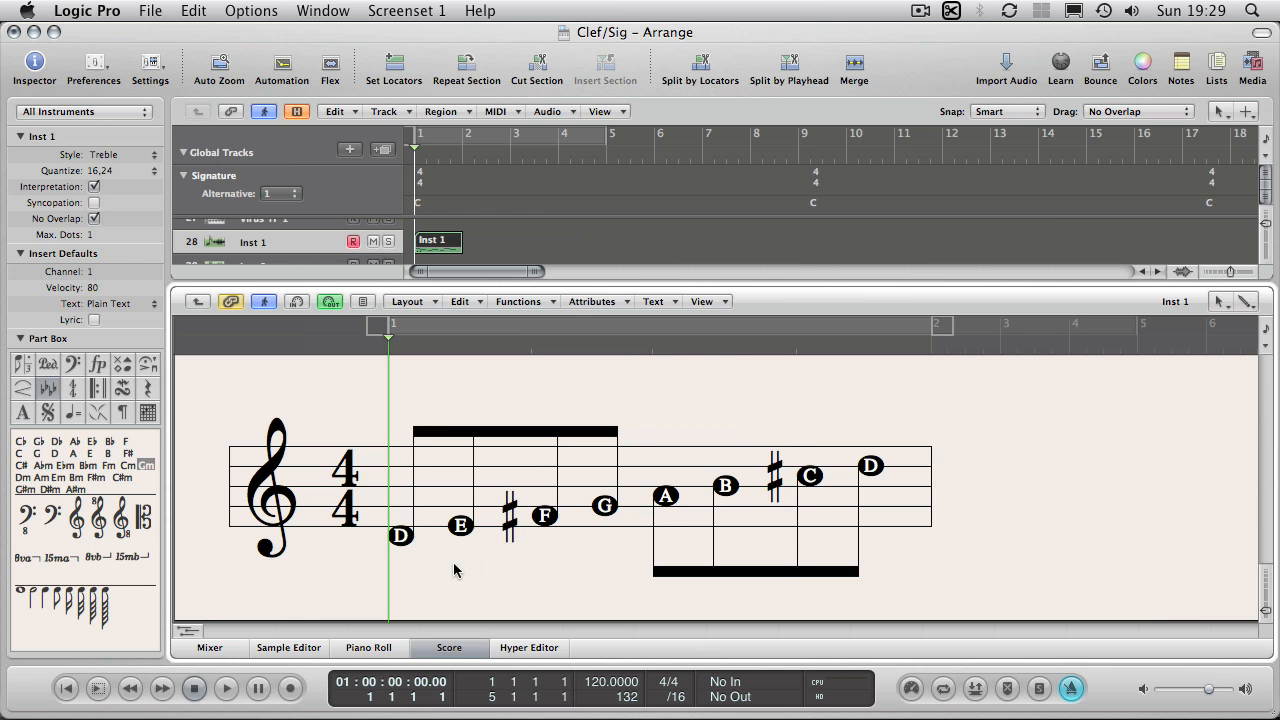
pyautogui.moveTo(716, 460)
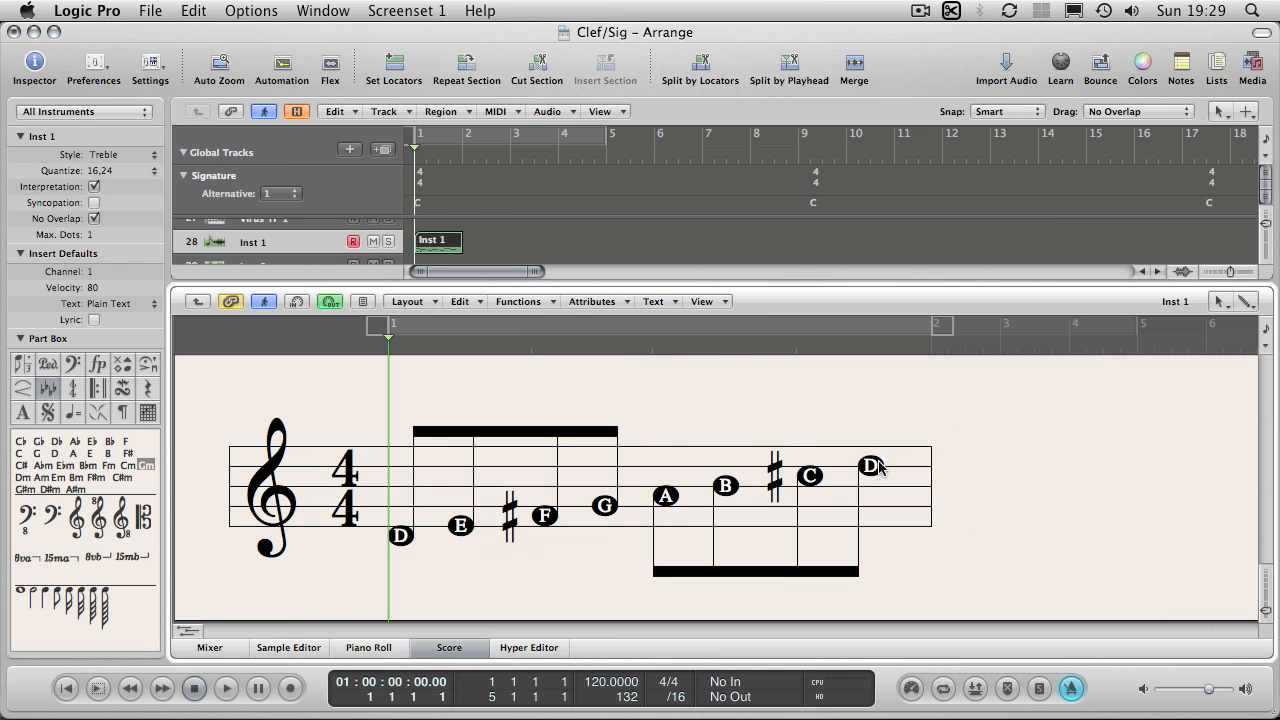
pyautogui.moveTo(492, 576)
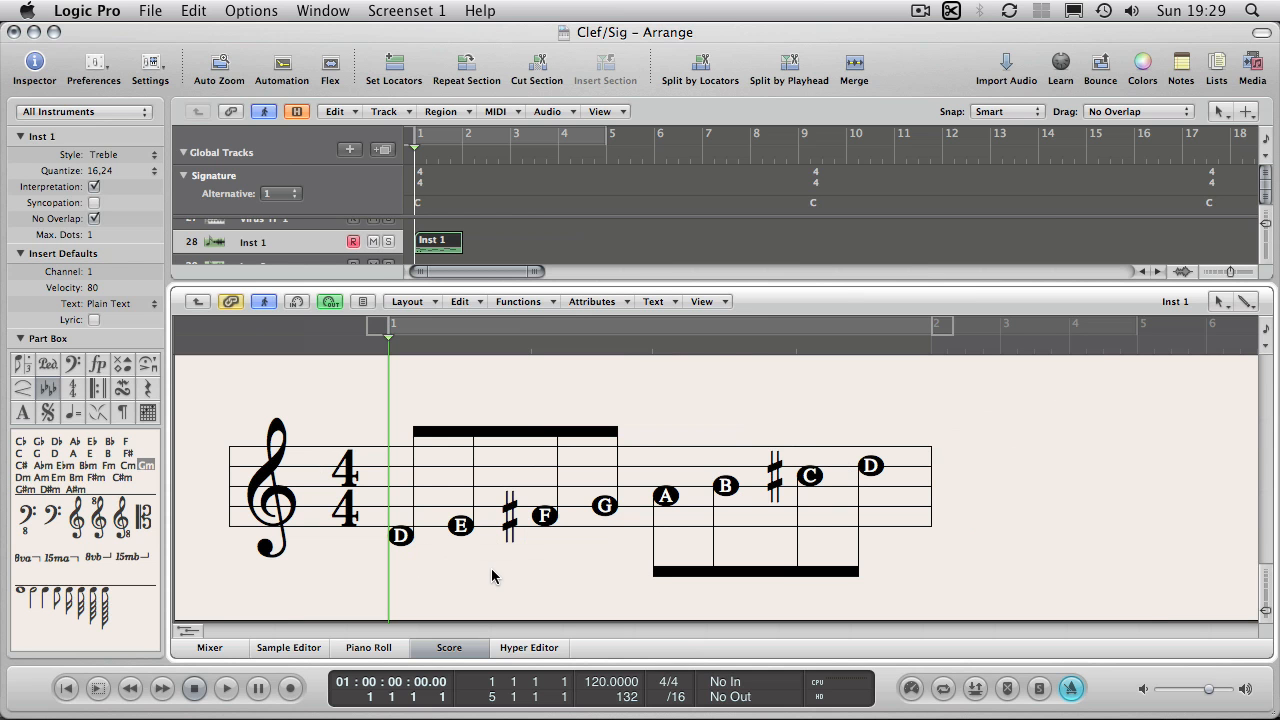
pyautogui.moveTo(316, 452)
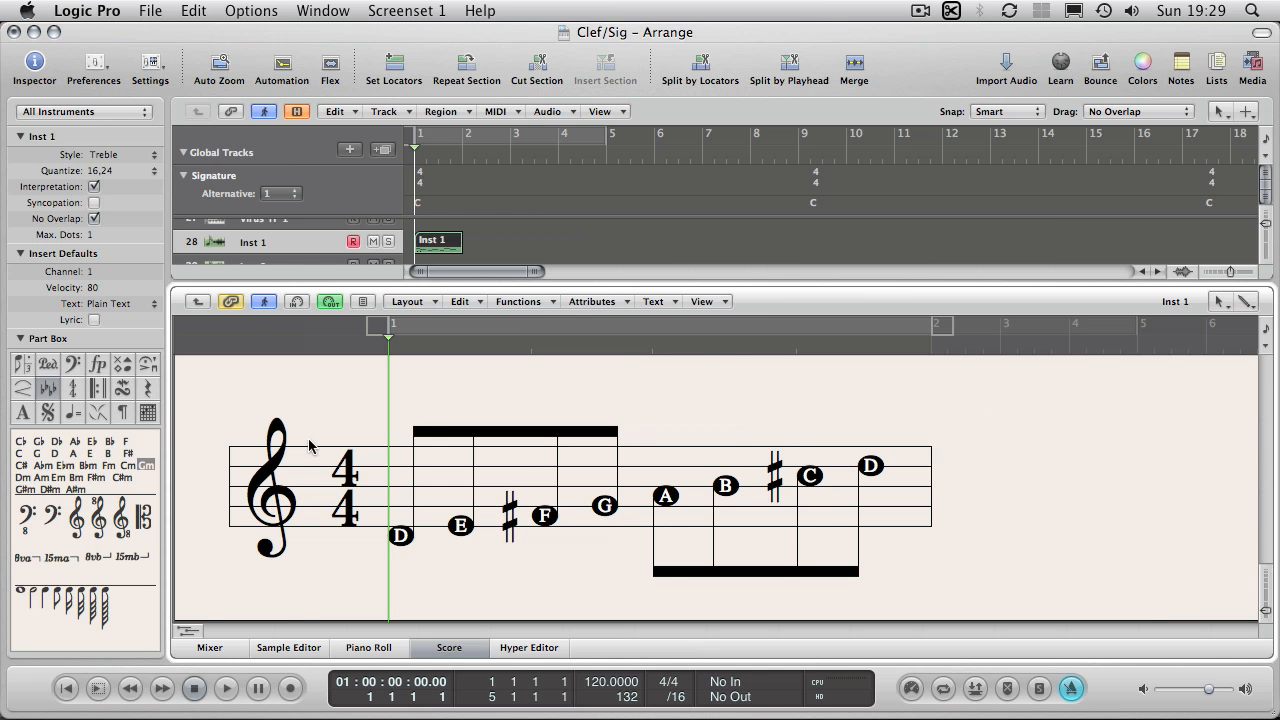
pyautogui.moveTo(324, 464)
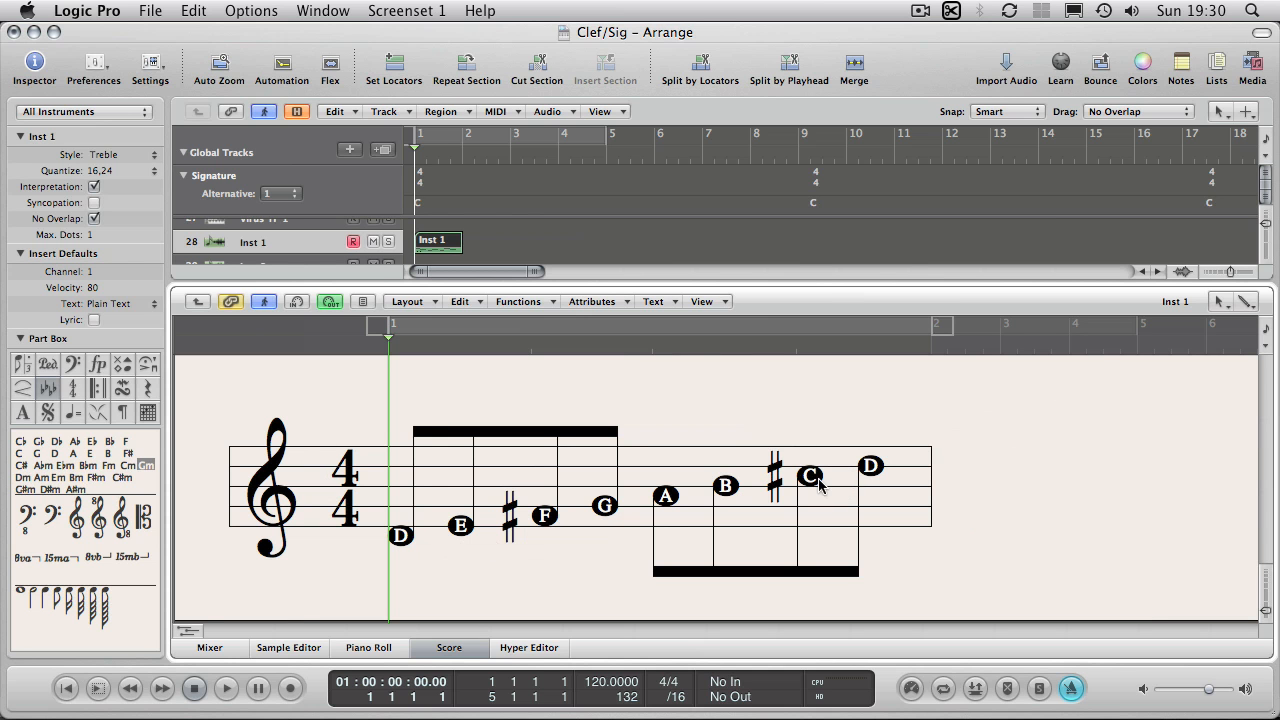
pyautogui.moveTo(164, 522)
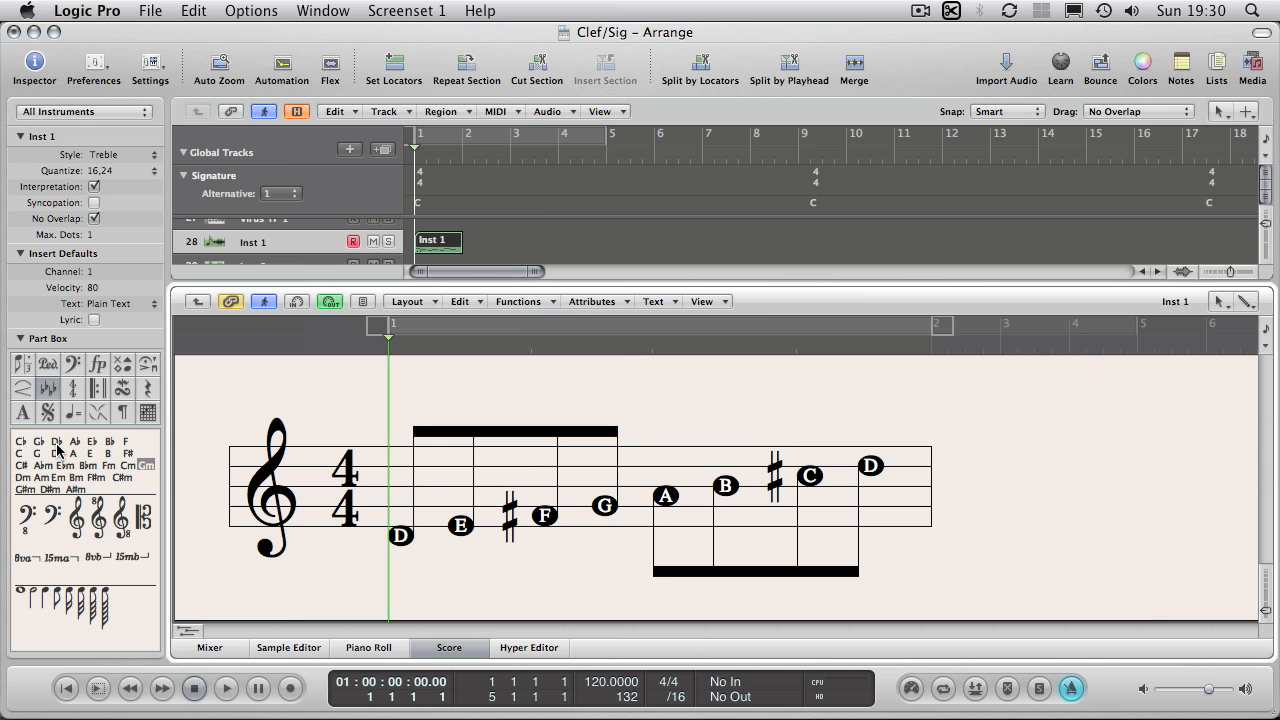
pyautogui.moveTo(48, 390)
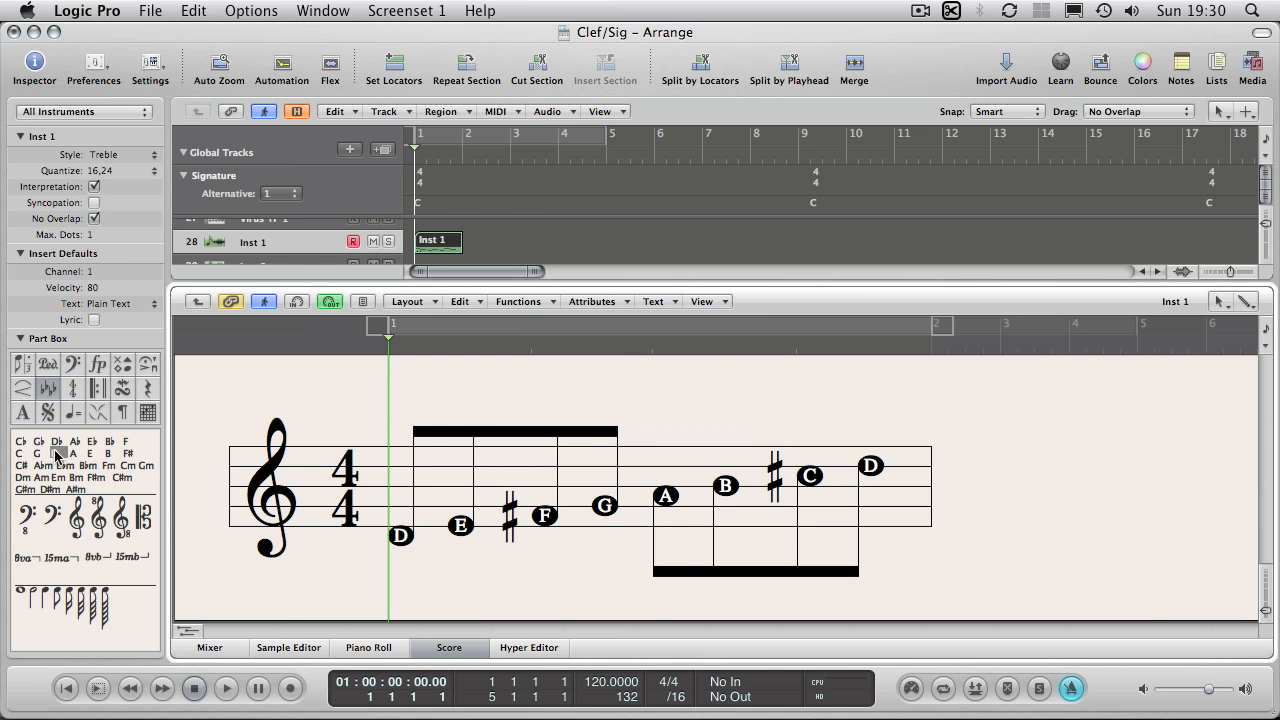
# Apply a two-sharp D major key signature so the scale loses its accidentals
pyautogui.click(308, 476)
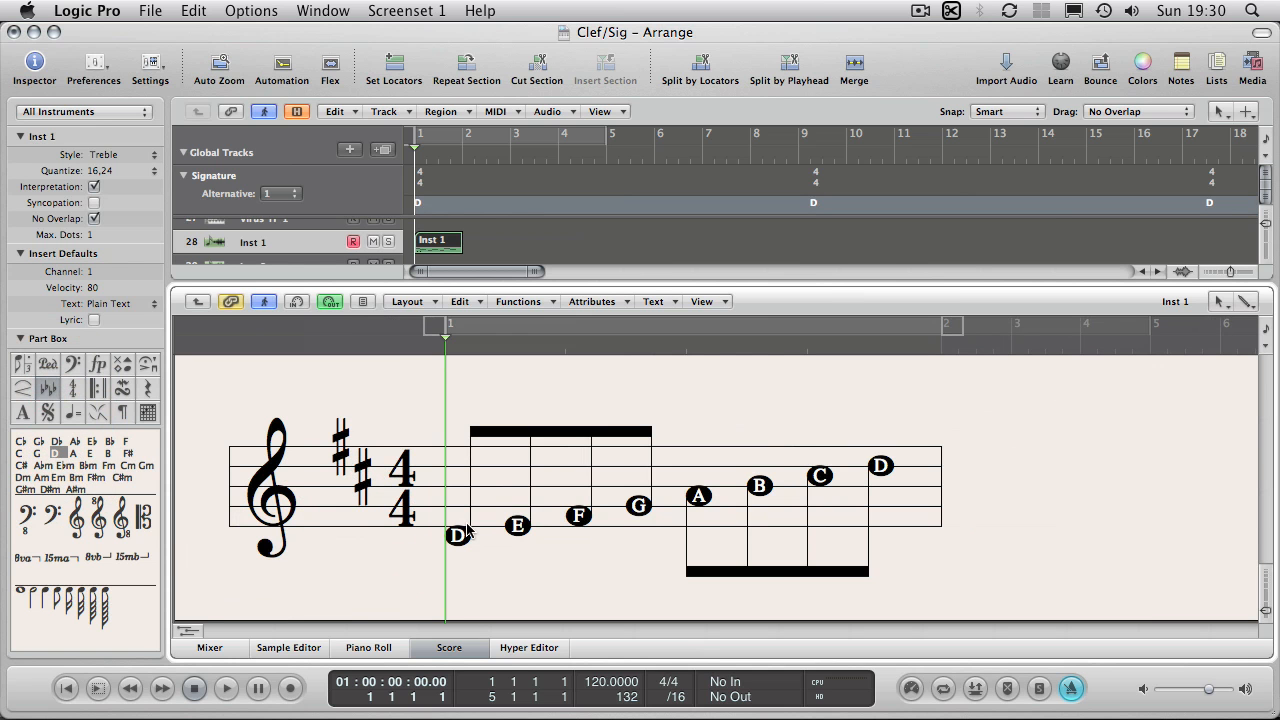
pyautogui.moveTo(830, 476)
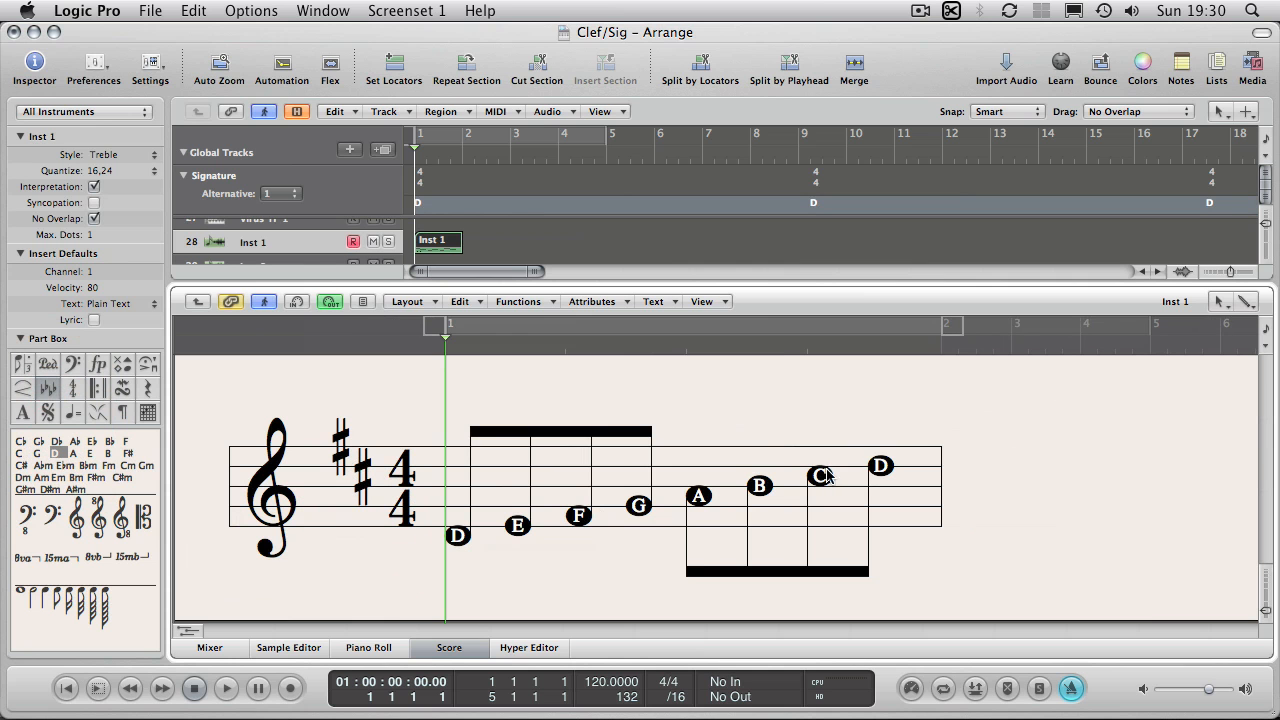
pyautogui.moveTo(680, 570)
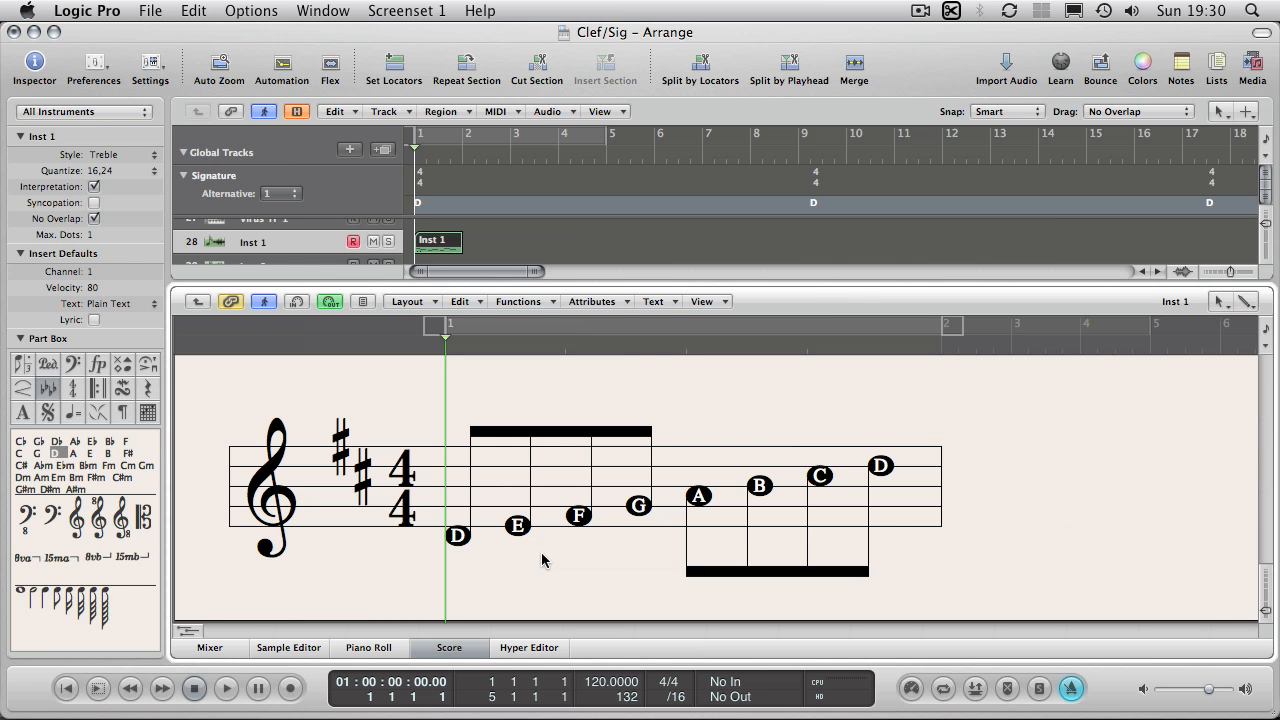
pyautogui.moveTo(544, 560)
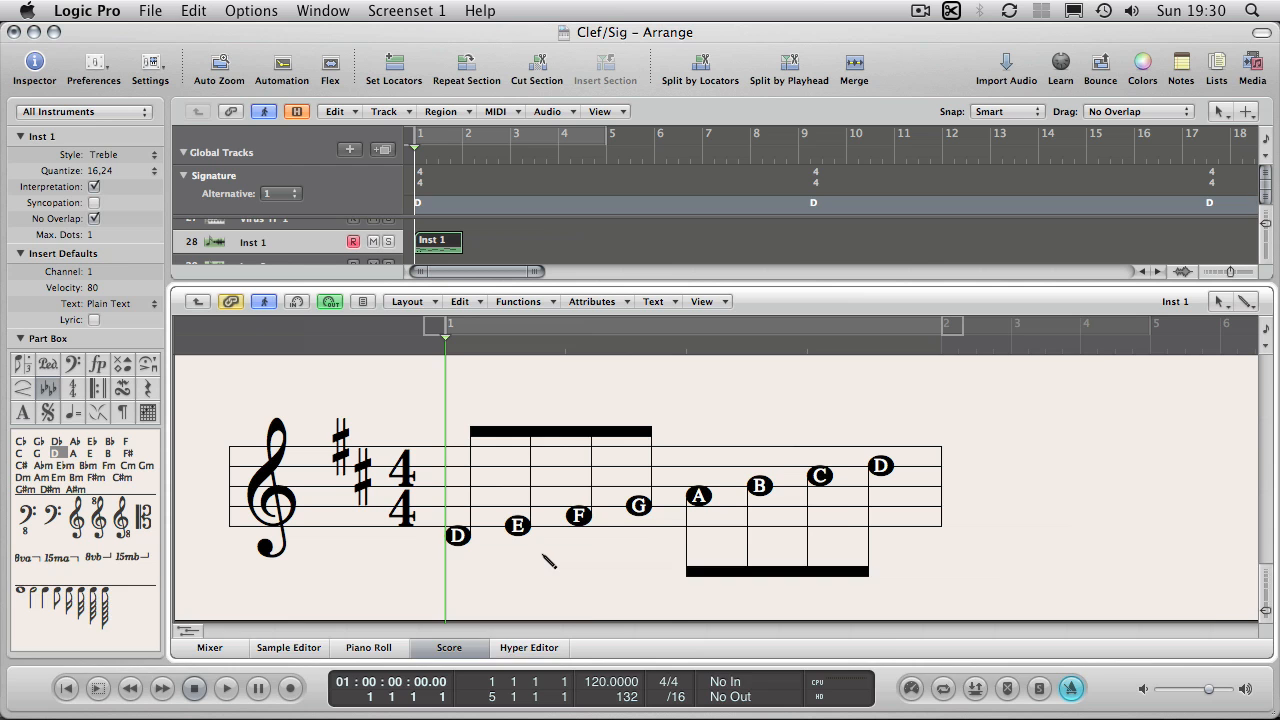
# Undo the D key signature and raise the whole scale one semitone with mixed accidentals
pyautogui.press('cmd+z')
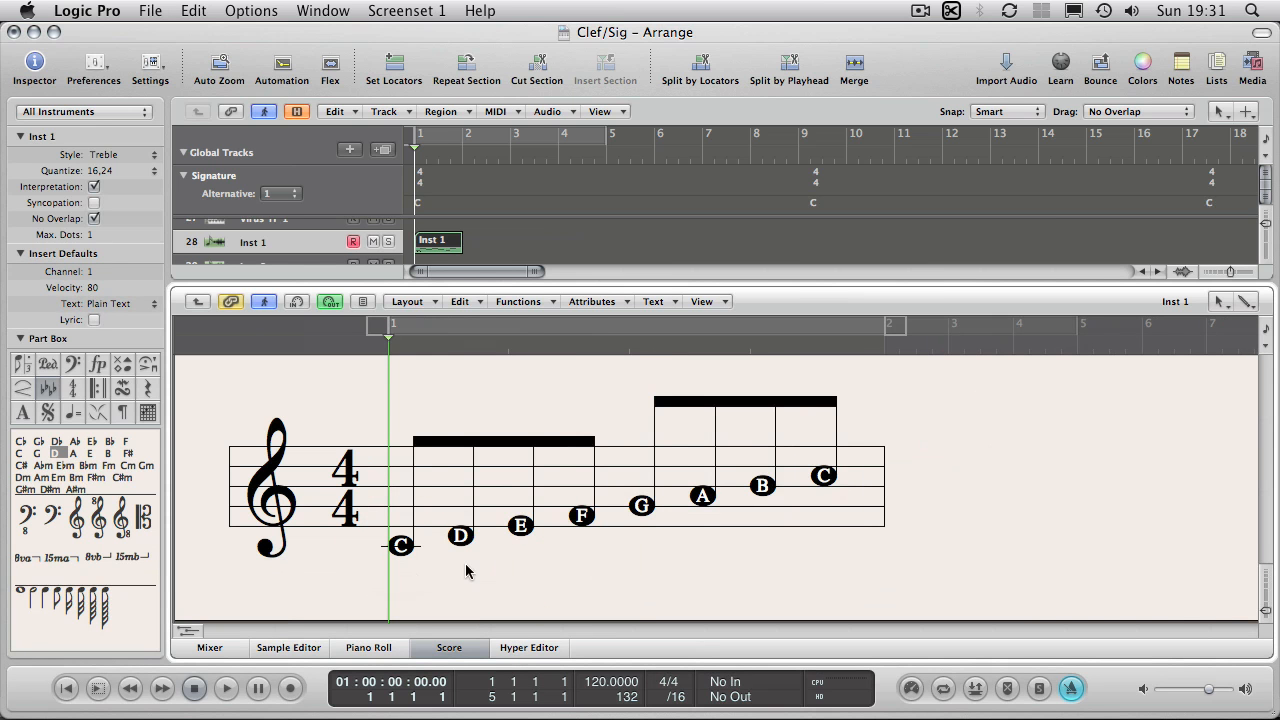
pyautogui.click(460, 536)
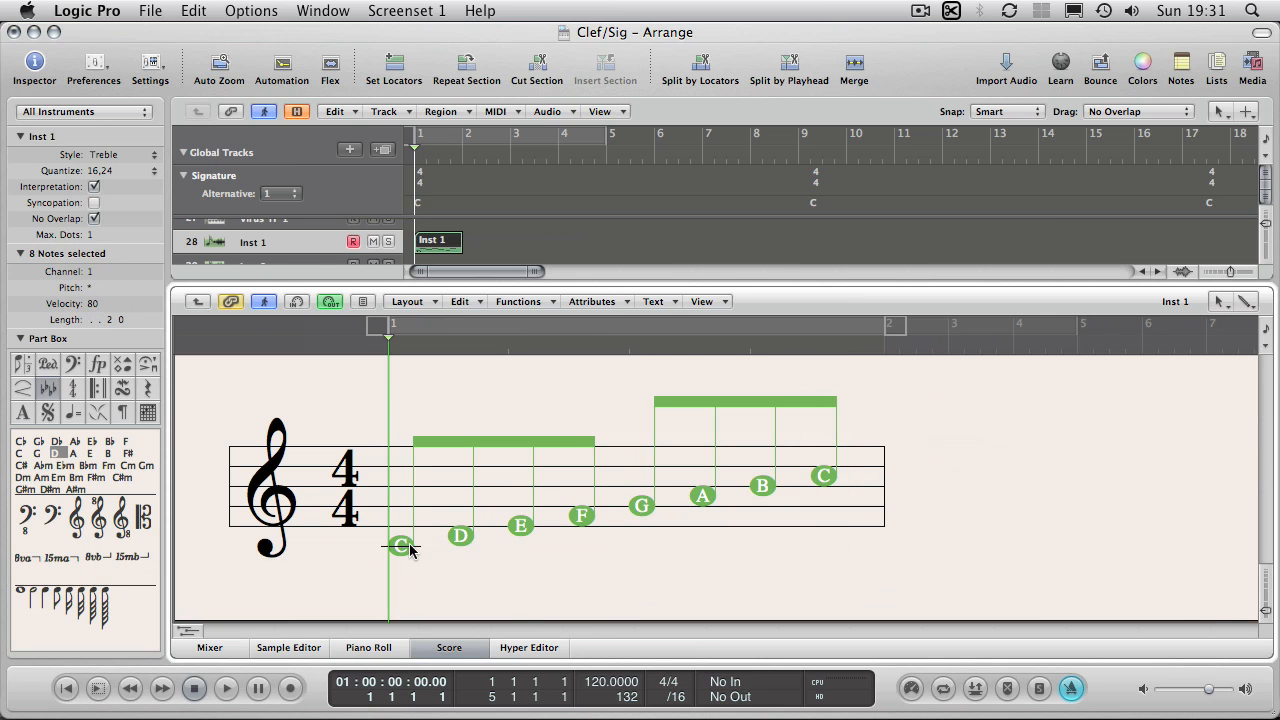
pyautogui.moveTo(400, 548); pyautogui.dragTo(400, 548)
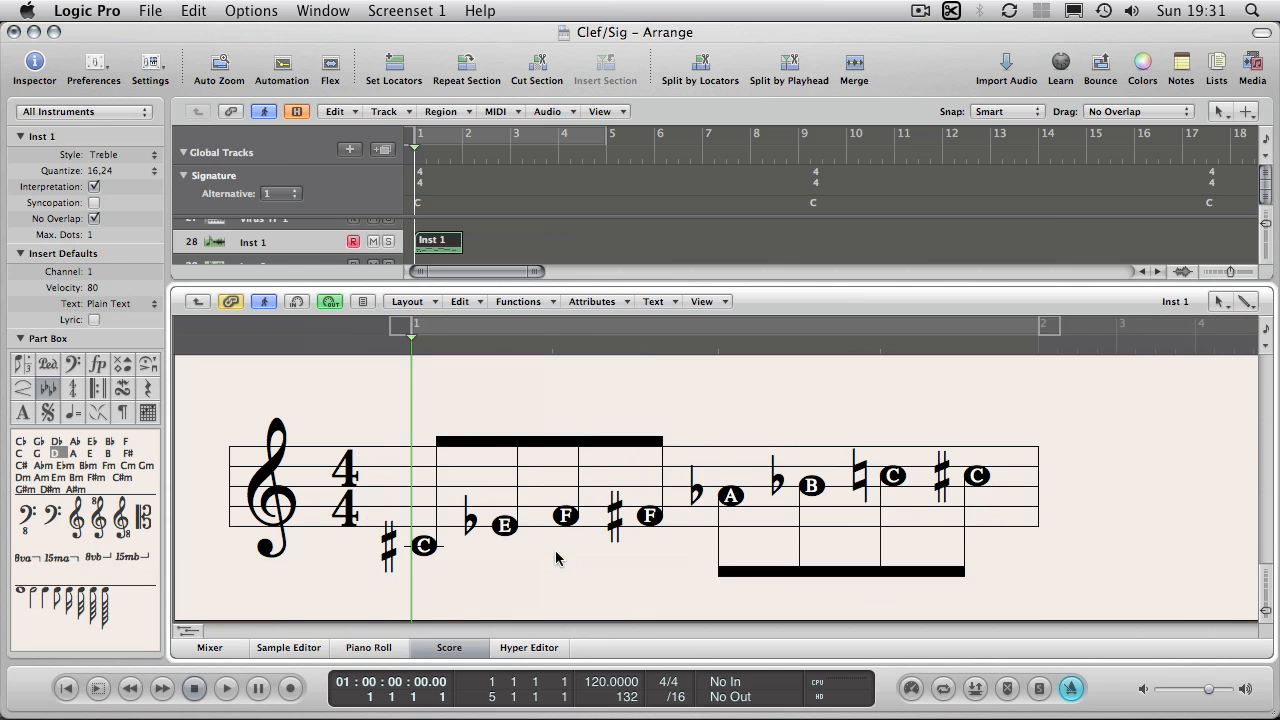
pyautogui.moveTo(772, 518)
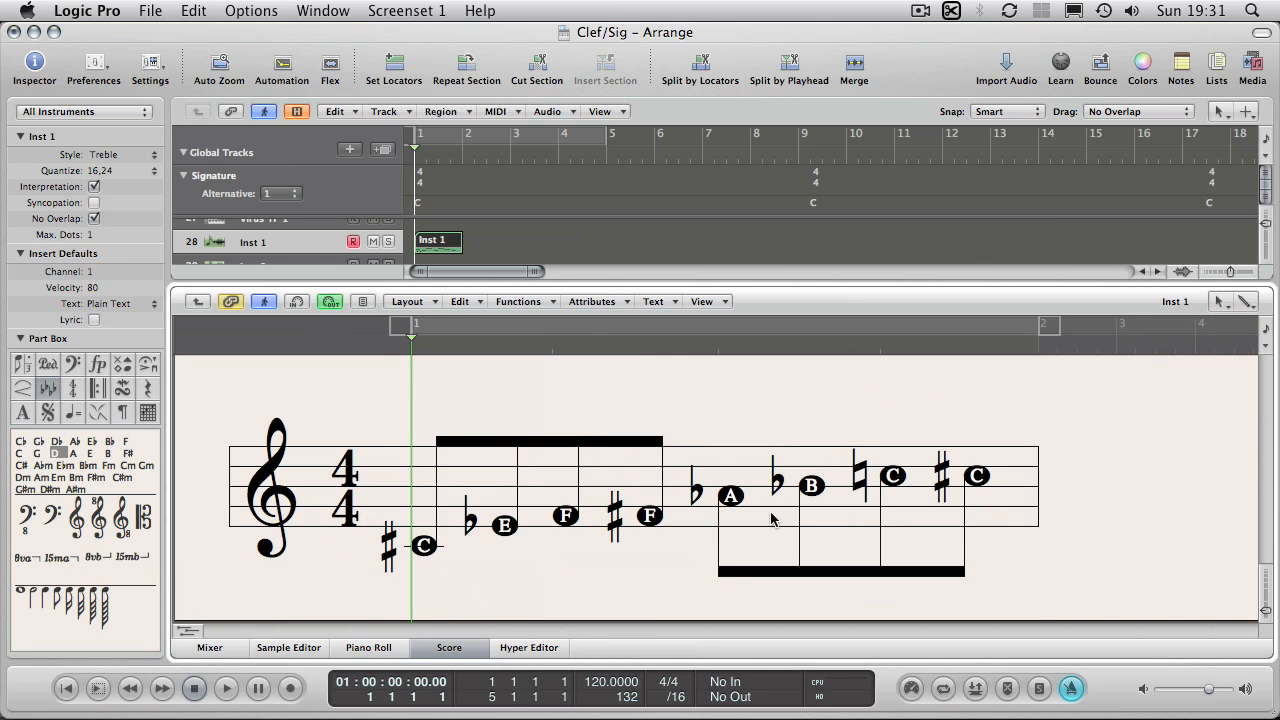
pyautogui.moveTo(564, 532)
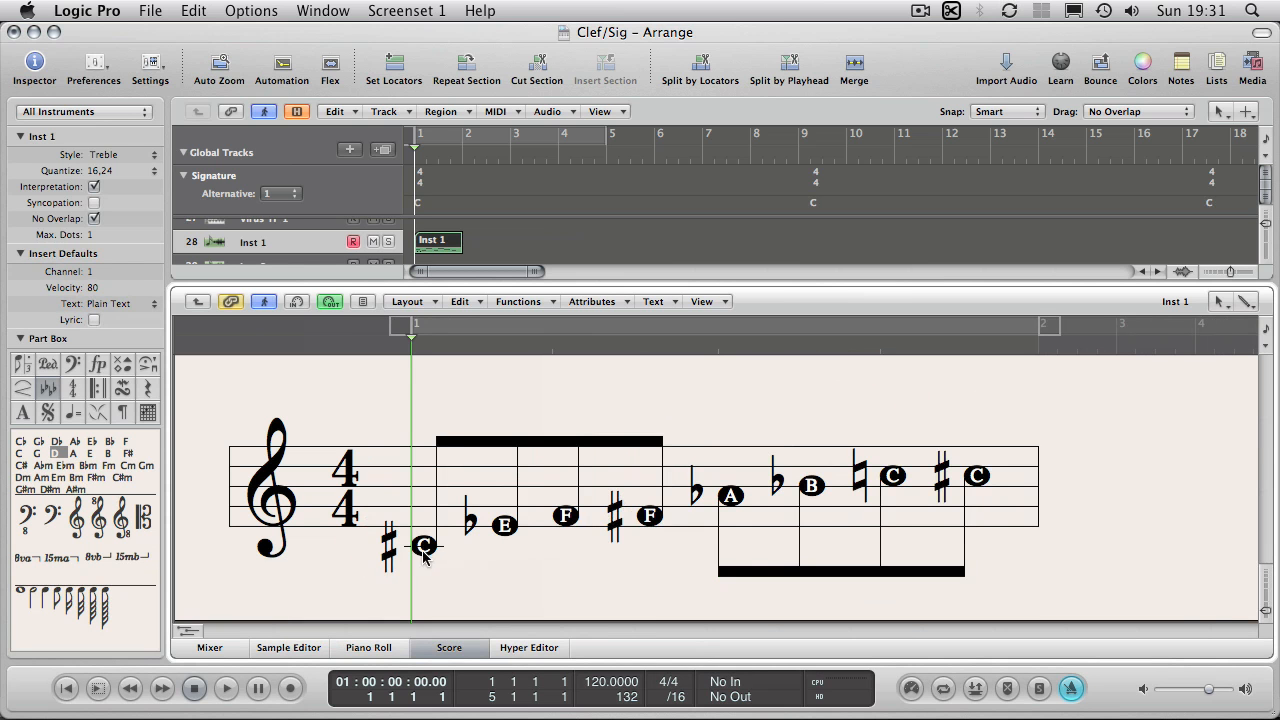
pyautogui.moveTo(508, 504)
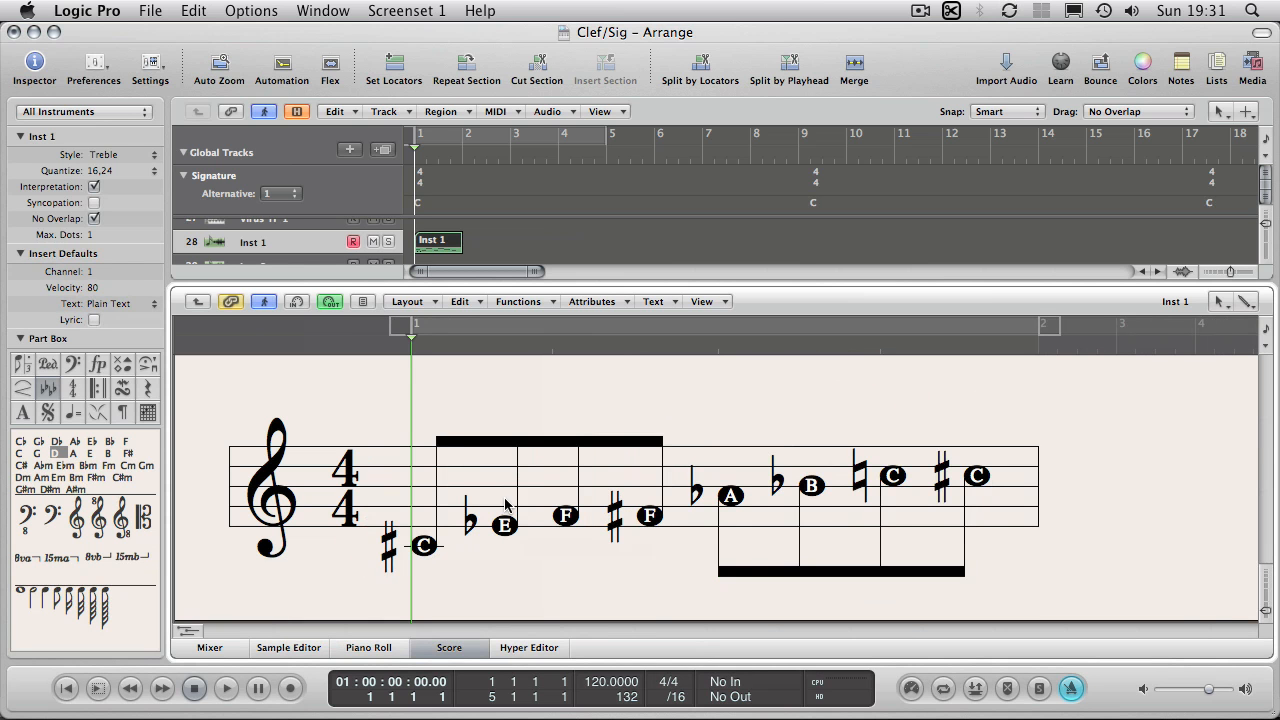
pyautogui.moveTo(976, 456)
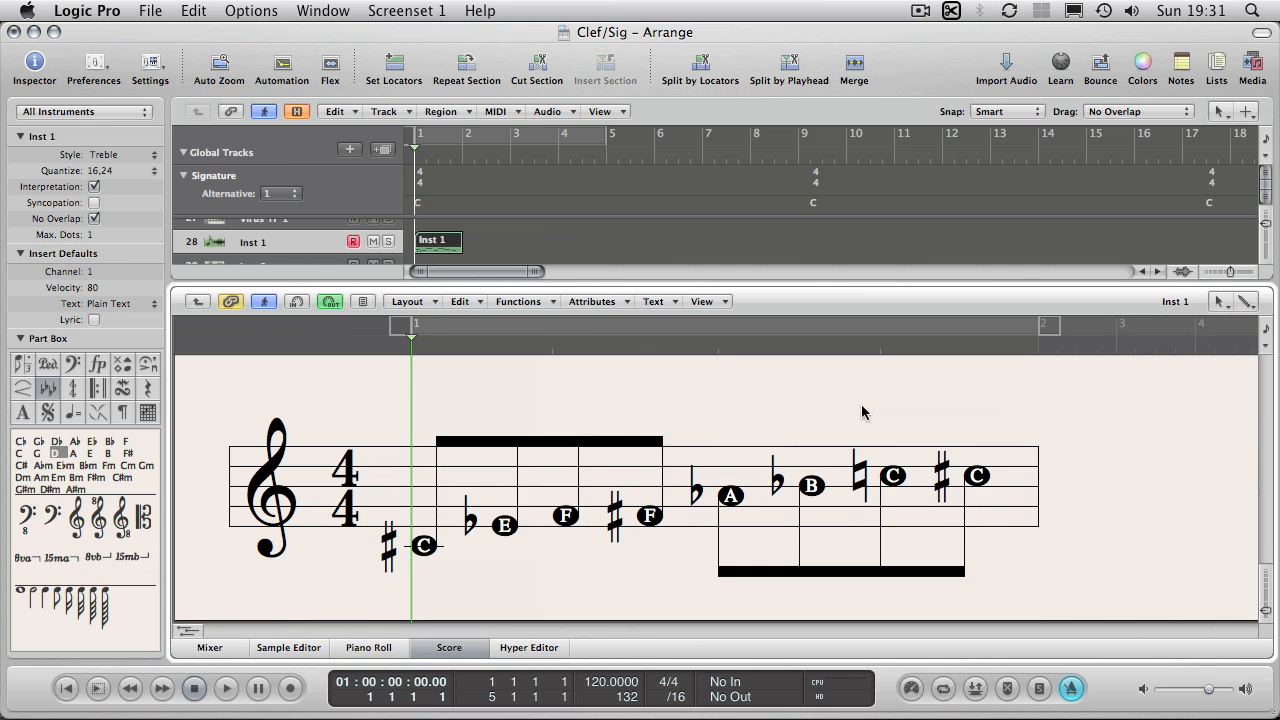
pyautogui.moveTo(458, 572)
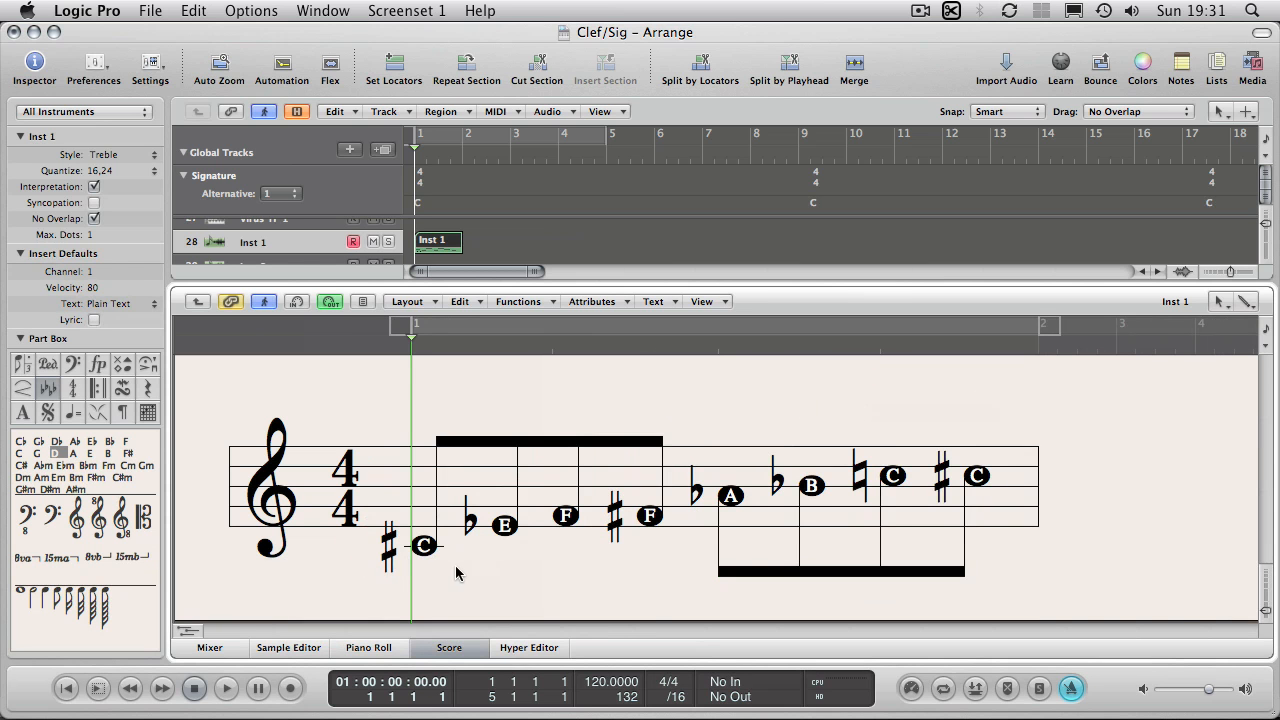
pyautogui.moveTo(564, 320)
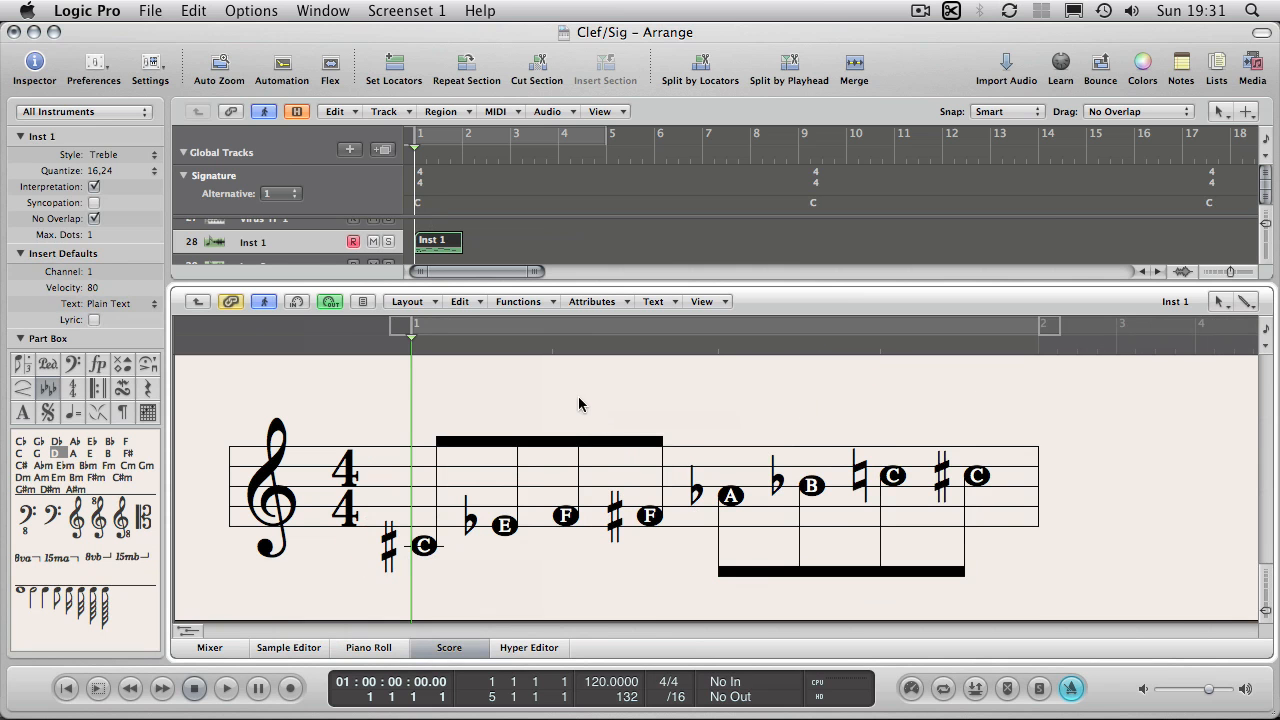
pyautogui.moveTo(418, 208)
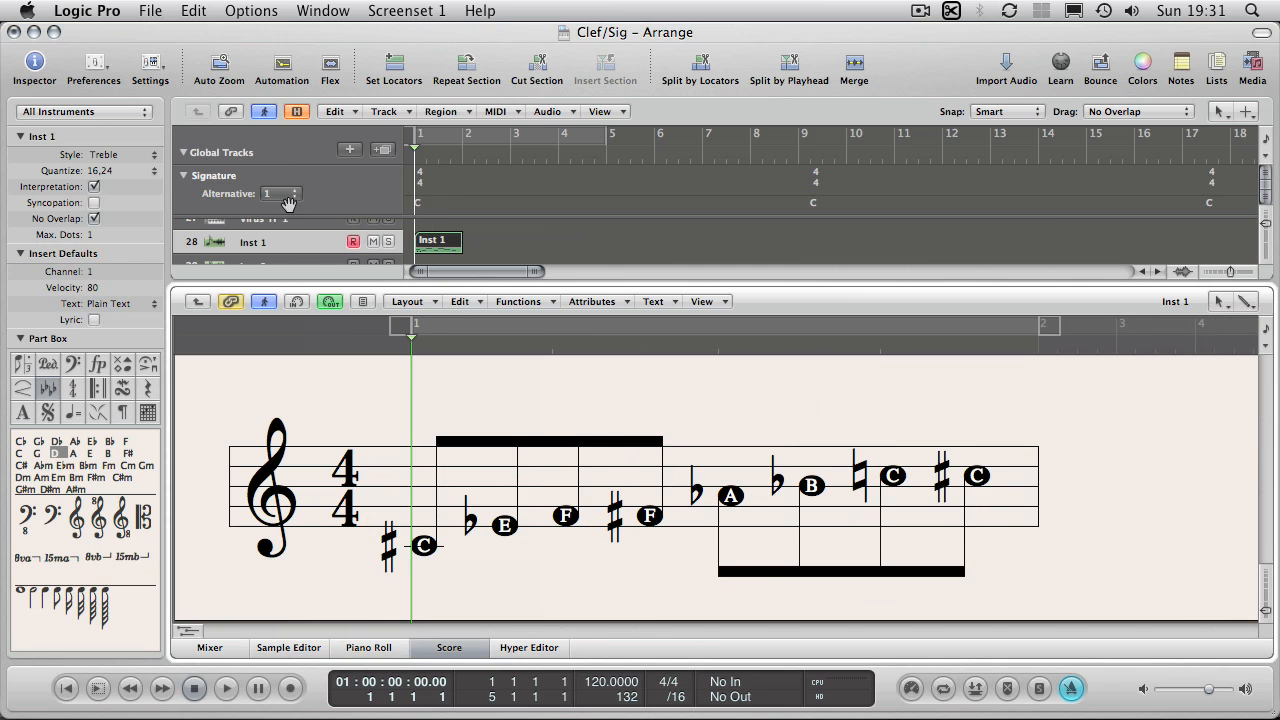
pyautogui.moveTo(232, 192)
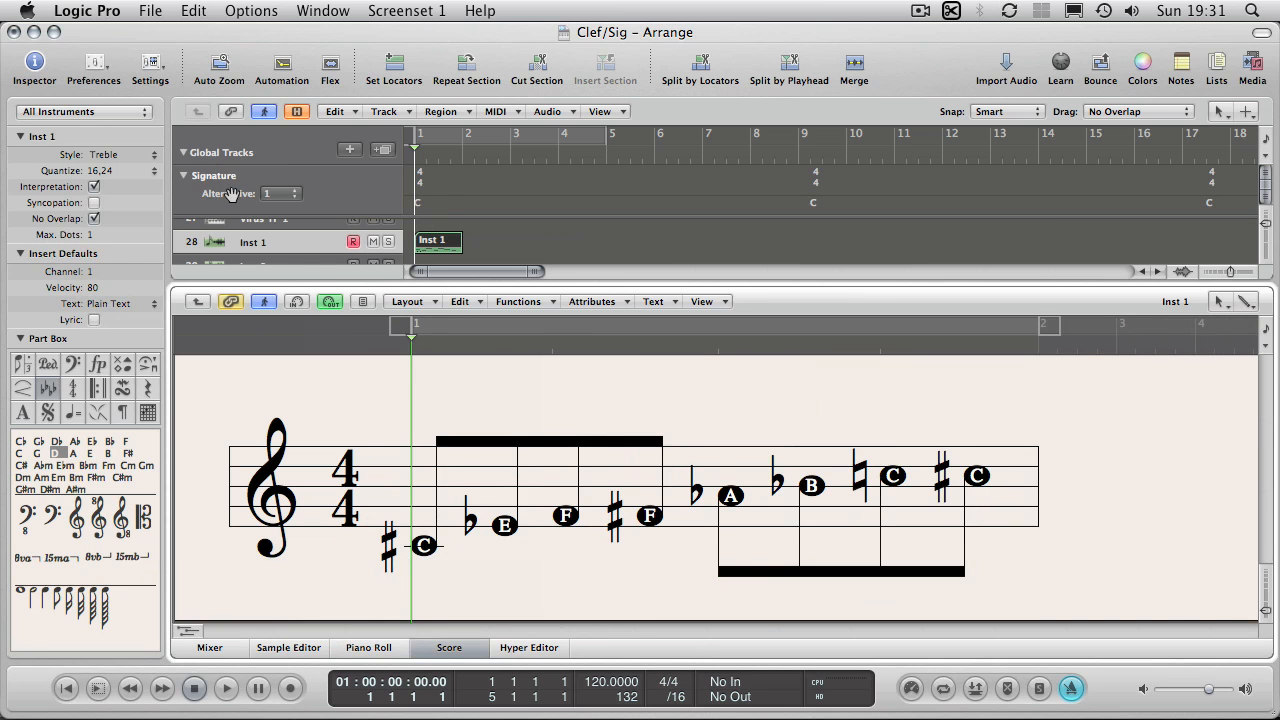
pyautogui.moveTo(420, 210)
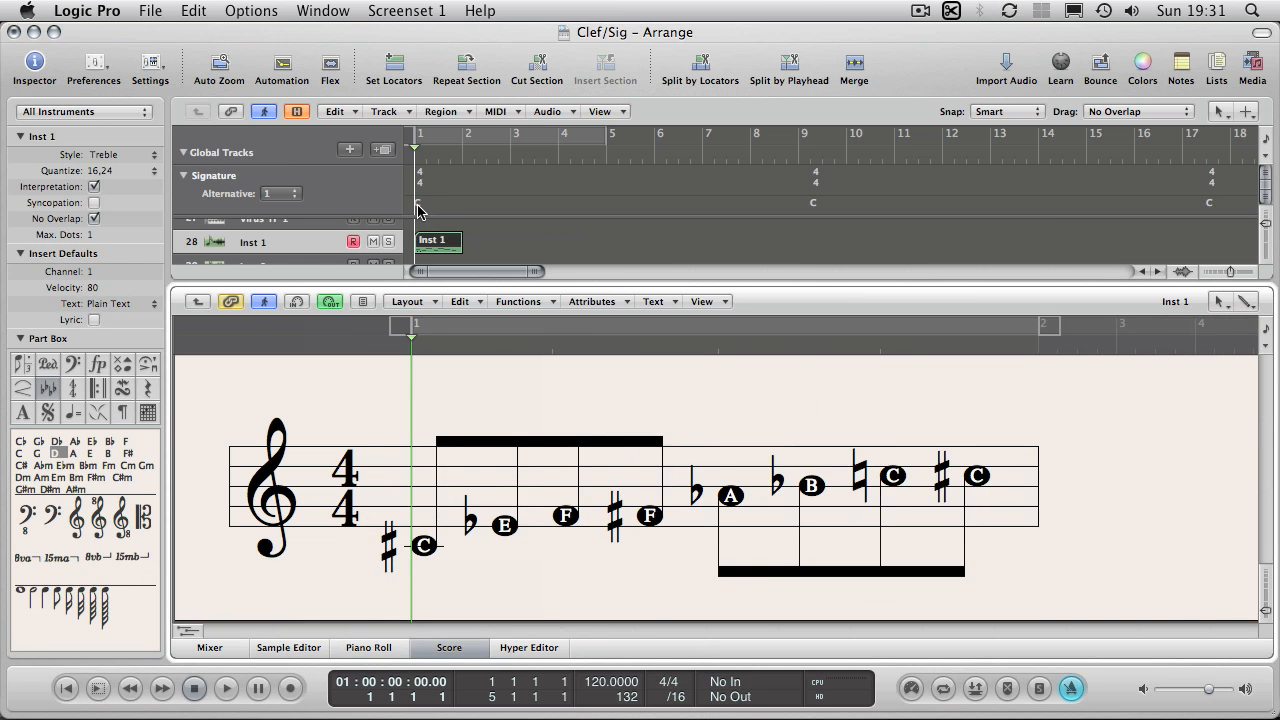
# Choose C# as the key with Major selected and confirm, giving the staff seven sharps
pyautogui.doubleClick(418, 200)
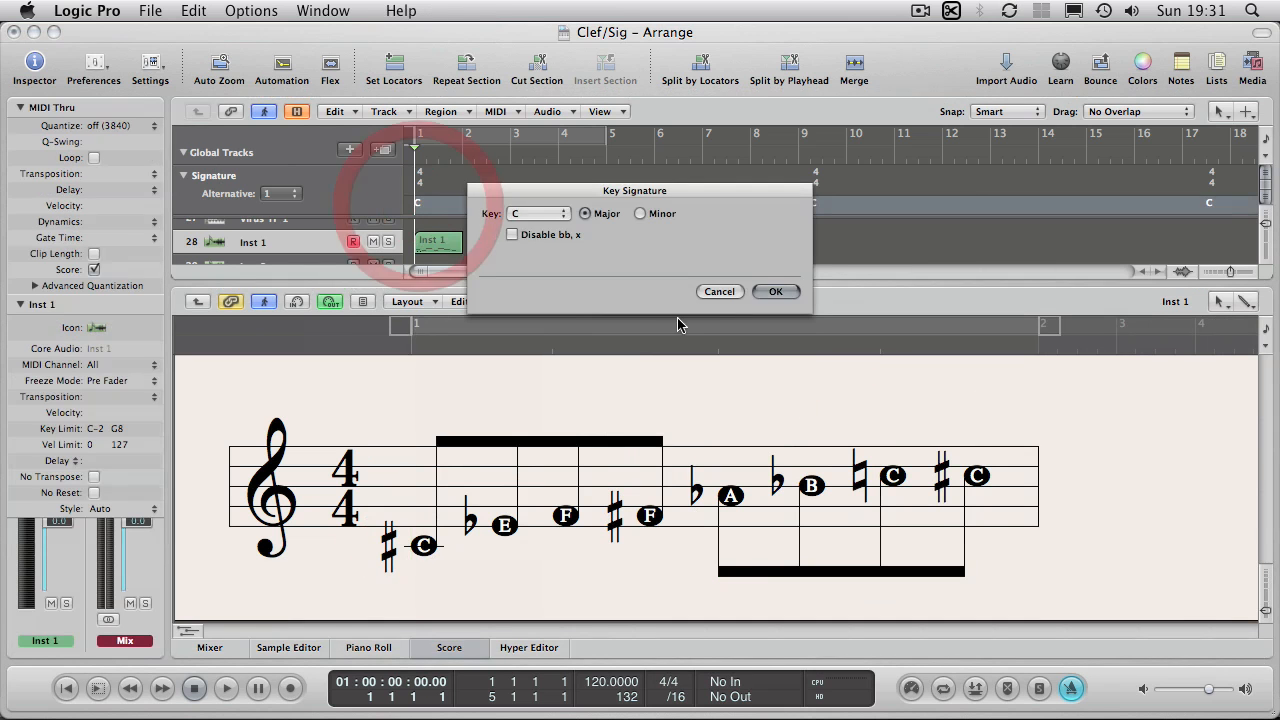
pyautogui.click(538, 212)
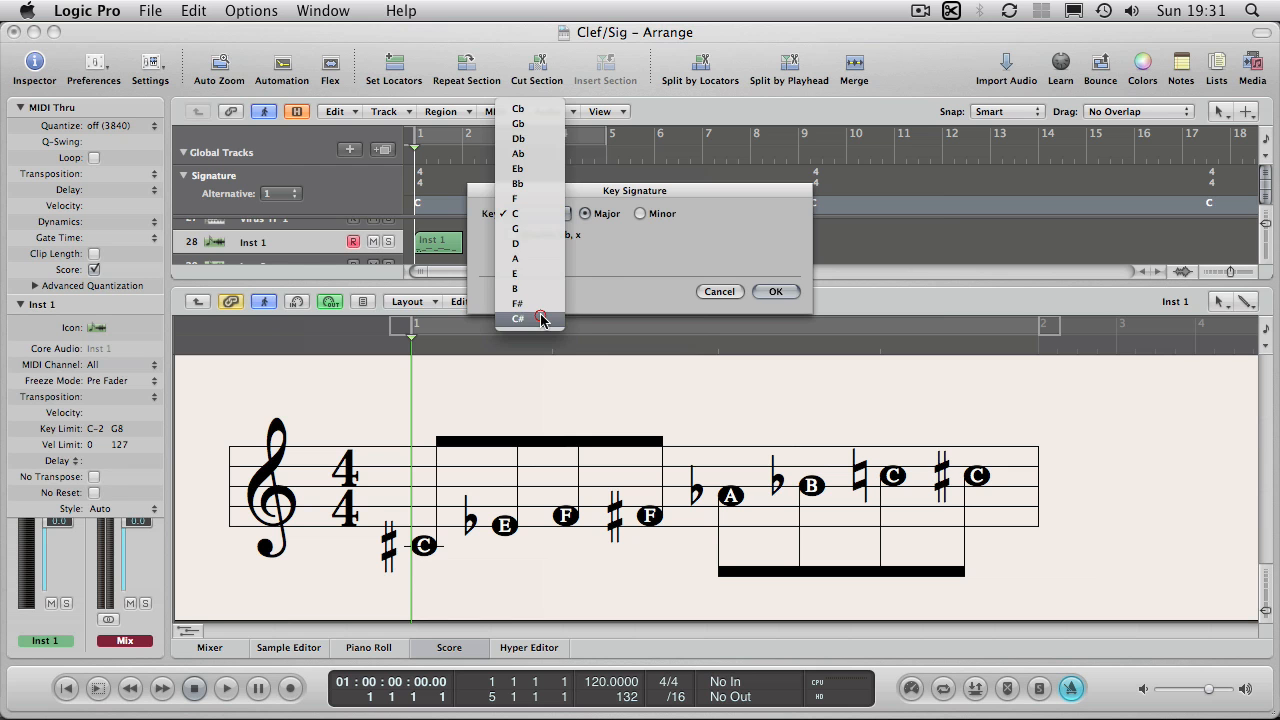
pyautogui.click(518, 318)
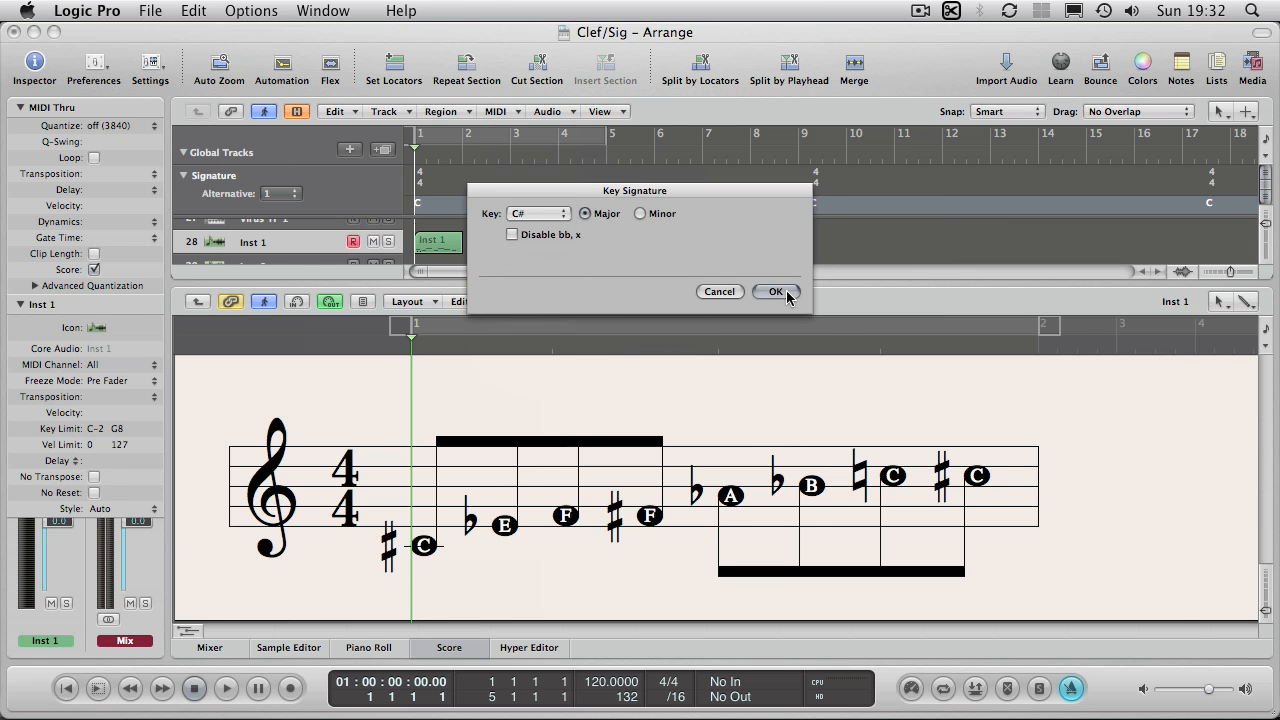
pyautogui.click(776, 292)
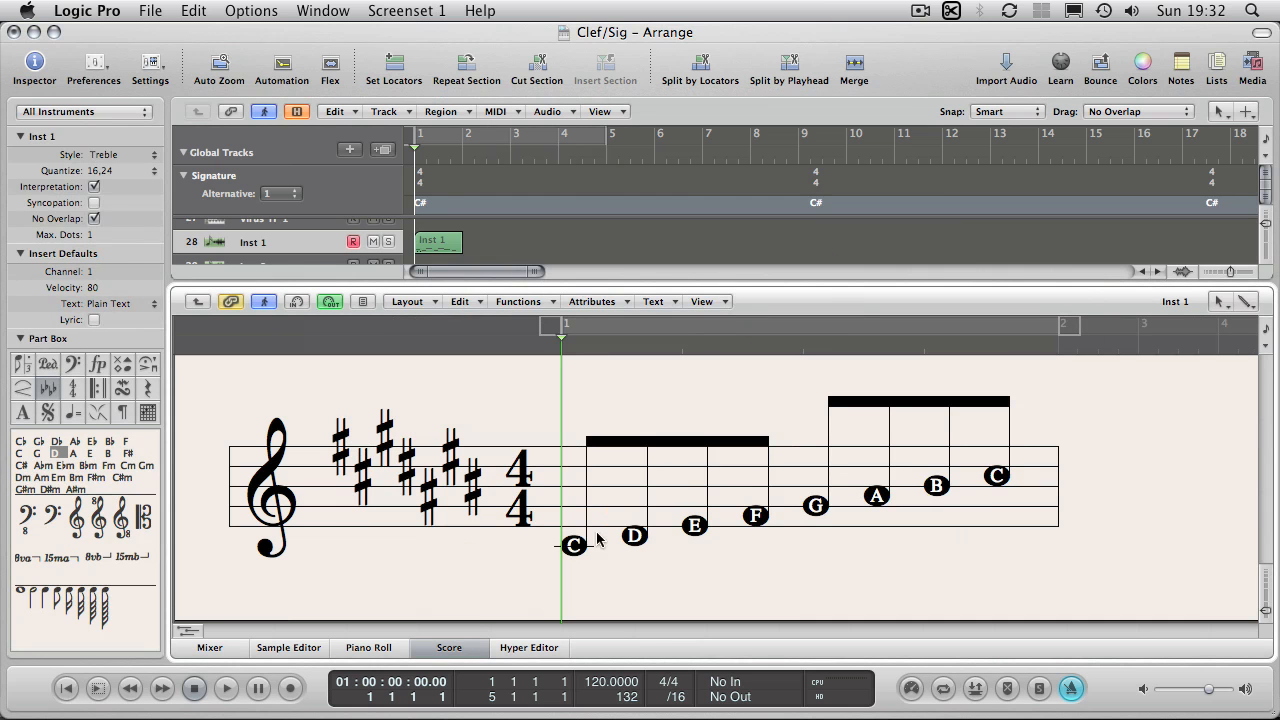
pyautogui.moveTo(978, 482)
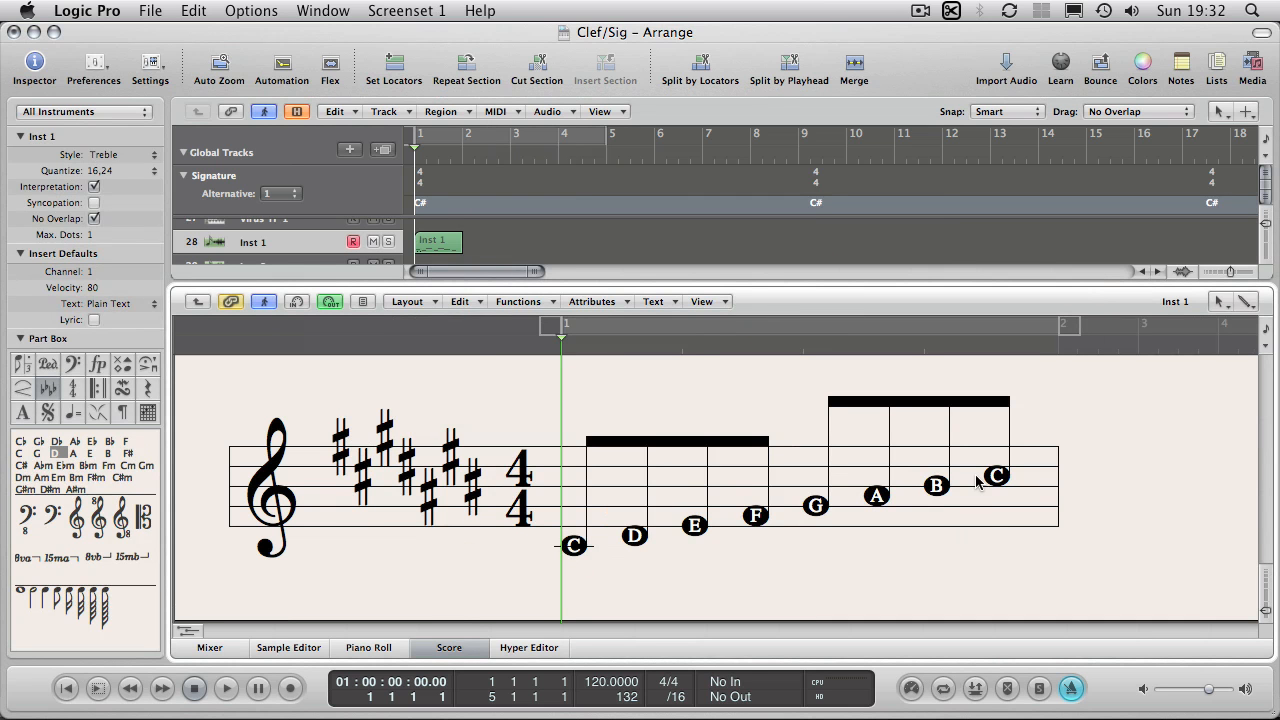
pyautogui.moveTo(808, 592)
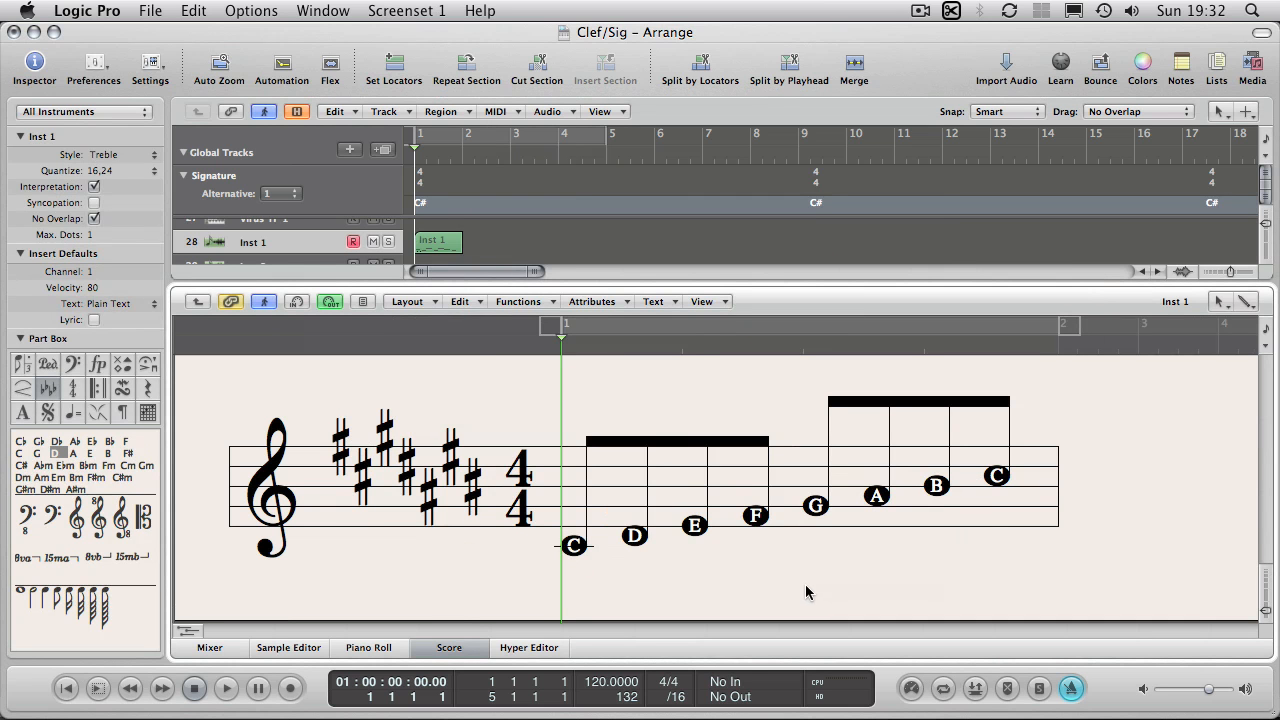
pyautogui.moveTo(640, 568)
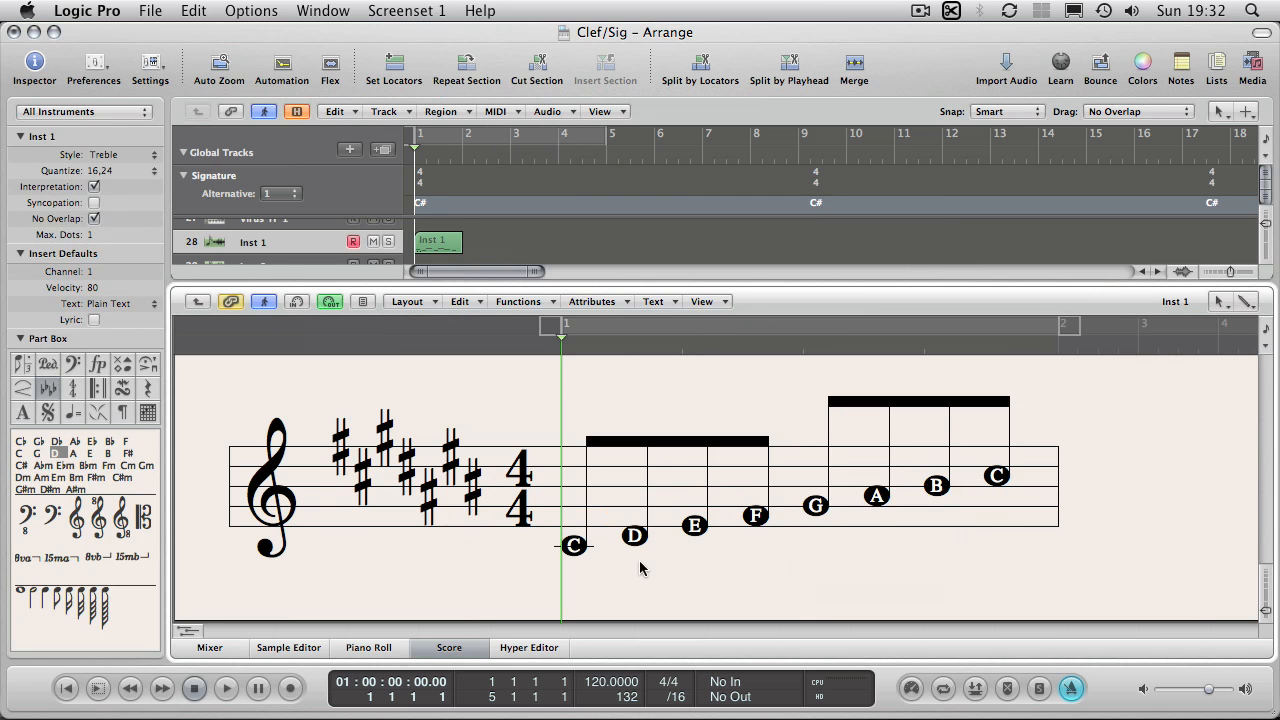
pyautogui.moveTo(564, 590)
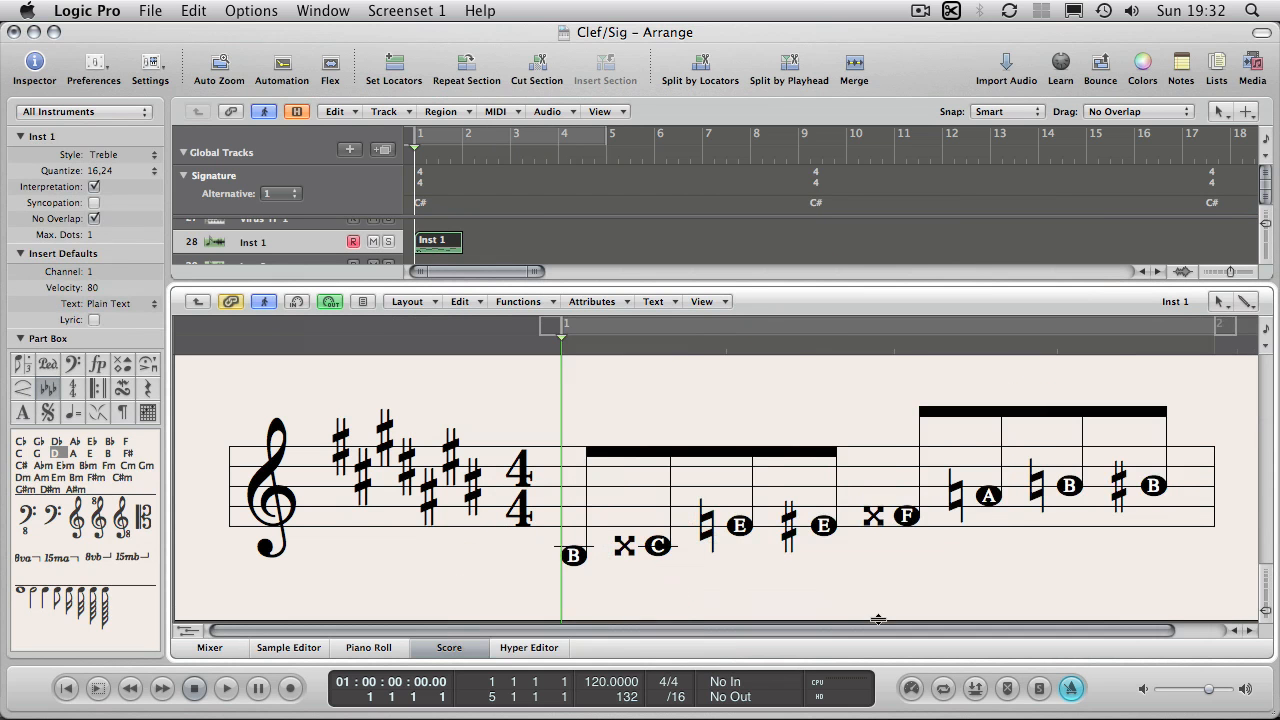
pyautogui.moveTo(628, 558)
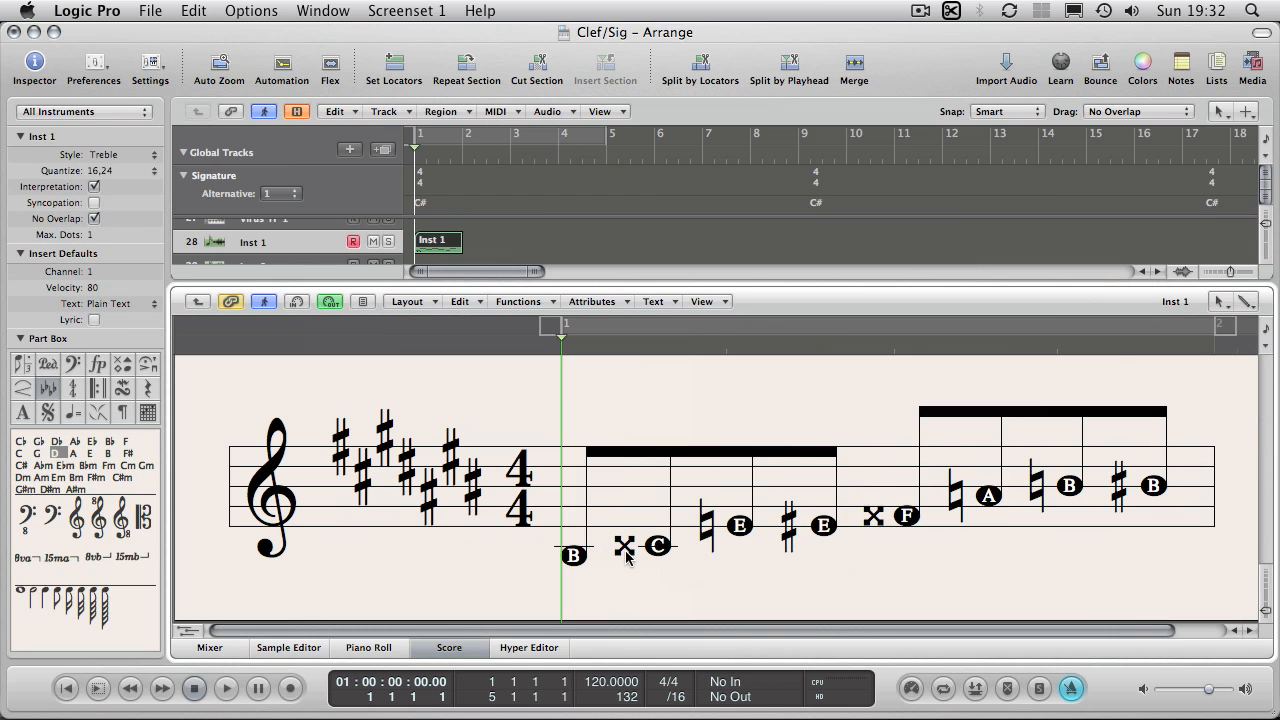
pyautogui.moveTo(878, 532)
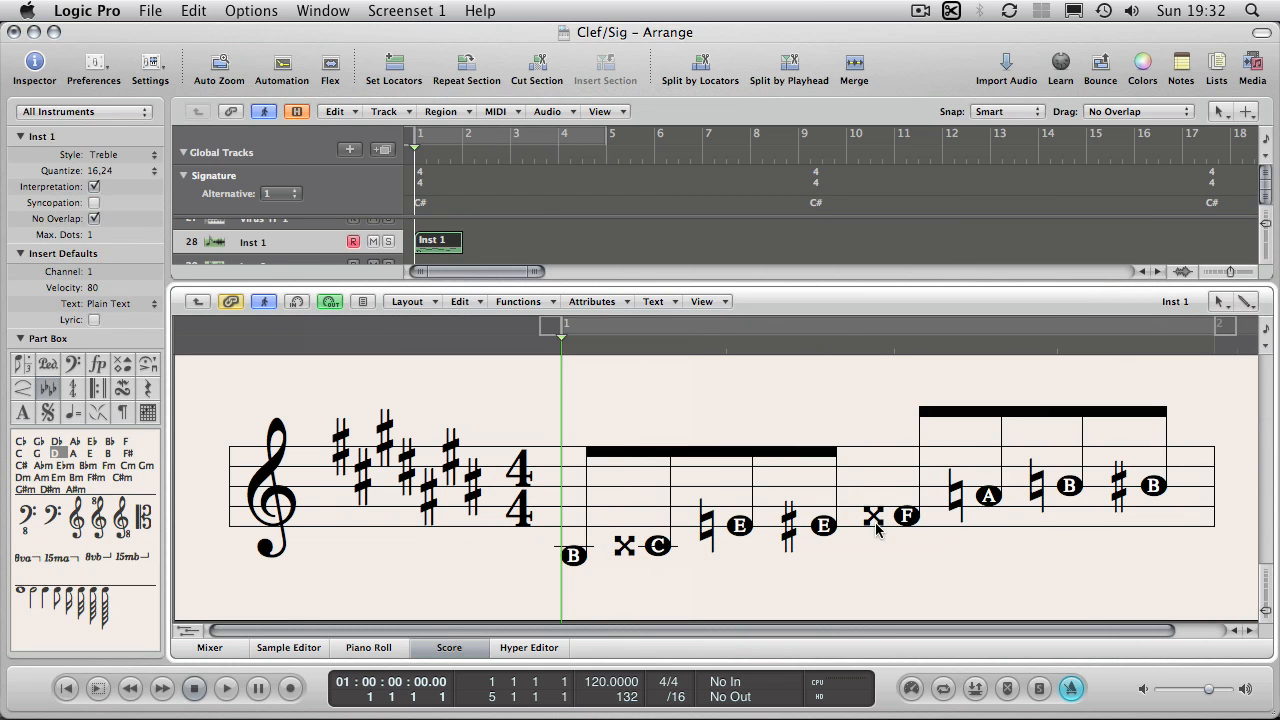
pyautogui.moveTo(584, 580)
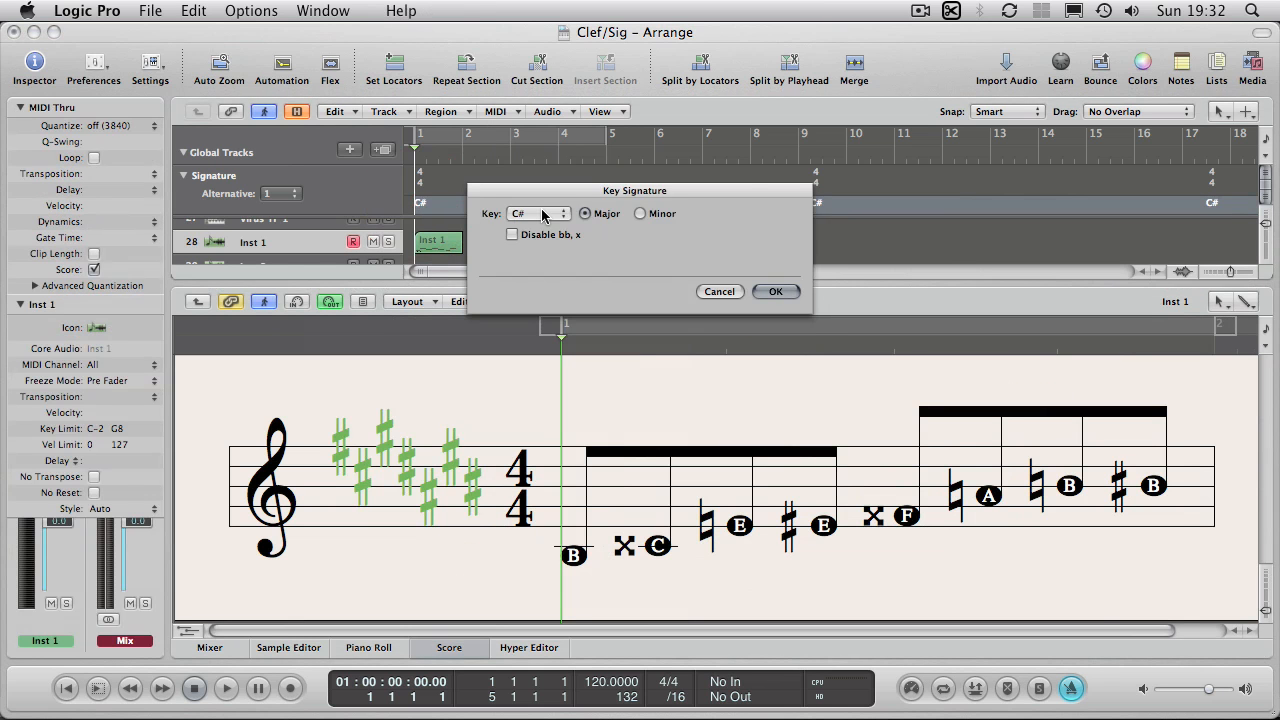
# Reopen the Key pop-up in the key signature settings and confirm without changing it
pyautogui.click(538, 212)
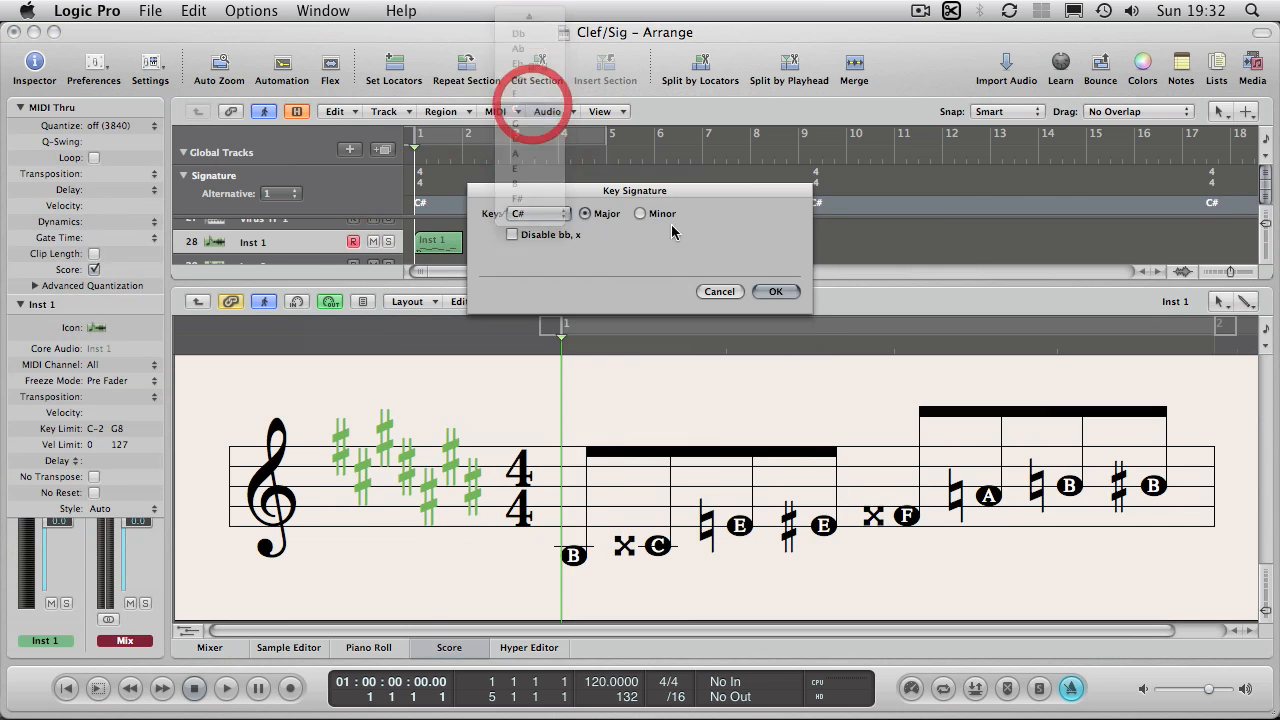
pyautogui.click(776, 292)
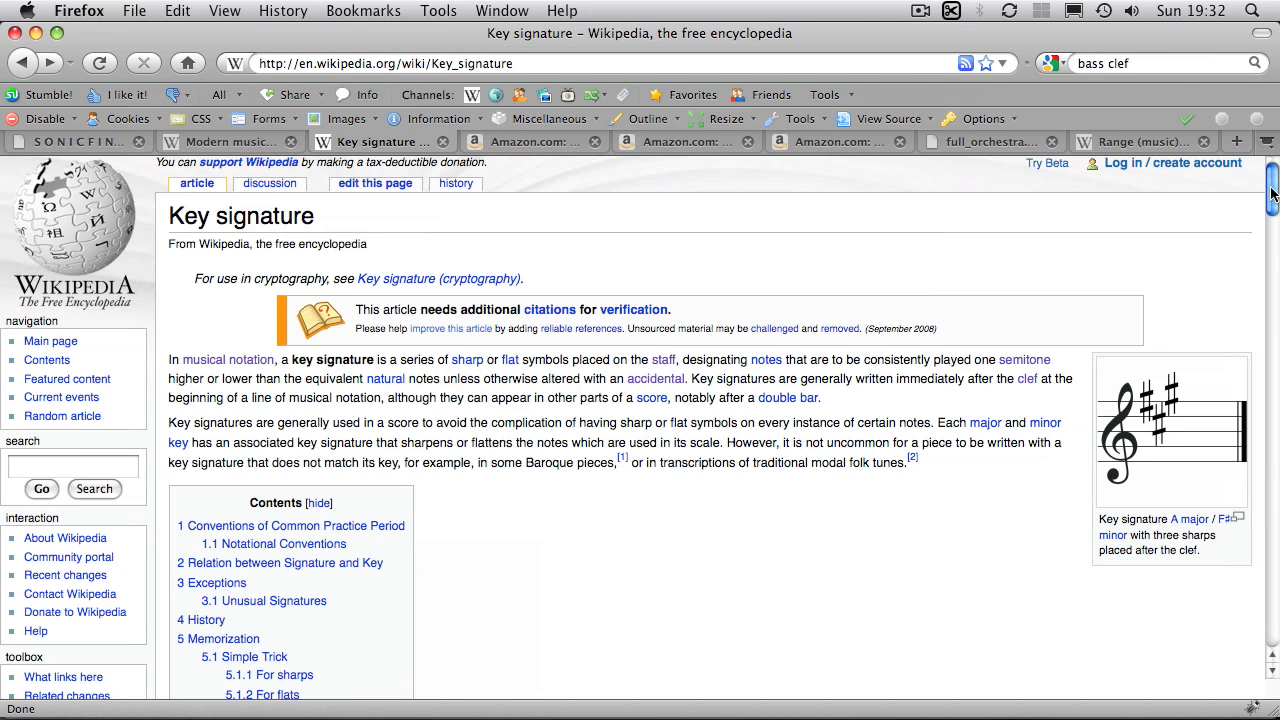
# Scroll the Wikipedia key signature article down to the circle-of-fifths diagram
pyautogui.scroll(-3)
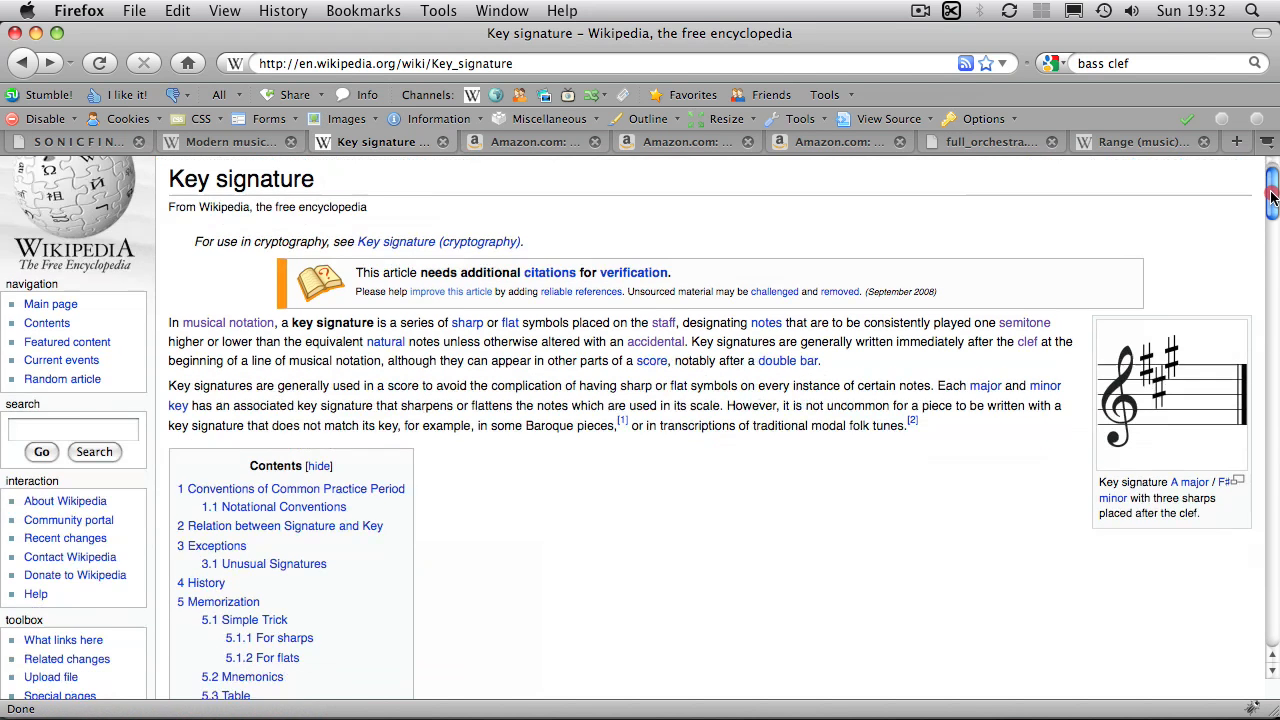
pyautogui.scroll(-3)
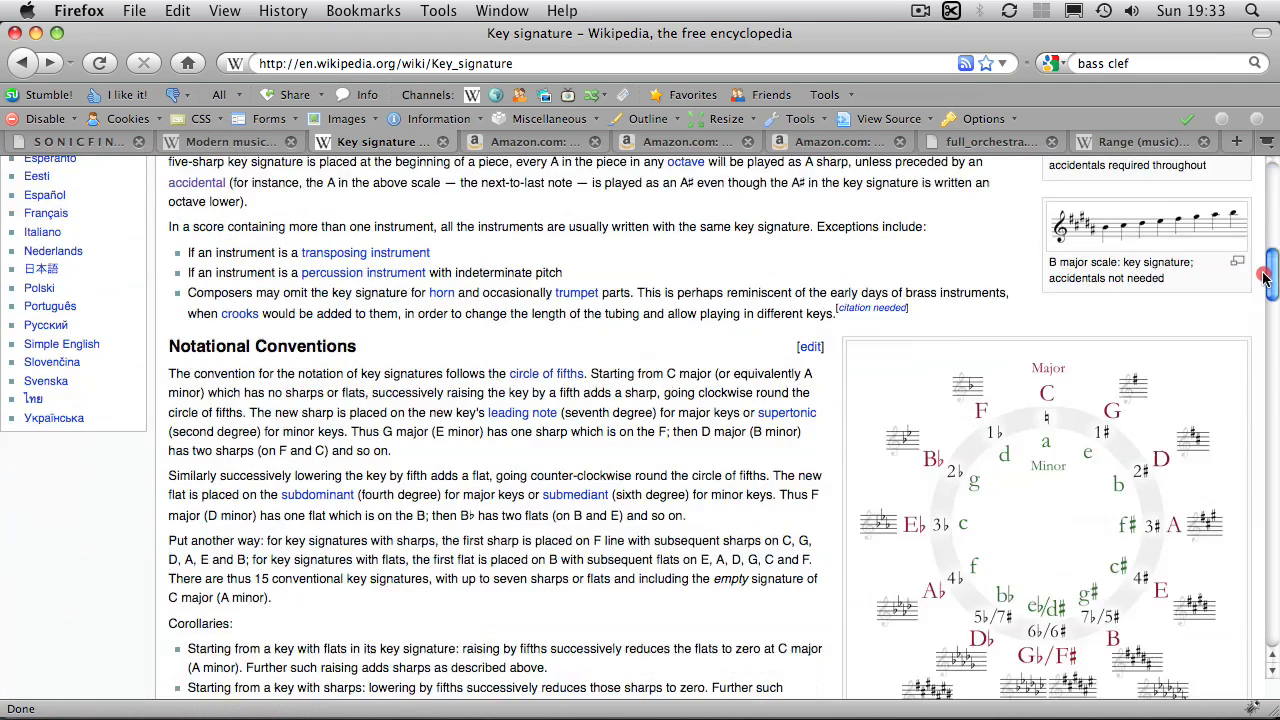
pyautogui.scroll(-3)
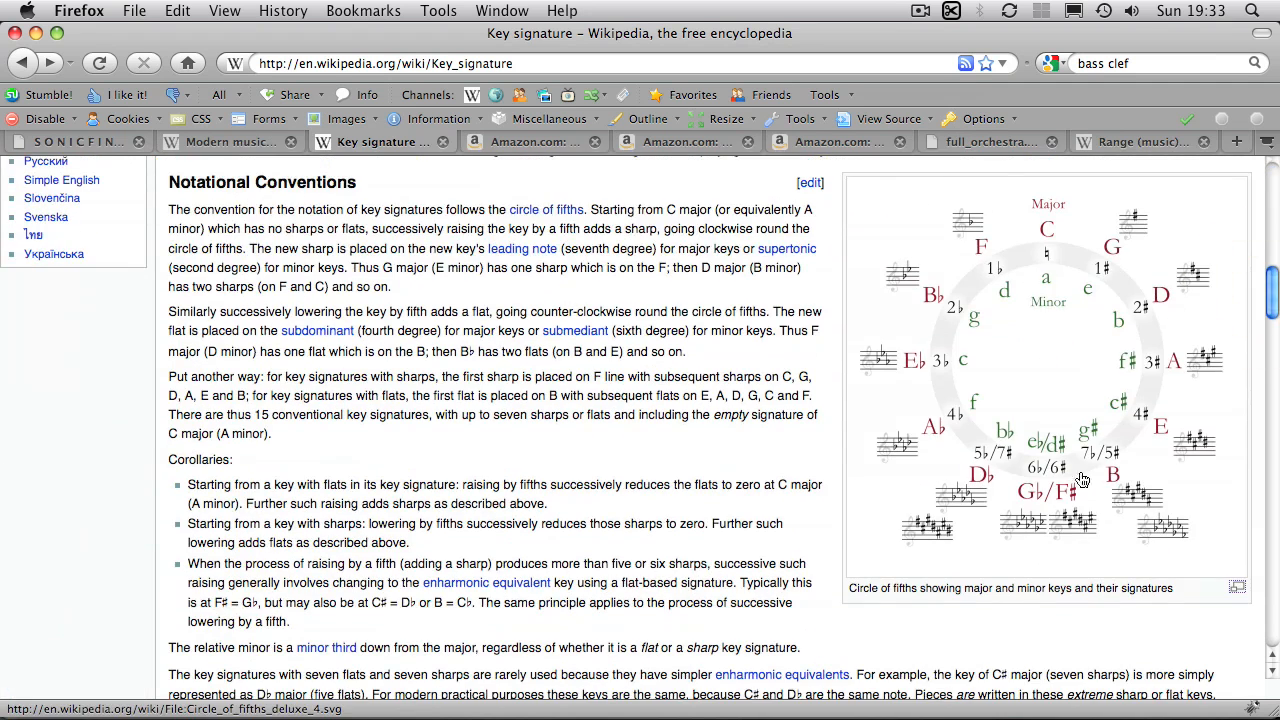
pyautogui.moveTo(1046, 244)
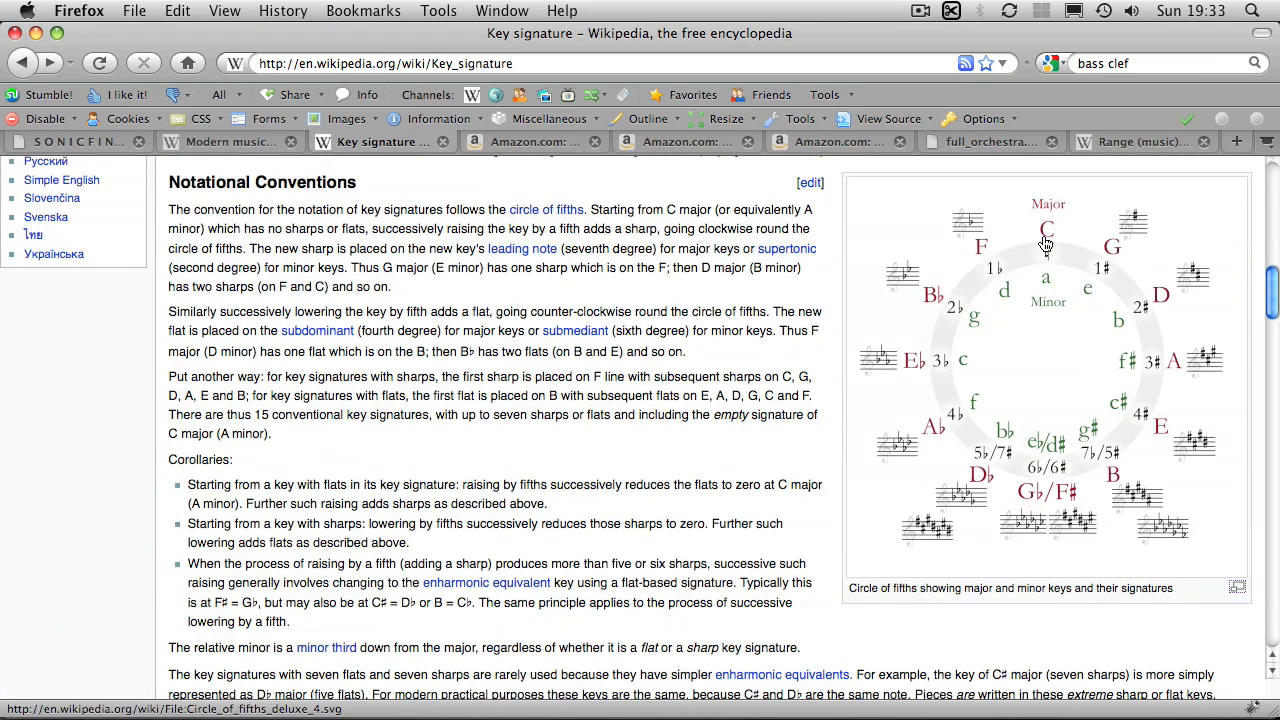
pyautogui.moveTo(1110, 272)
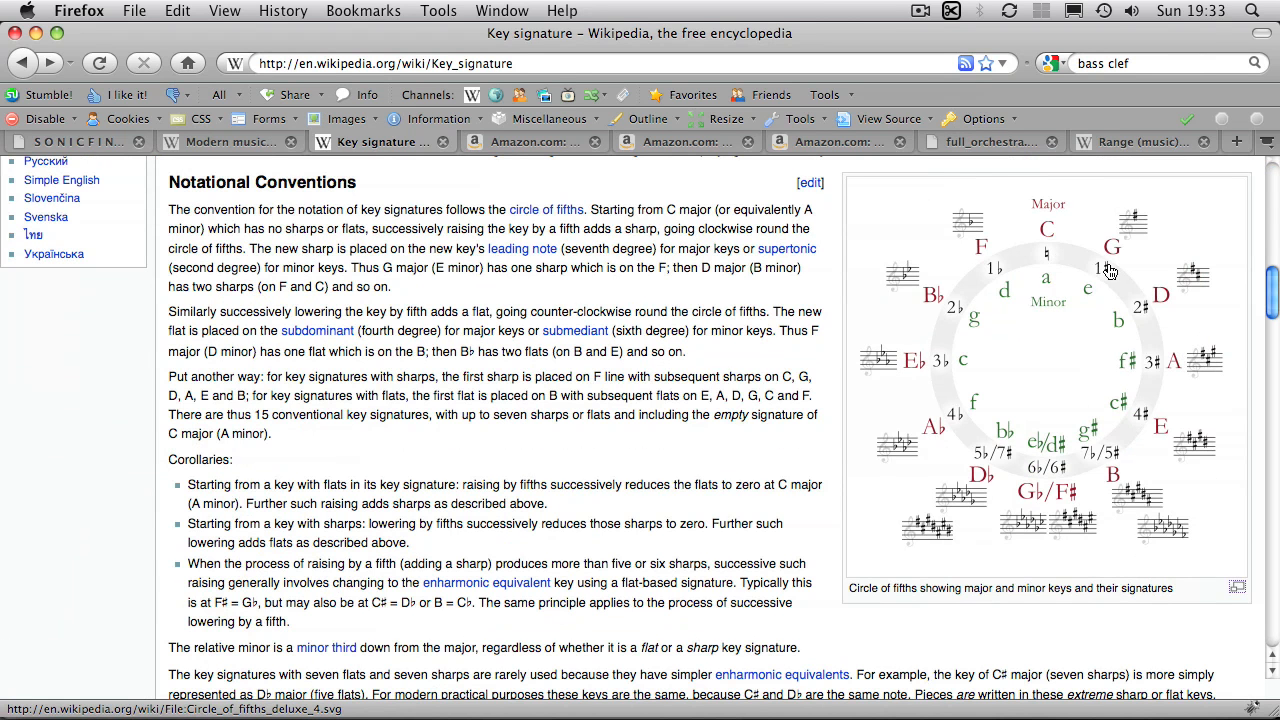
pyautogui.moveTo(1056, 238)
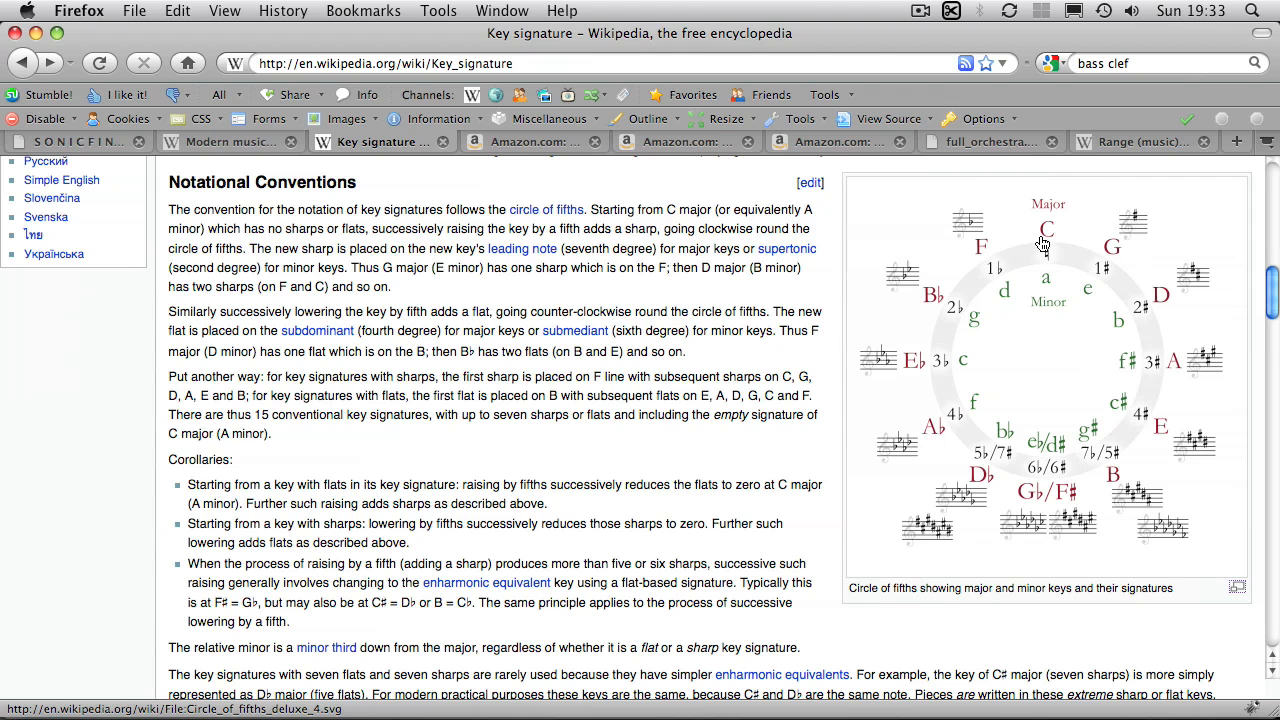
pyautogui.moveTo(1074, 246)
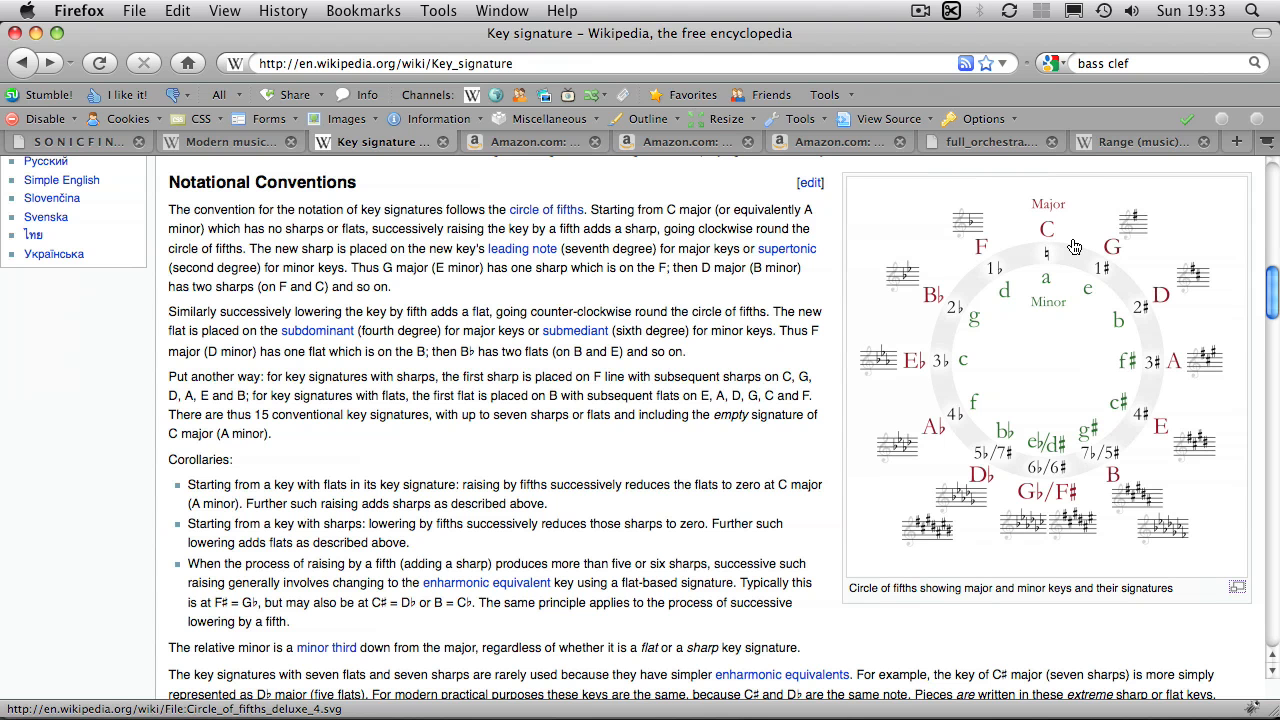
pyautogui.moveTo(1136, 224)
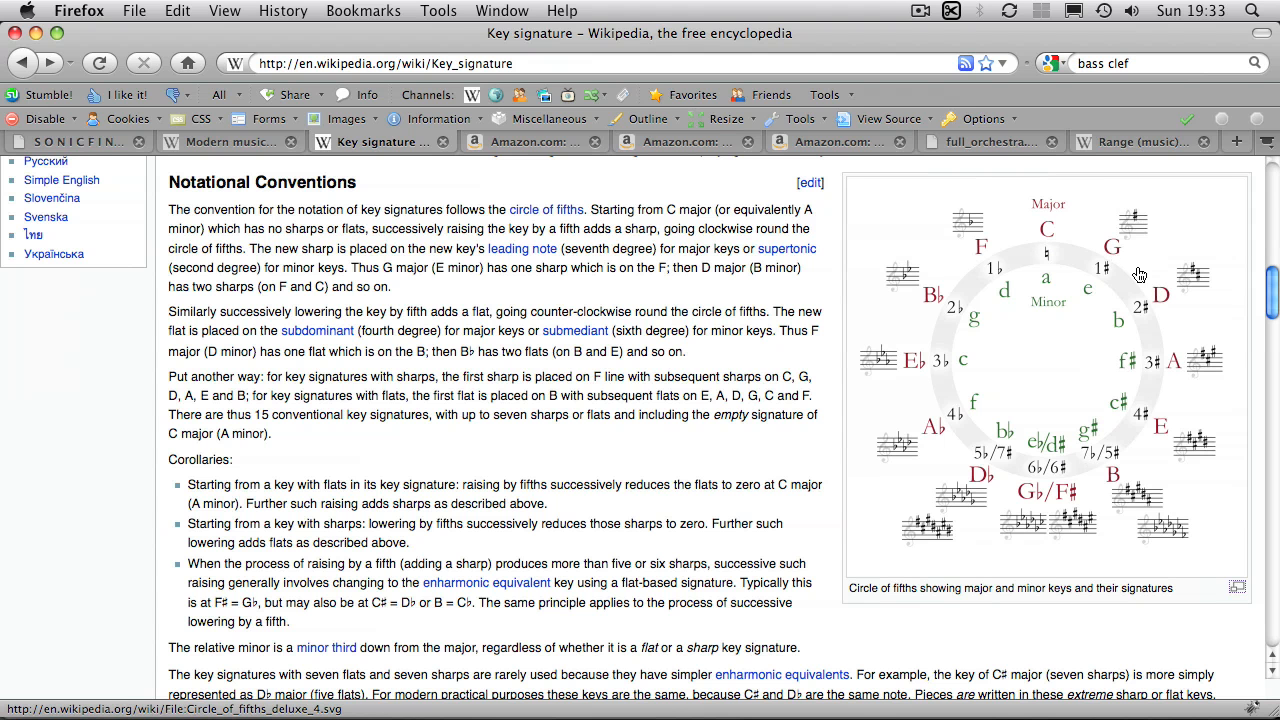
pyautogui.moveTo(1156, 298)
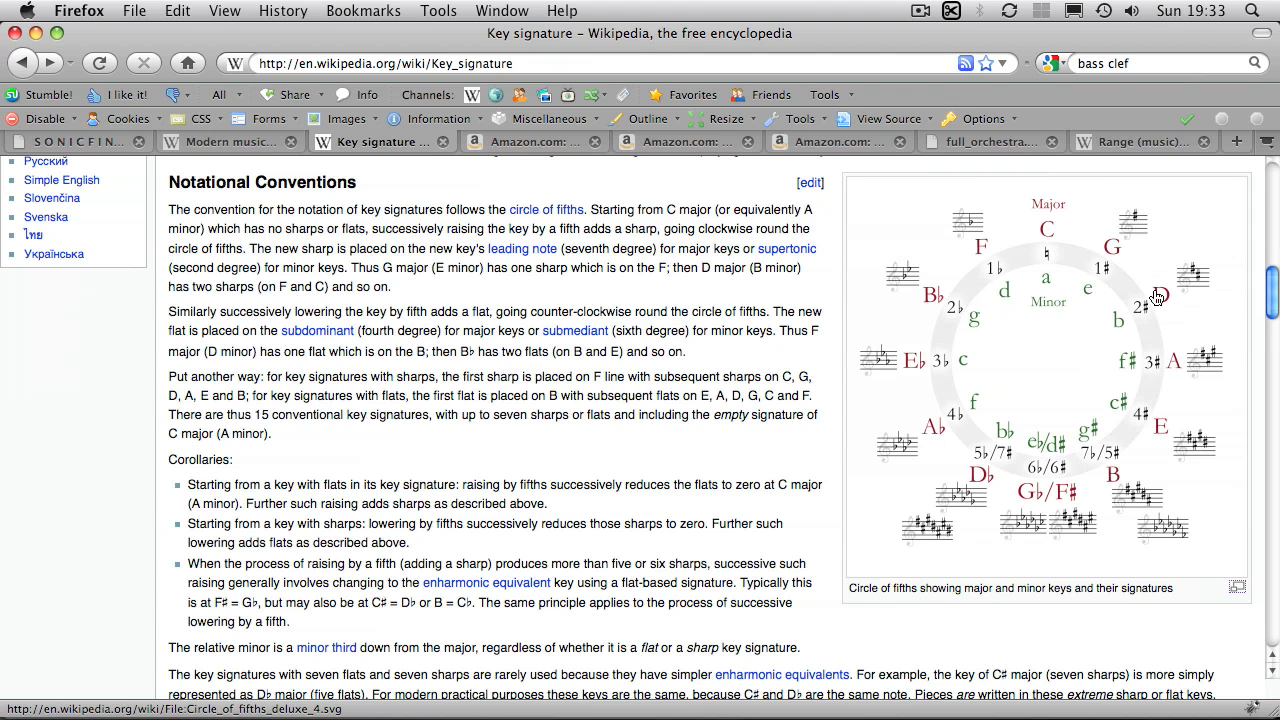
pyautogui.moveTo(1204, 362)
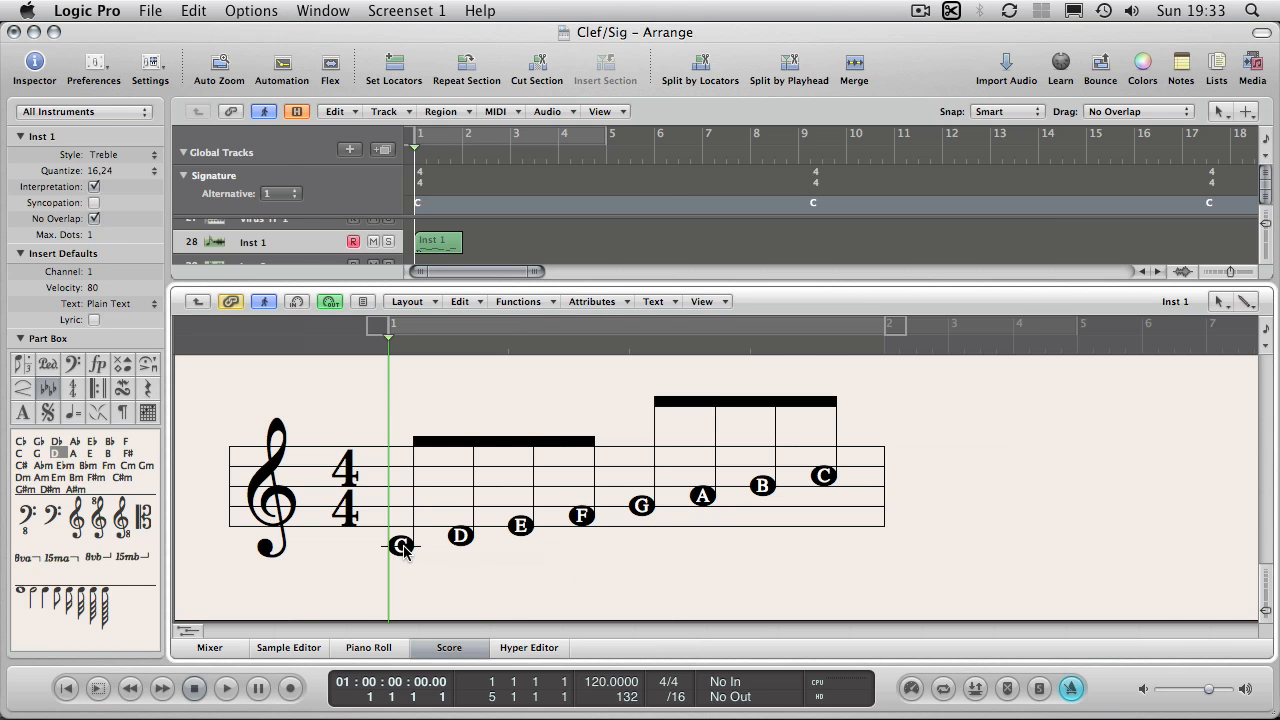
pyautogui.moveTo(400, 548); pyautogui.dragTo(400, 540)
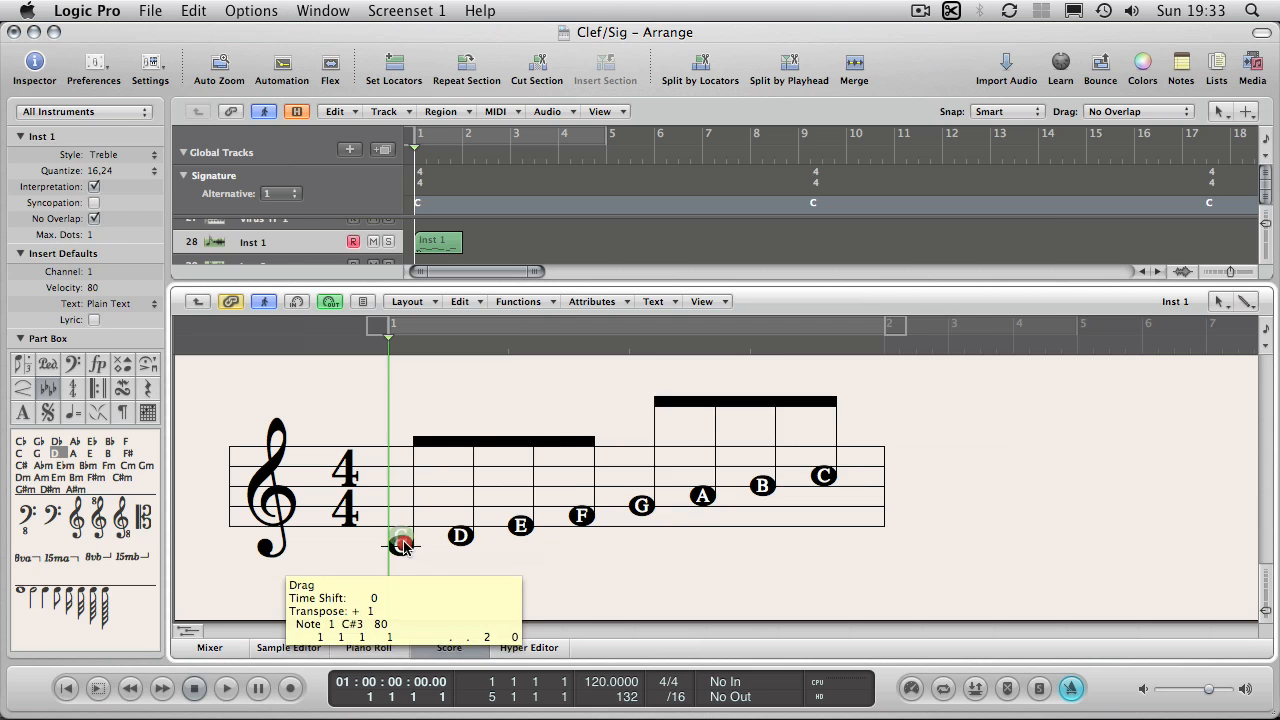
pyautogui.moveTo(400, 540); pyautogui.dragTo(412, 544)
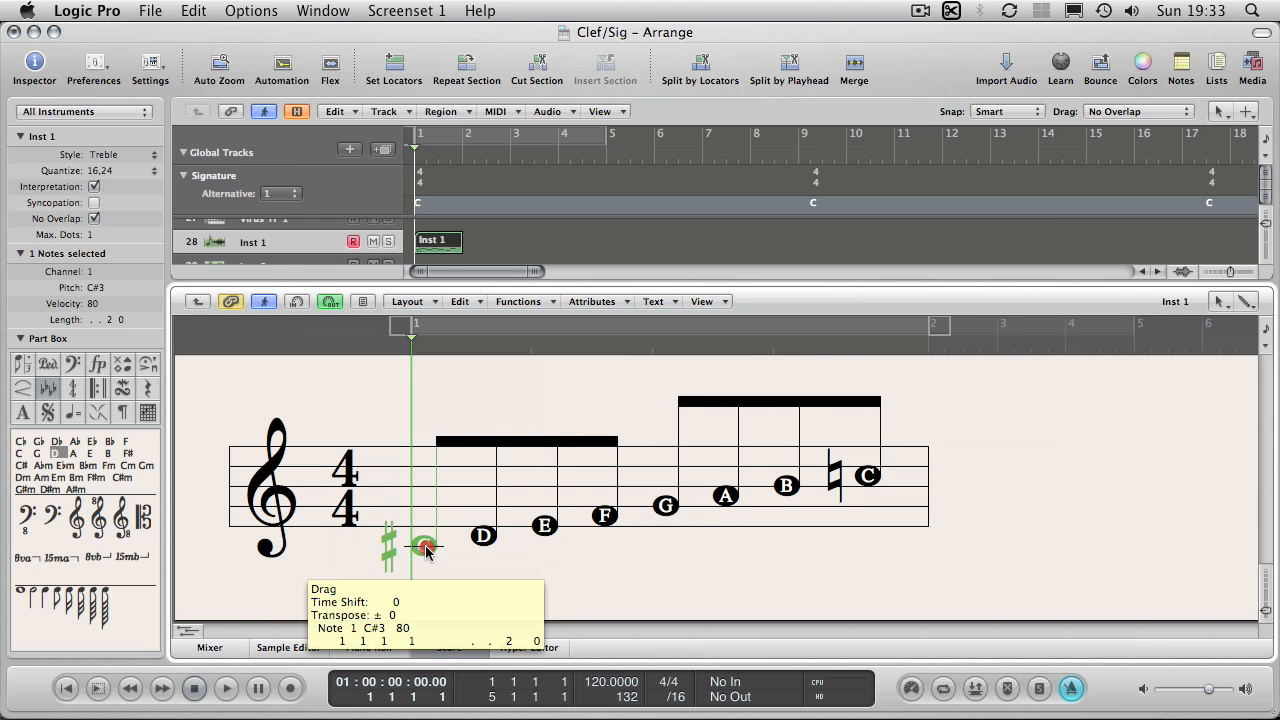
pyautogui.moveTo(426, 548); pyautogui.dragTo(400, 548)
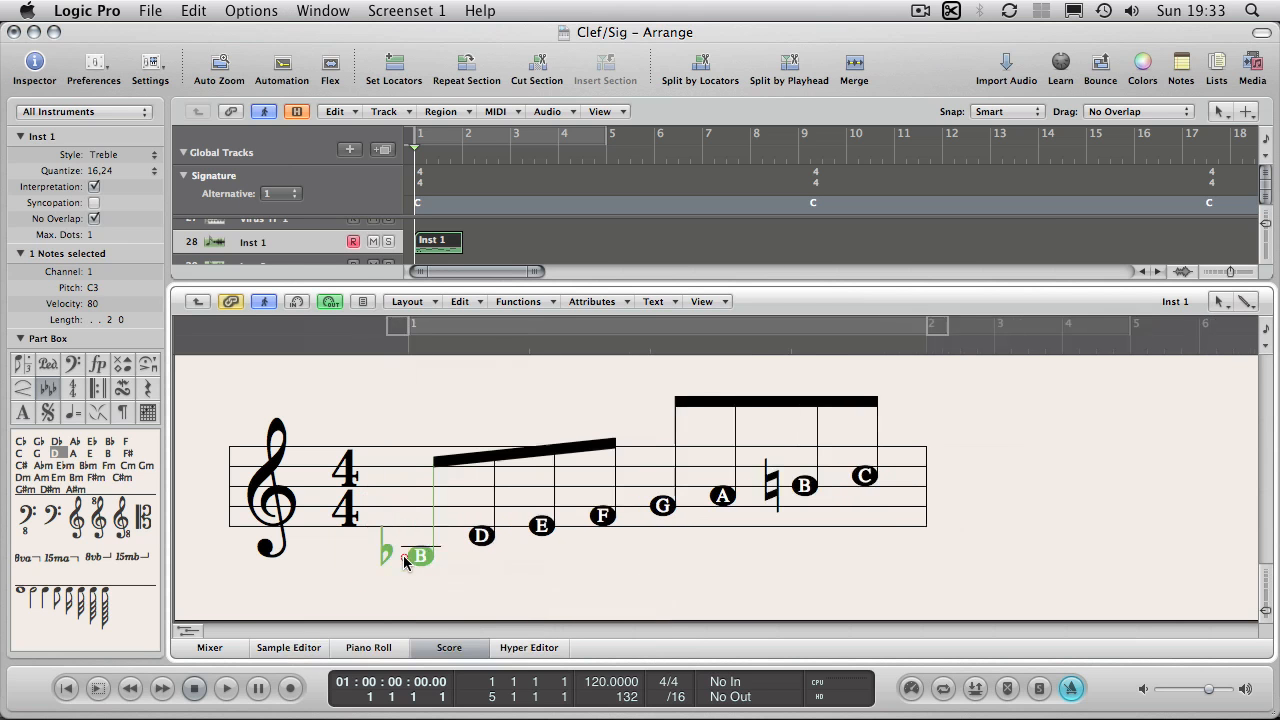
pyautogui.moveTo(420, 556); pyautogui.dragTo(420, 548)
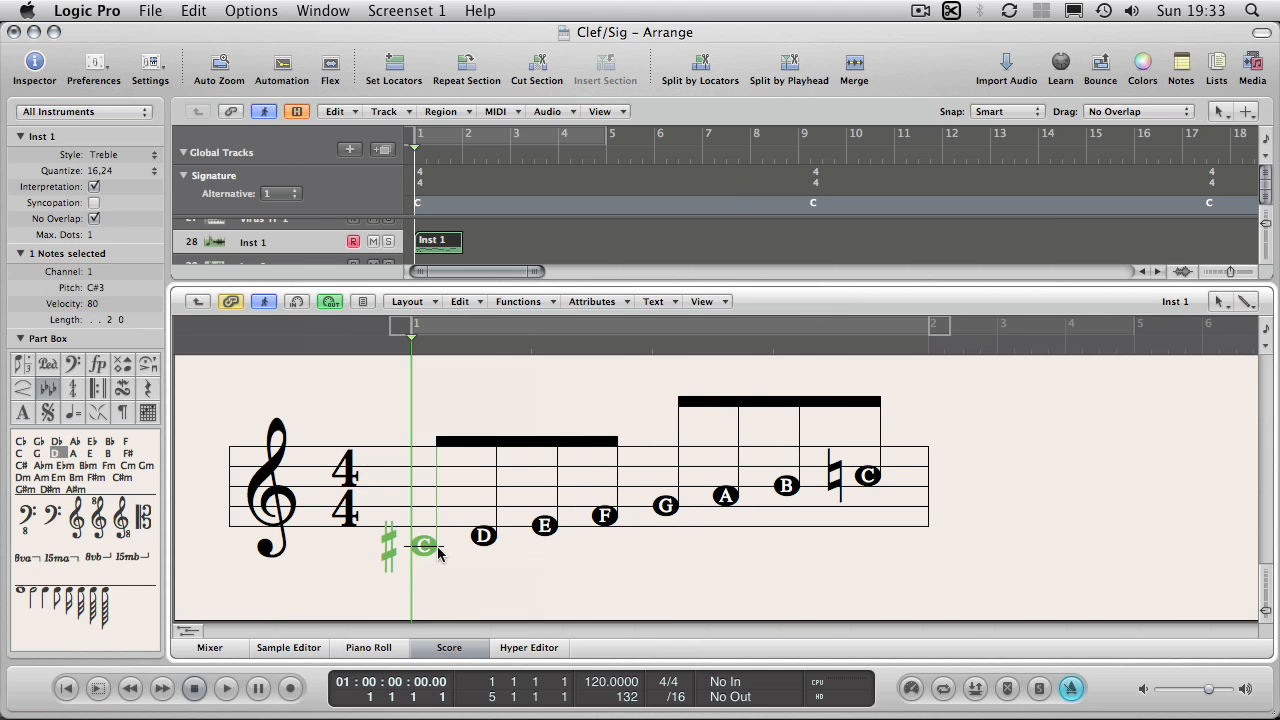
pyautogui.moveTo(856, 486)
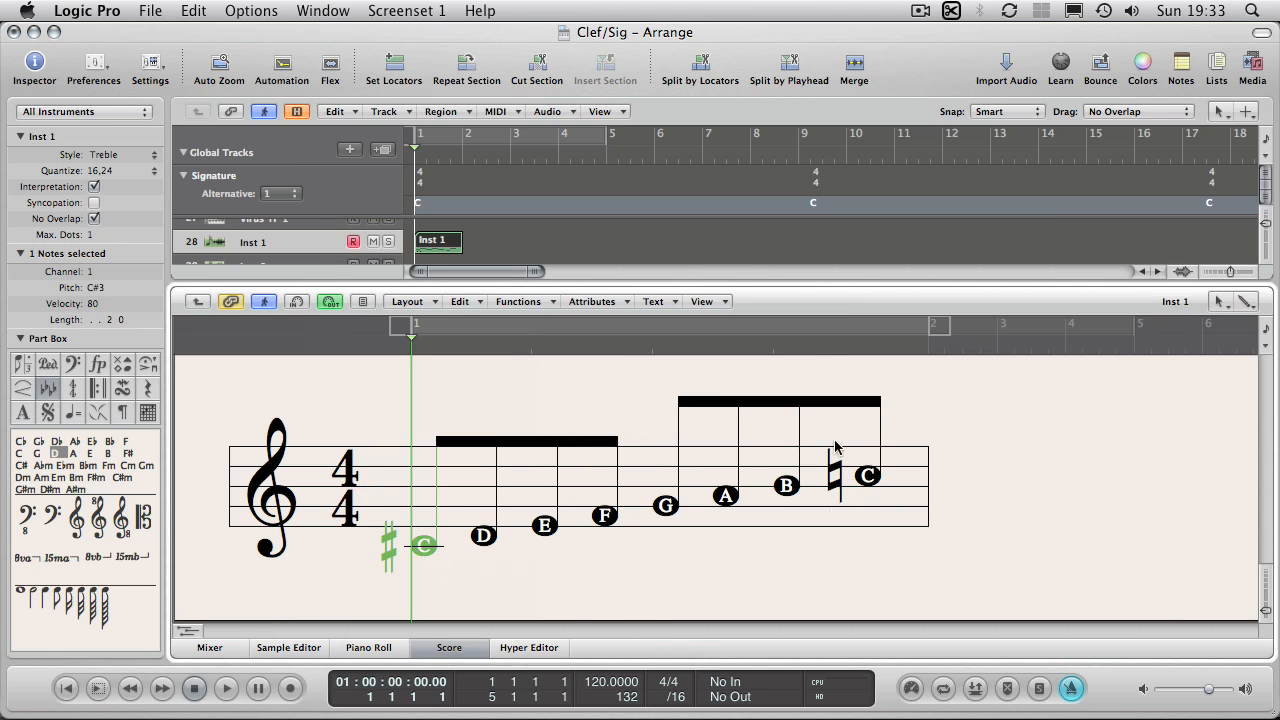
pyautogui.moveTo(508, 548)
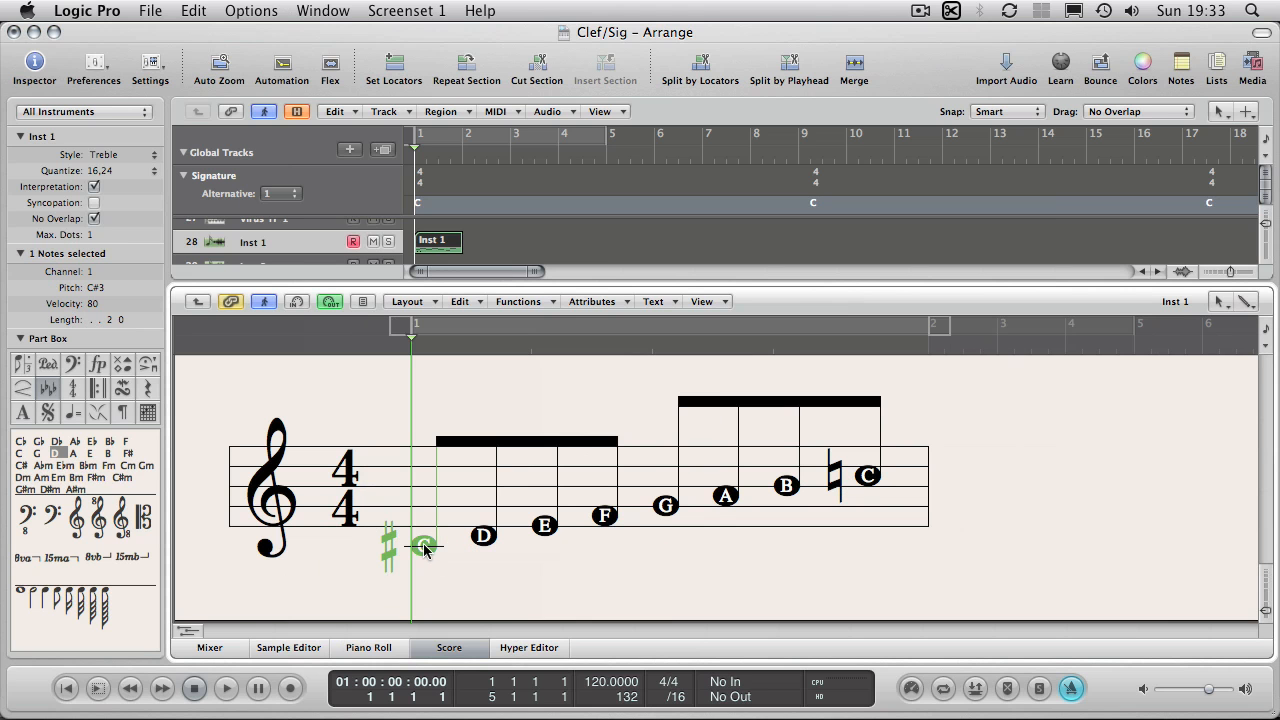
pyautogui.moveTo(388, 550)
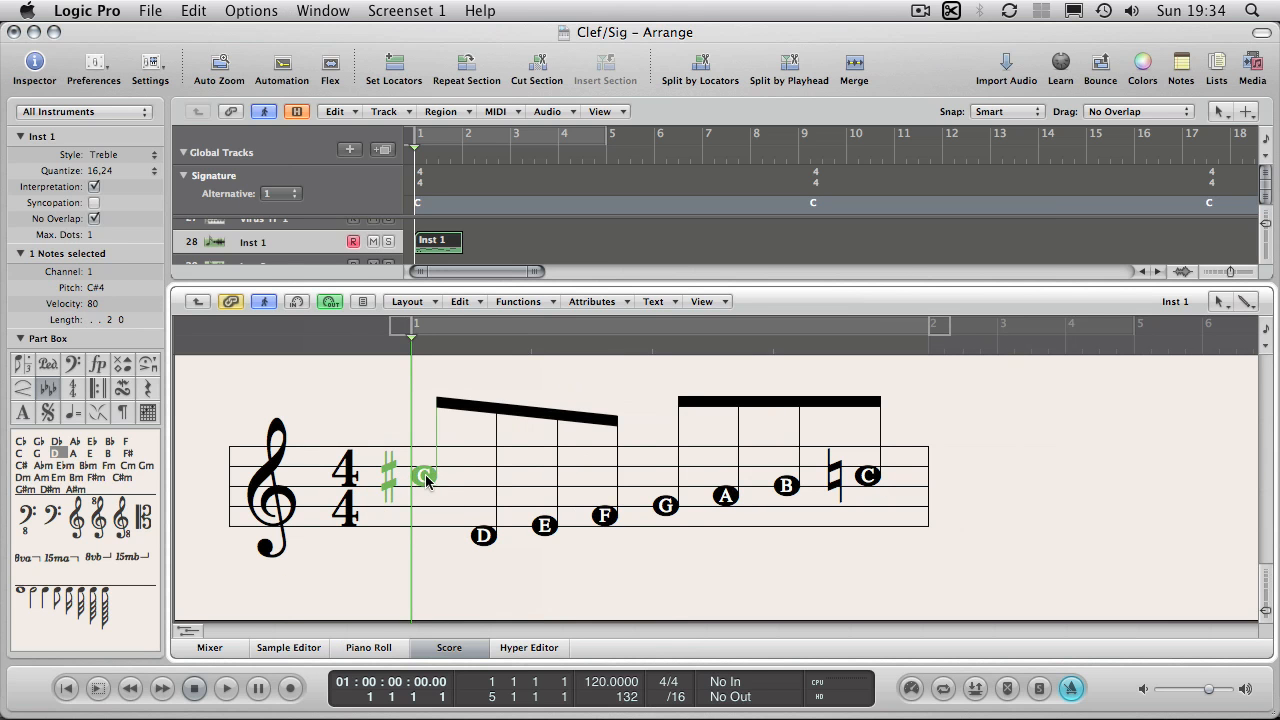
pyautogui.moveTo(424, 476); pyautogui.dragTo(424, 538)
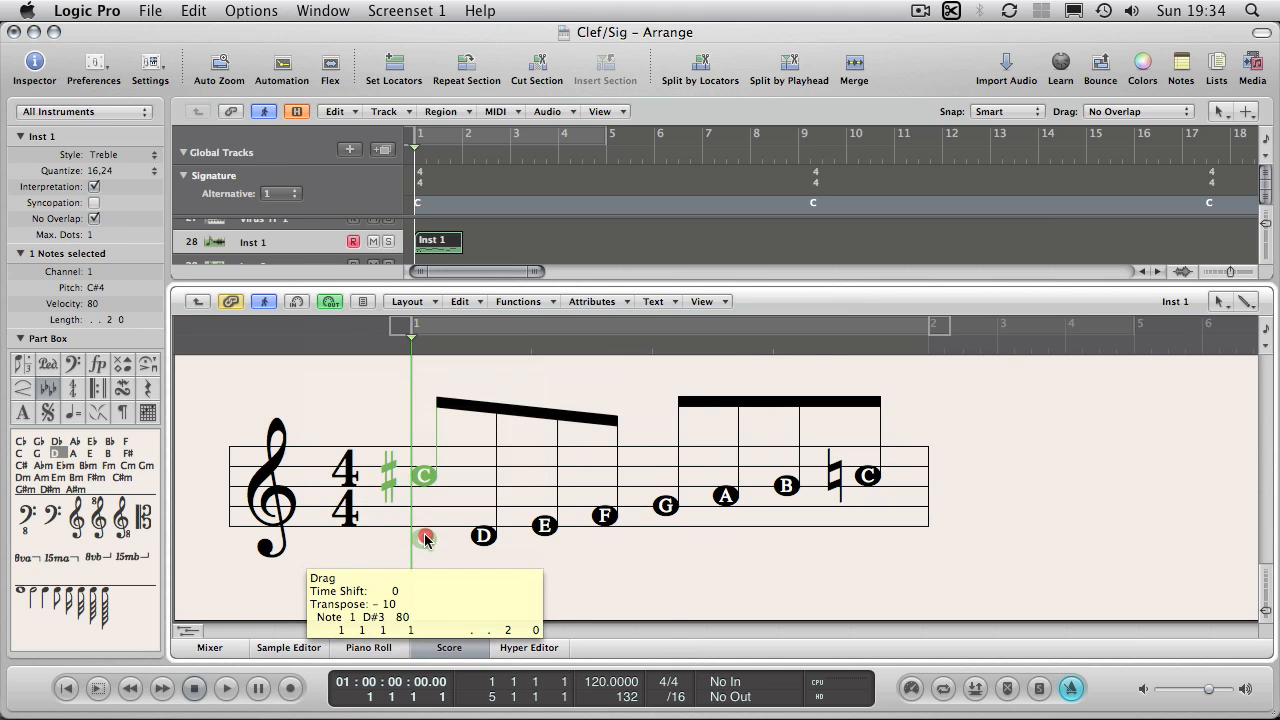
pyautogui.moveTo(424, 538); pyautogui.dragTo(424, 556)
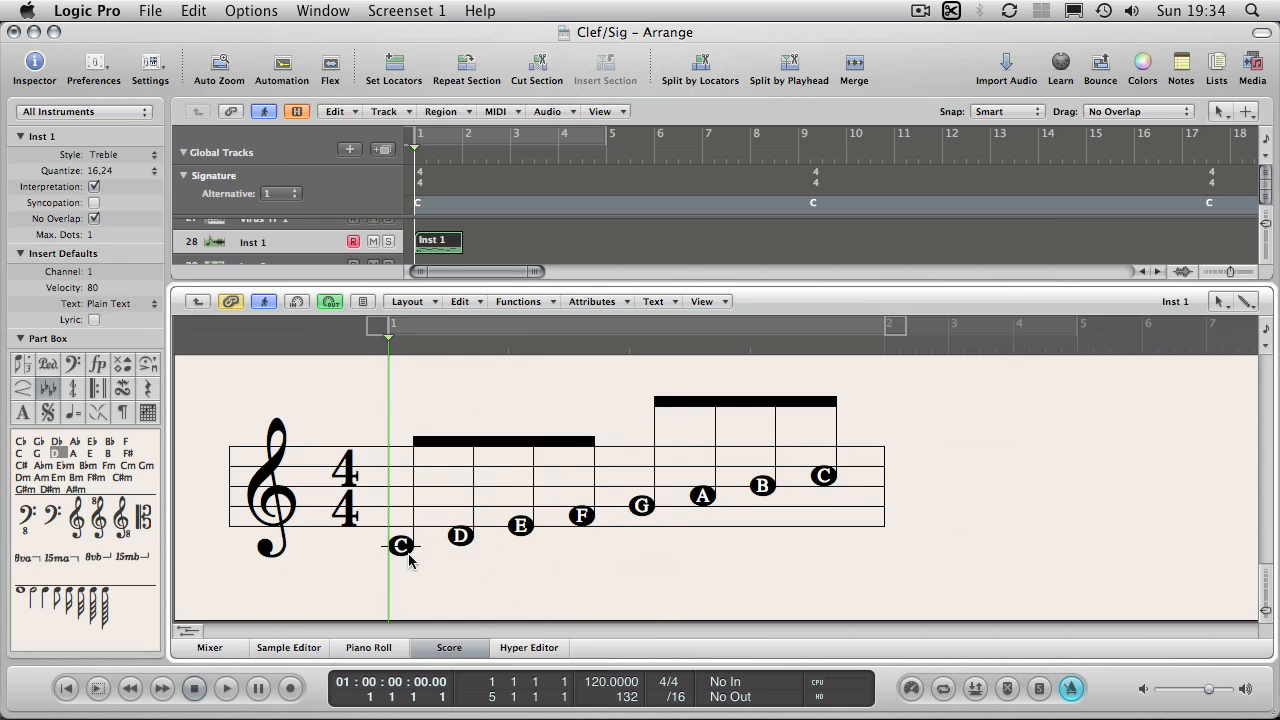
pyautogui.moveTo(570, 588)
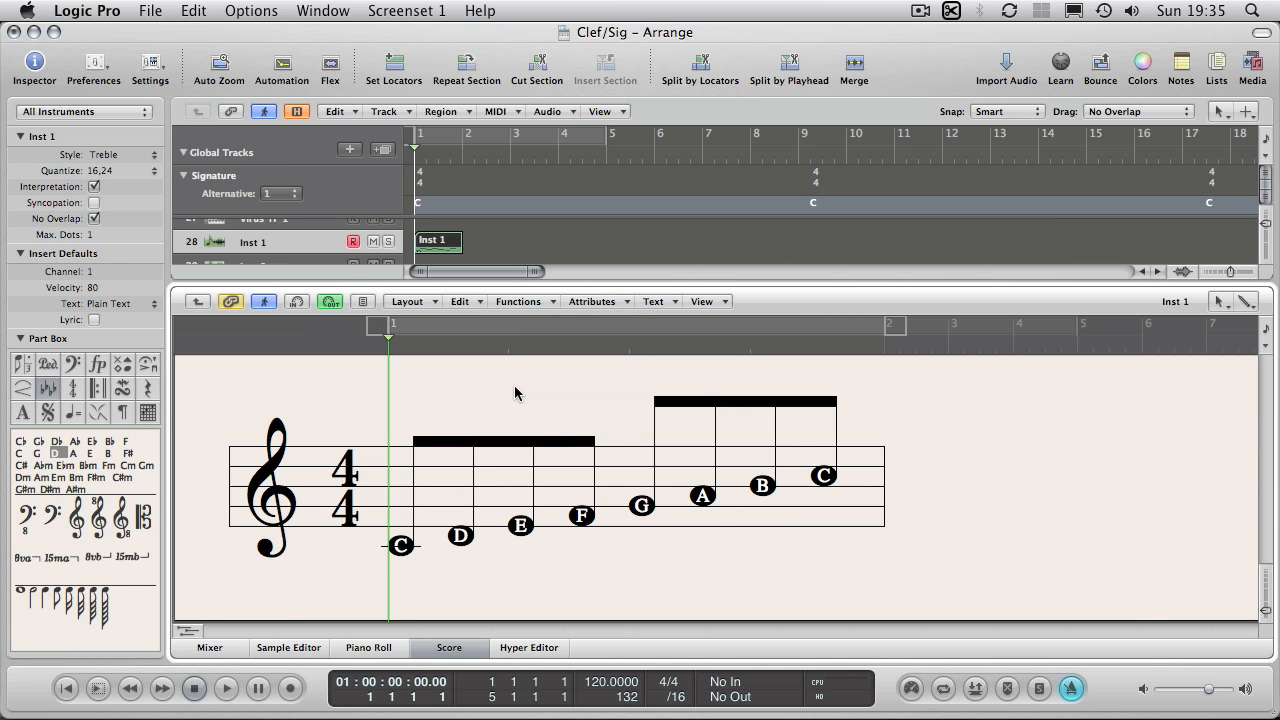
pyautogui.moveTo(668, 692)
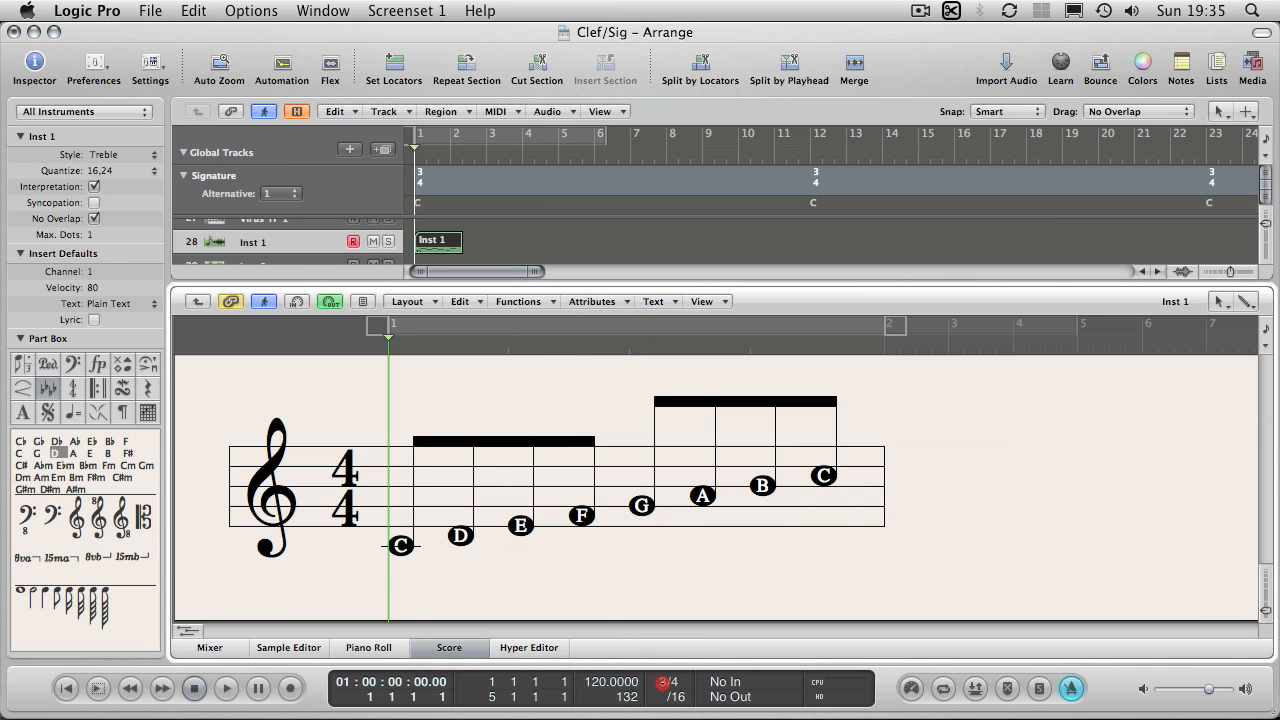
pyautogui.click(664, 682)
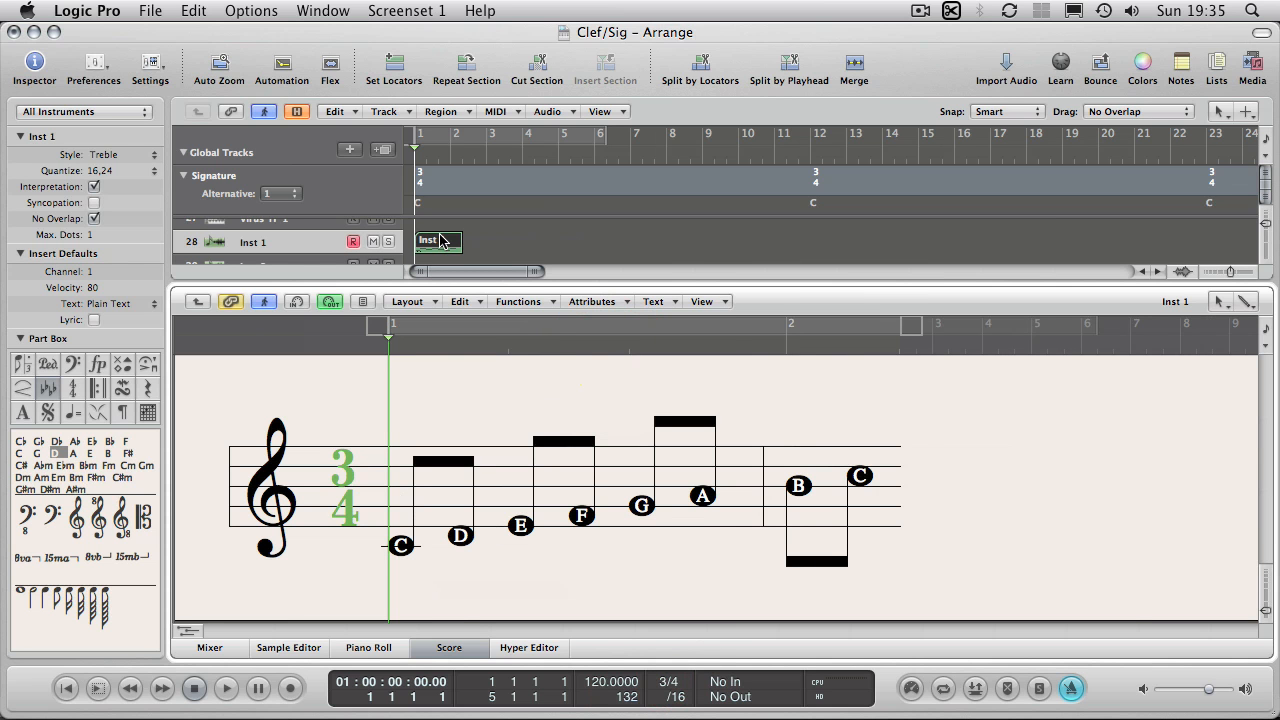
pyautogui.moveTo(690, 504)
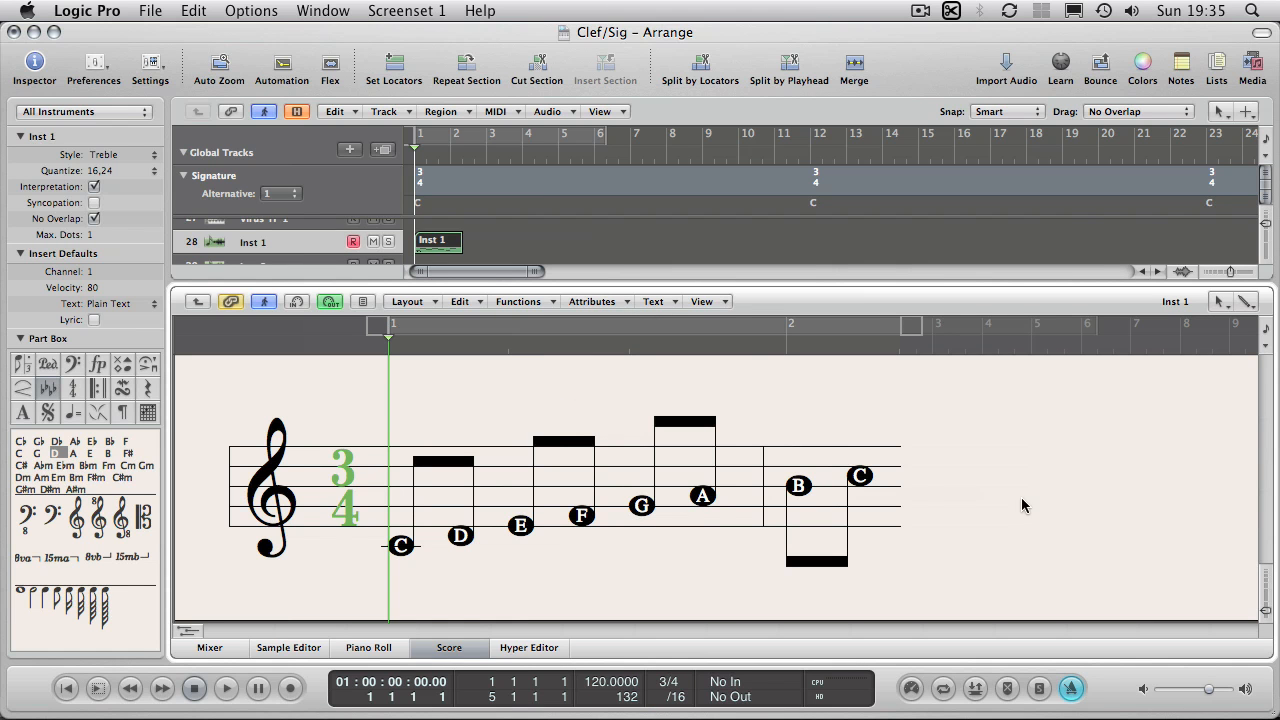
pyautogui.moveTo(650, 660)
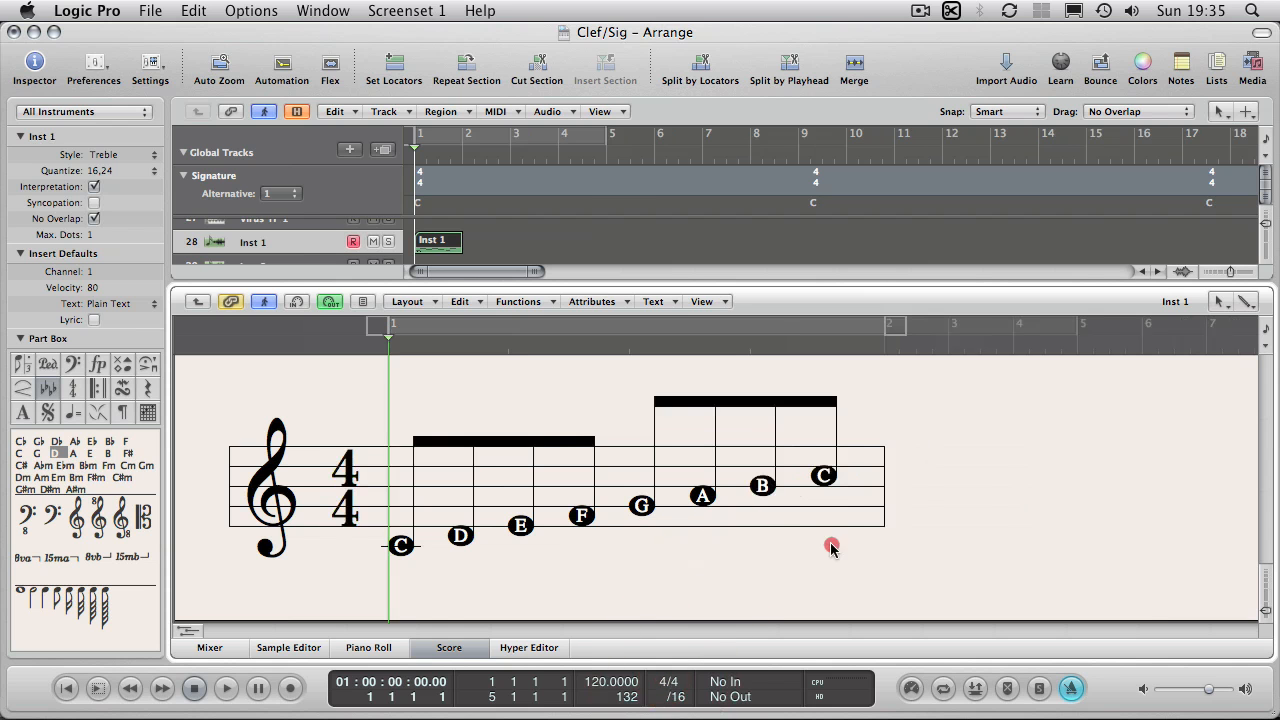
pyautogui.moveTo(1004, 468)
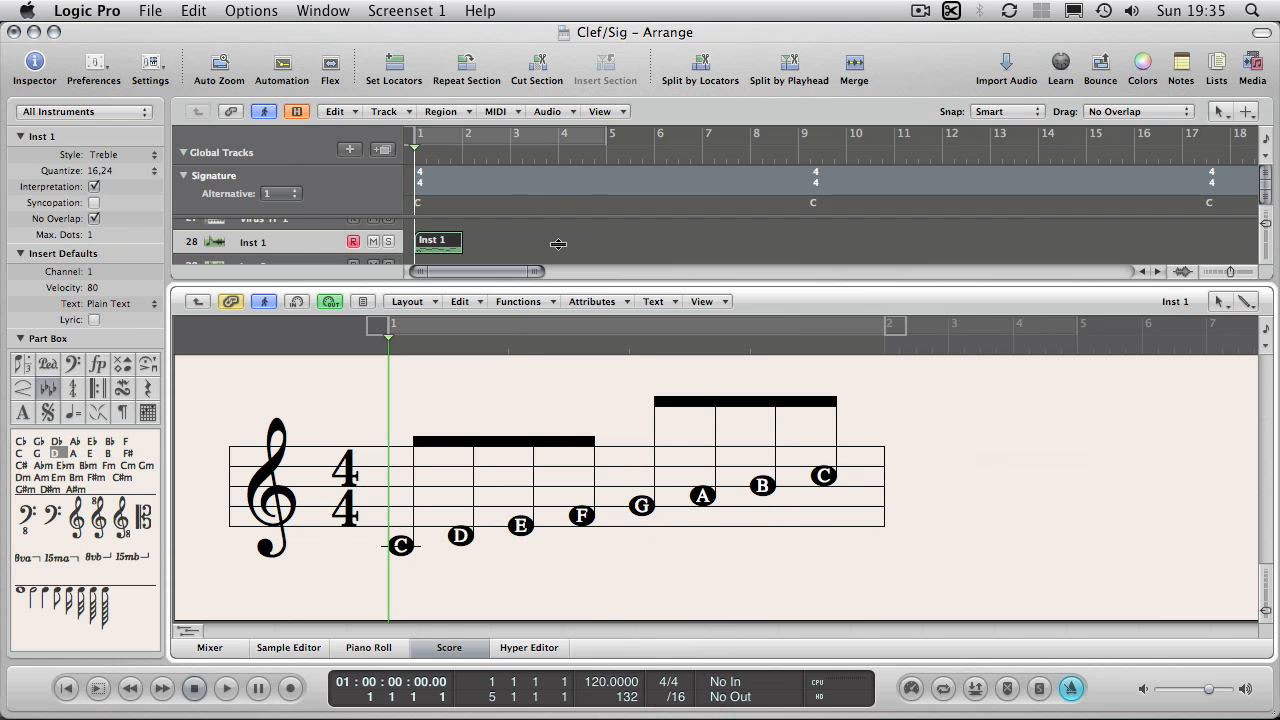
pyautogui.moveTo(516, 160)
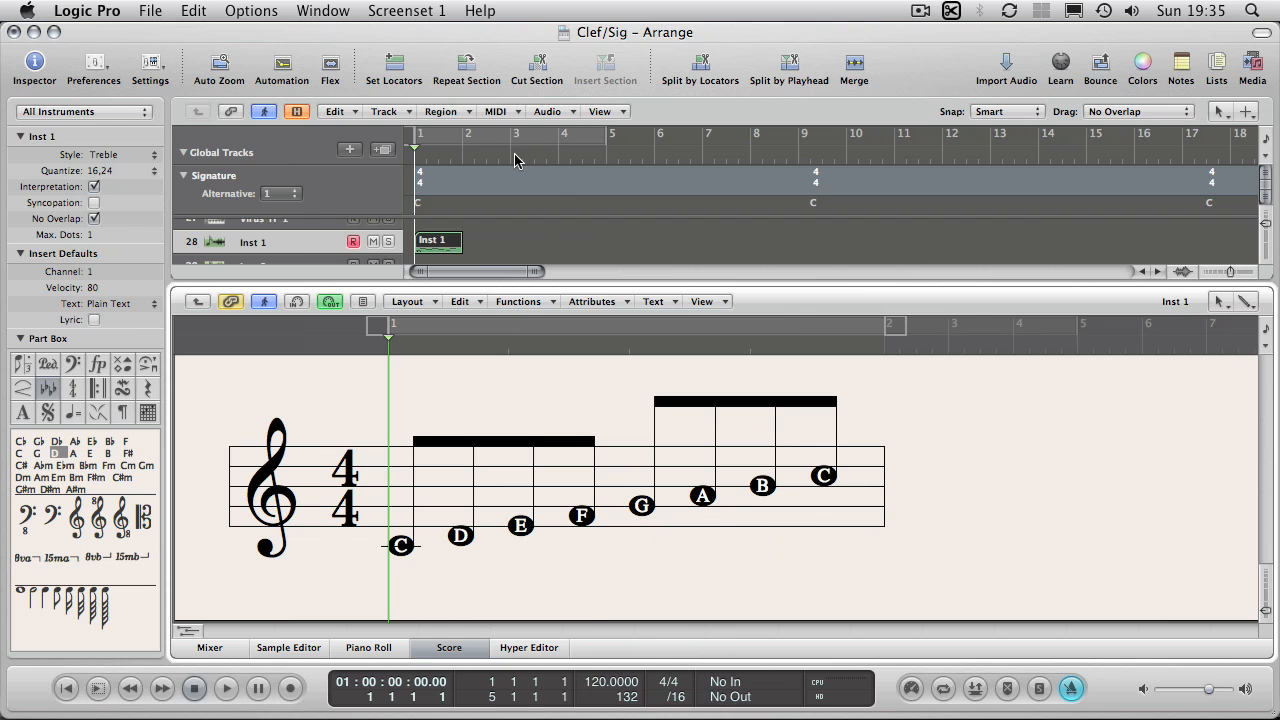
pyautogui.moveTo(520, 158)
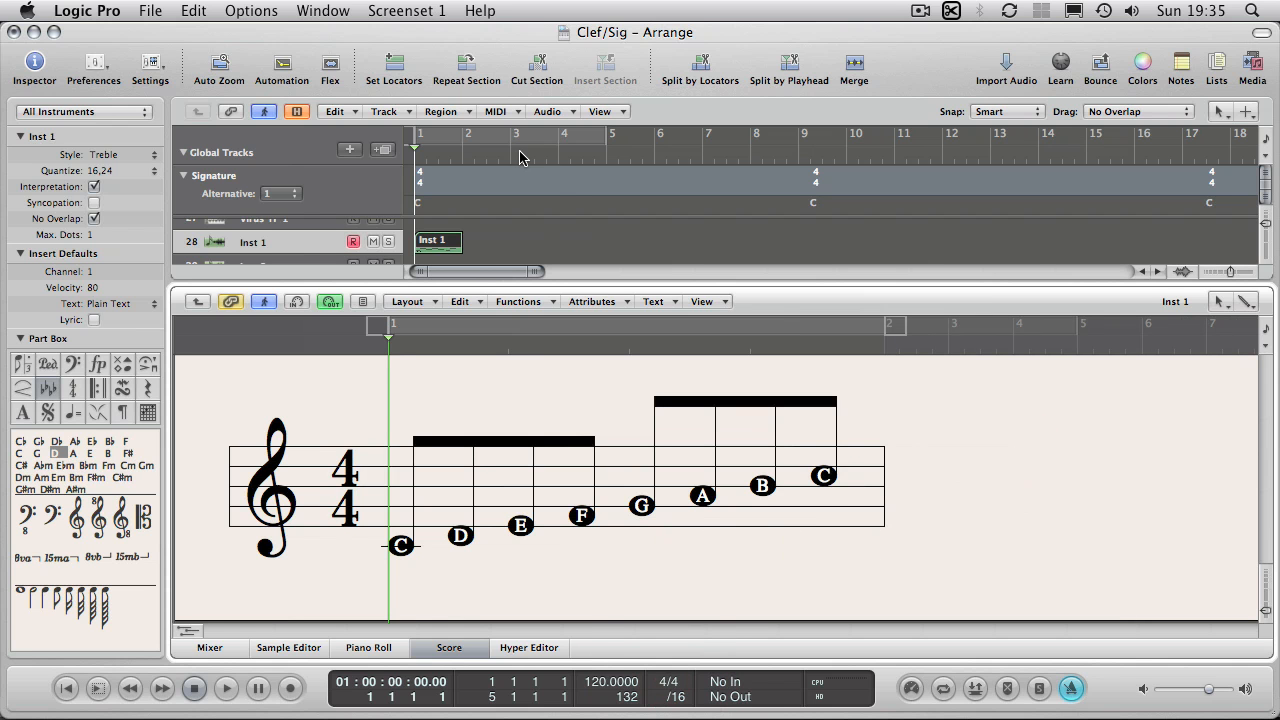
# Drag the Inst 1 region's end rightward so empty rest bars follow the scale
pyautogui.moveTo(456, 240); pyautogui.dragTo(600, 240)
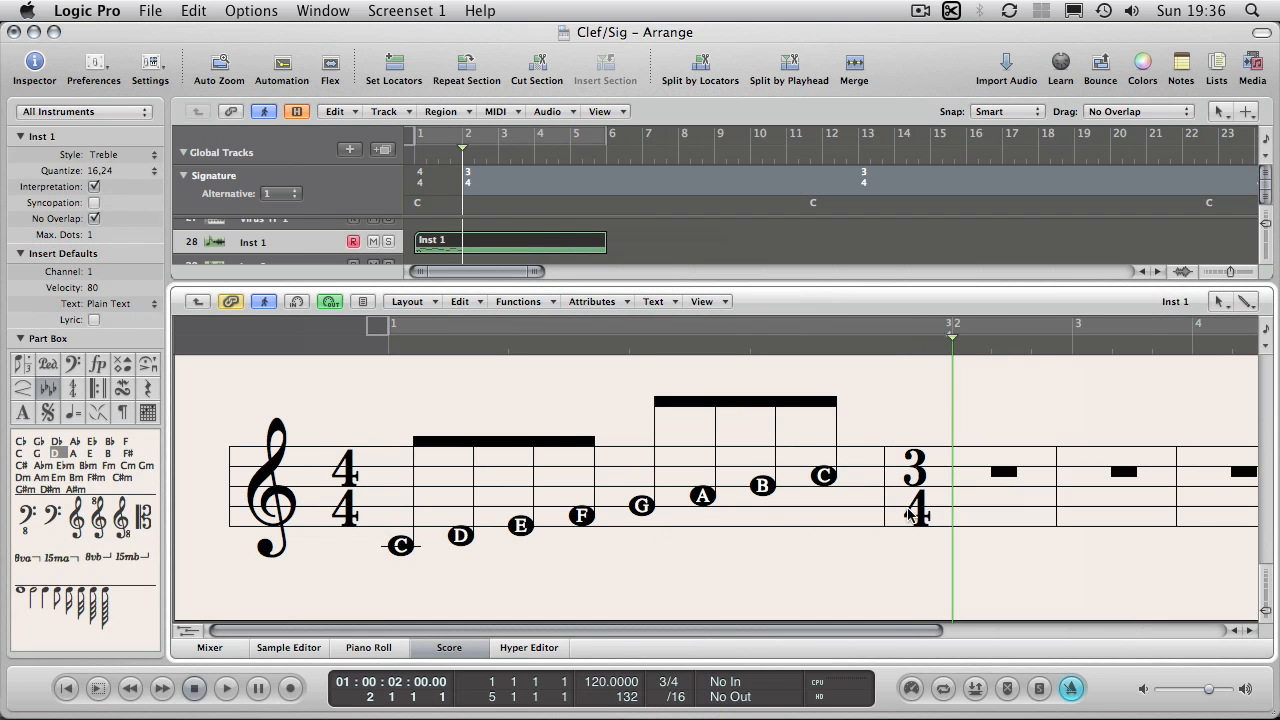
pyautogui.moveTo(608, 556)
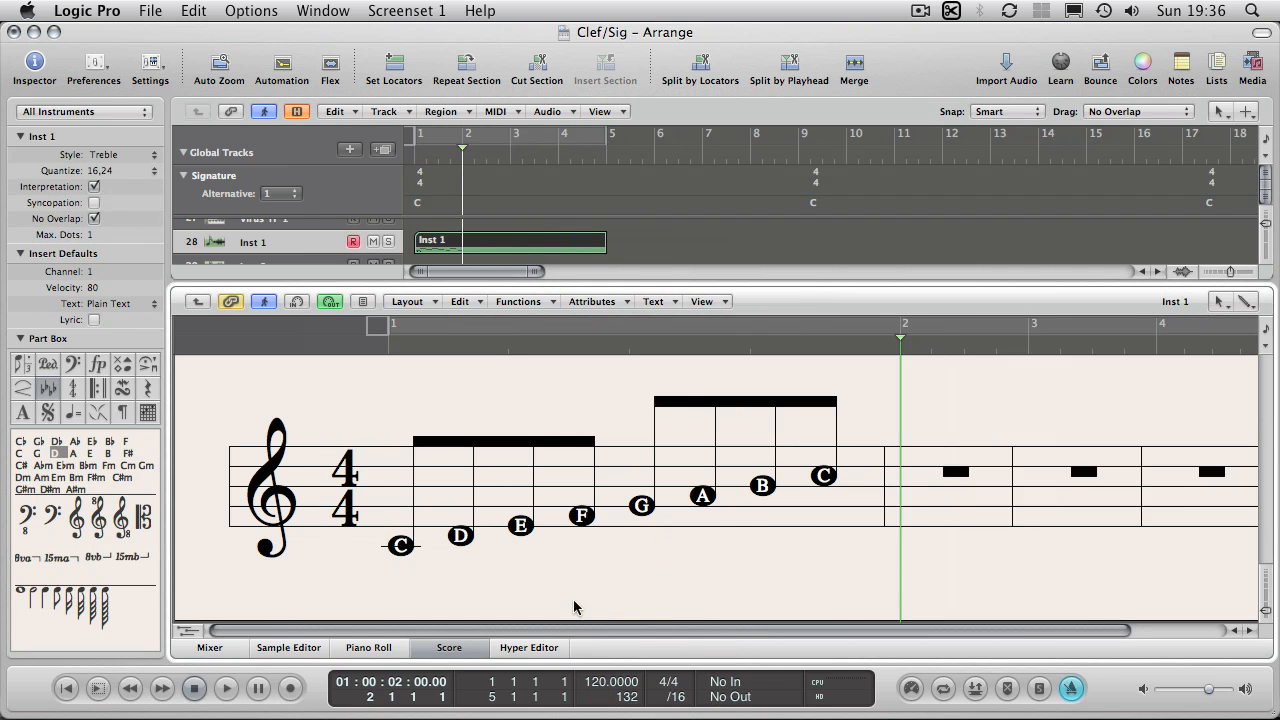
pyautogui.moveTo(292, 254)
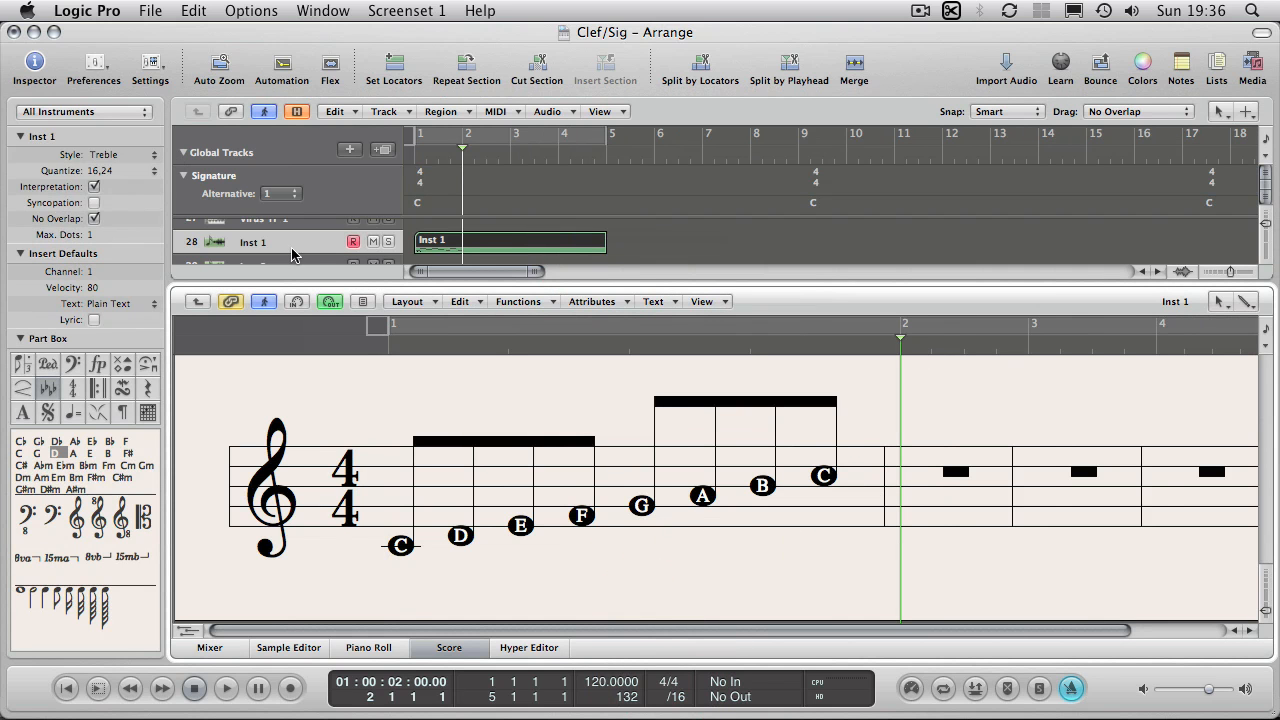
pyautogui.moveTo(444, 248)
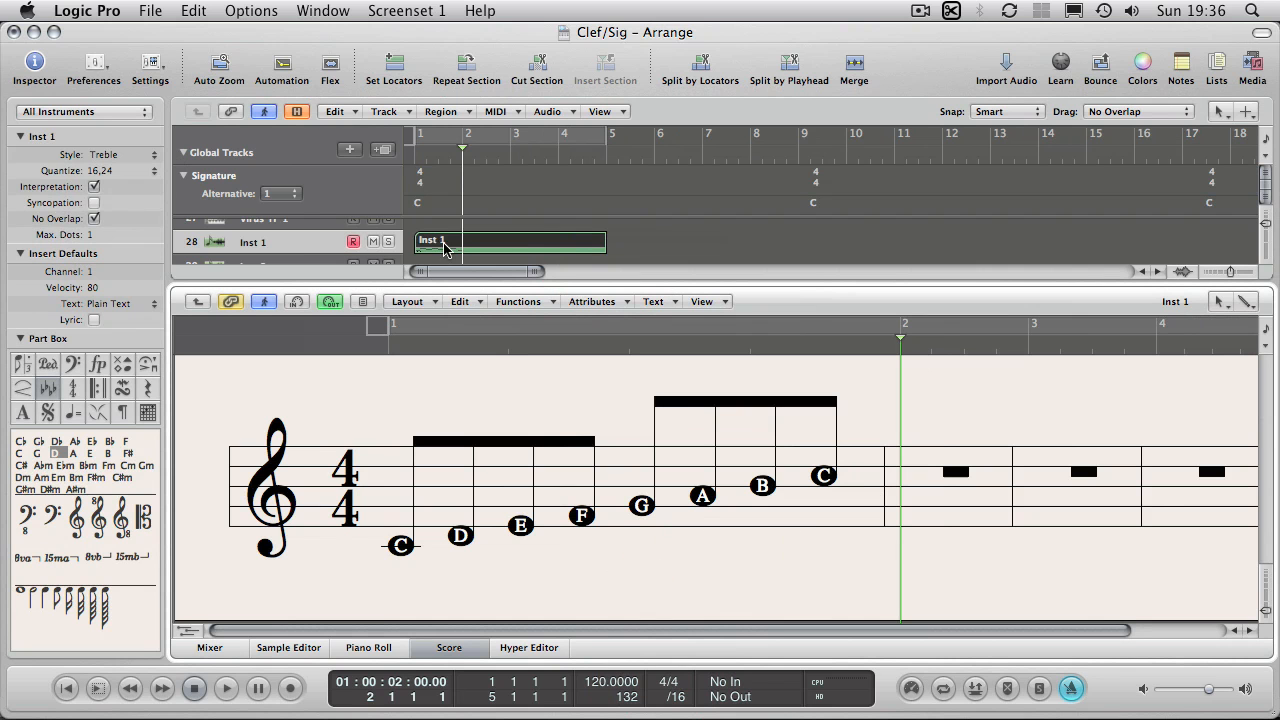
pyautogui.moveTo(70, 160)
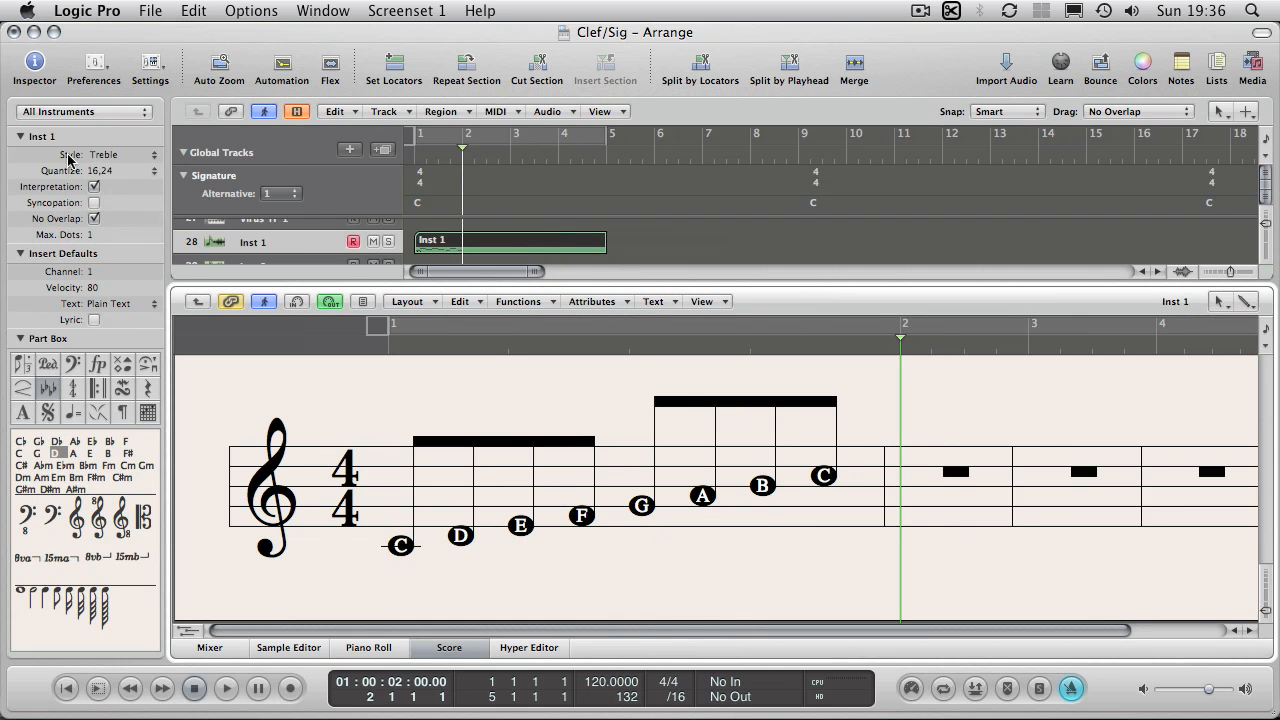
pyautogui.moveTo(420, 336)
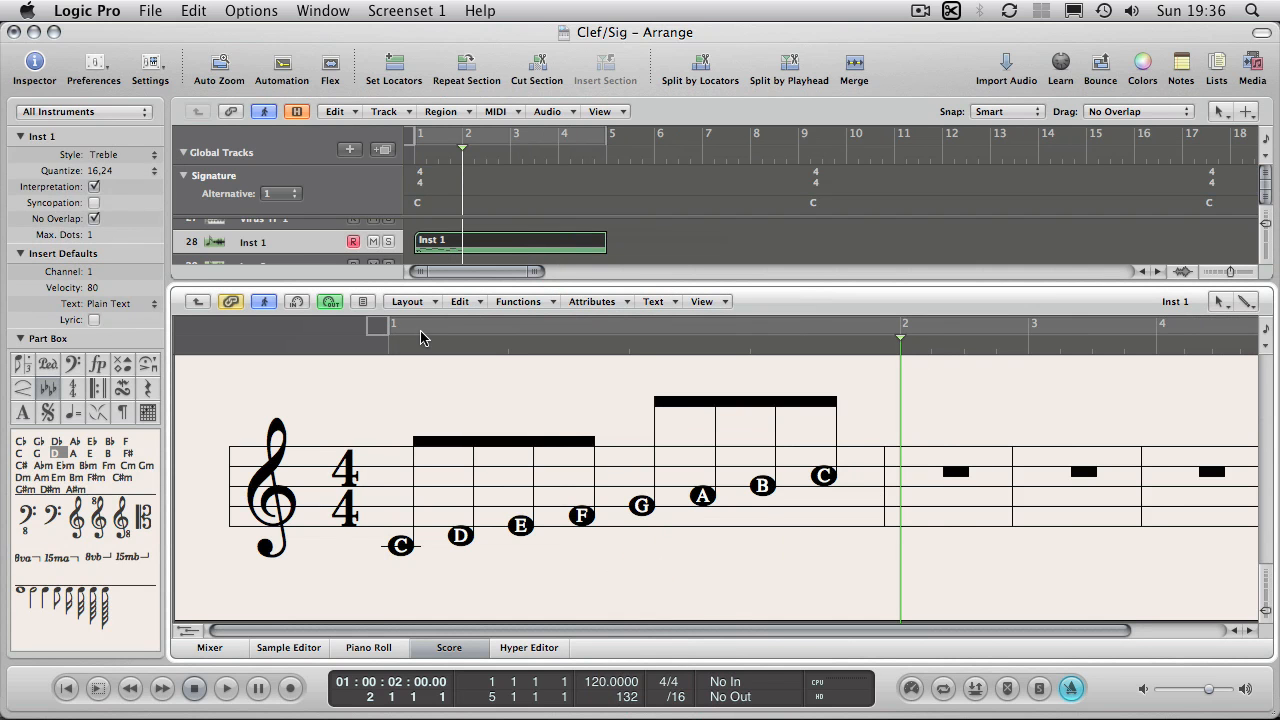
pyautogui.click(410, 300)
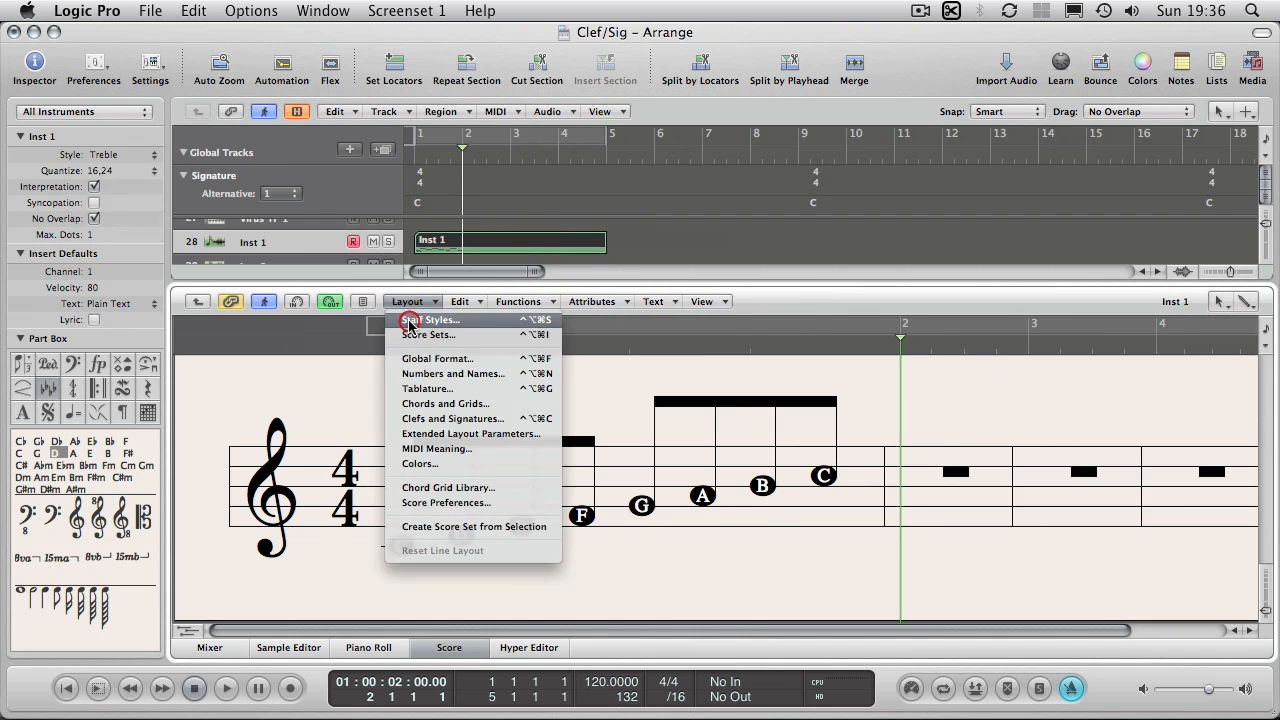
pyautogui.click(428, 320)
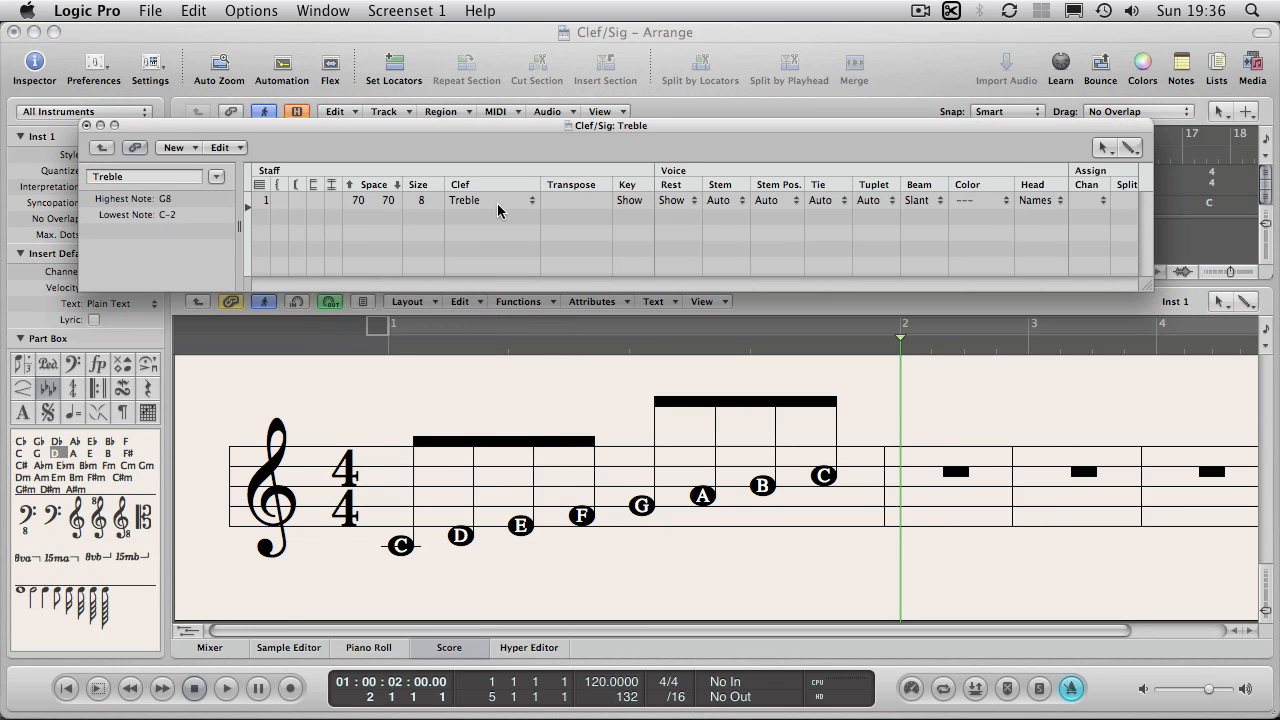
pyautogui.moveTo(244, 130)
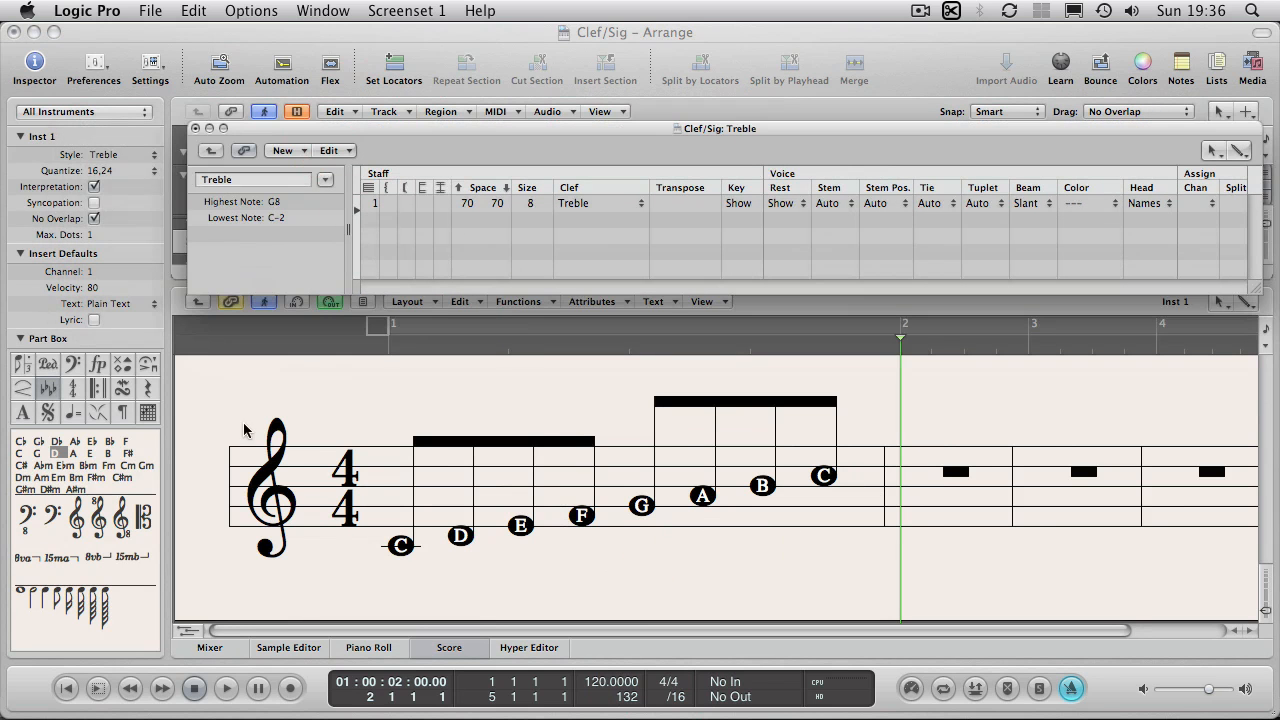
pyautogui.moveTo(432, 496)
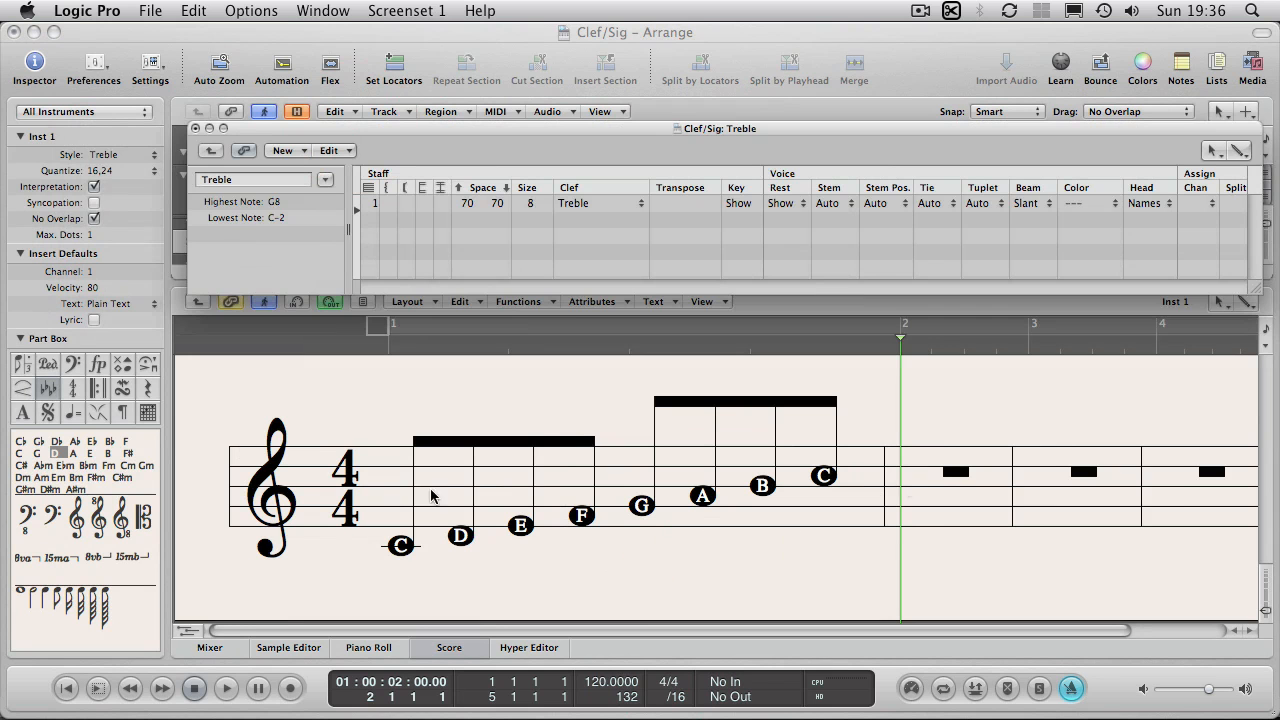
pyautogui.moveTo(576, 248)
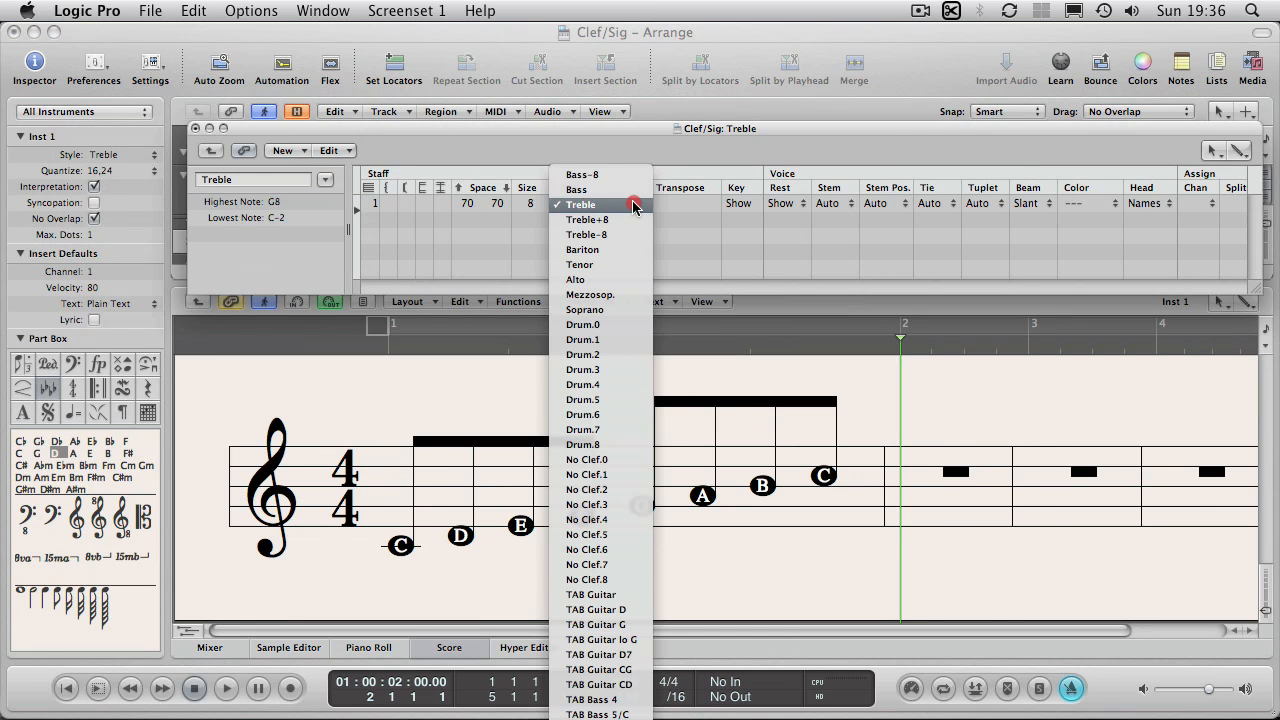
pyautogui.click(580, 204)
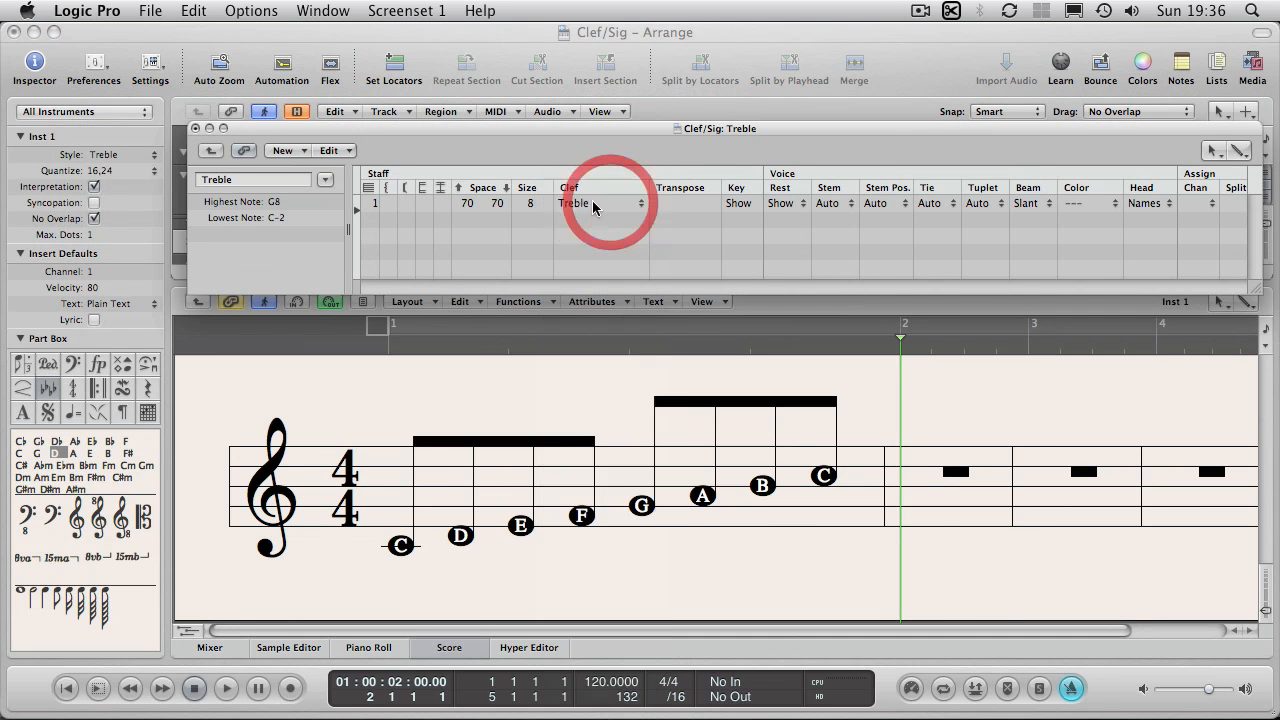
pyautogui.click(528, 204)
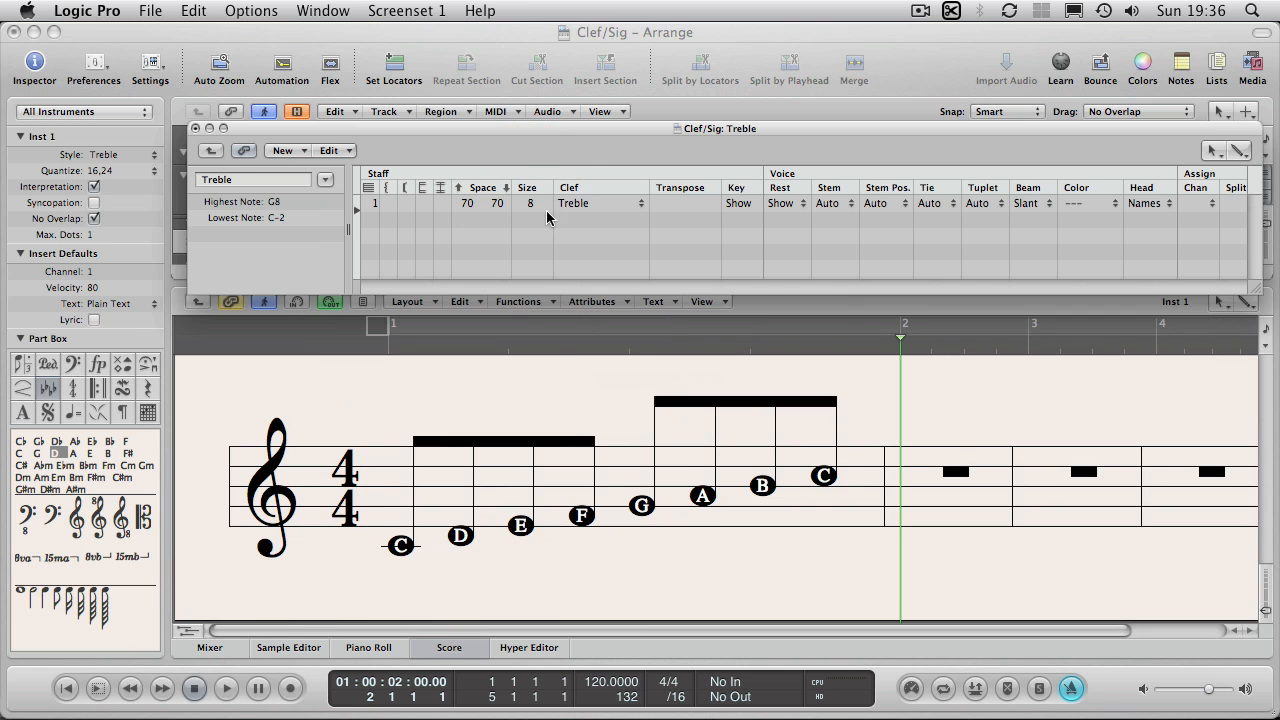
pyautogui.moveTo(530, 206)
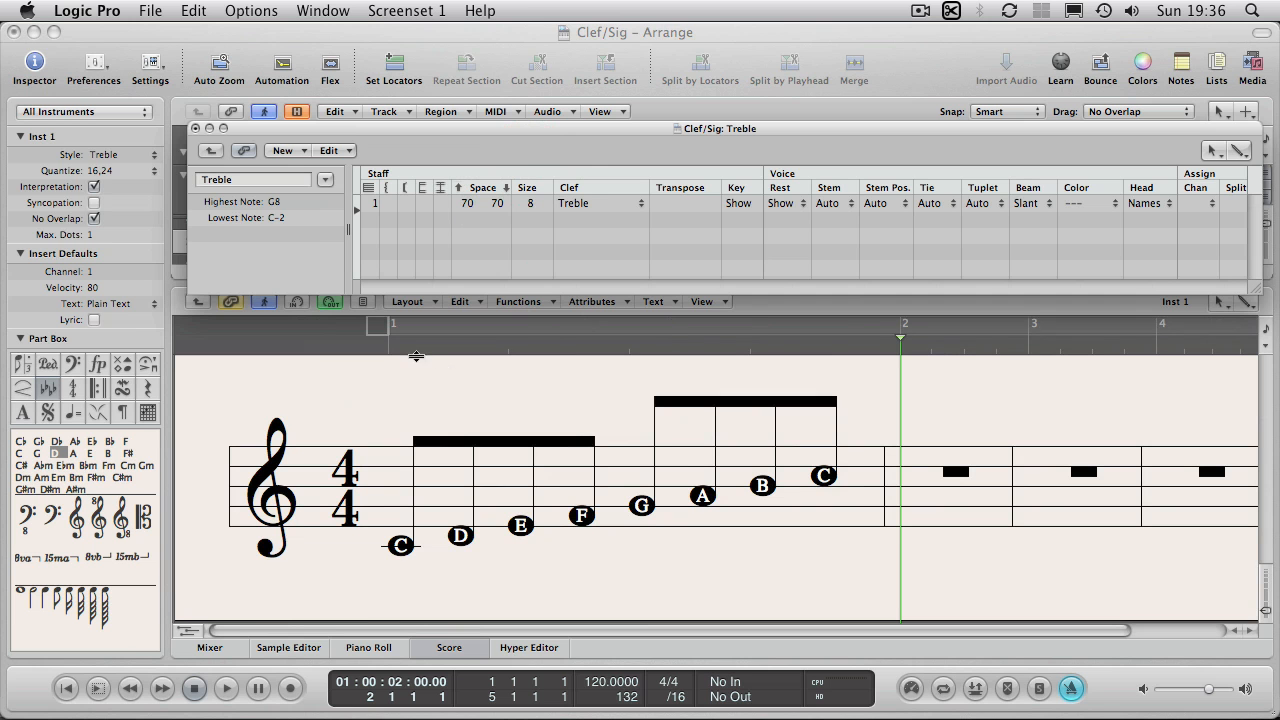
pyautogui.moveTo(1064, 236)
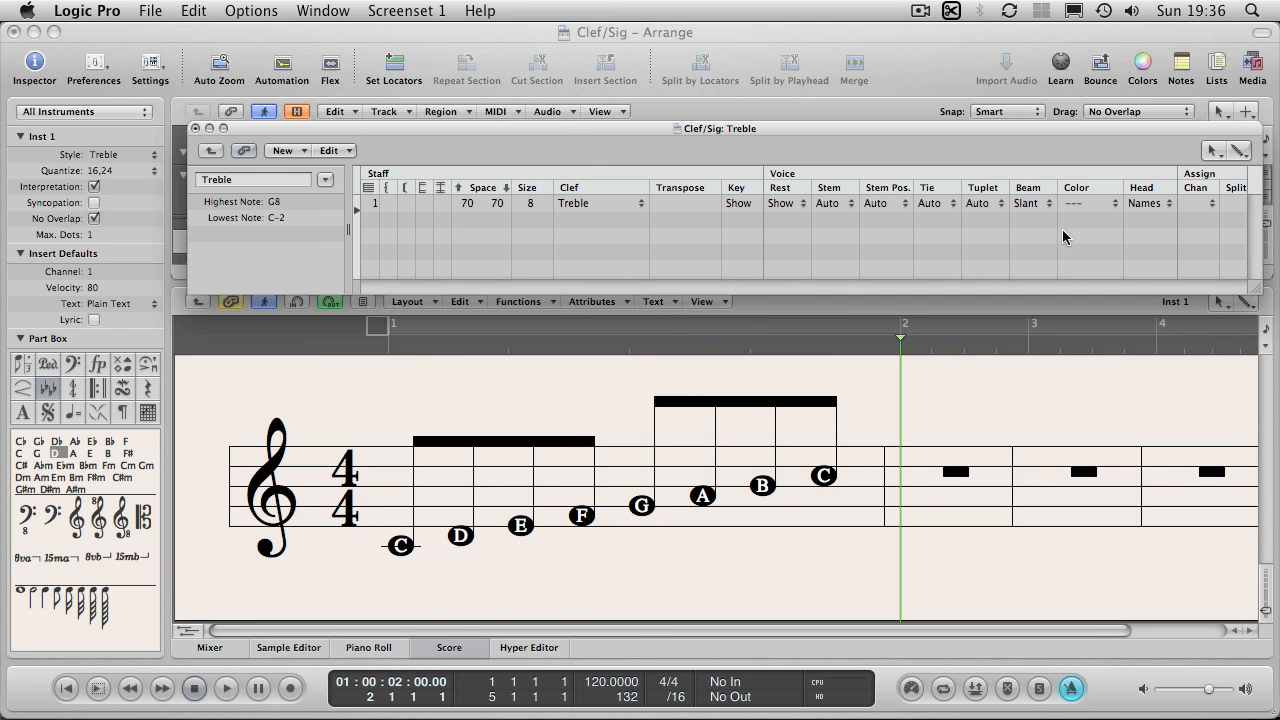
pyautogui.moveTo(1144, 282)
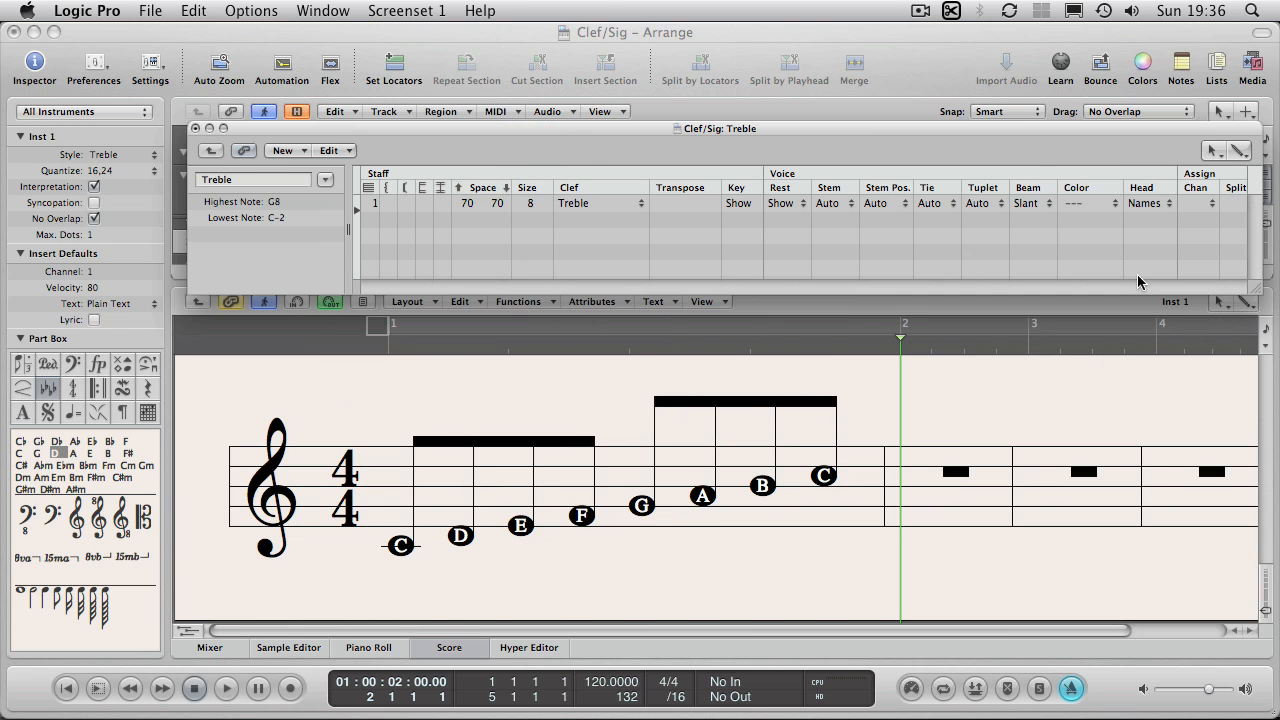
pyautogui.moveTo(858, 488)
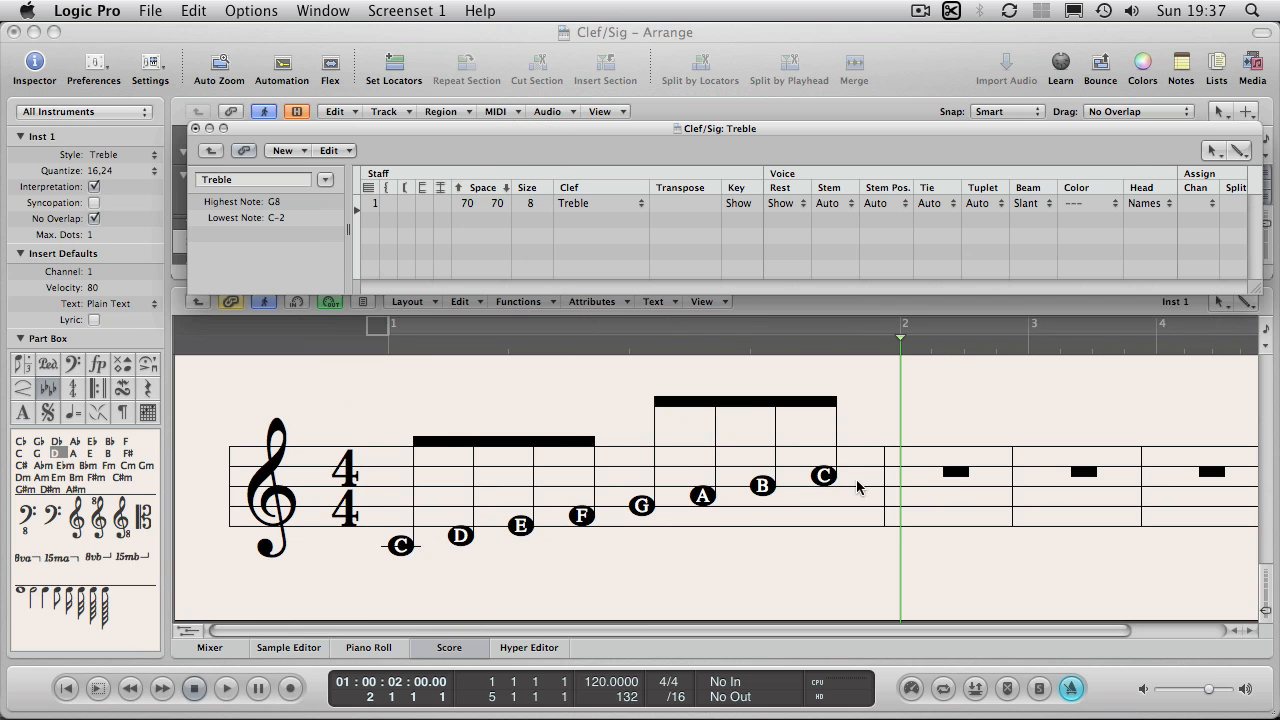
# Set Head to Normal so the scale shows plain noteheads without note names
pyautogui.click(1148, 204)
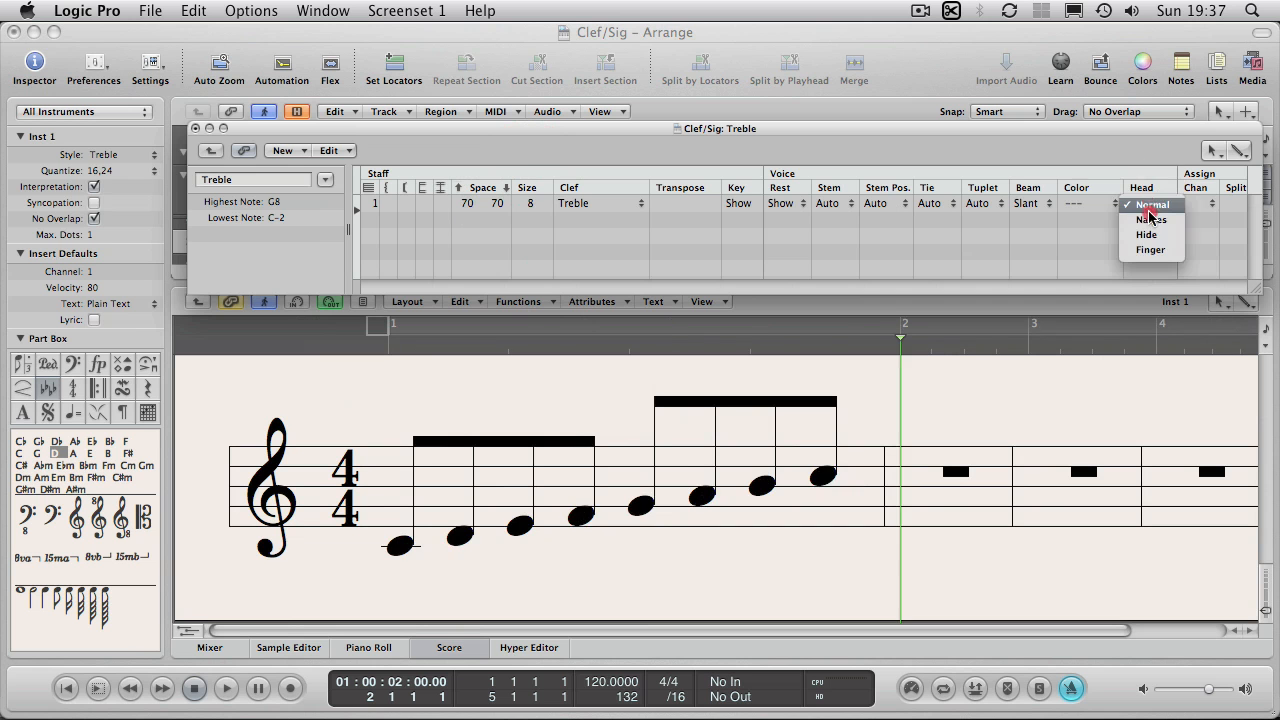
pyautogui.click(1152, 190)
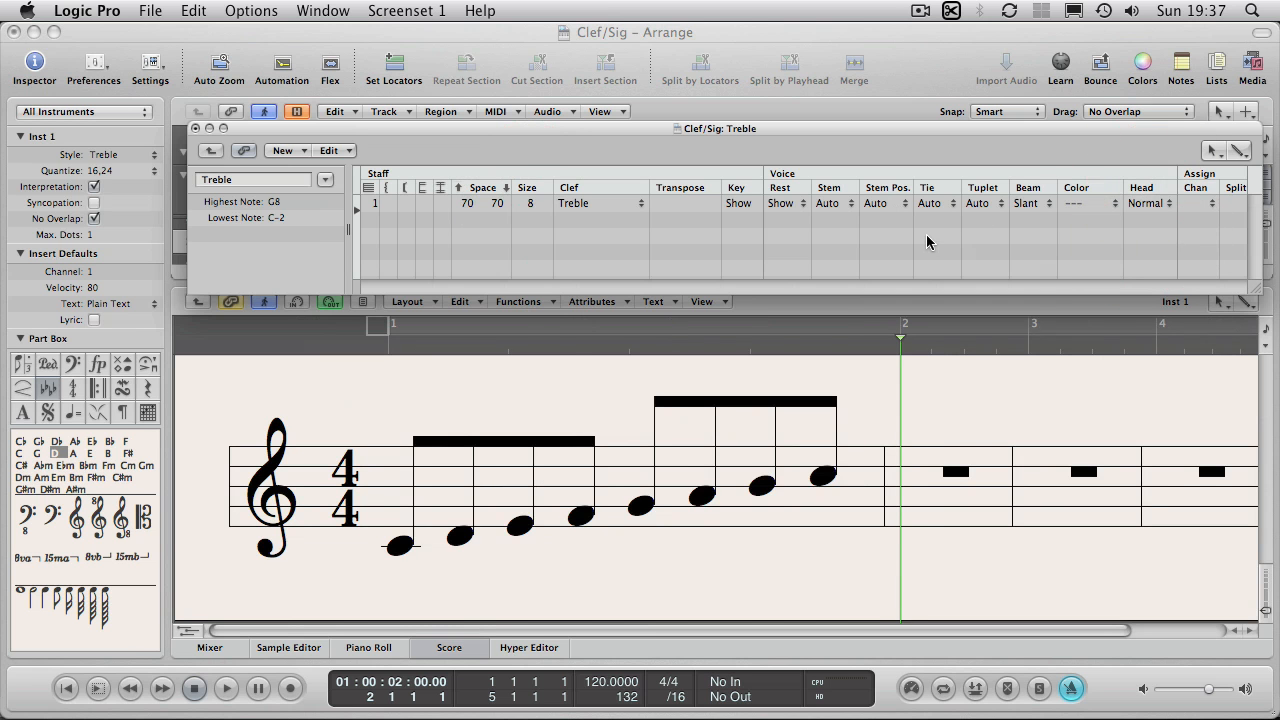
# Set Stem Pos. to Center, then return it to Normal
pyautogui.click(888, 204)
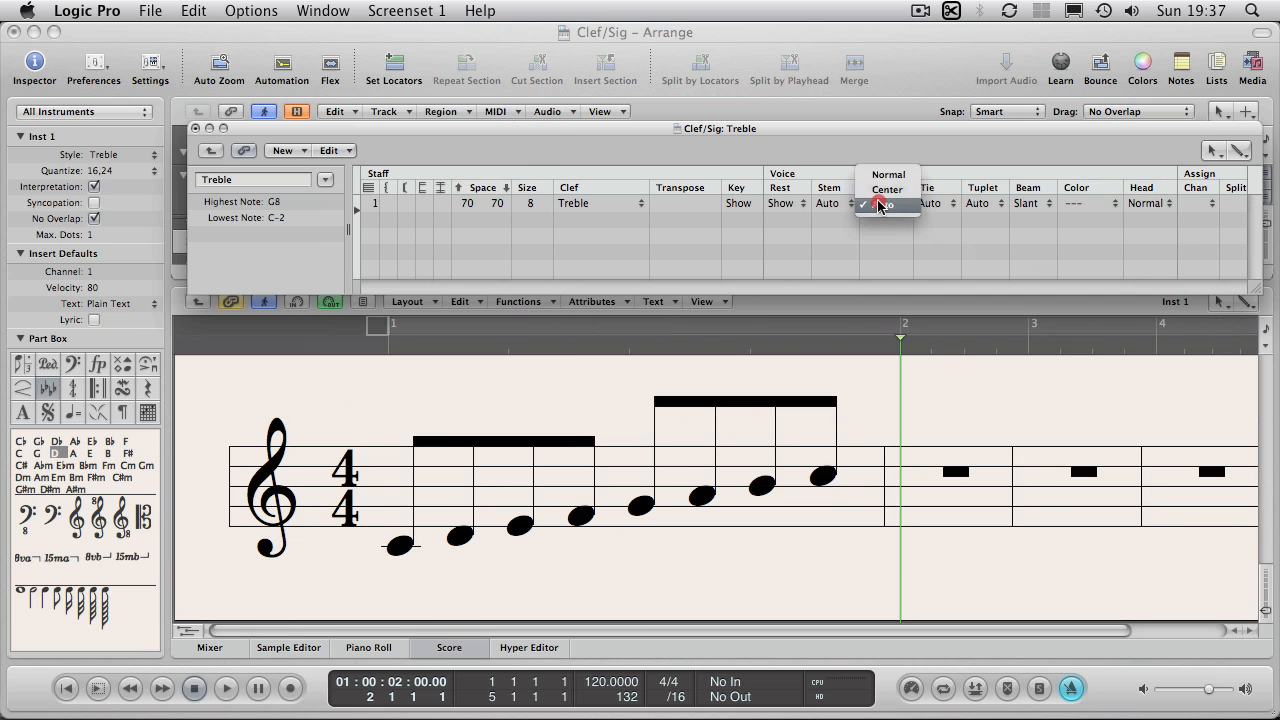
pyautogui.click(888, 188)
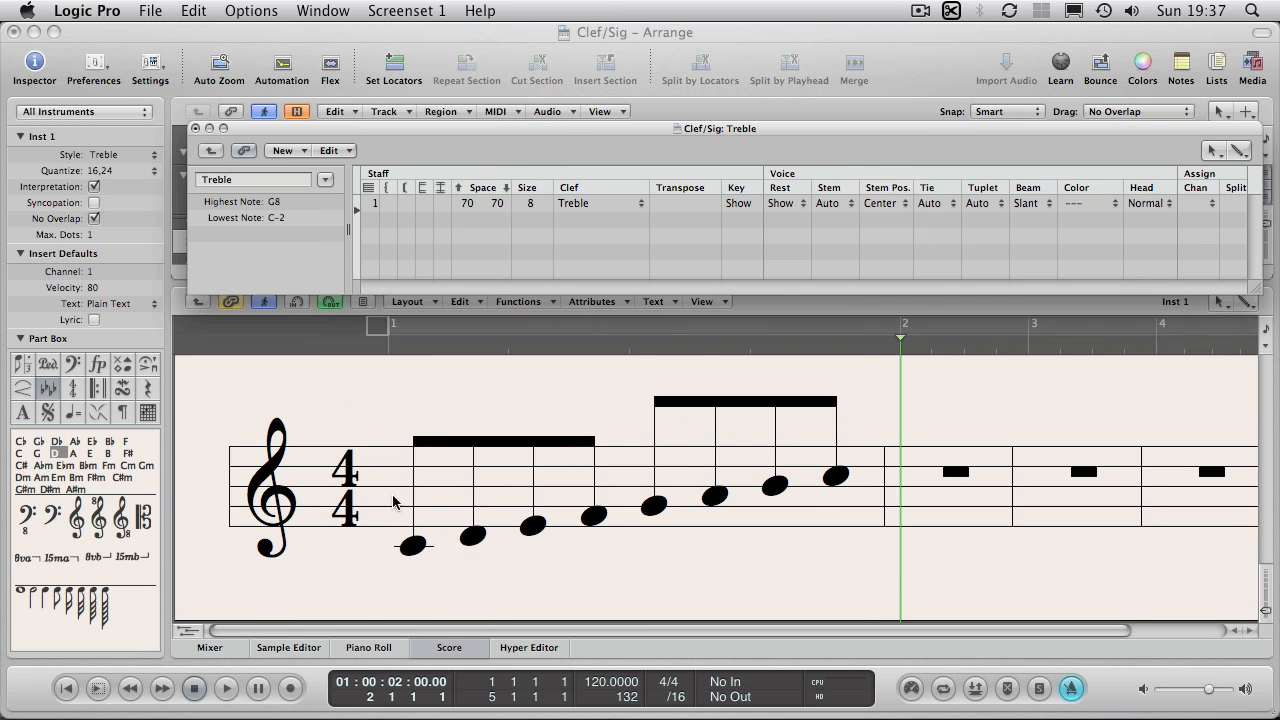
pyautogui.moveTo(884, 216)
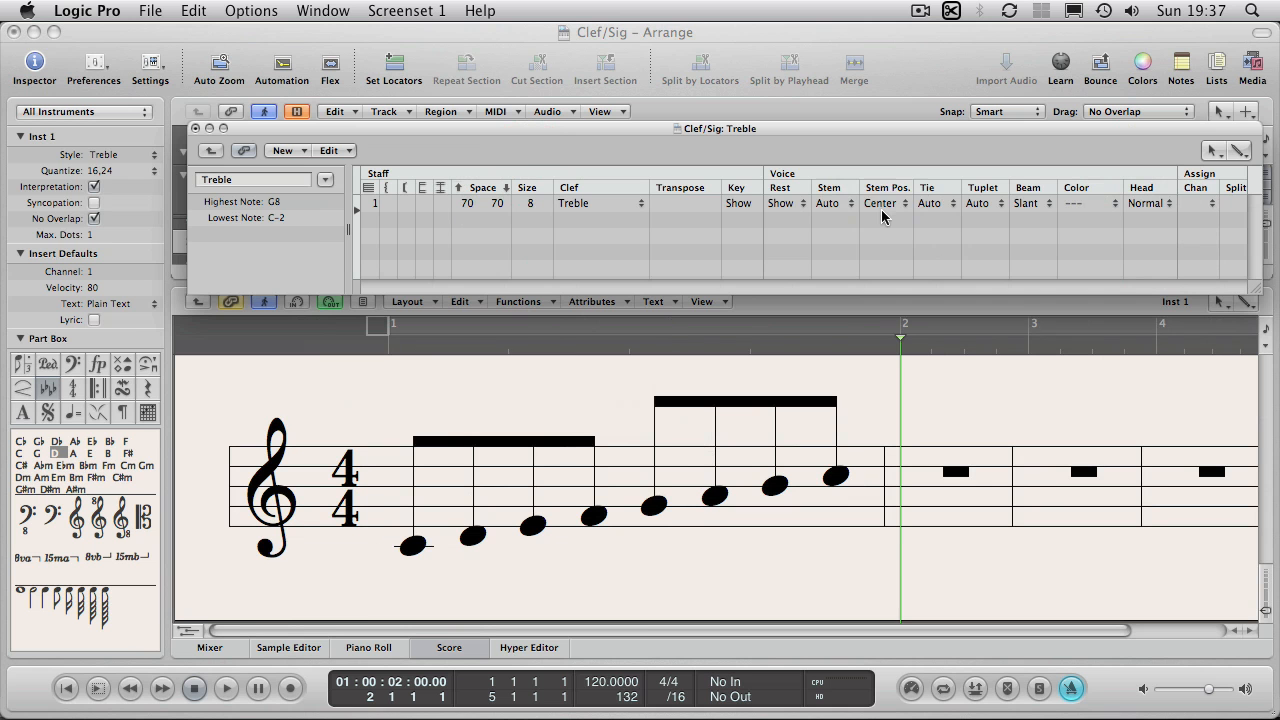
pyautogui.click(884, 204)
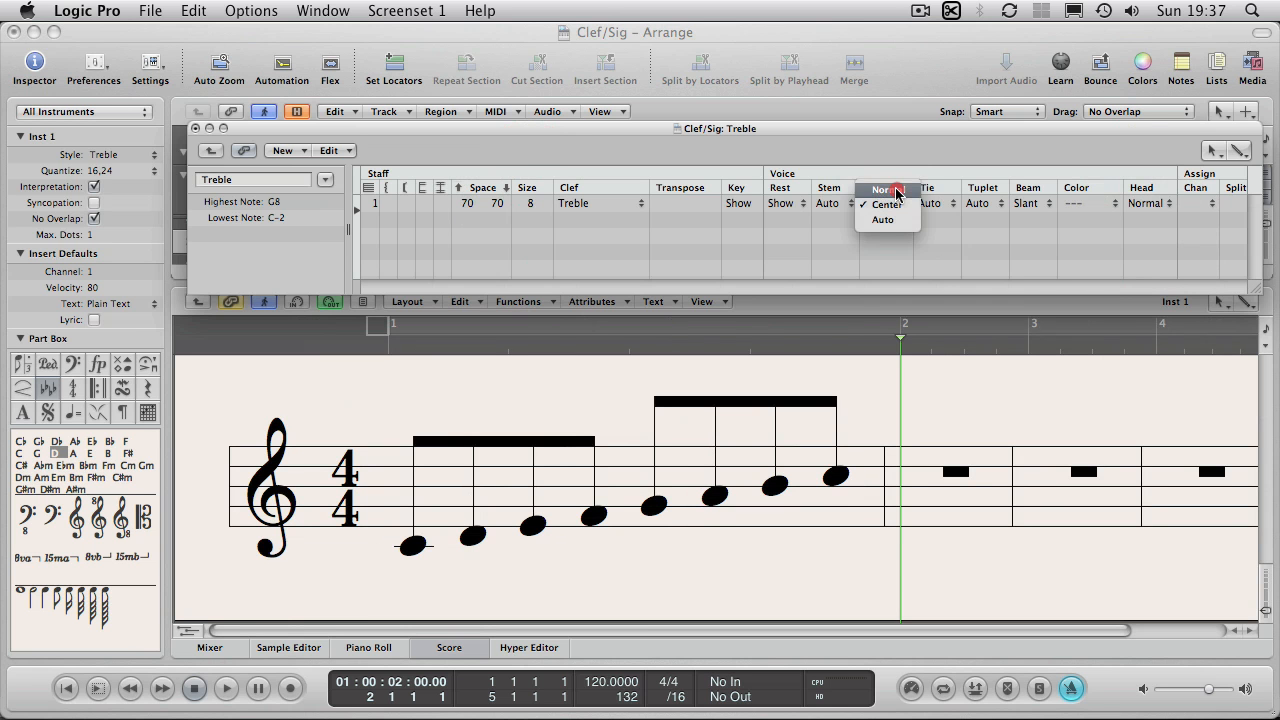
pyautogui.click(880, 190)
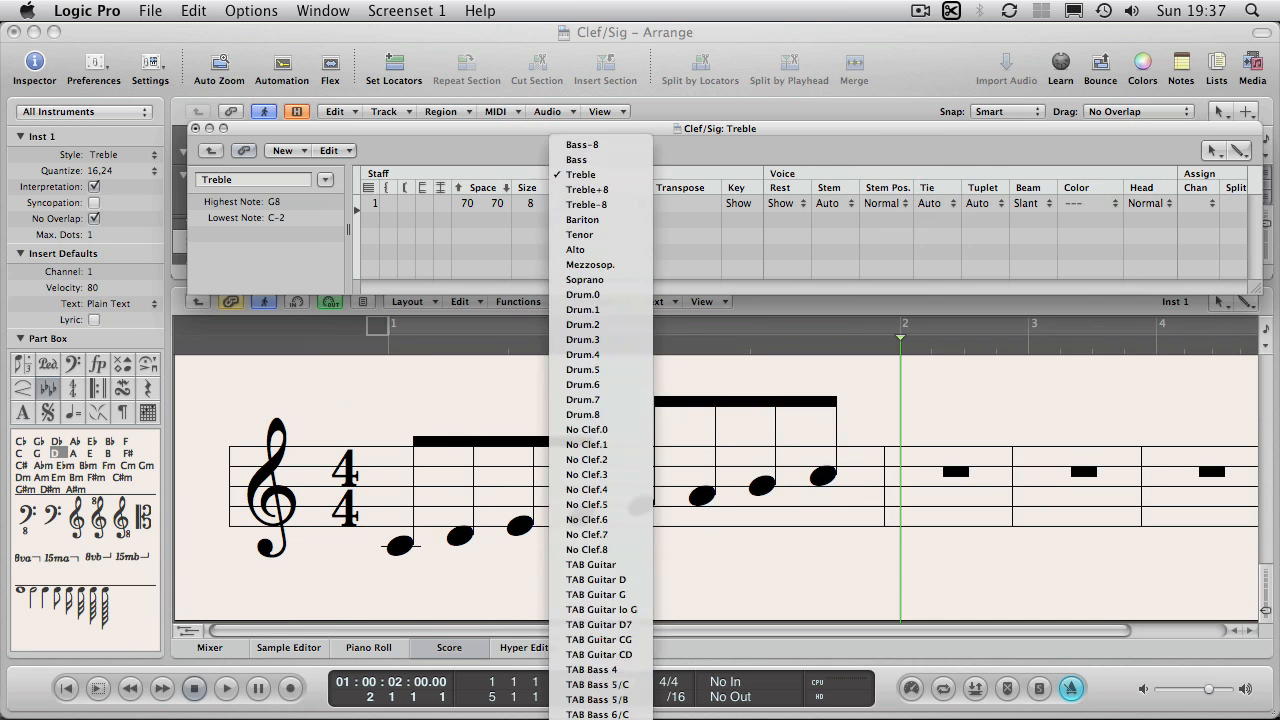
# Set the staff clef to TAB Guitar so the scale shows as fret numbers
pyautogui.click(580, 174)
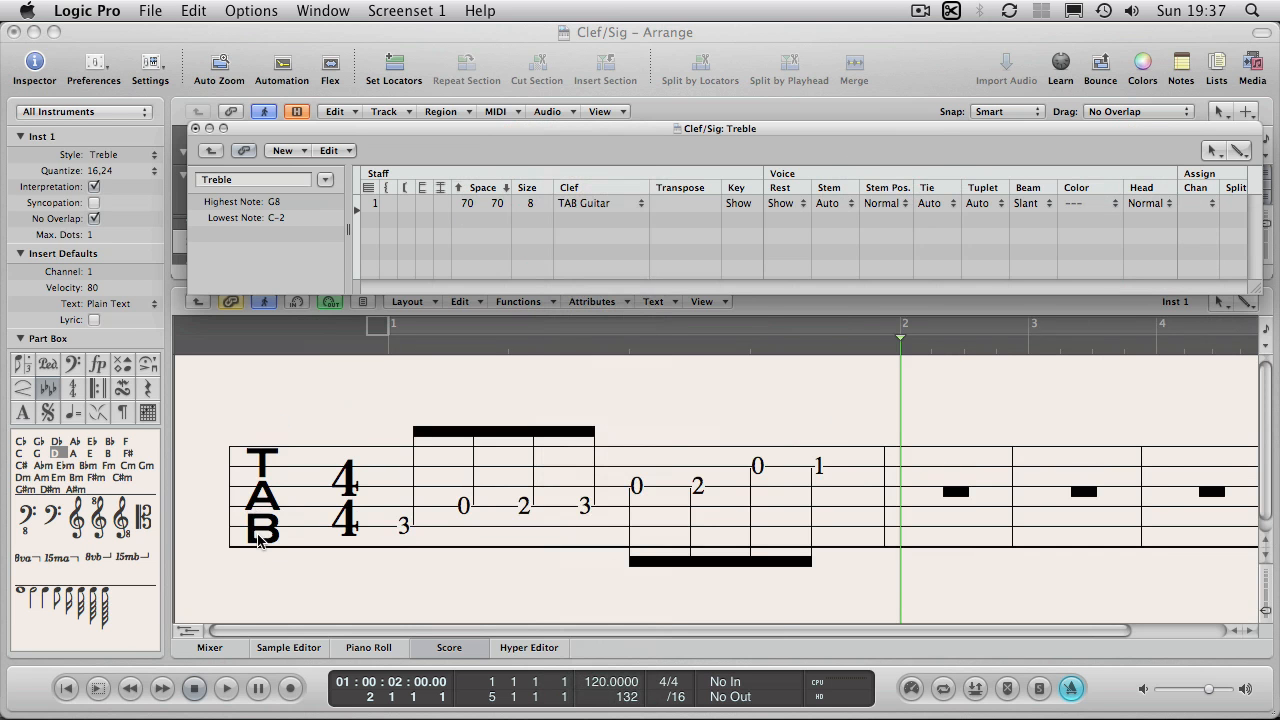
pyautogui.moveTo(250, 492)
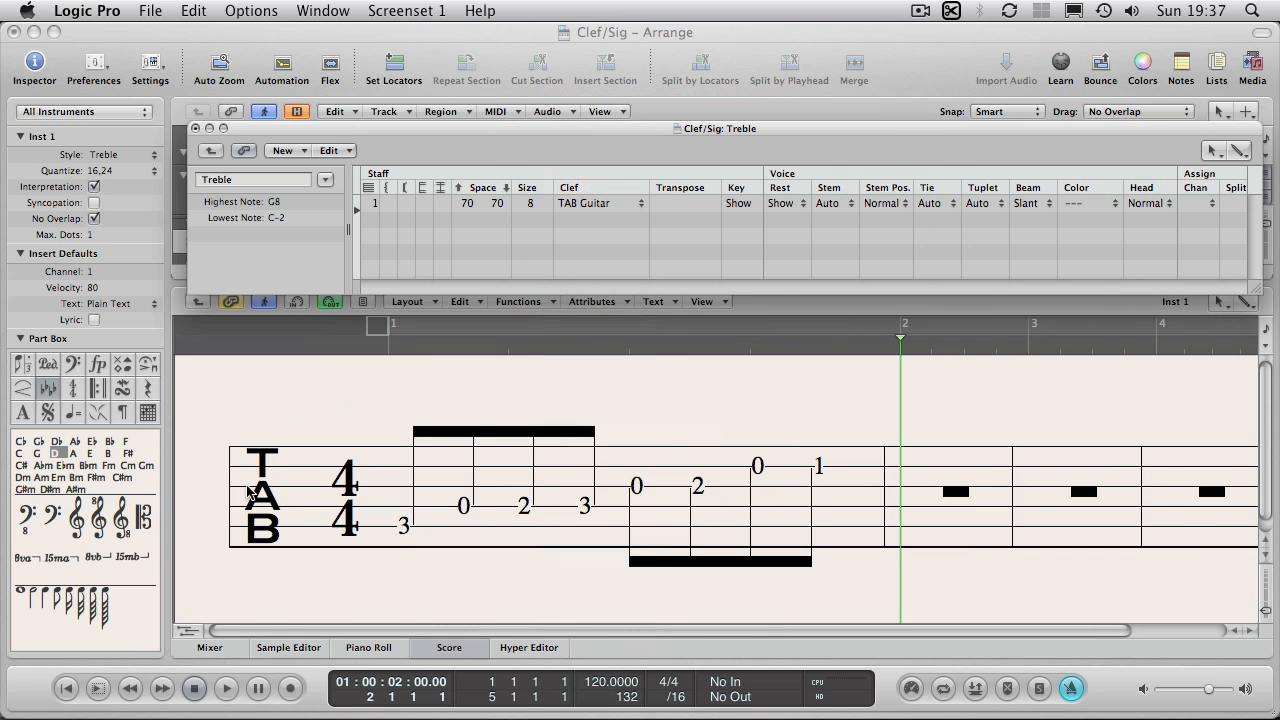
pyautogui.moveTo(288, 524)
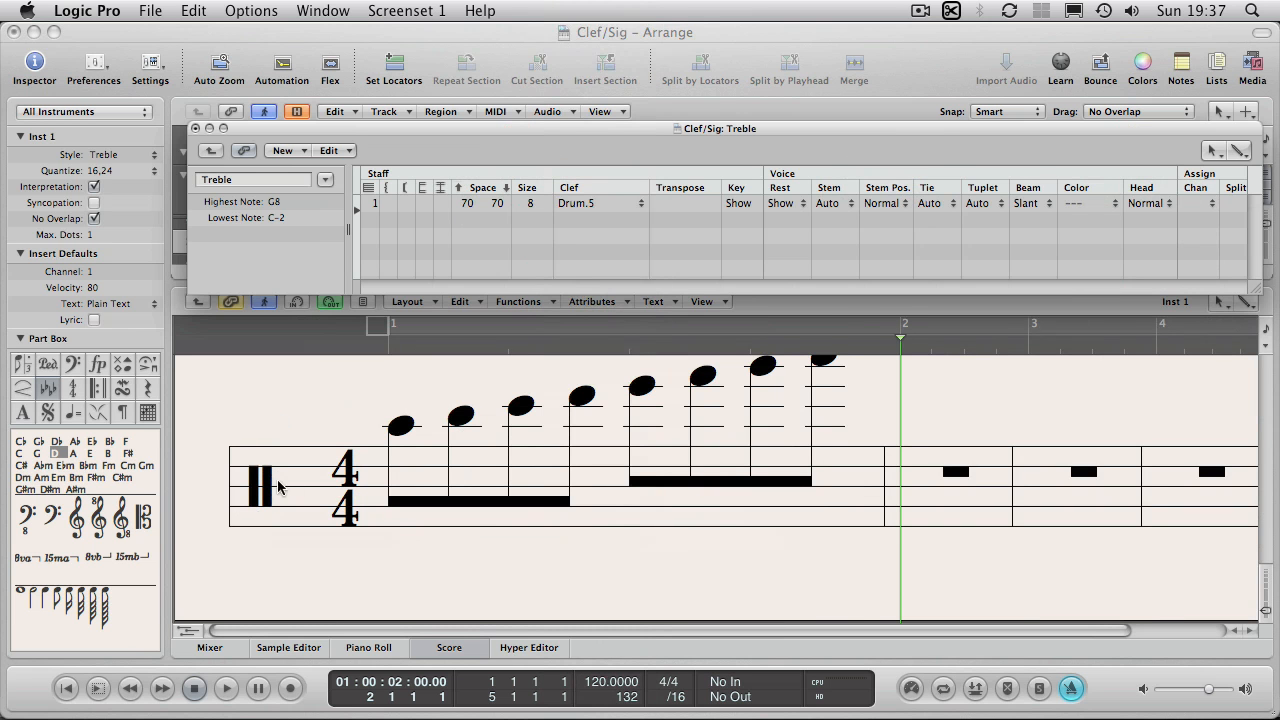
pyautogui.moveTo(302, 502)
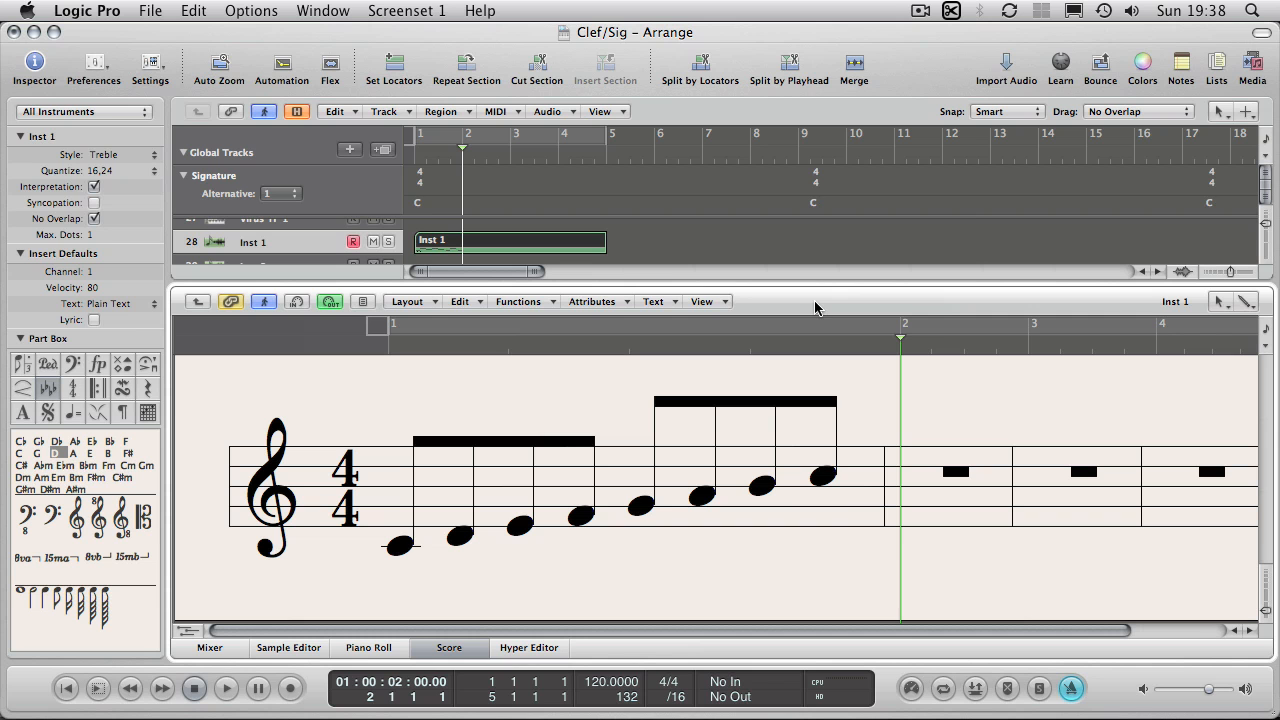
pyautogui.moveTo(530, 550)
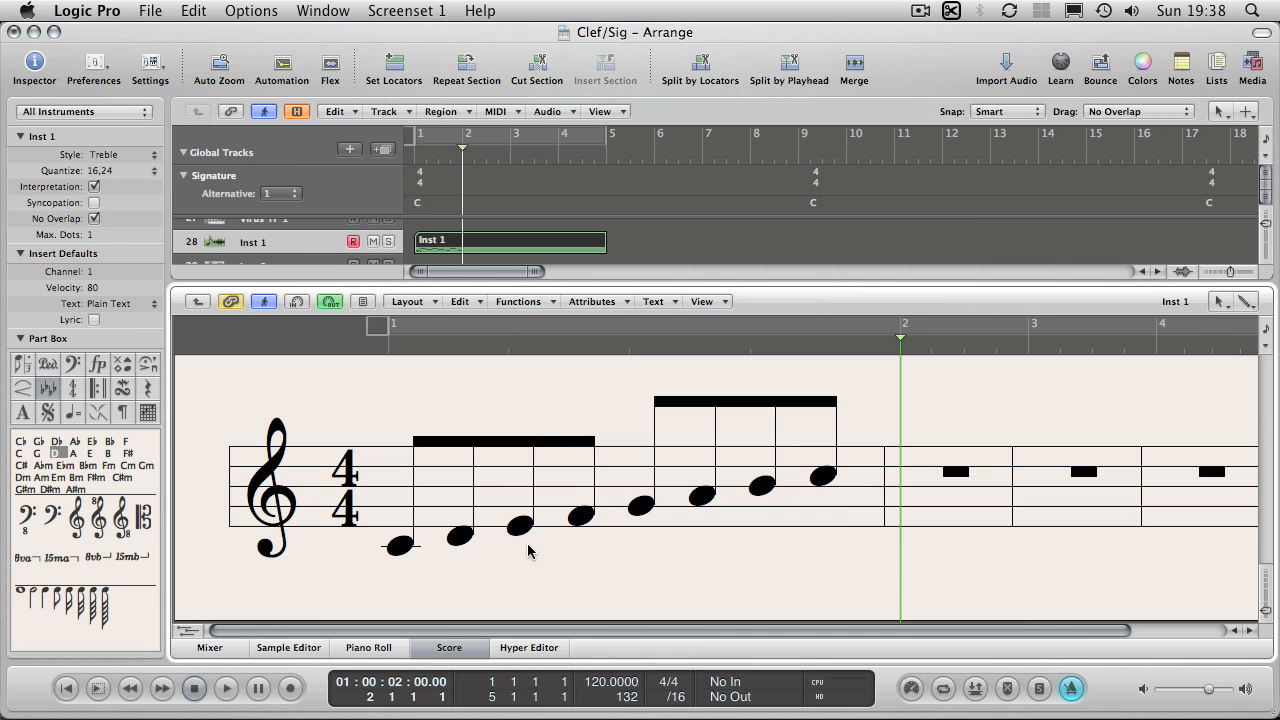
# Set the key signature to C# Major from the Signature global track
pyautogui.click(400, 544)
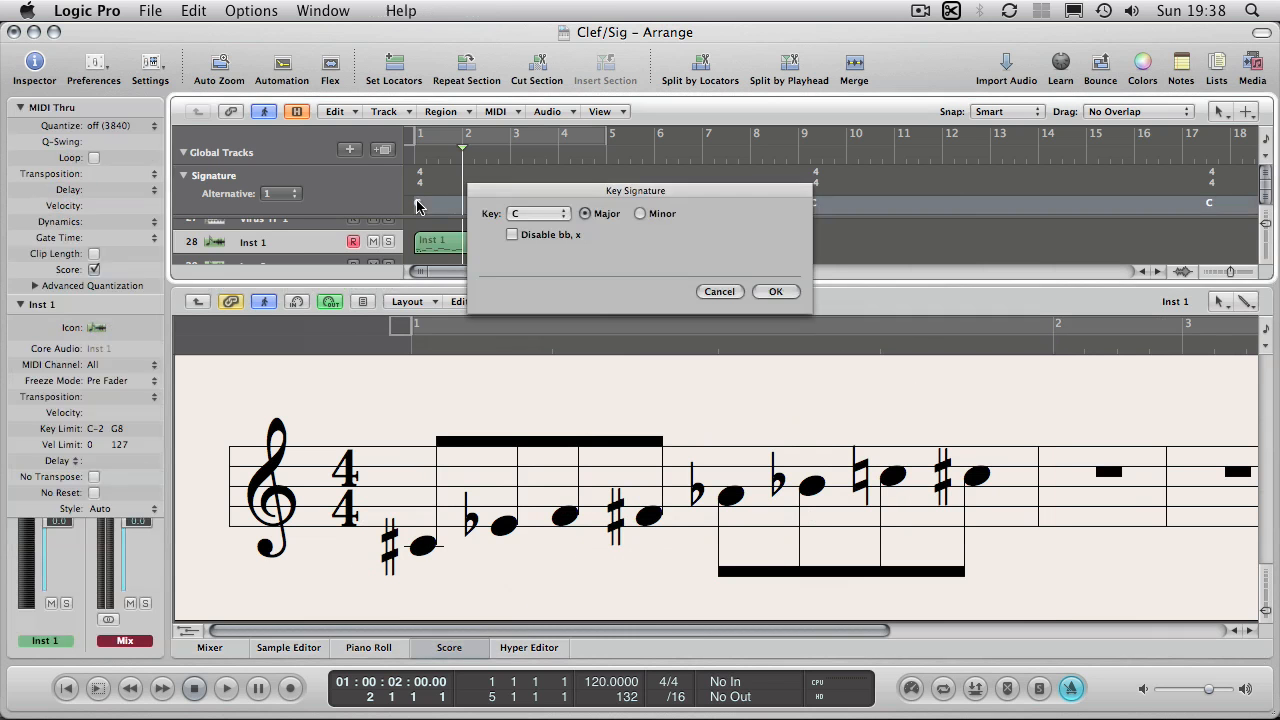
pyautogui.click(536, 212)
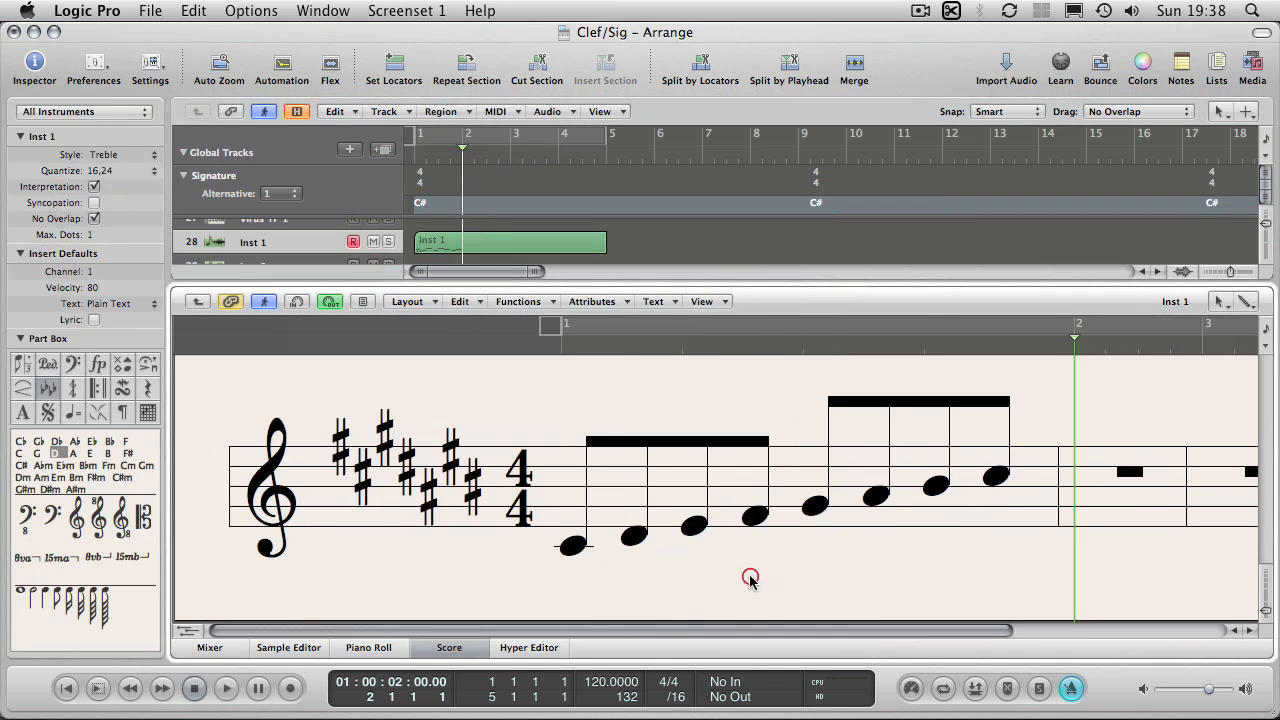
pyautogui.moveTo(658, 238)
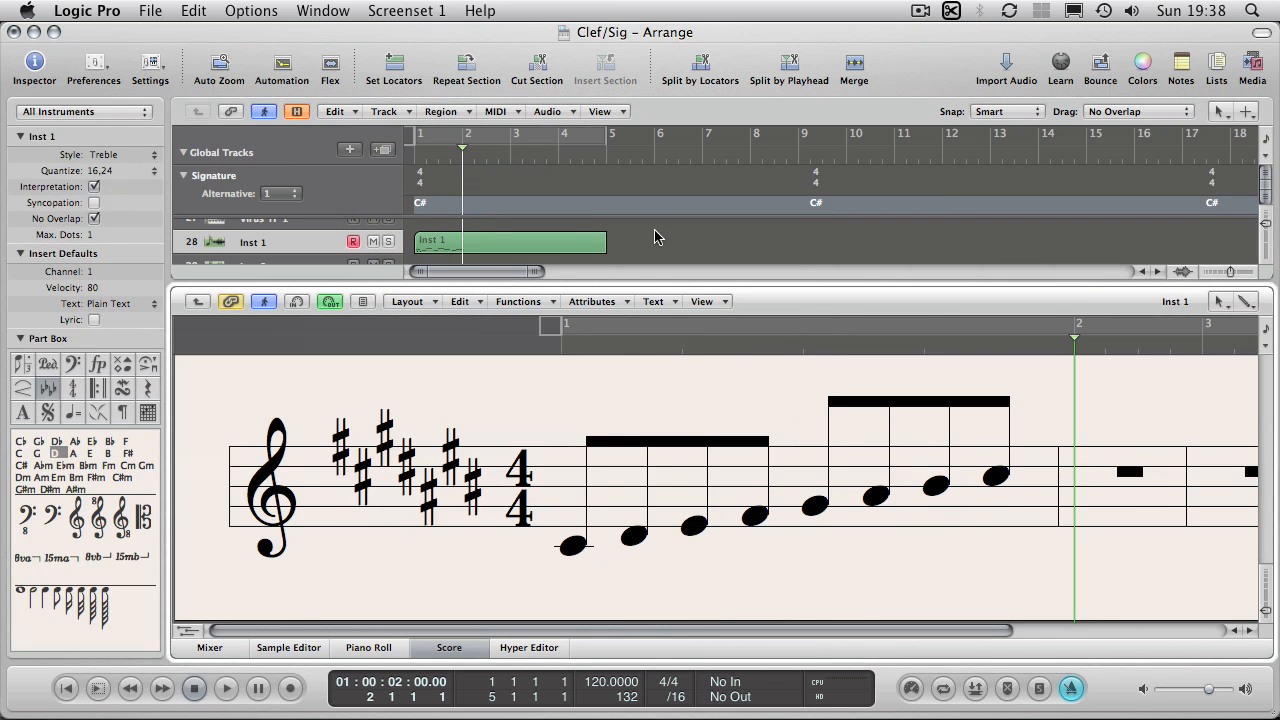